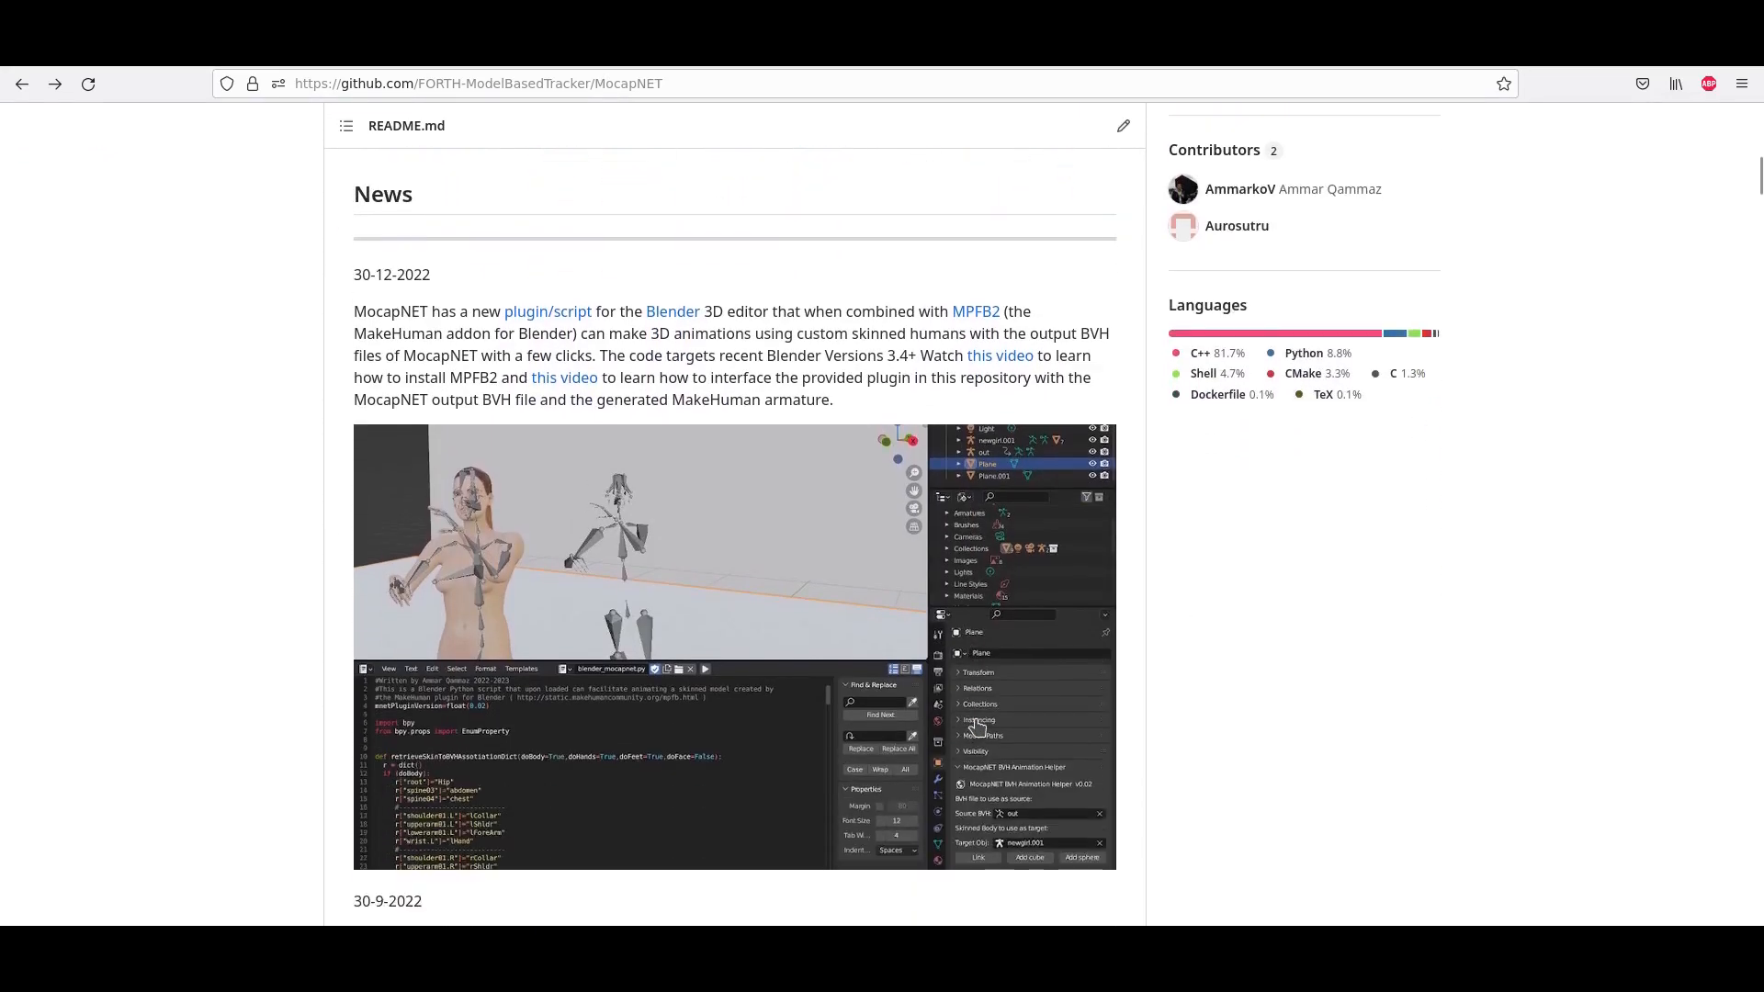
# Step: Scroll further down through the YouTube motion capture suit search results
pyautogui.scroll(-3)
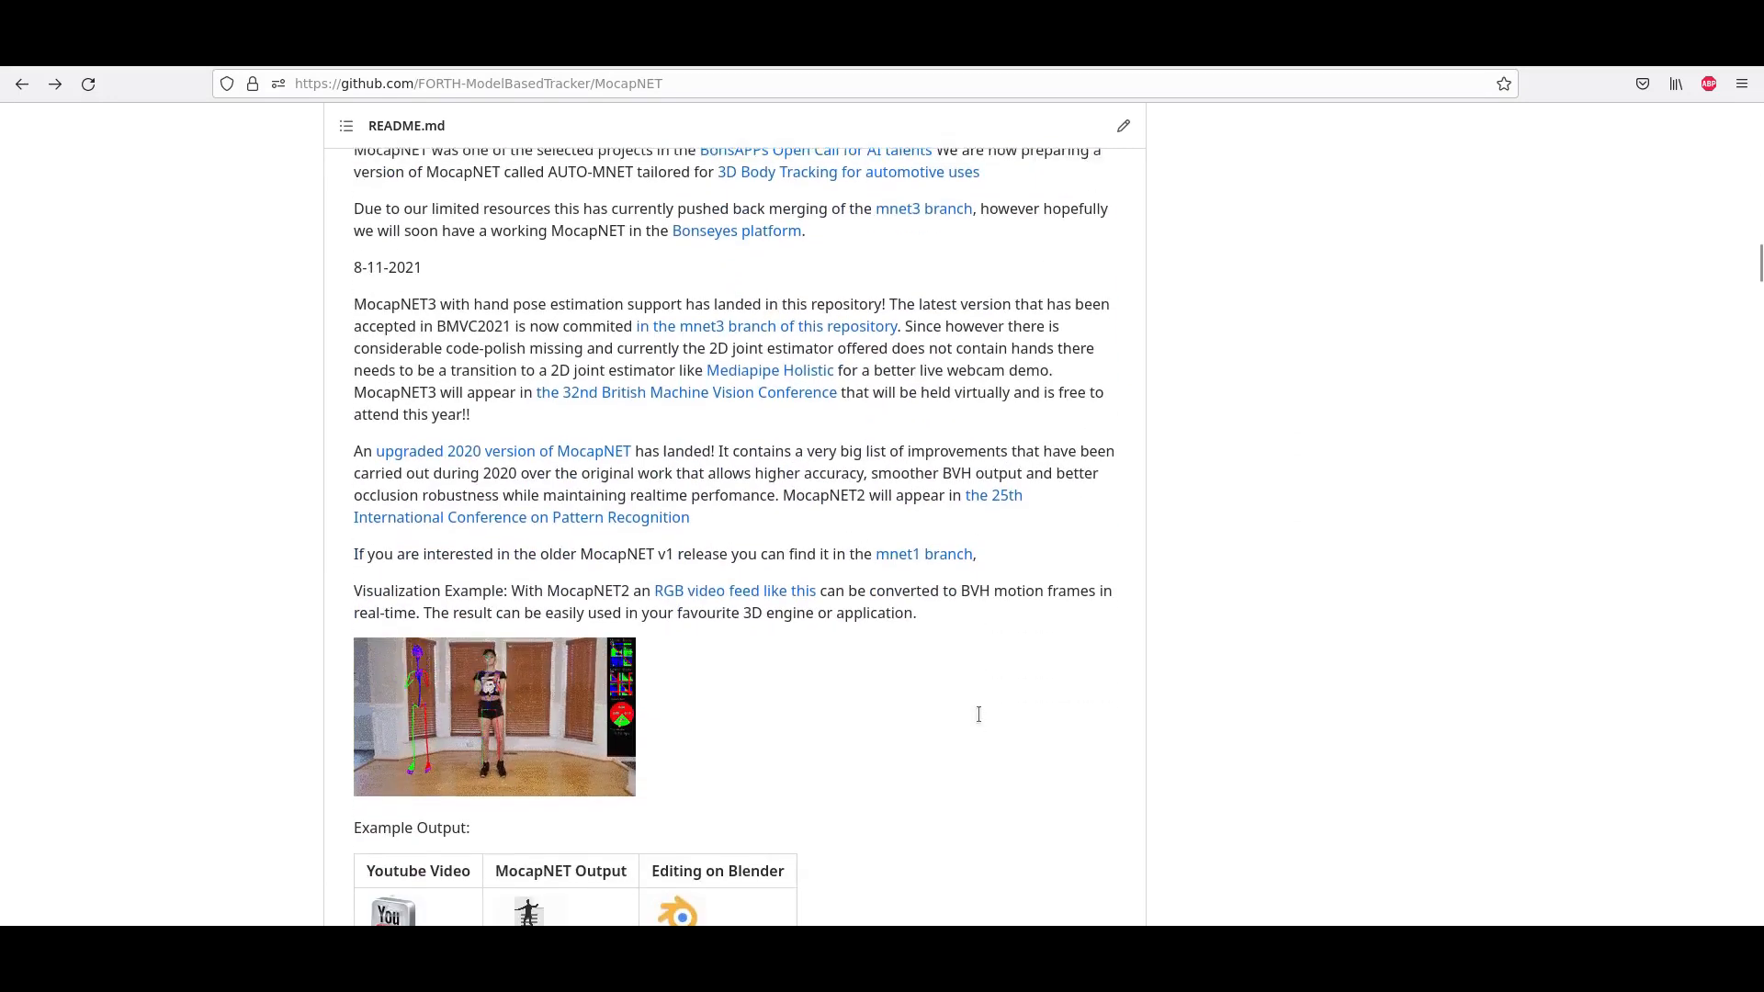
pyautogui.scroll(-3)
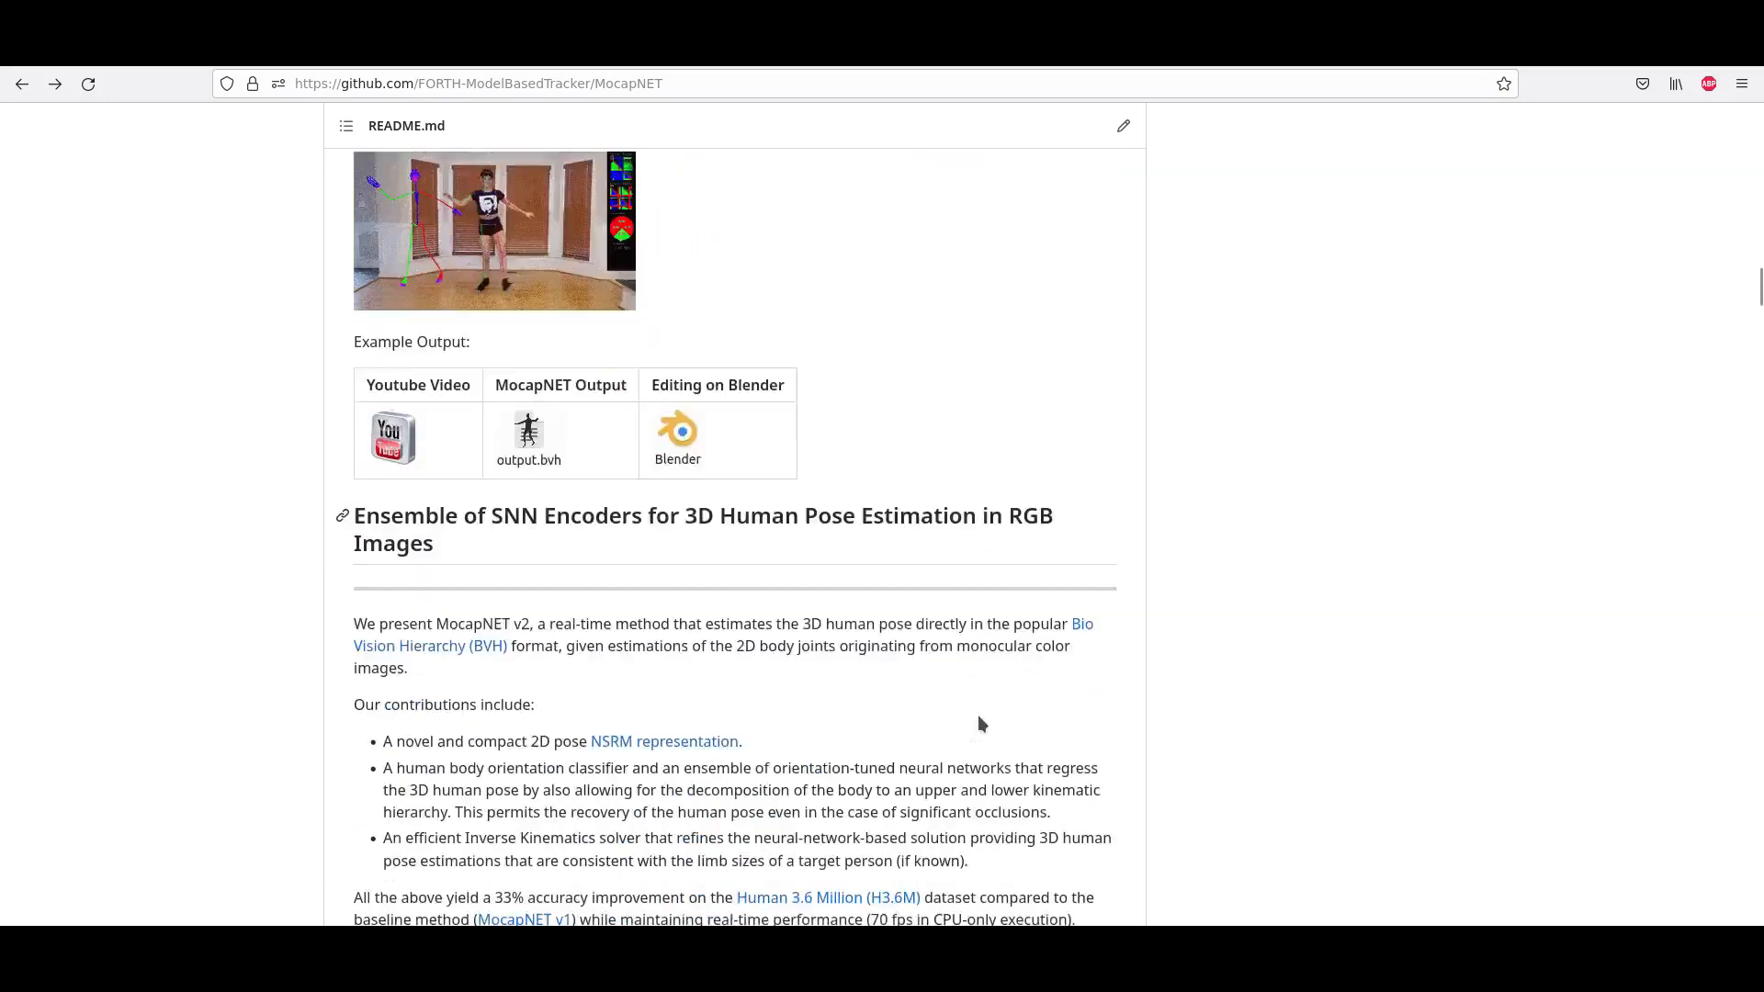
pyautogui.scroll(-3)
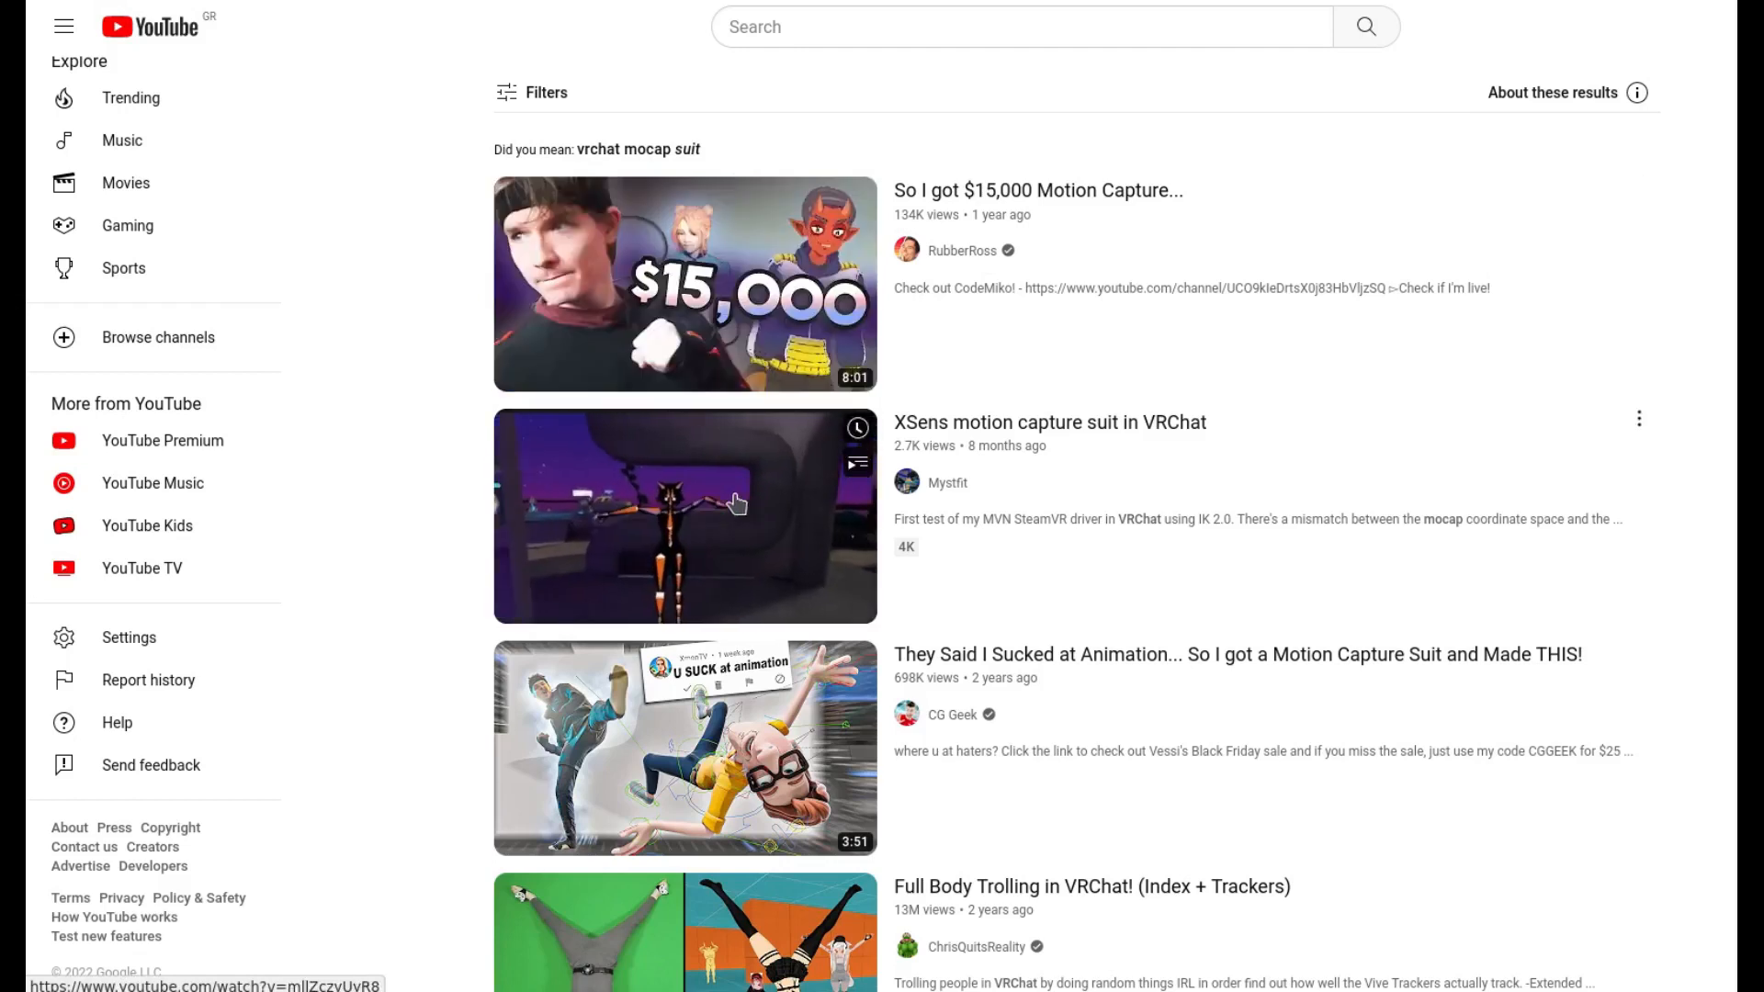
pyautogui.scroll(-3)
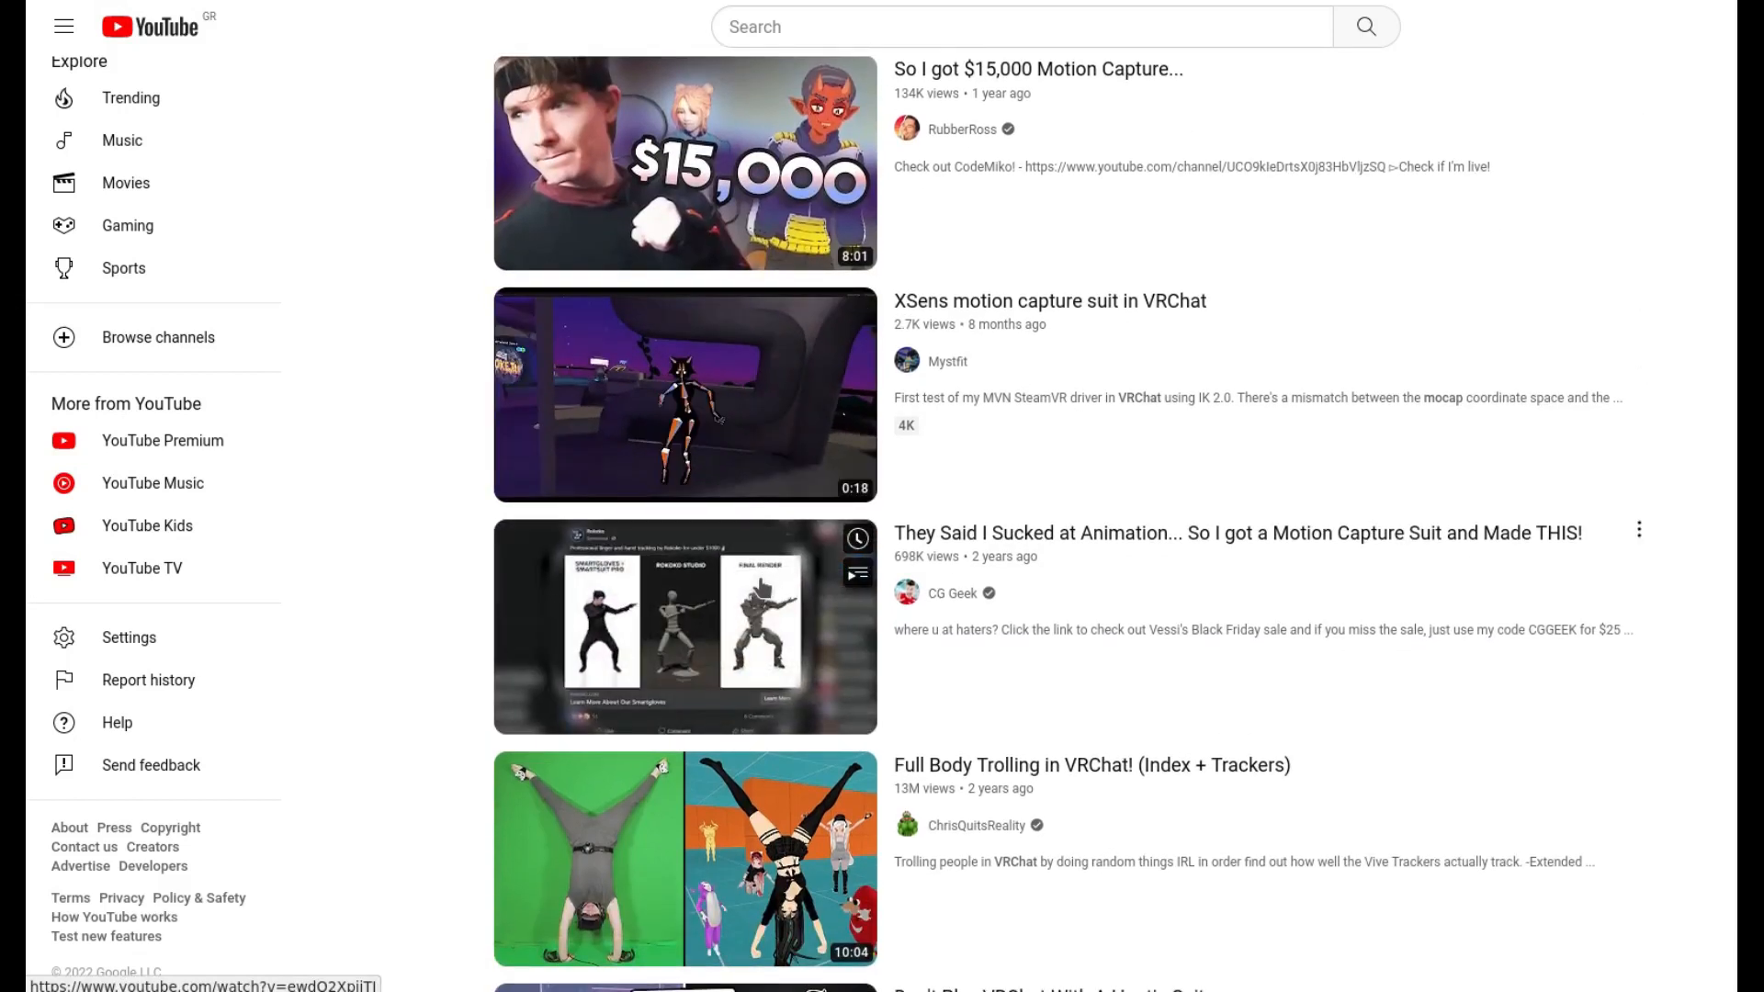
pyautogui.scroll(-3)
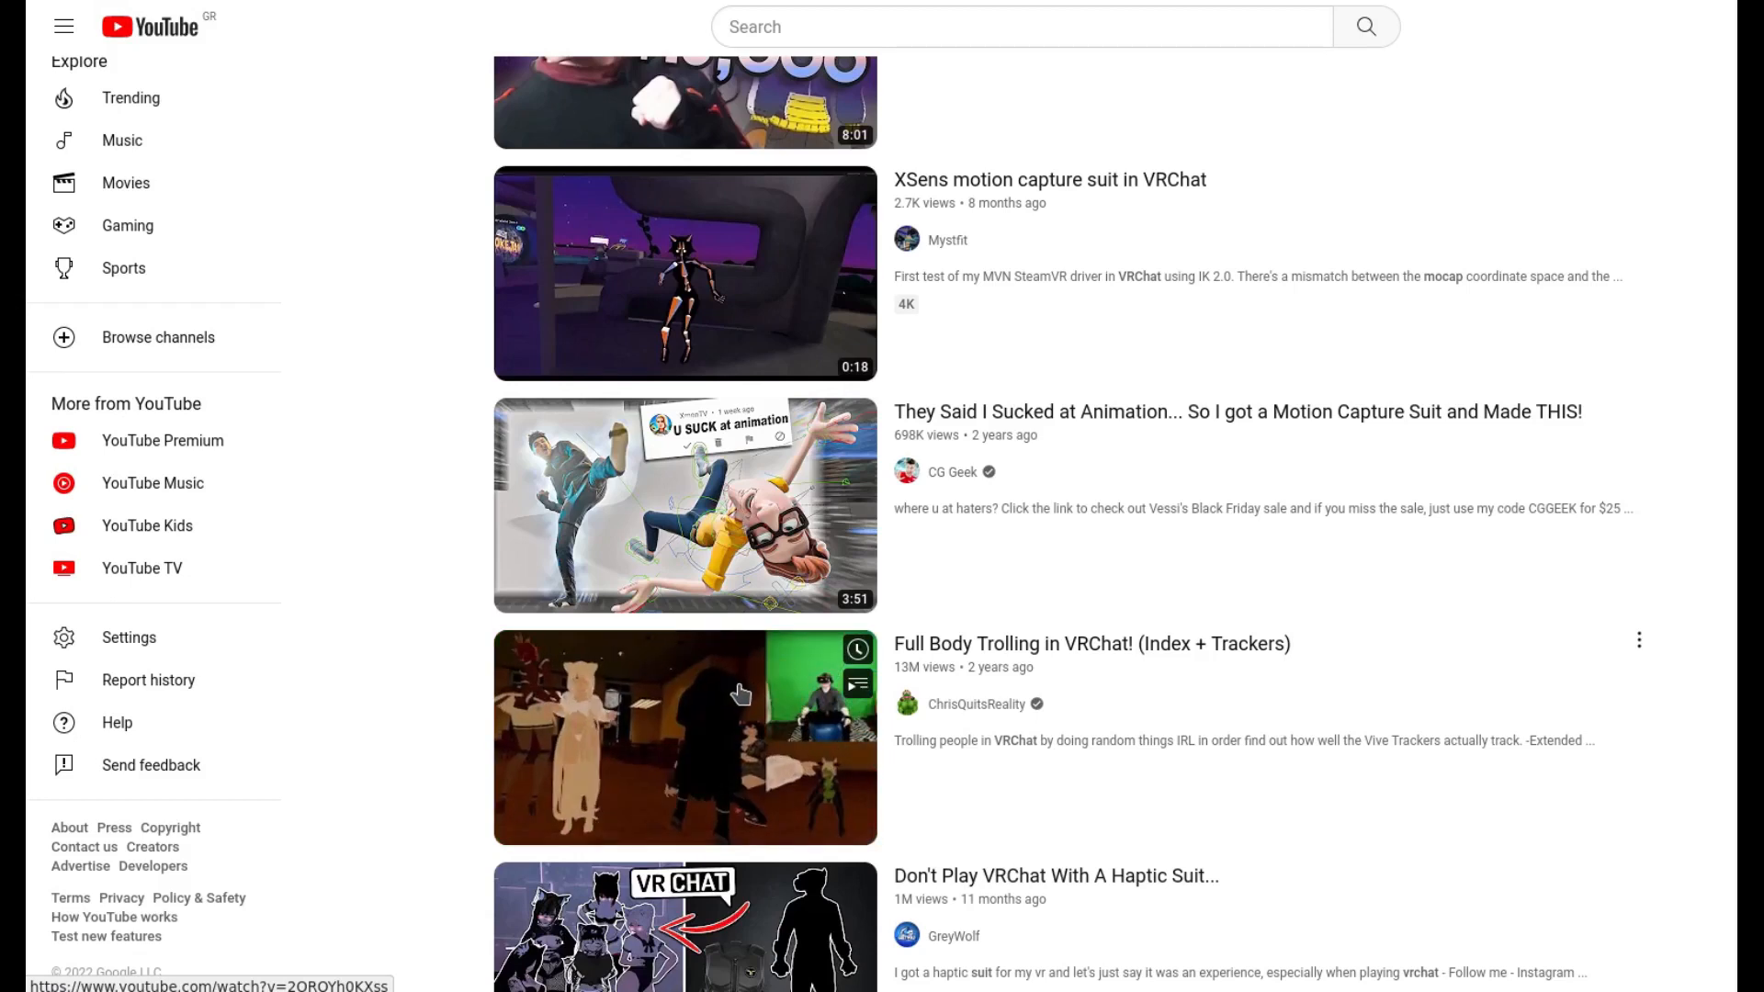
pyautogui.scroll(-3)
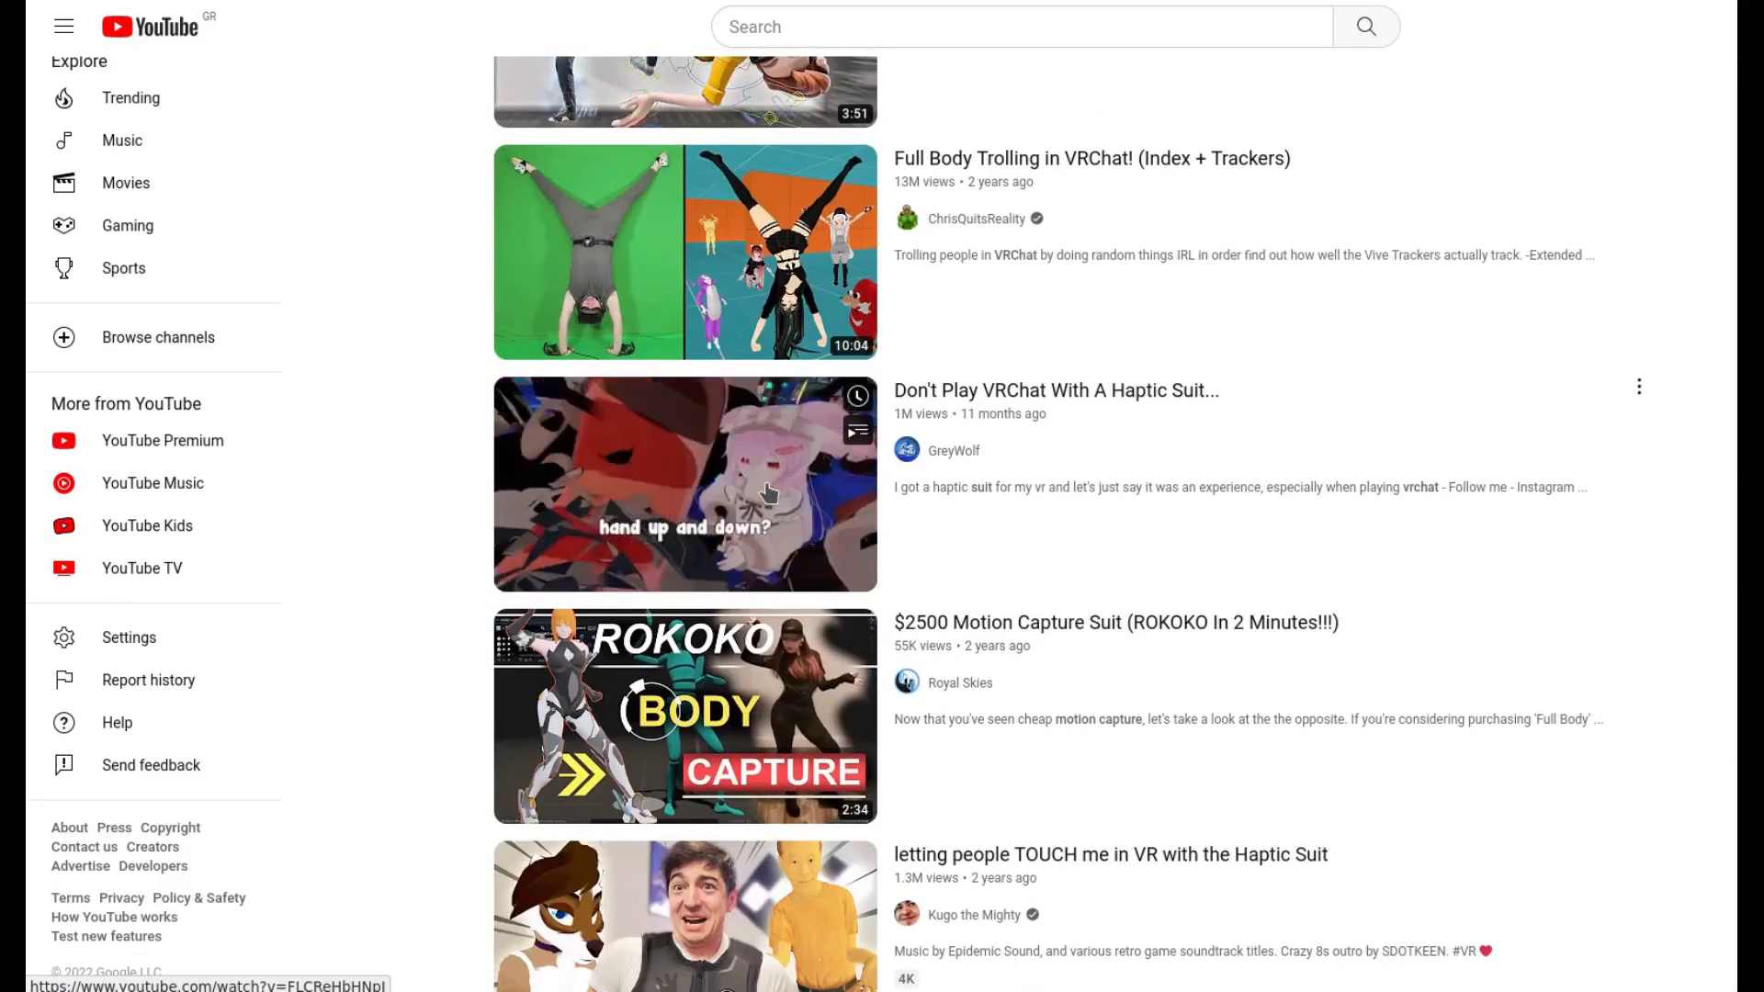
pyautogui.scroll(-3)
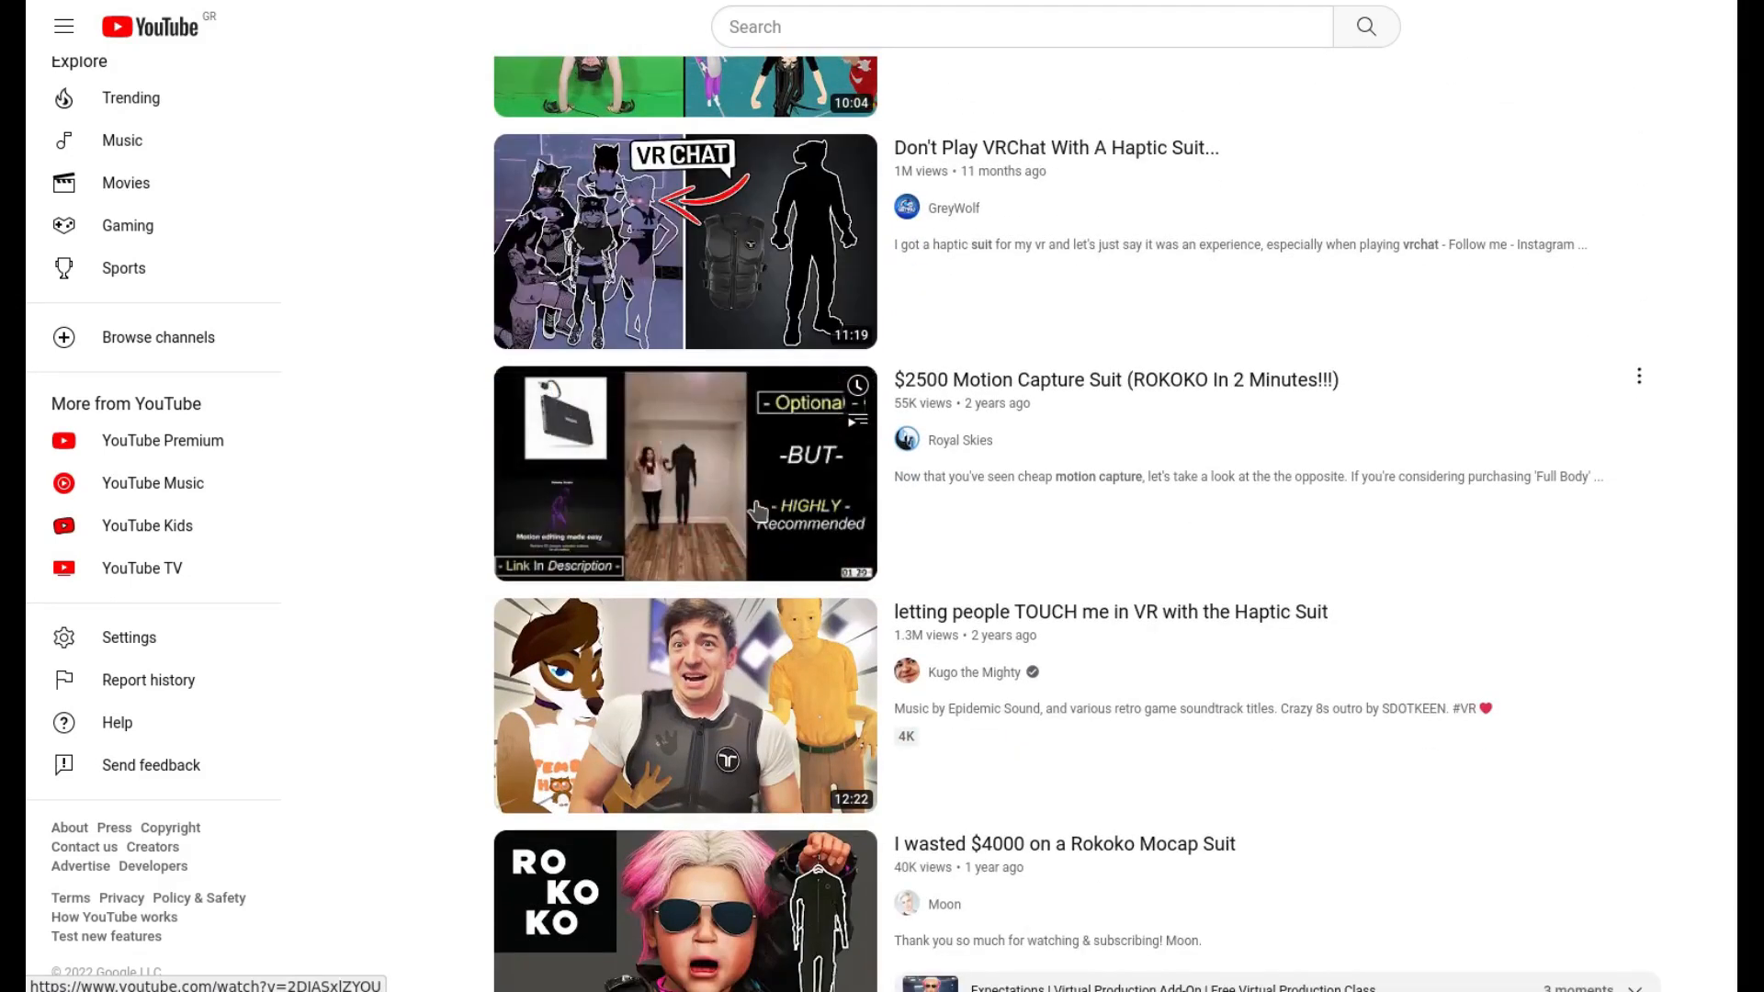
pyautogui.scroll(-3)
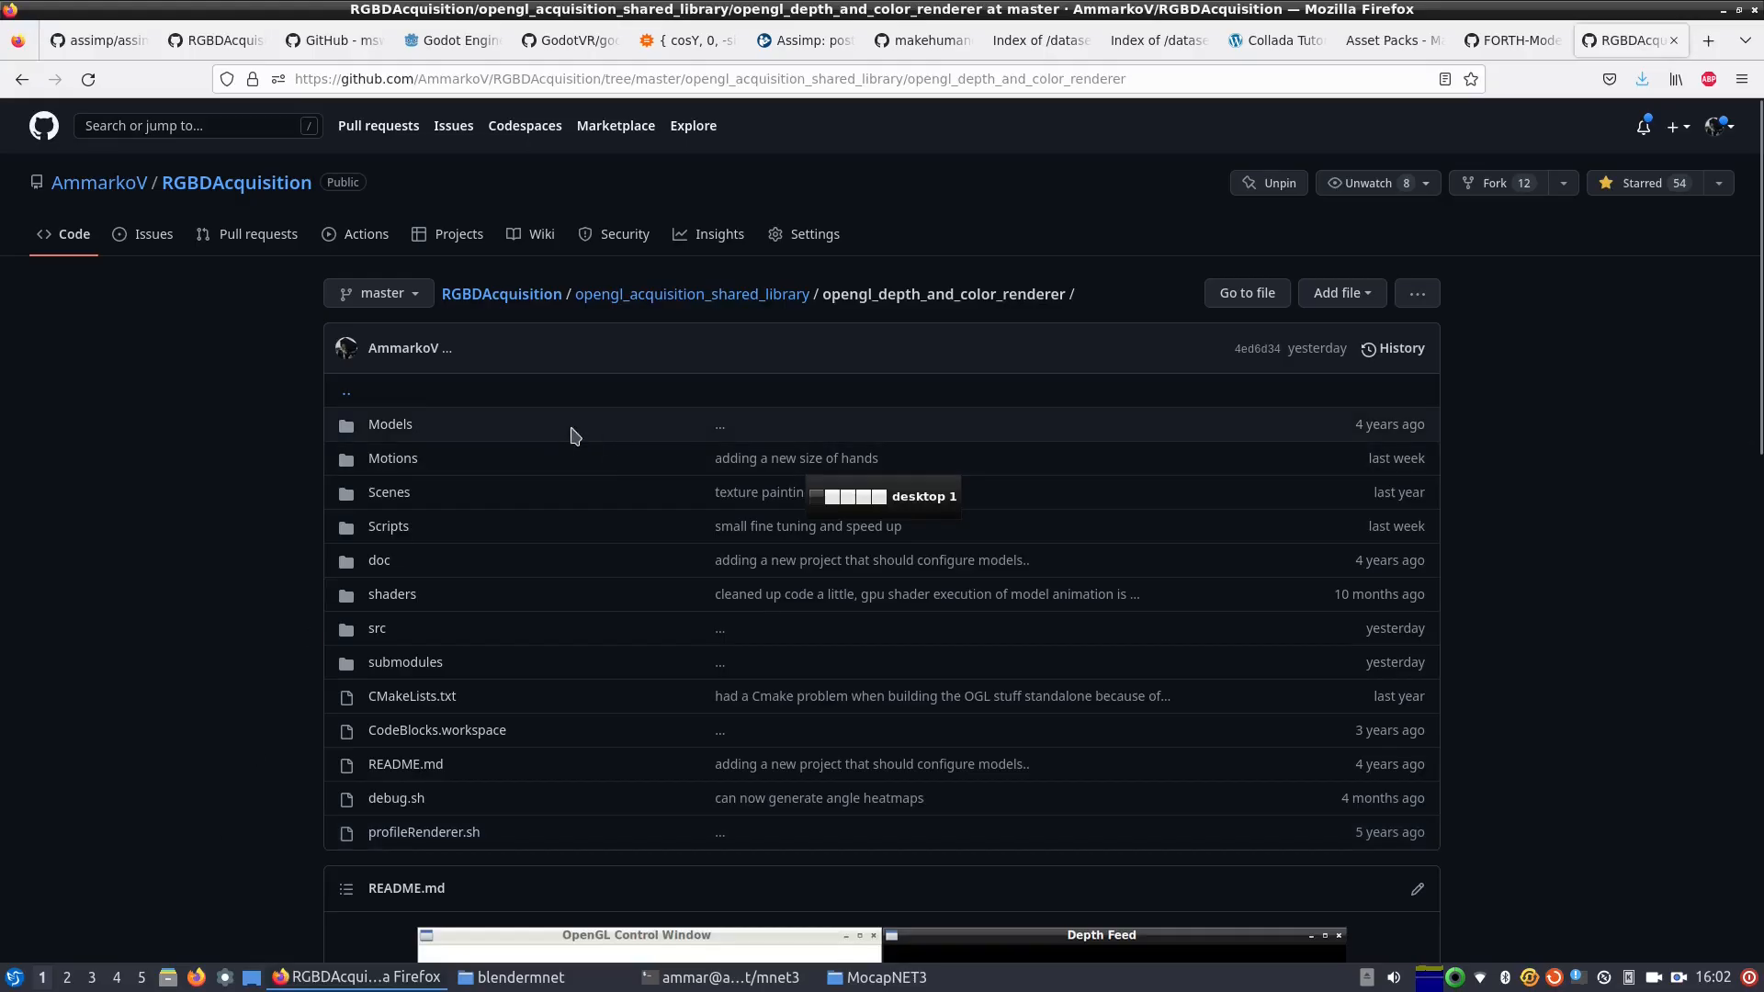
pyautogui.scroll(-3)
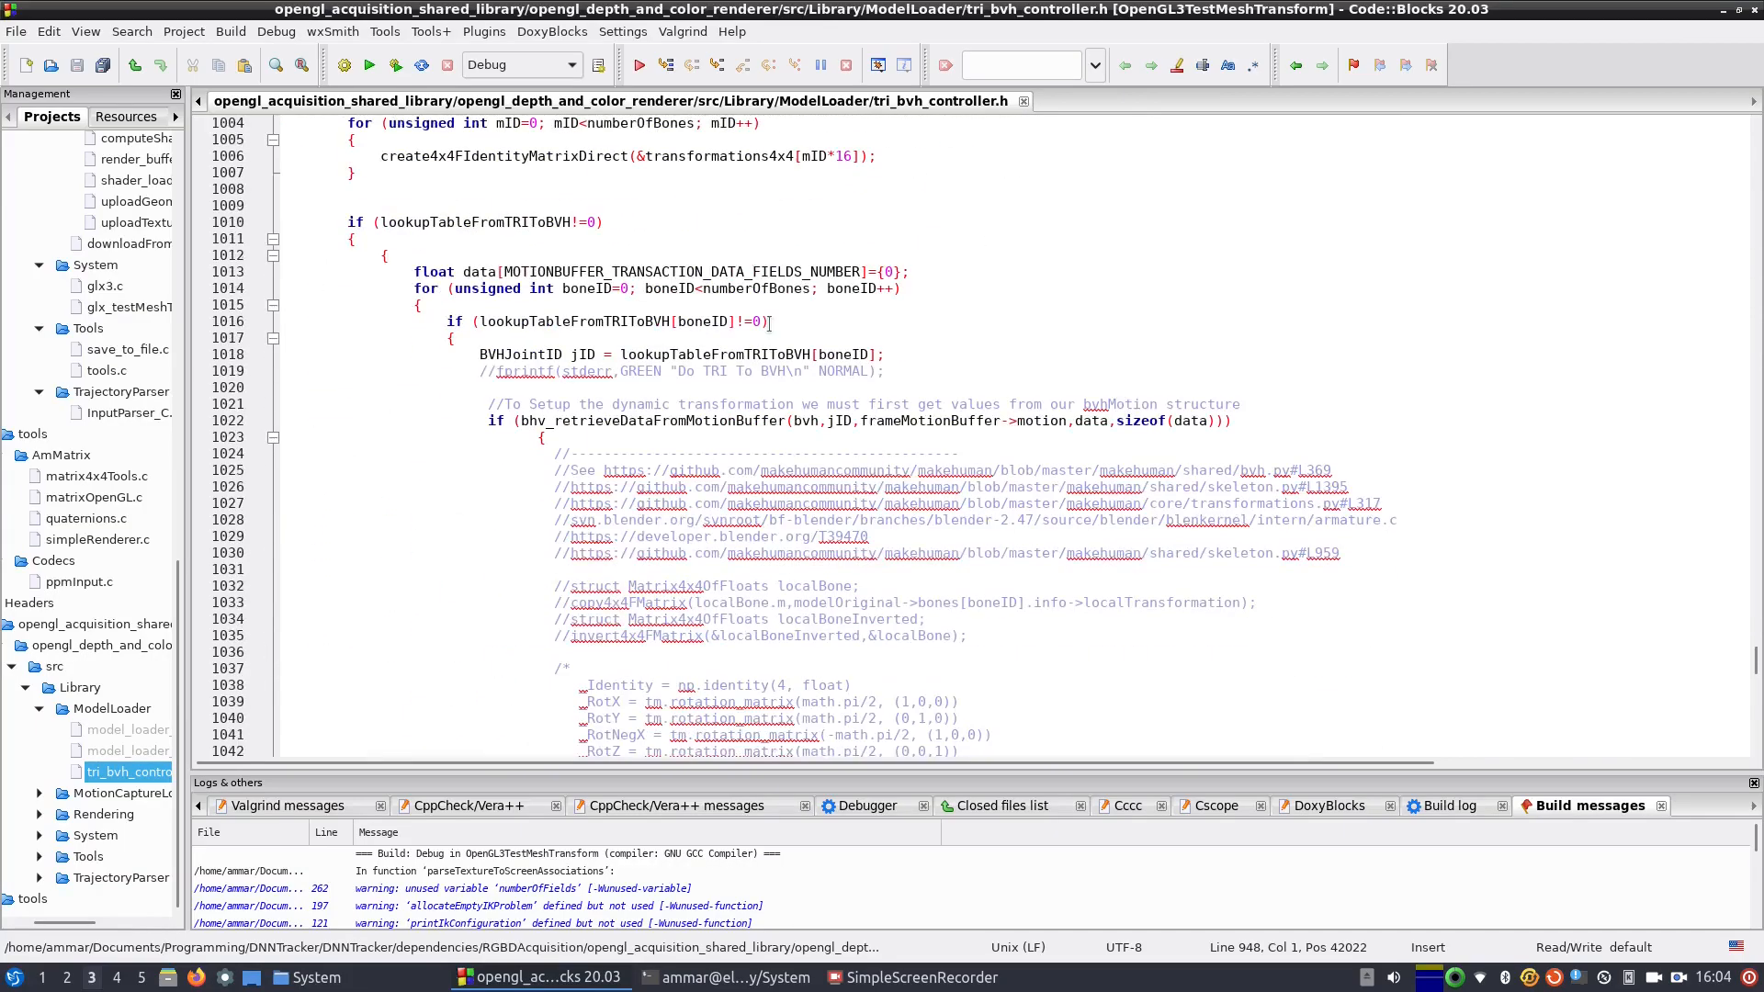
pyautogui.scroll(-3)
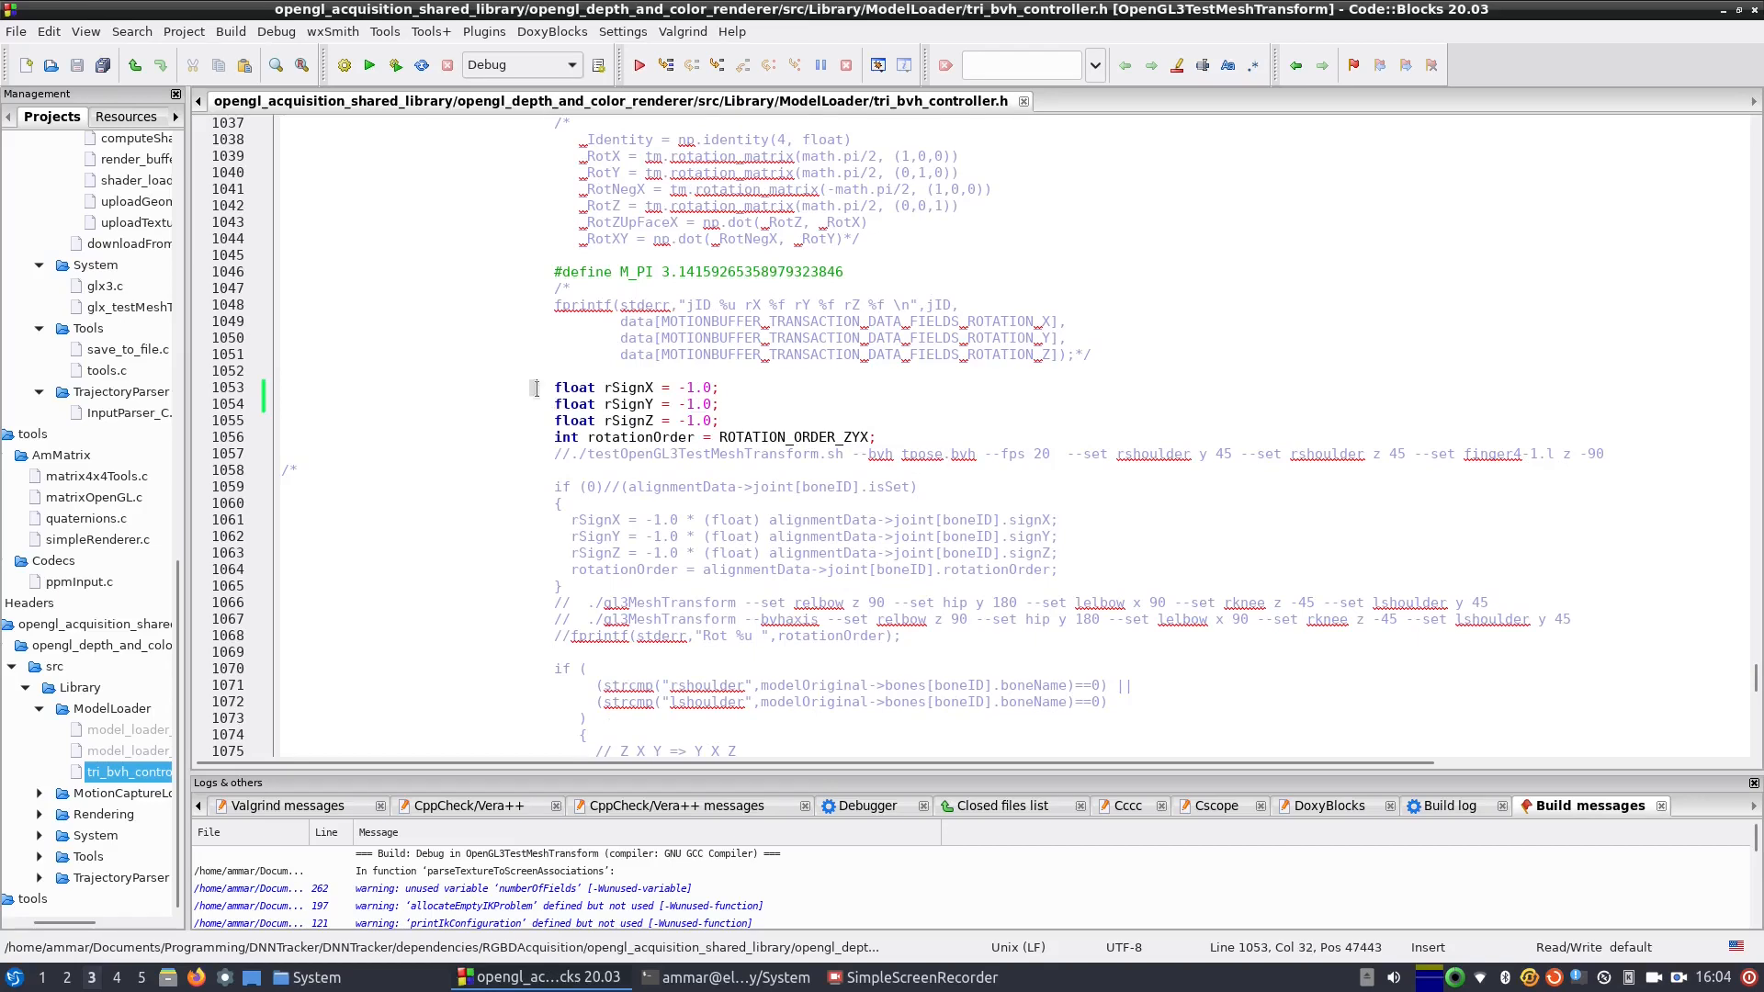
pyautogui.scroll(-3)
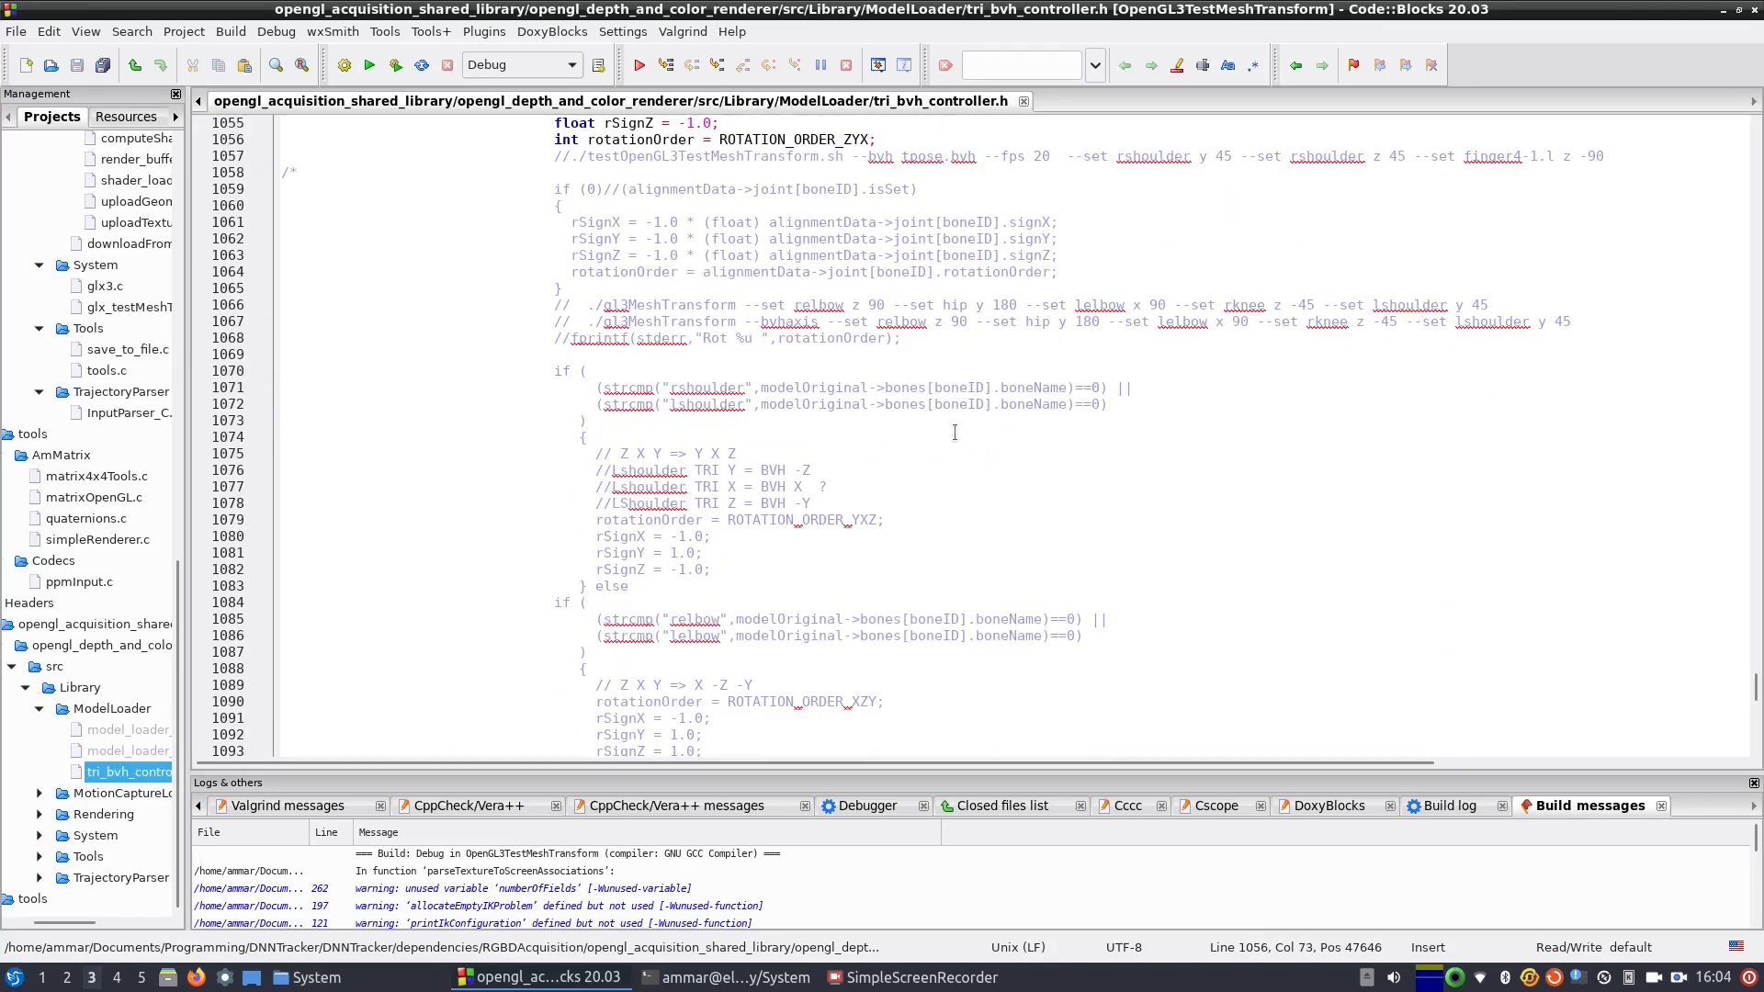
pyautogui.scroll(-3)
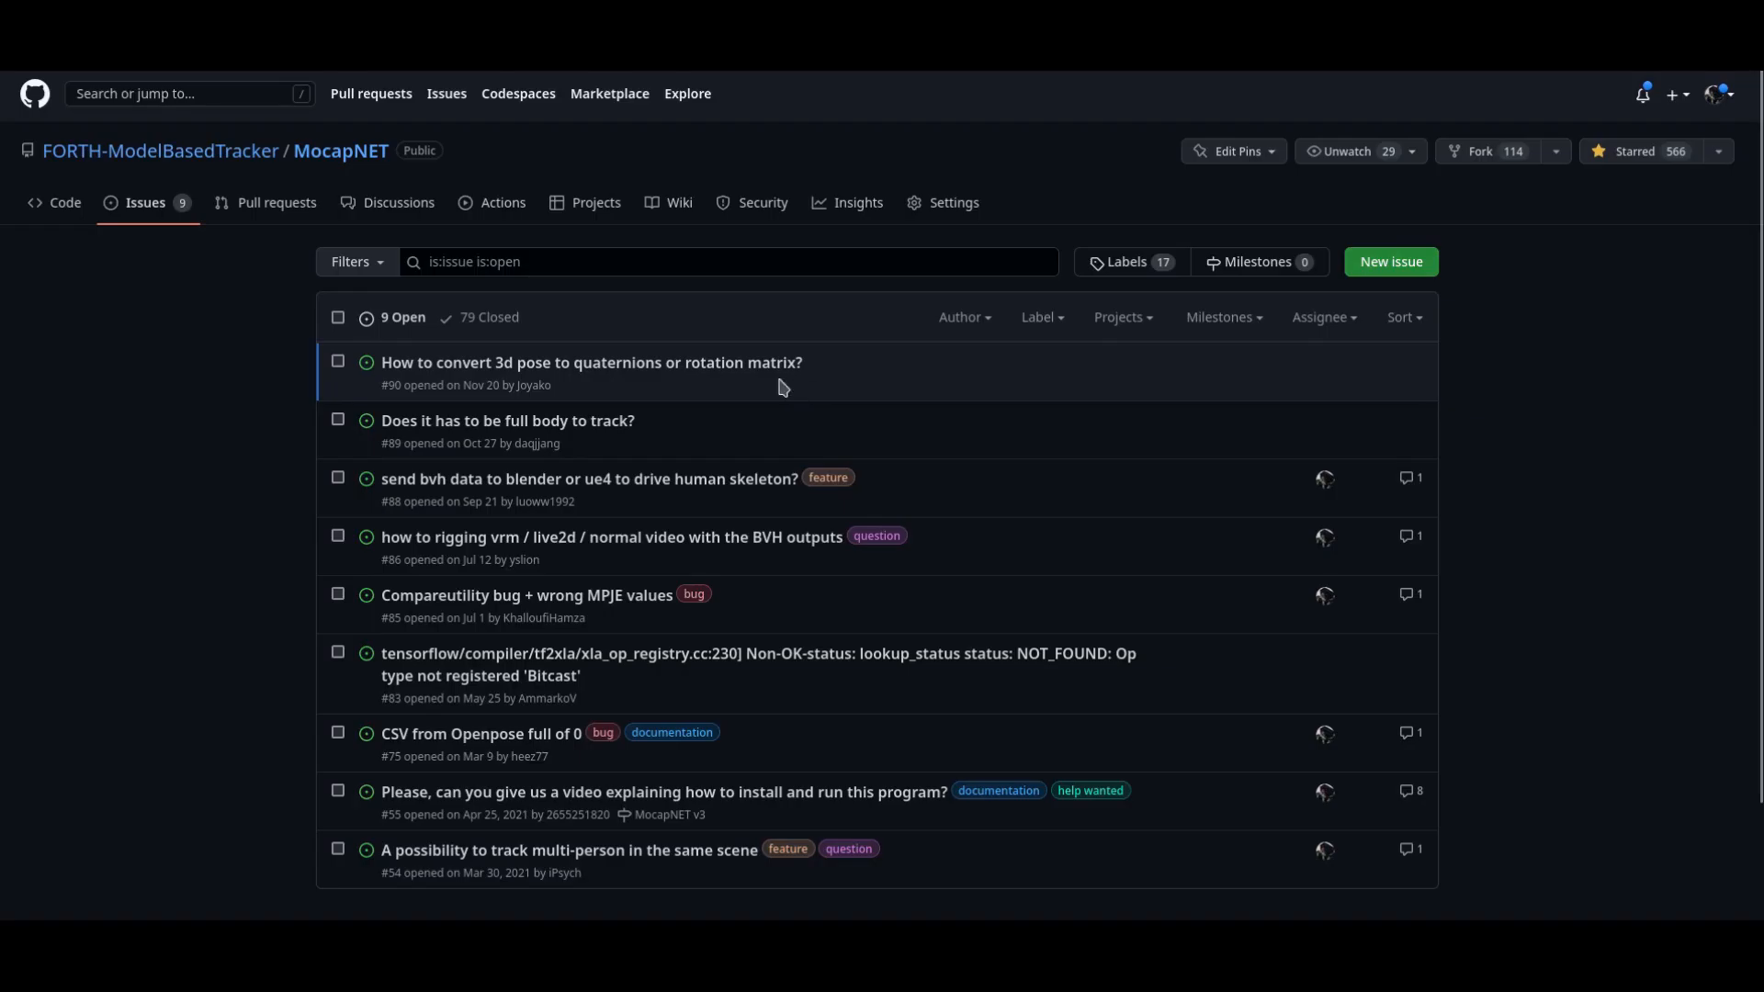
pyautogui.moveTo(551, 478)
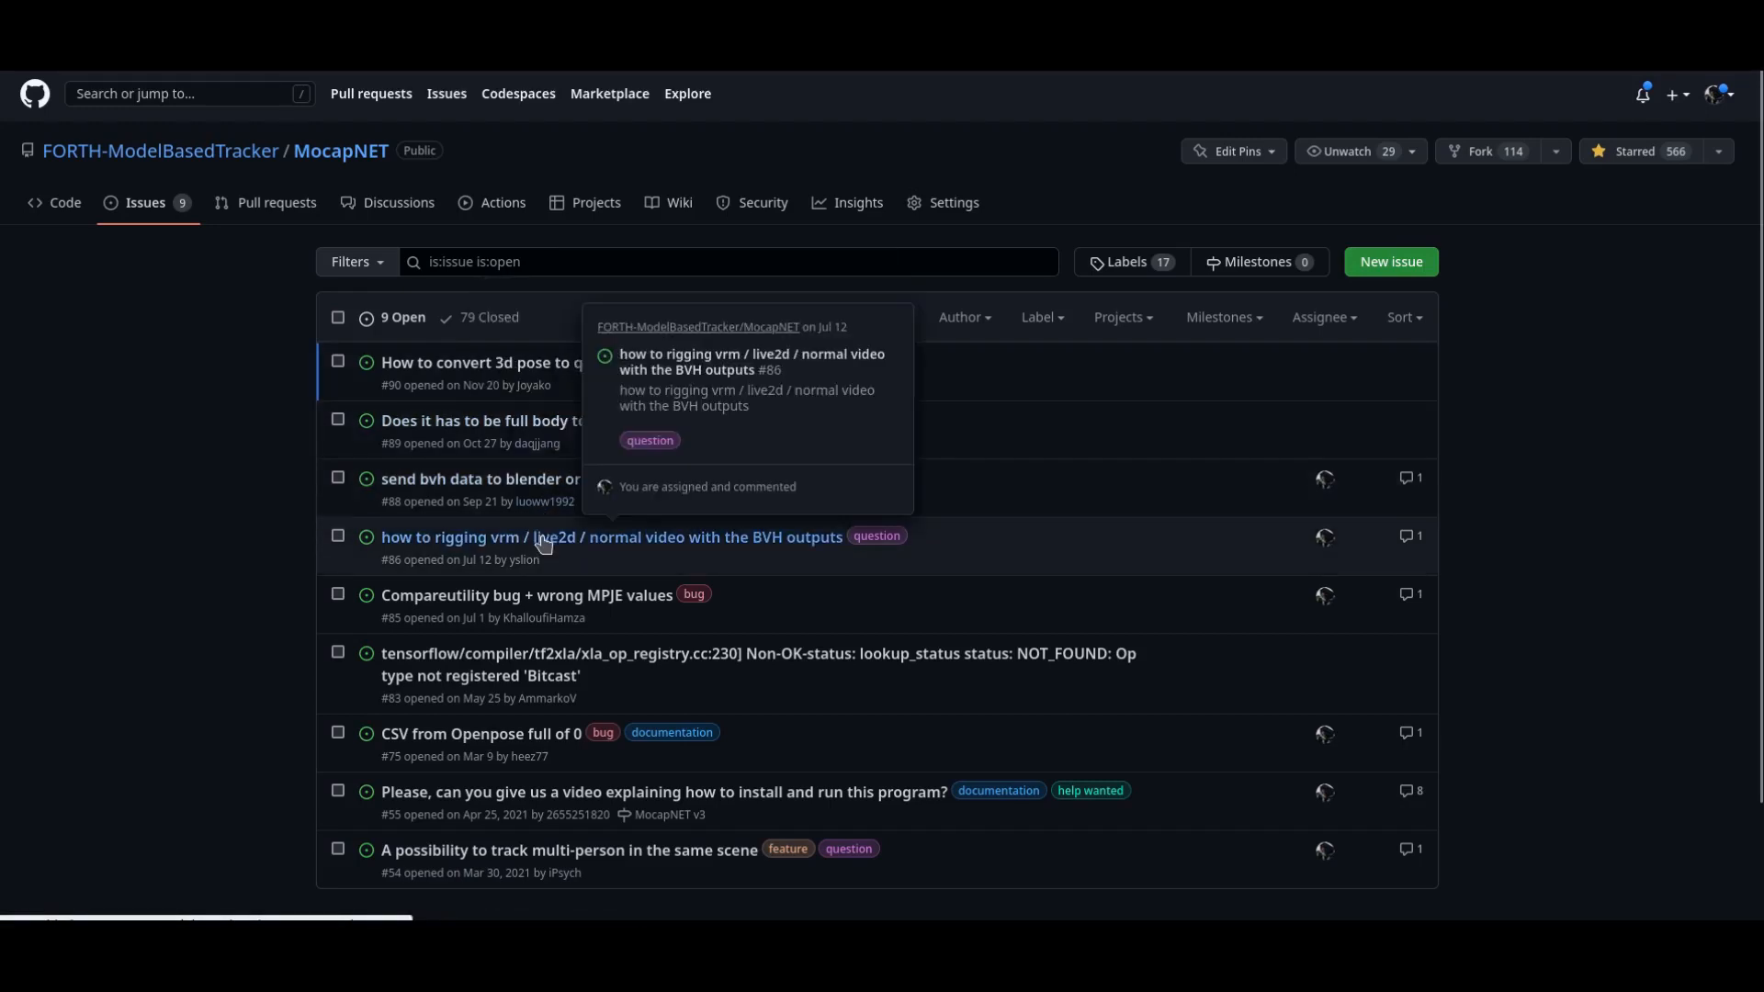
pyautogui.moveTo(491, 796)
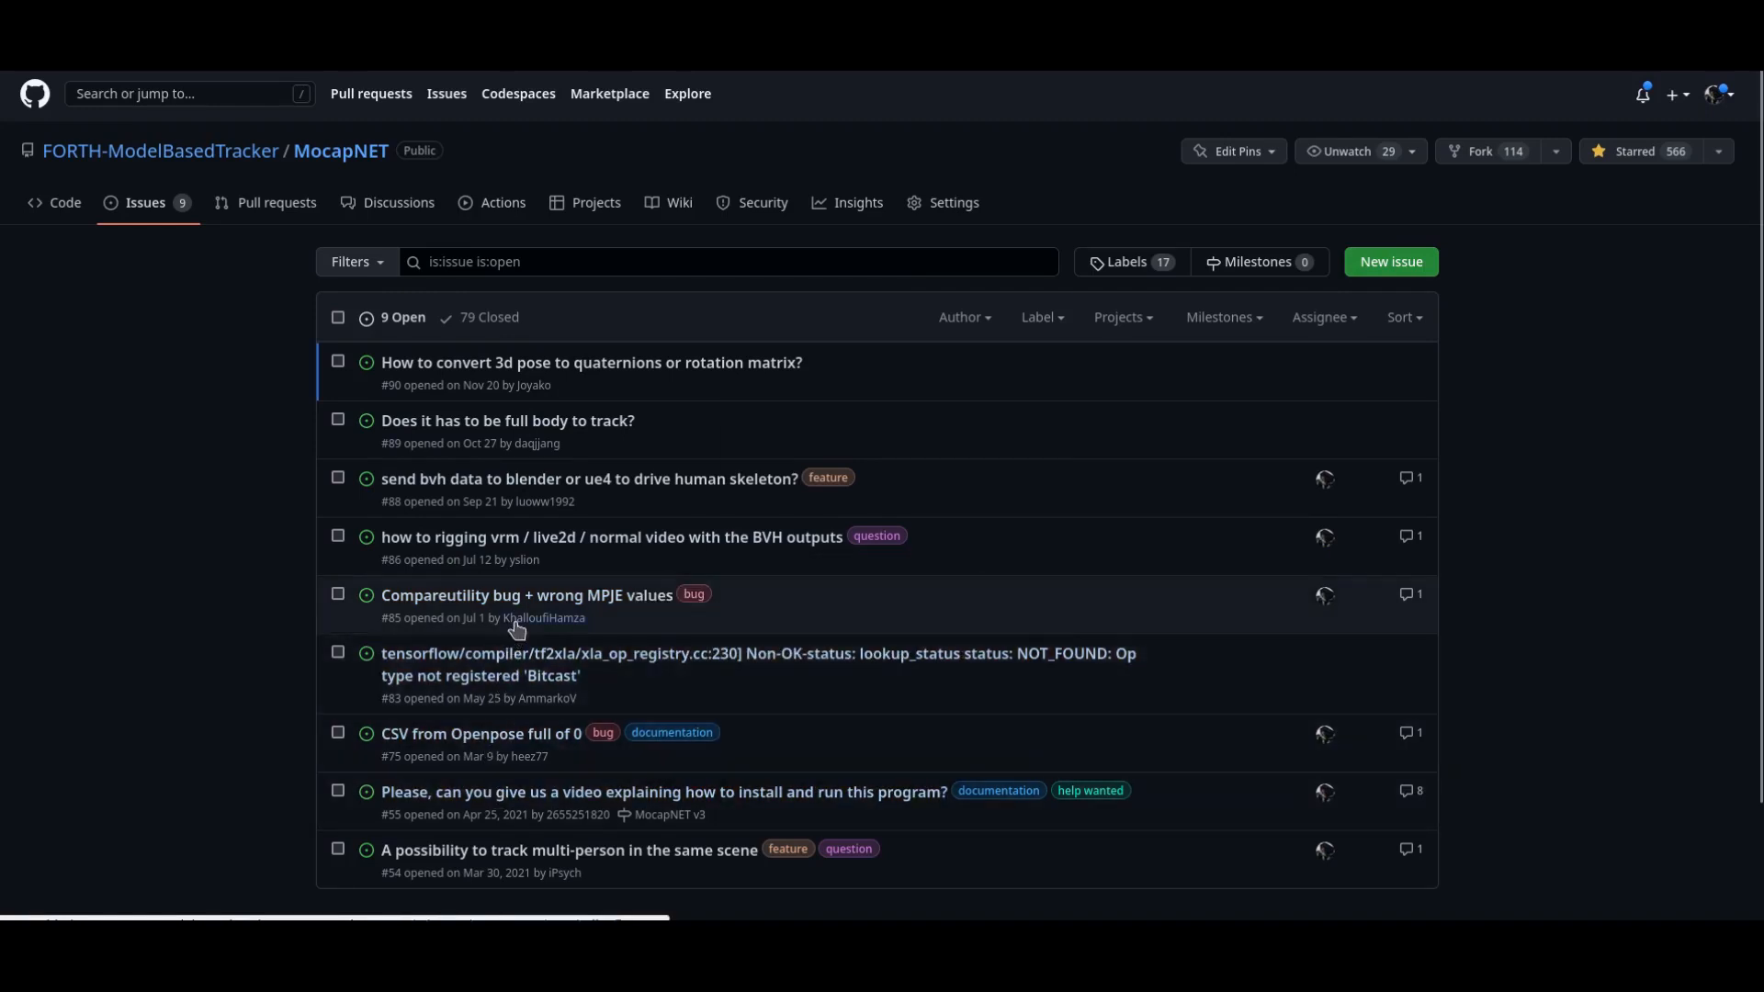
pyautogui.moveTo(1705, 909)
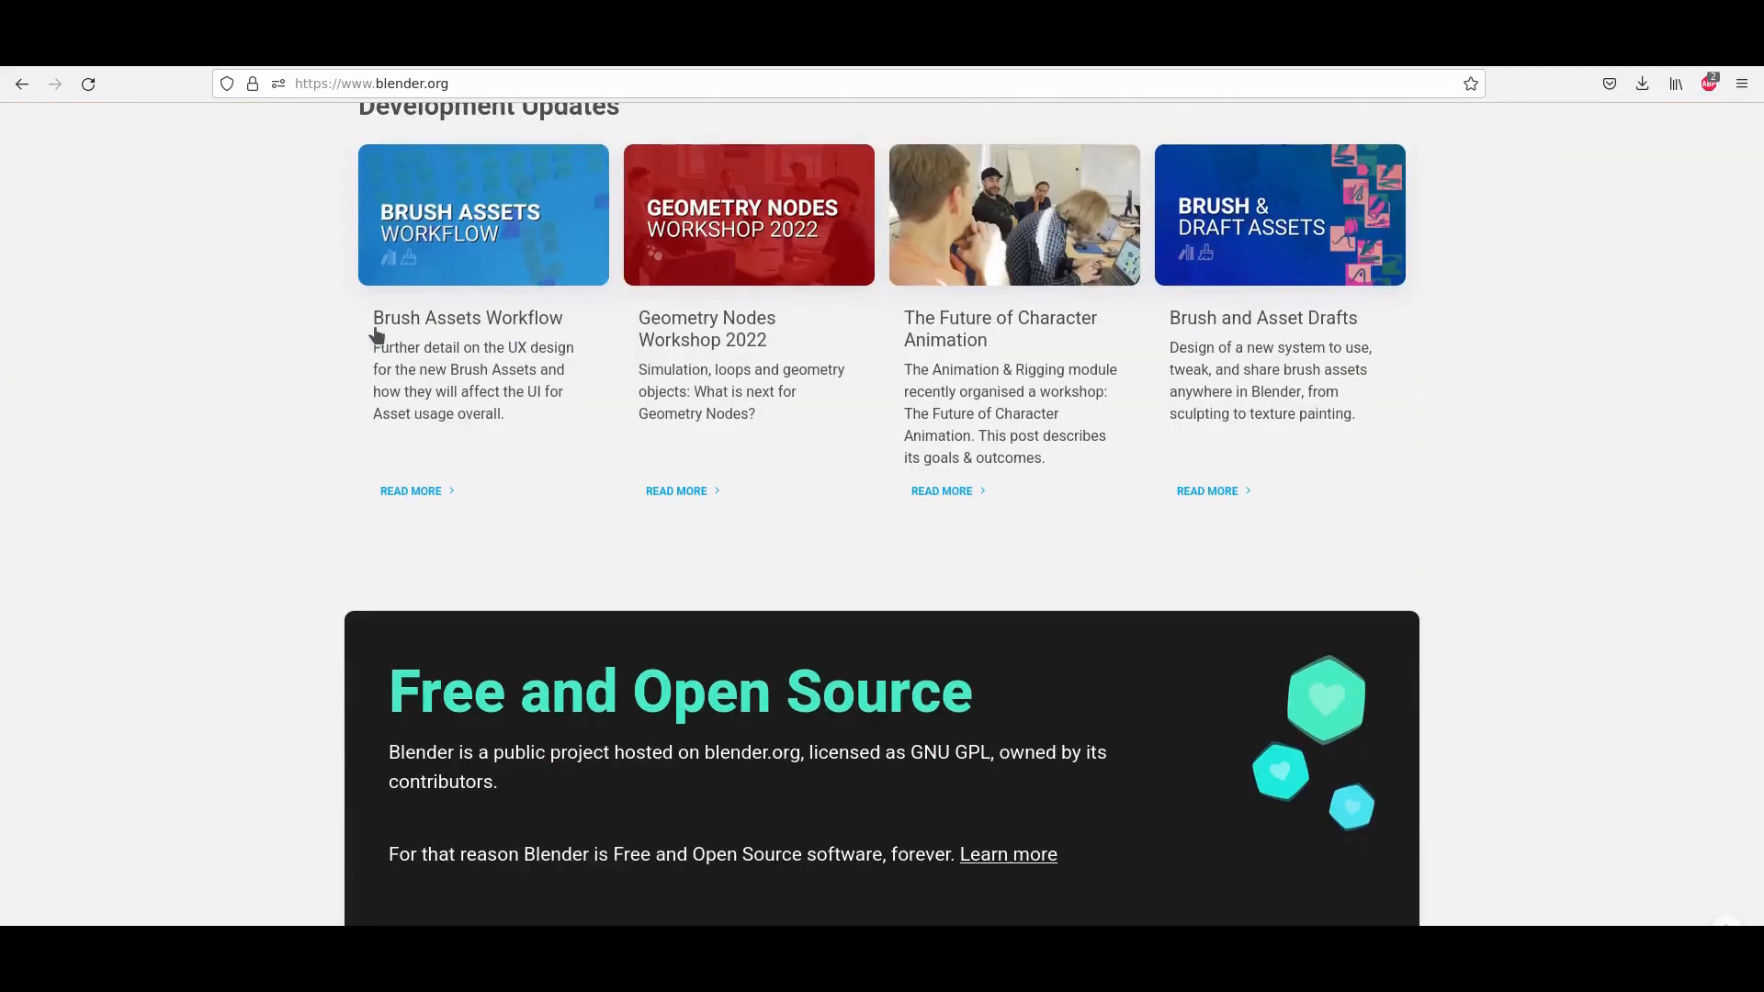
pyautogui.scroll(3)
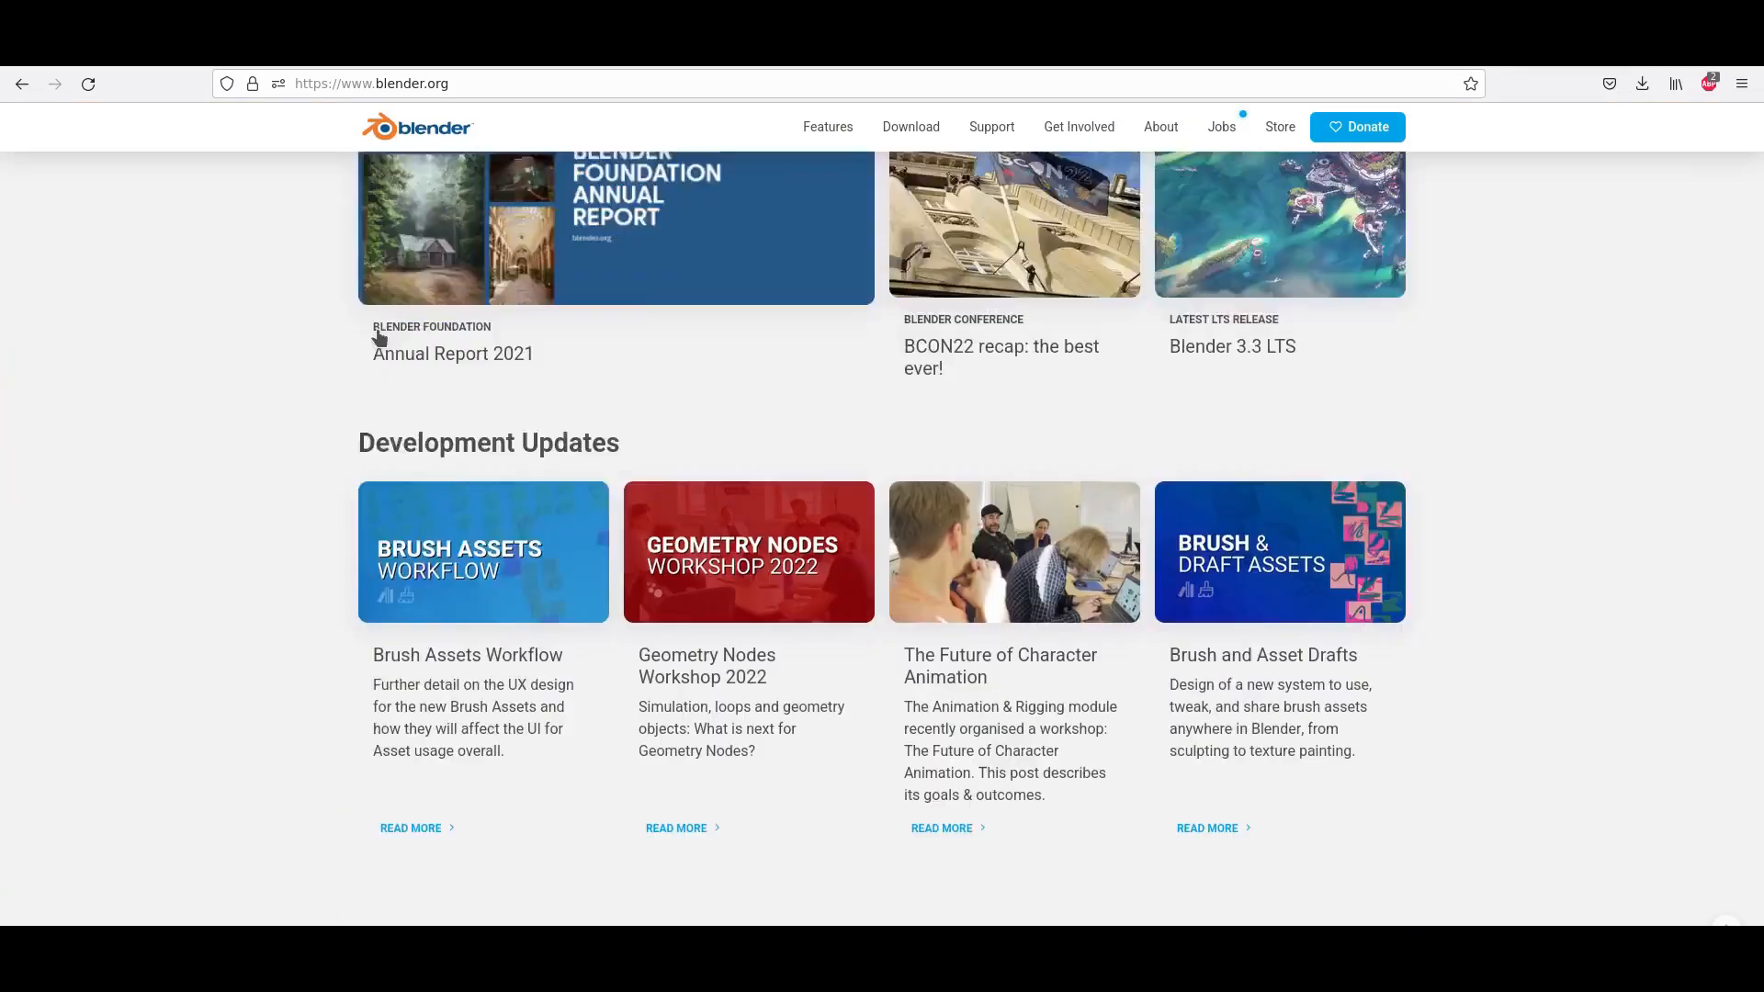
pyautogui.scroll(3)
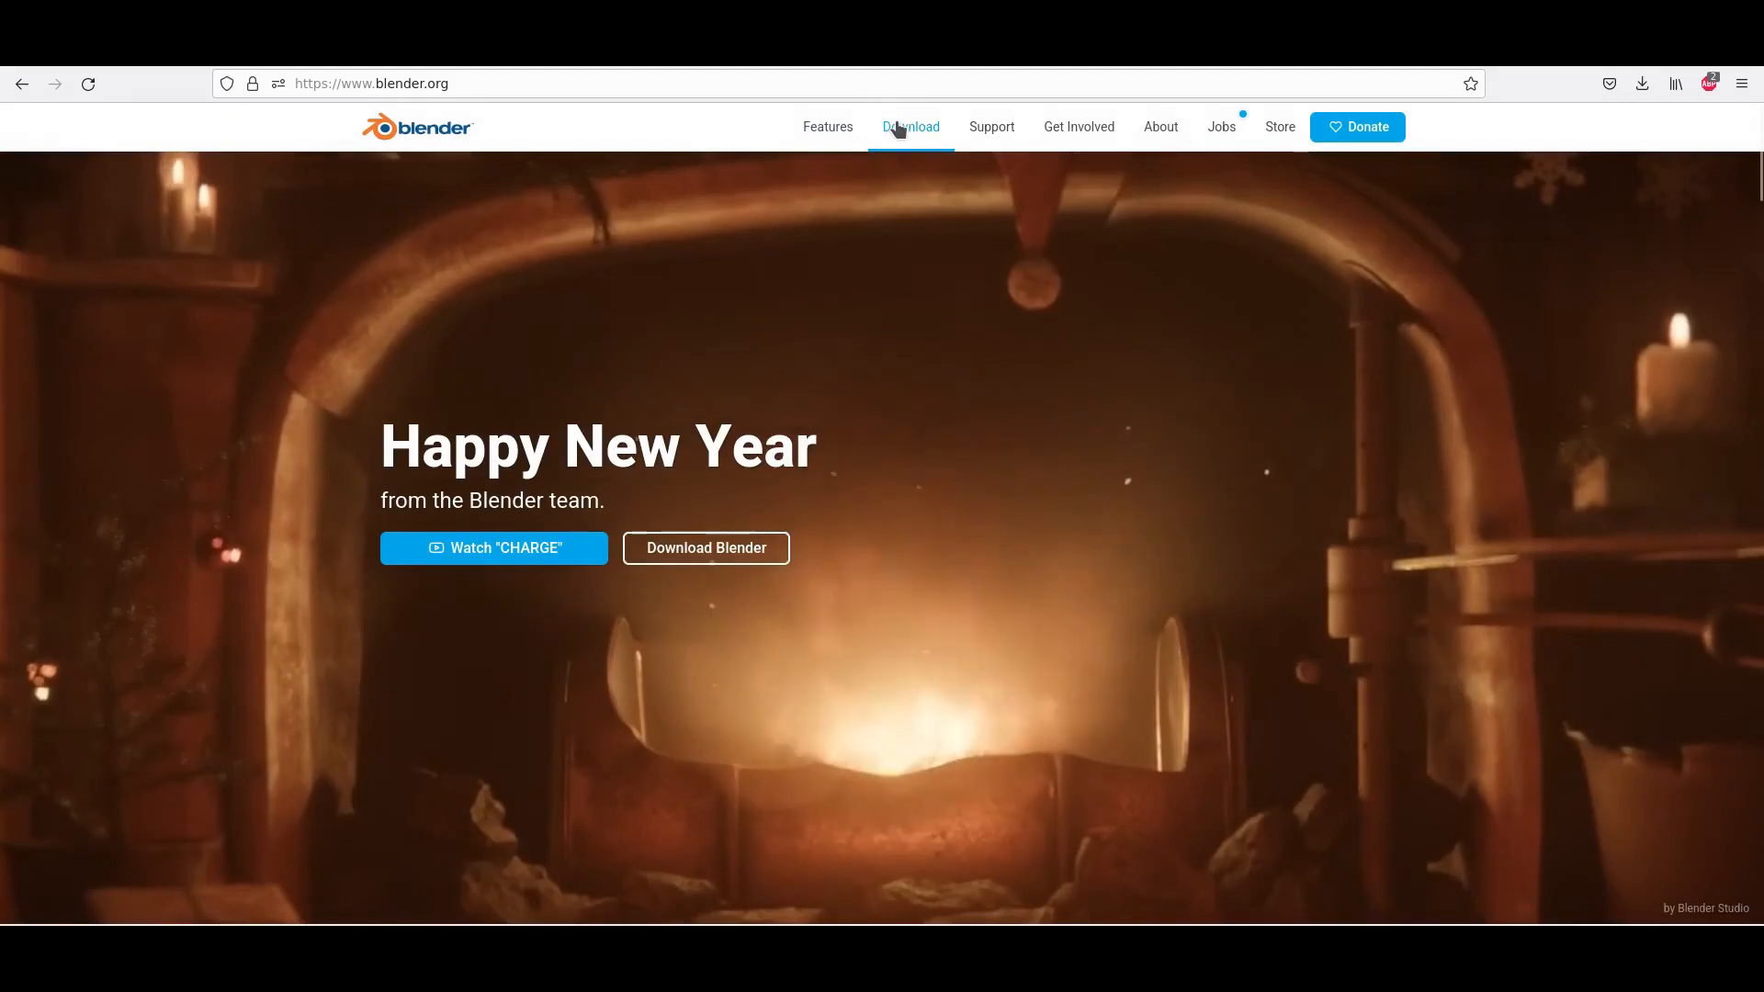
pyautogui.click(909, 126)
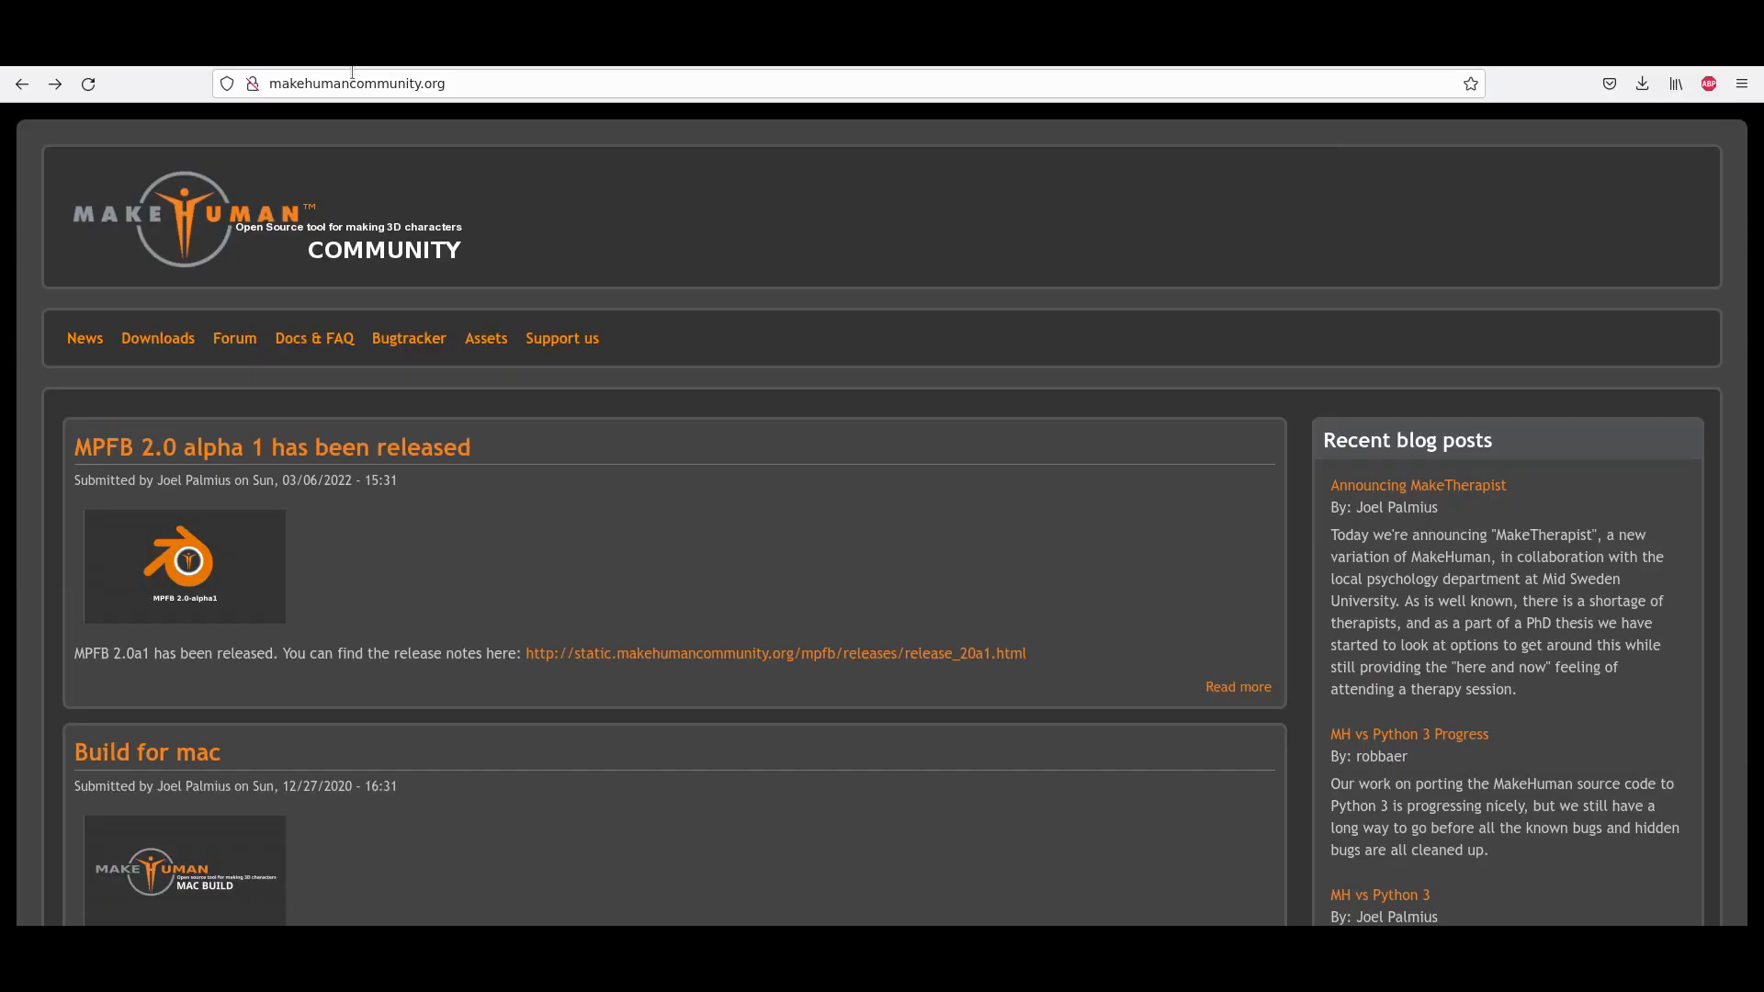
pyautogui.moveTo(236, 436)
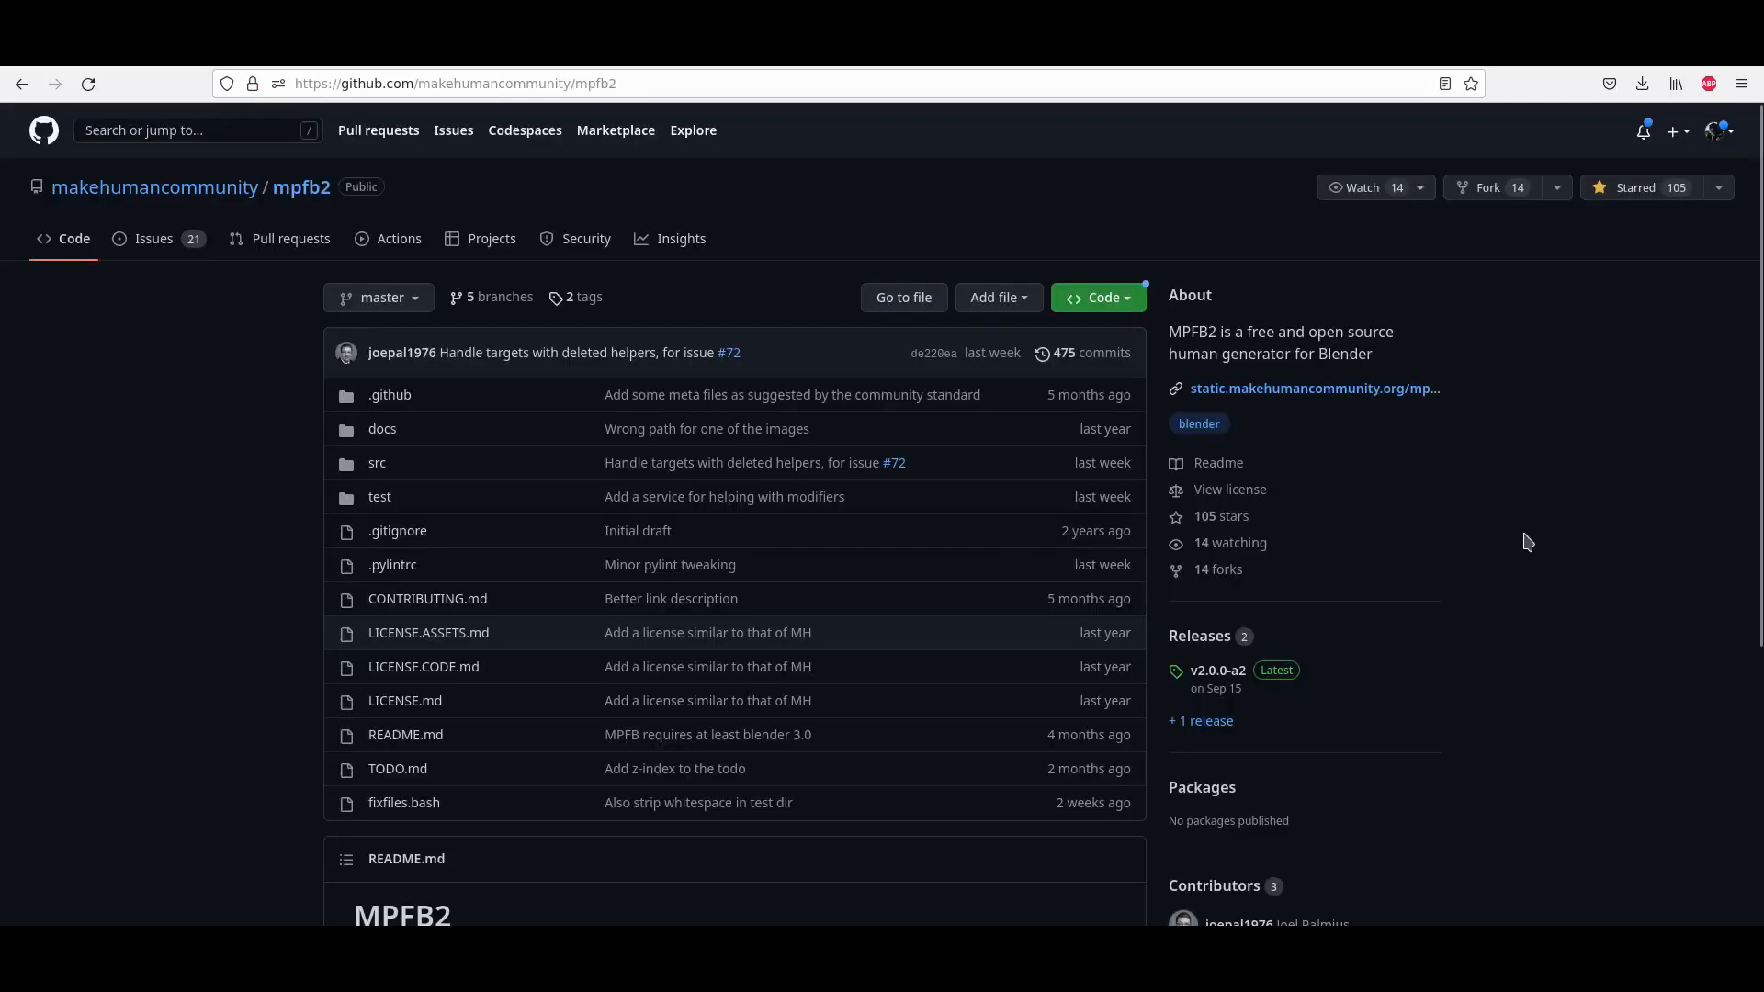
pyautogui.moveTo(319, 167)
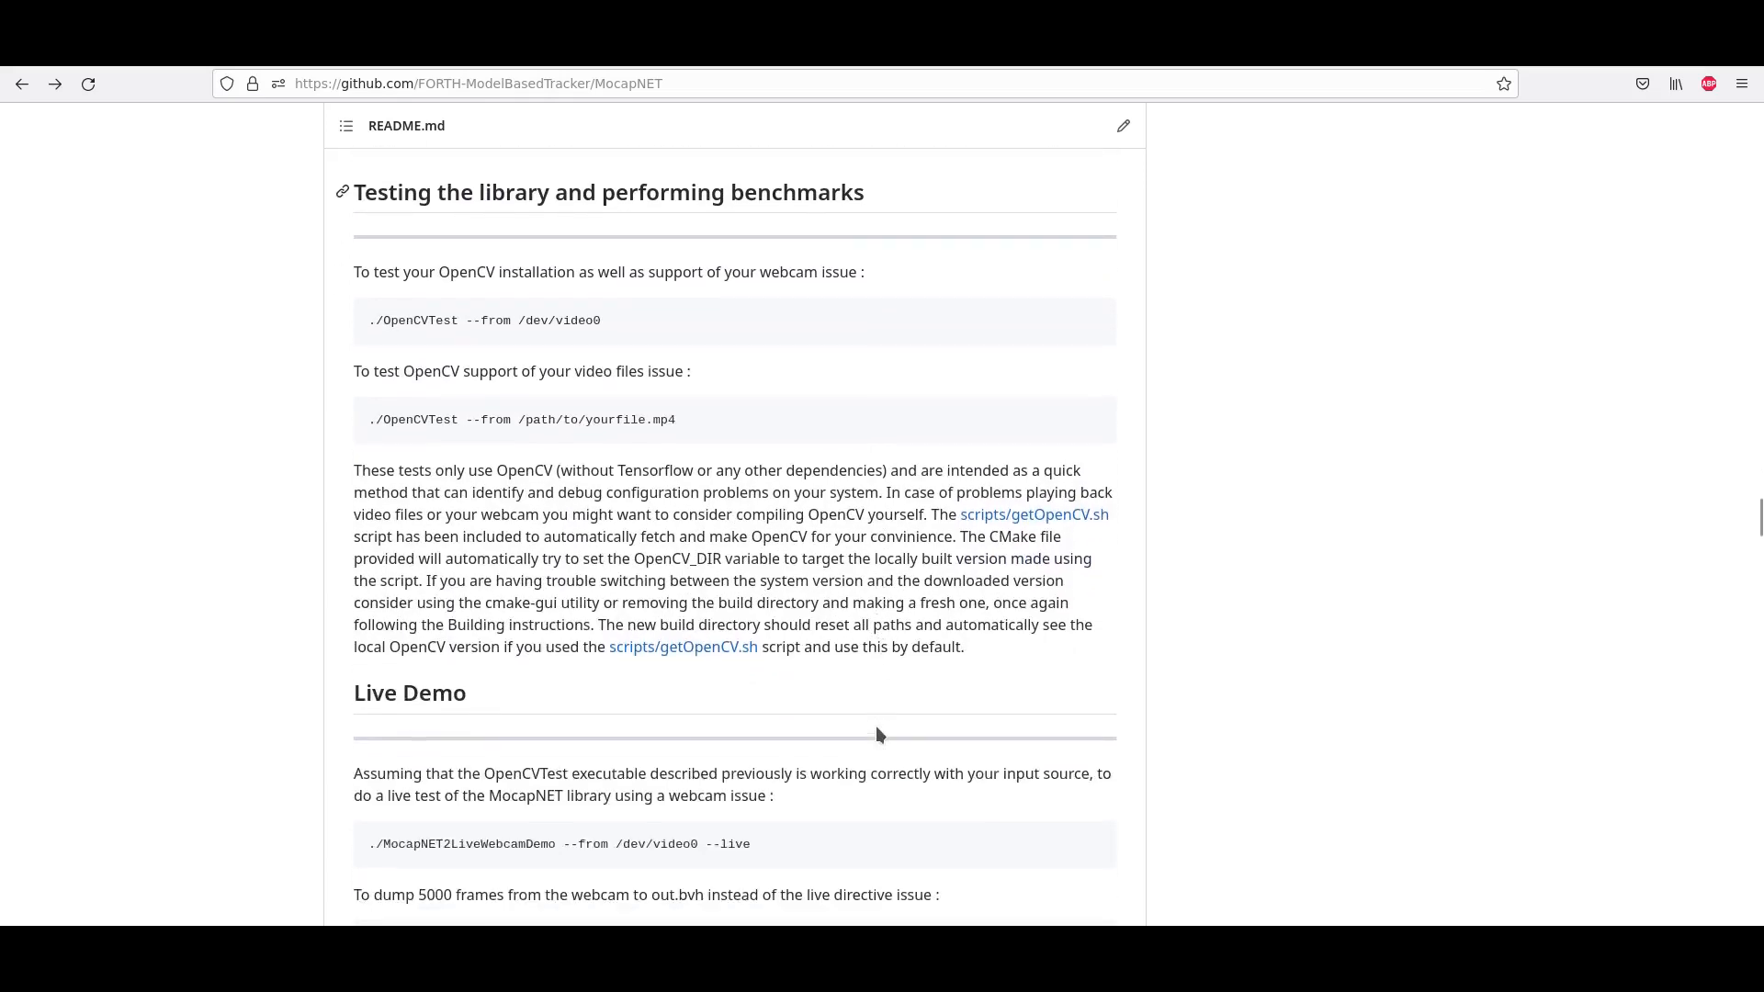
pyautogui.scroll(-3)
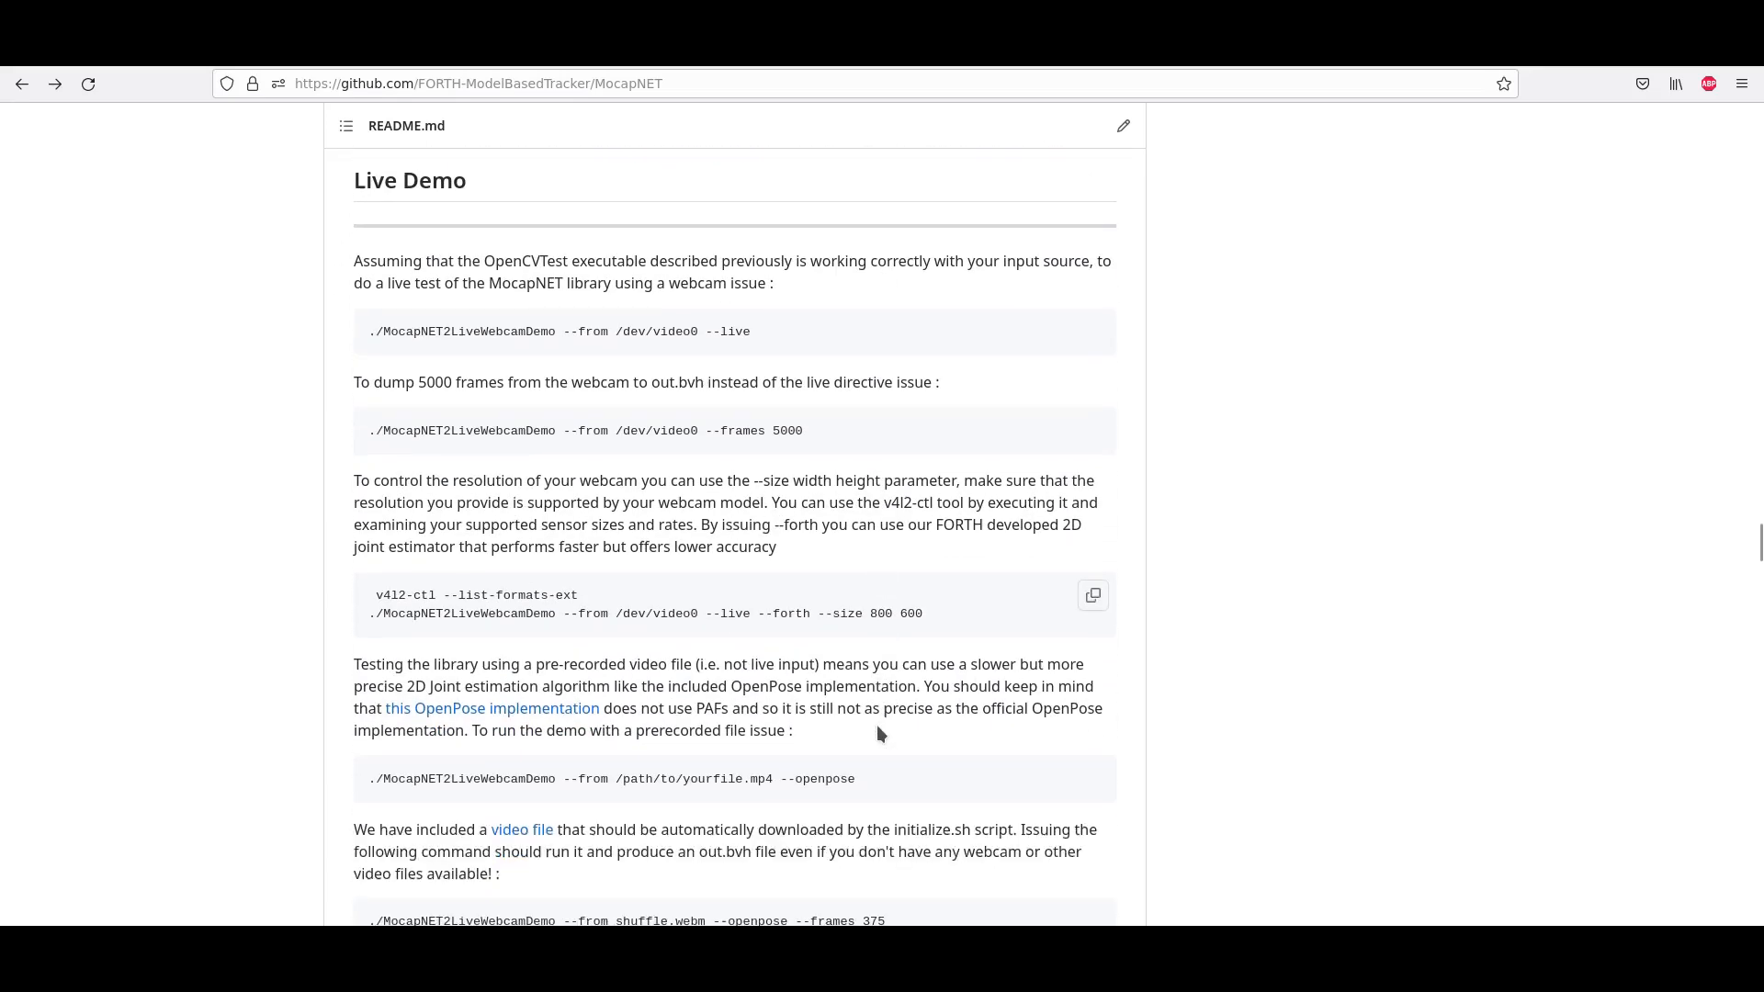
pyautogui.scroll(-3)
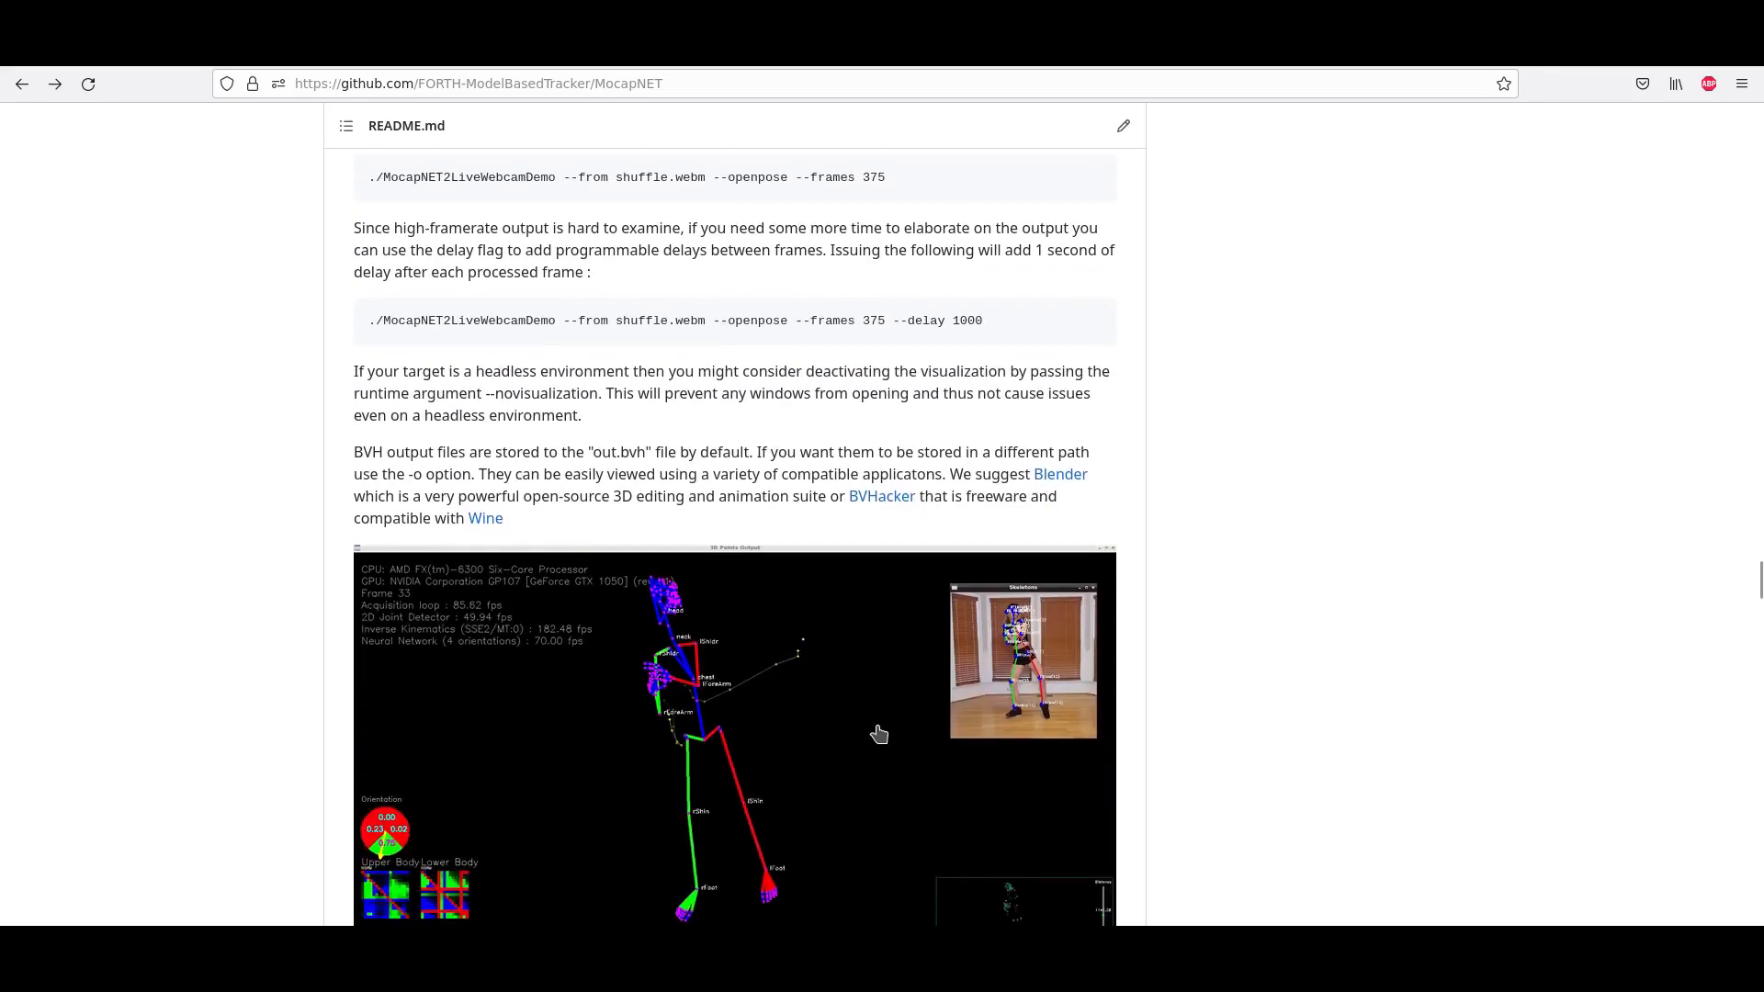
pyautogui.scroll(-3)
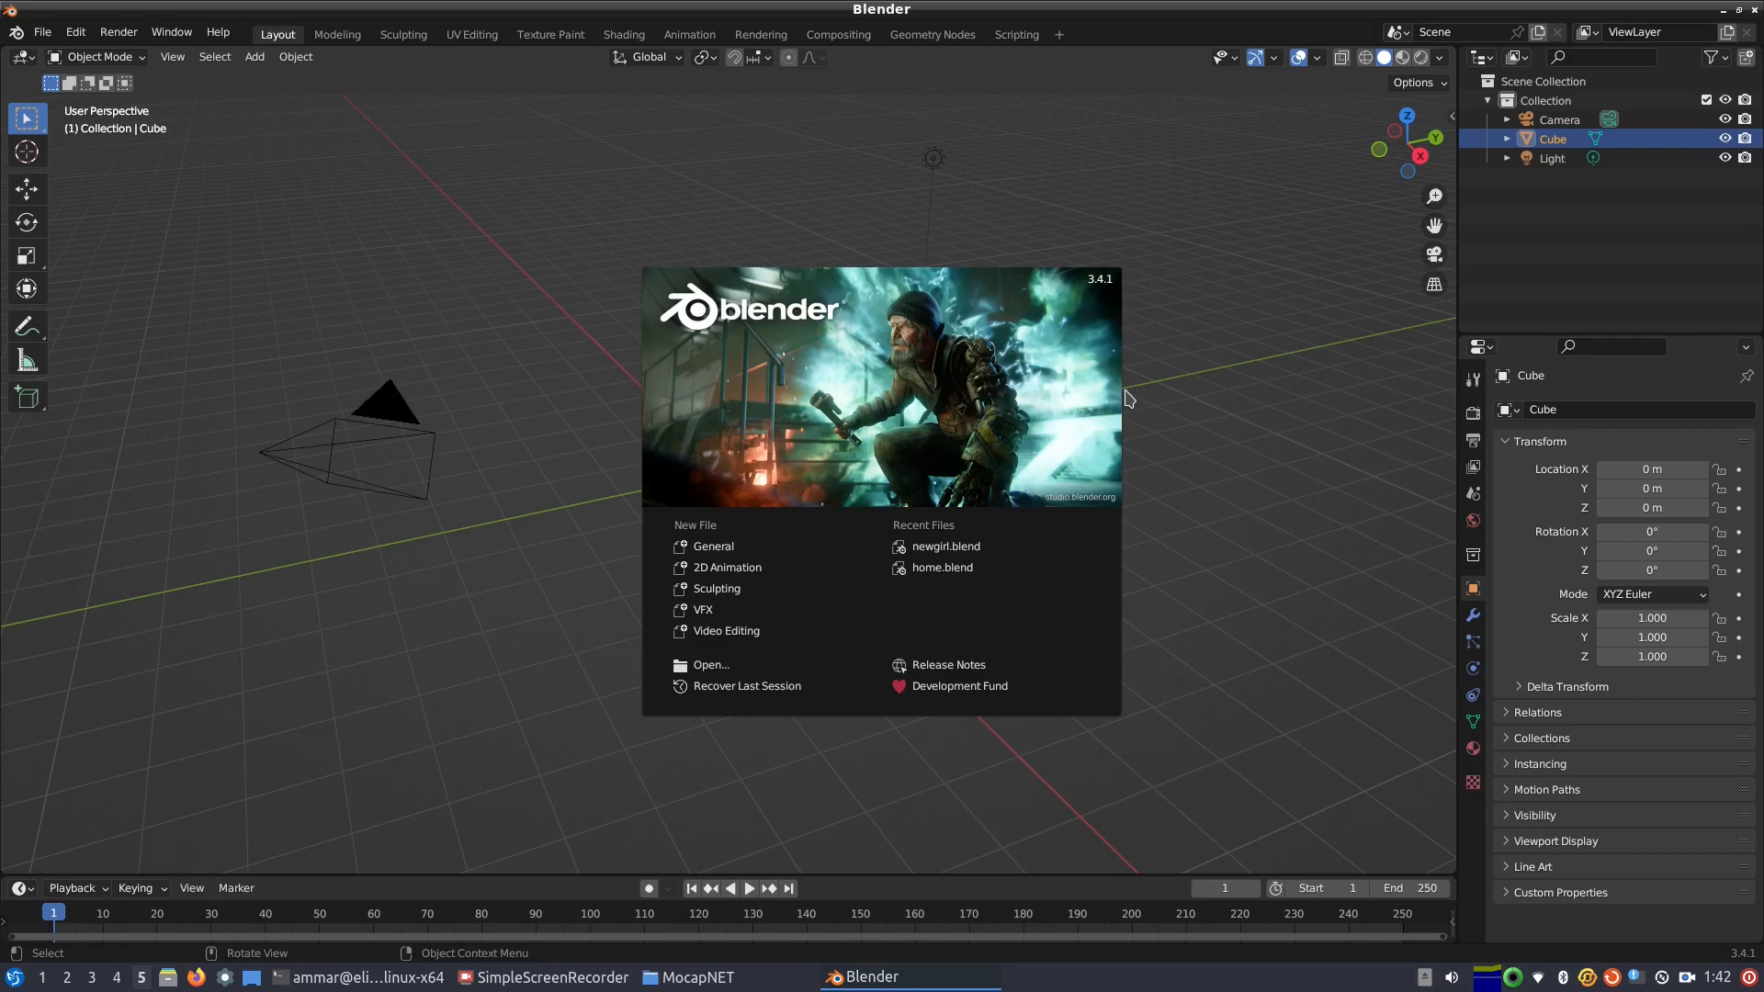
# Step: Dismiss the splash screen and set MPFB's From scratch new human to Female, Young
pyautogui.click(1128, 399)
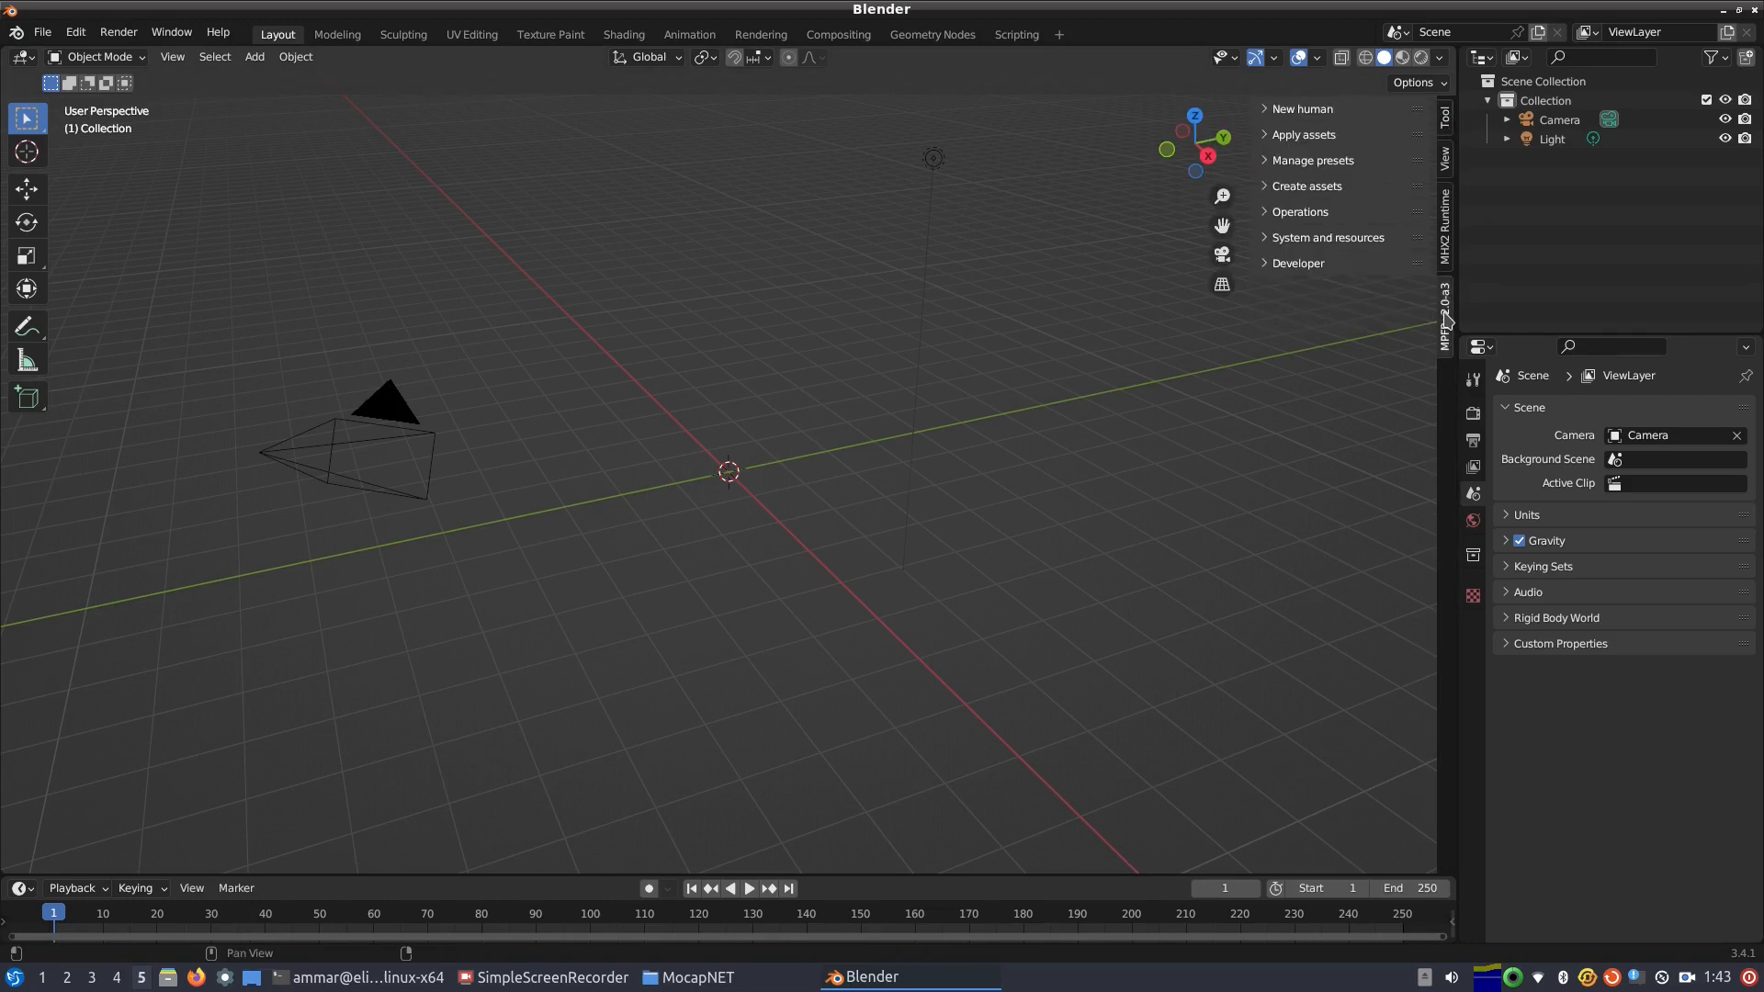
pyautogui.click(1301, 109)
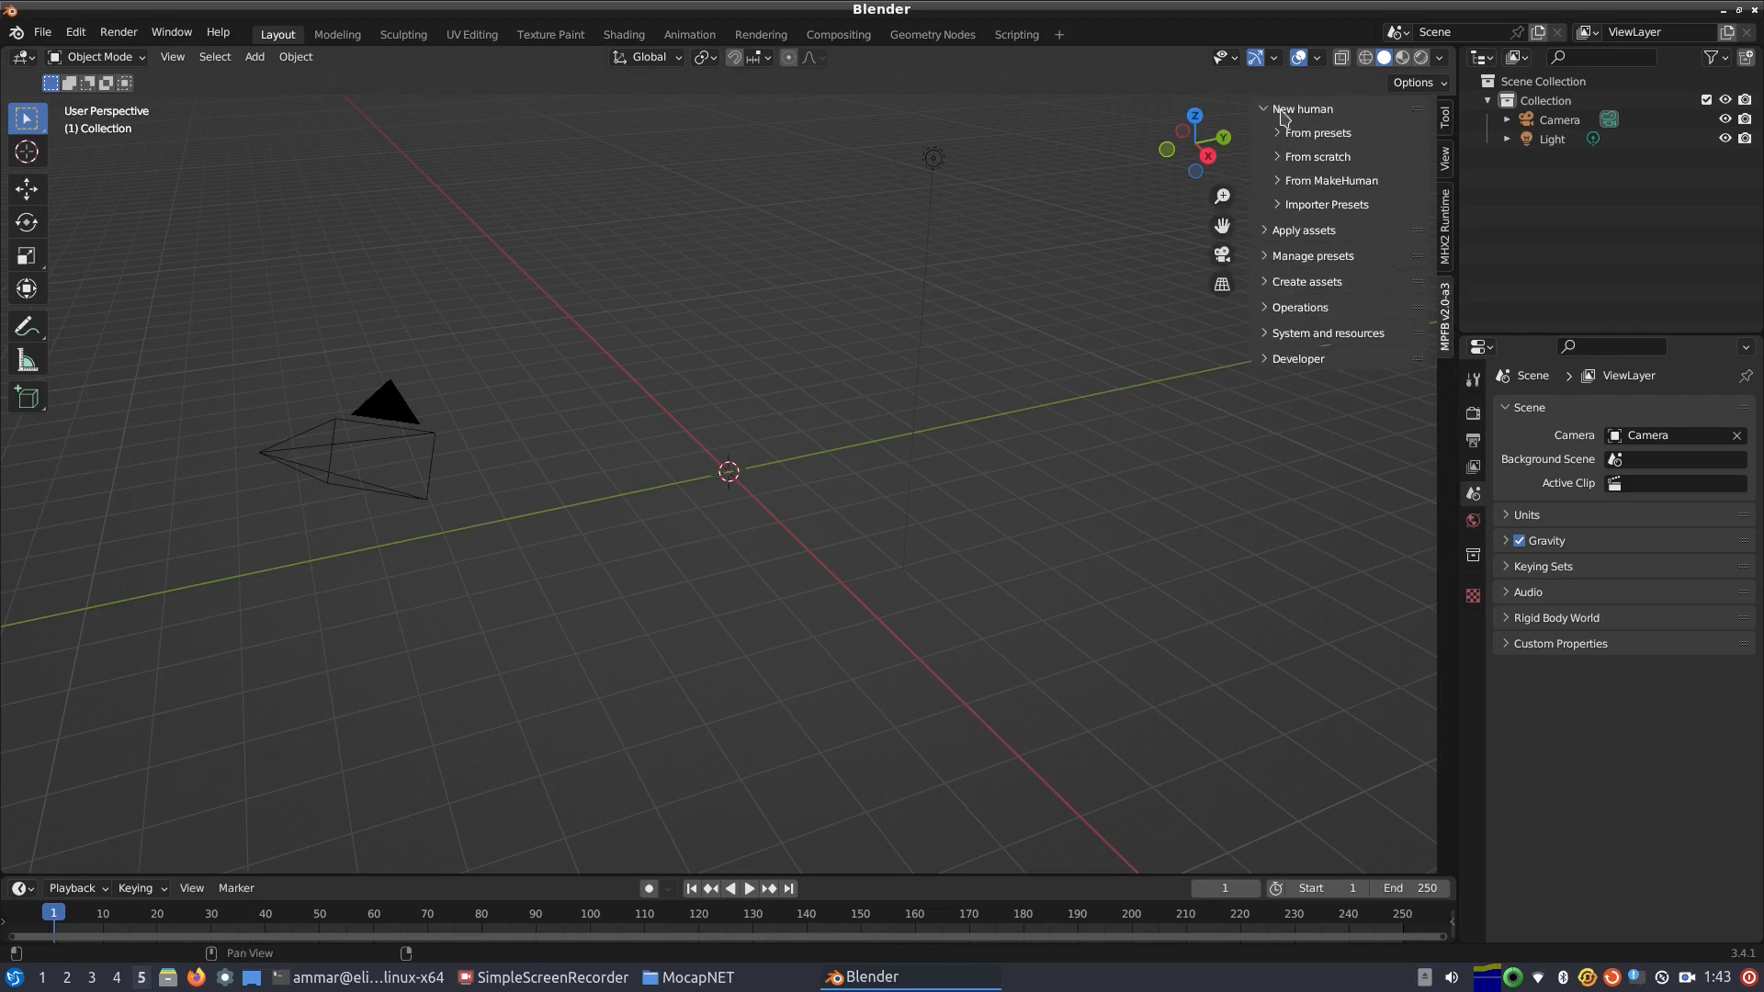
pyautogui.click(1318, 156)
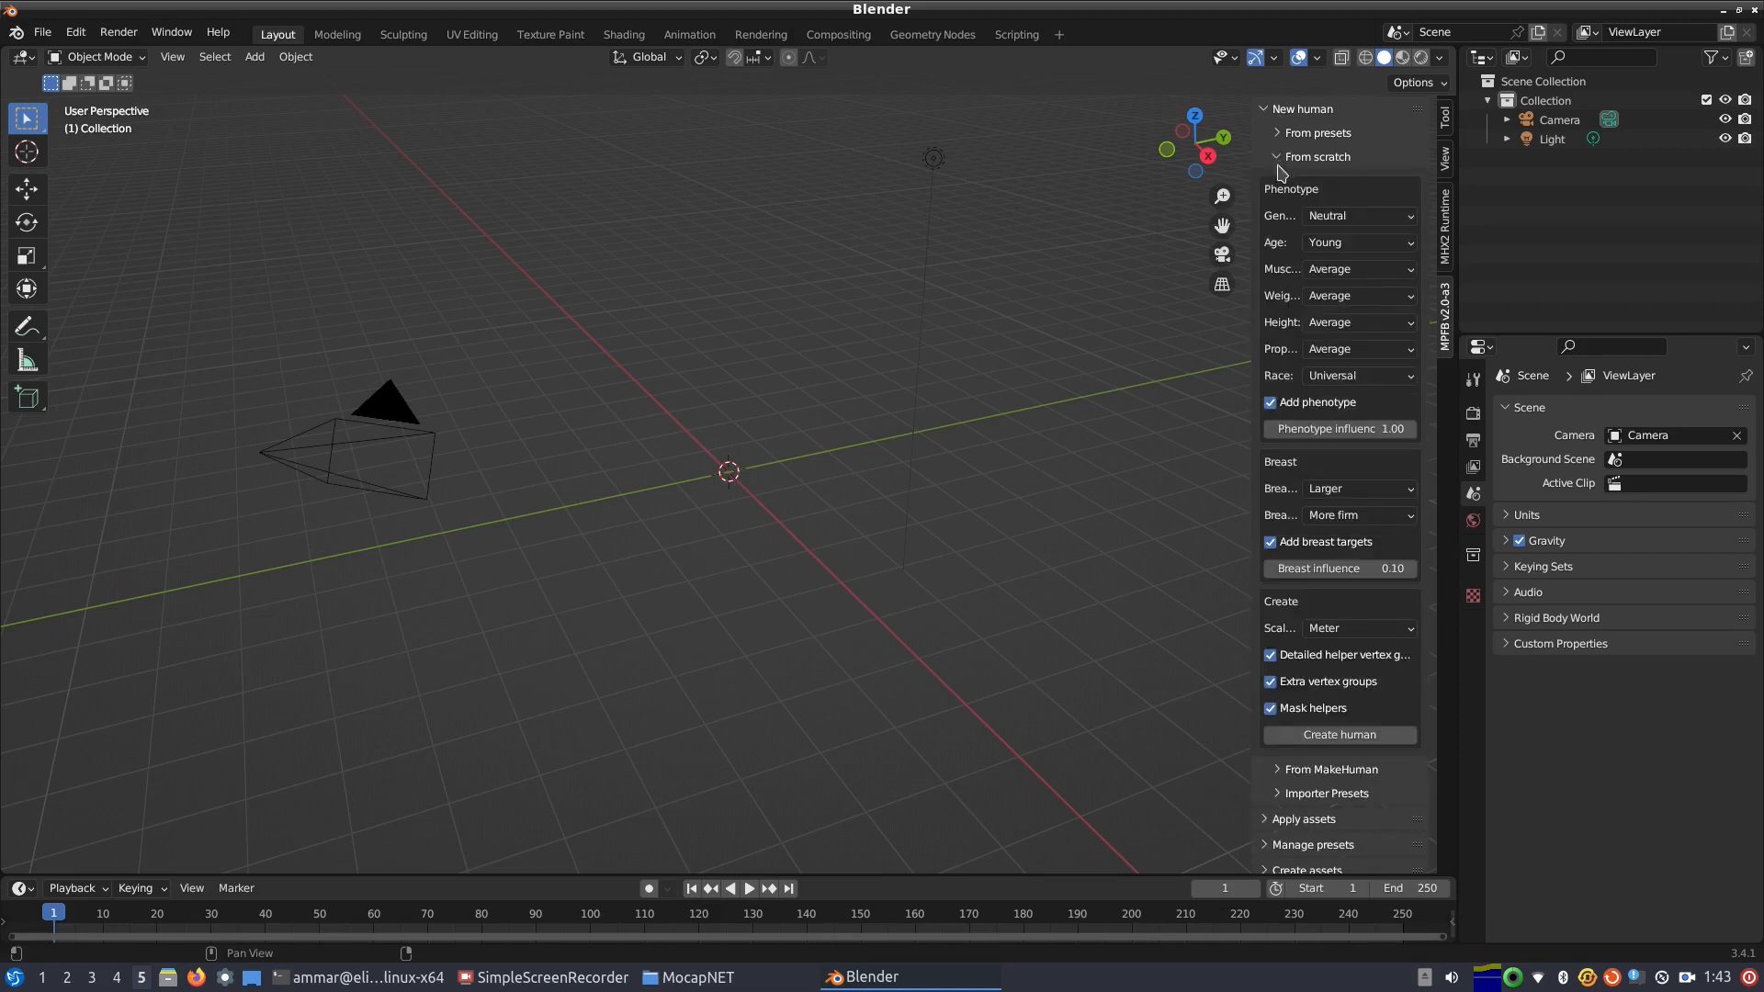
pyautogui.click(1357, 215)
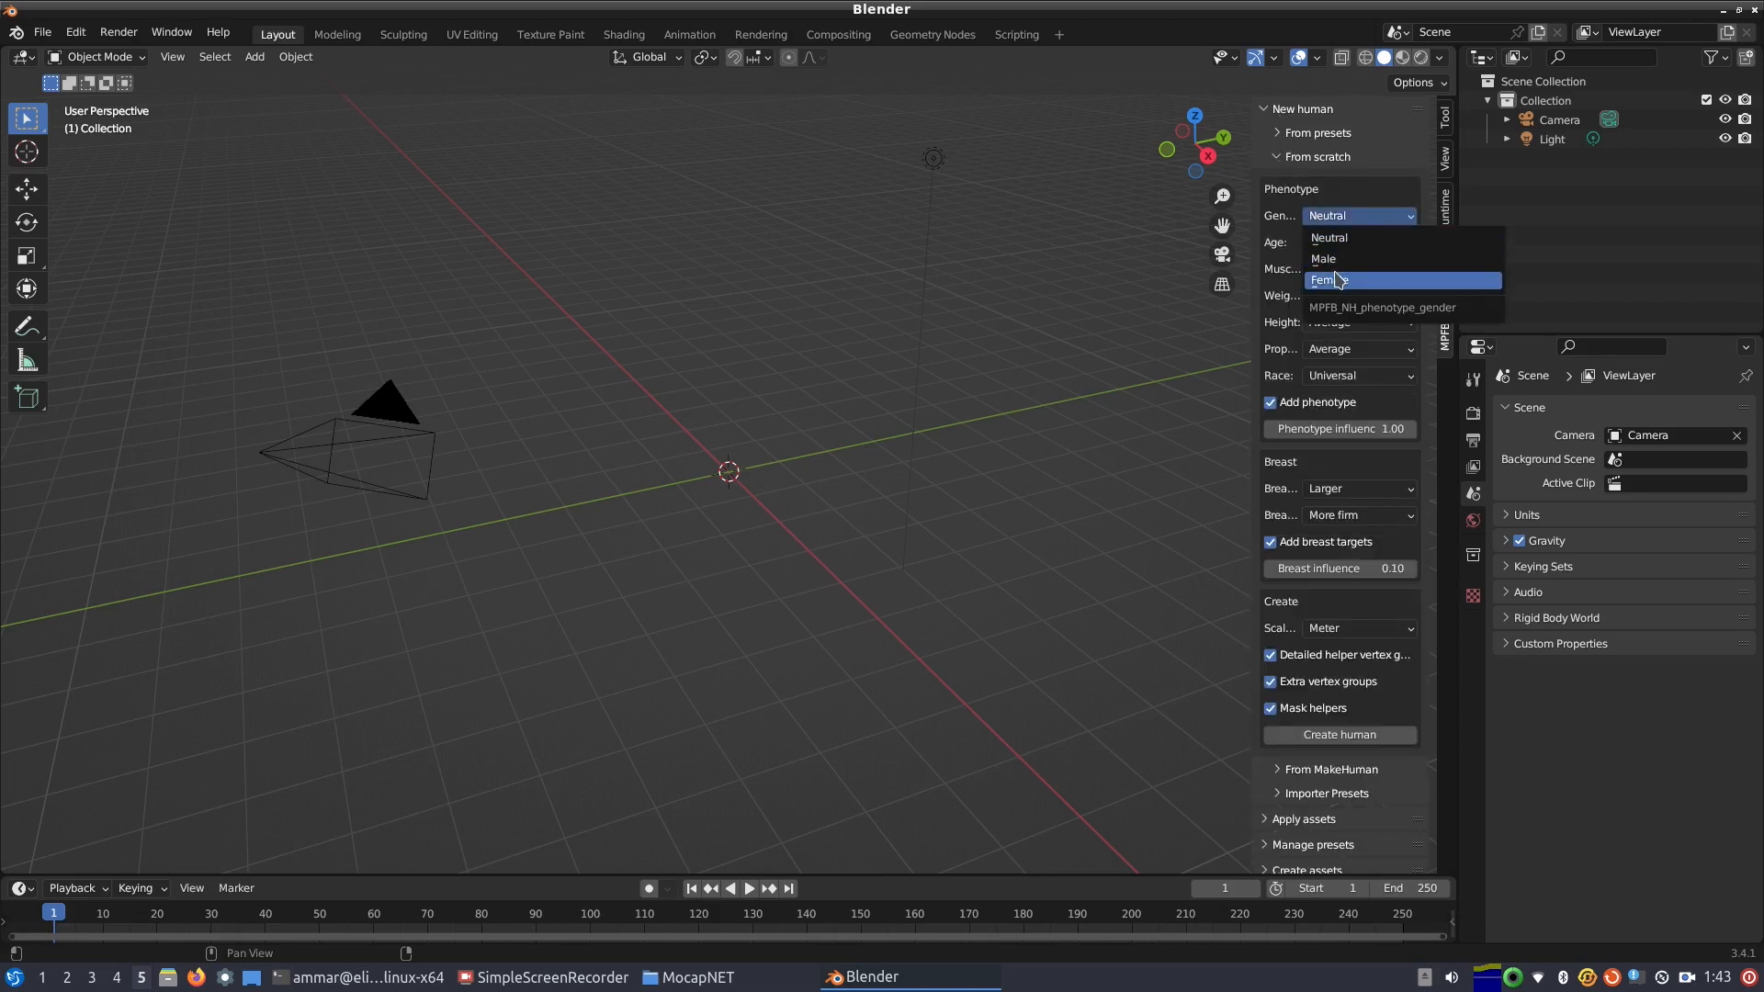
pyautogui.click(1333, 279)
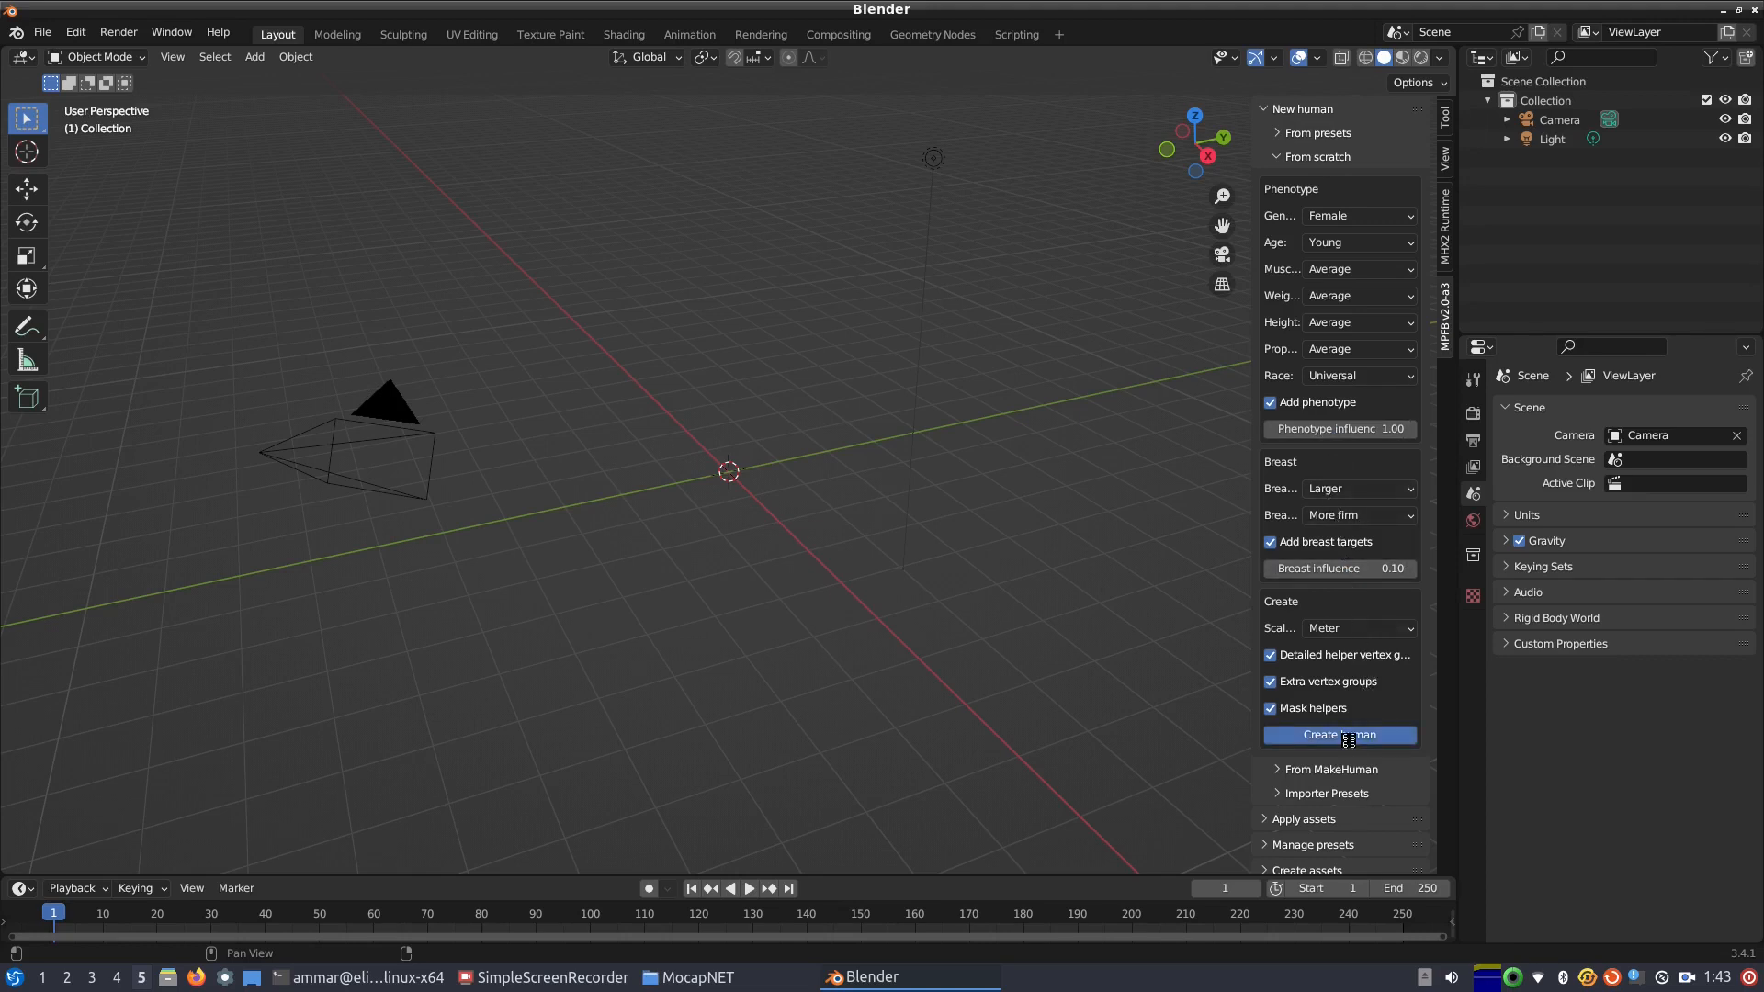
# Step: Create the young female human, toggle the Model panel, and expand Apply assets
pyautogui.click(1339, 735)
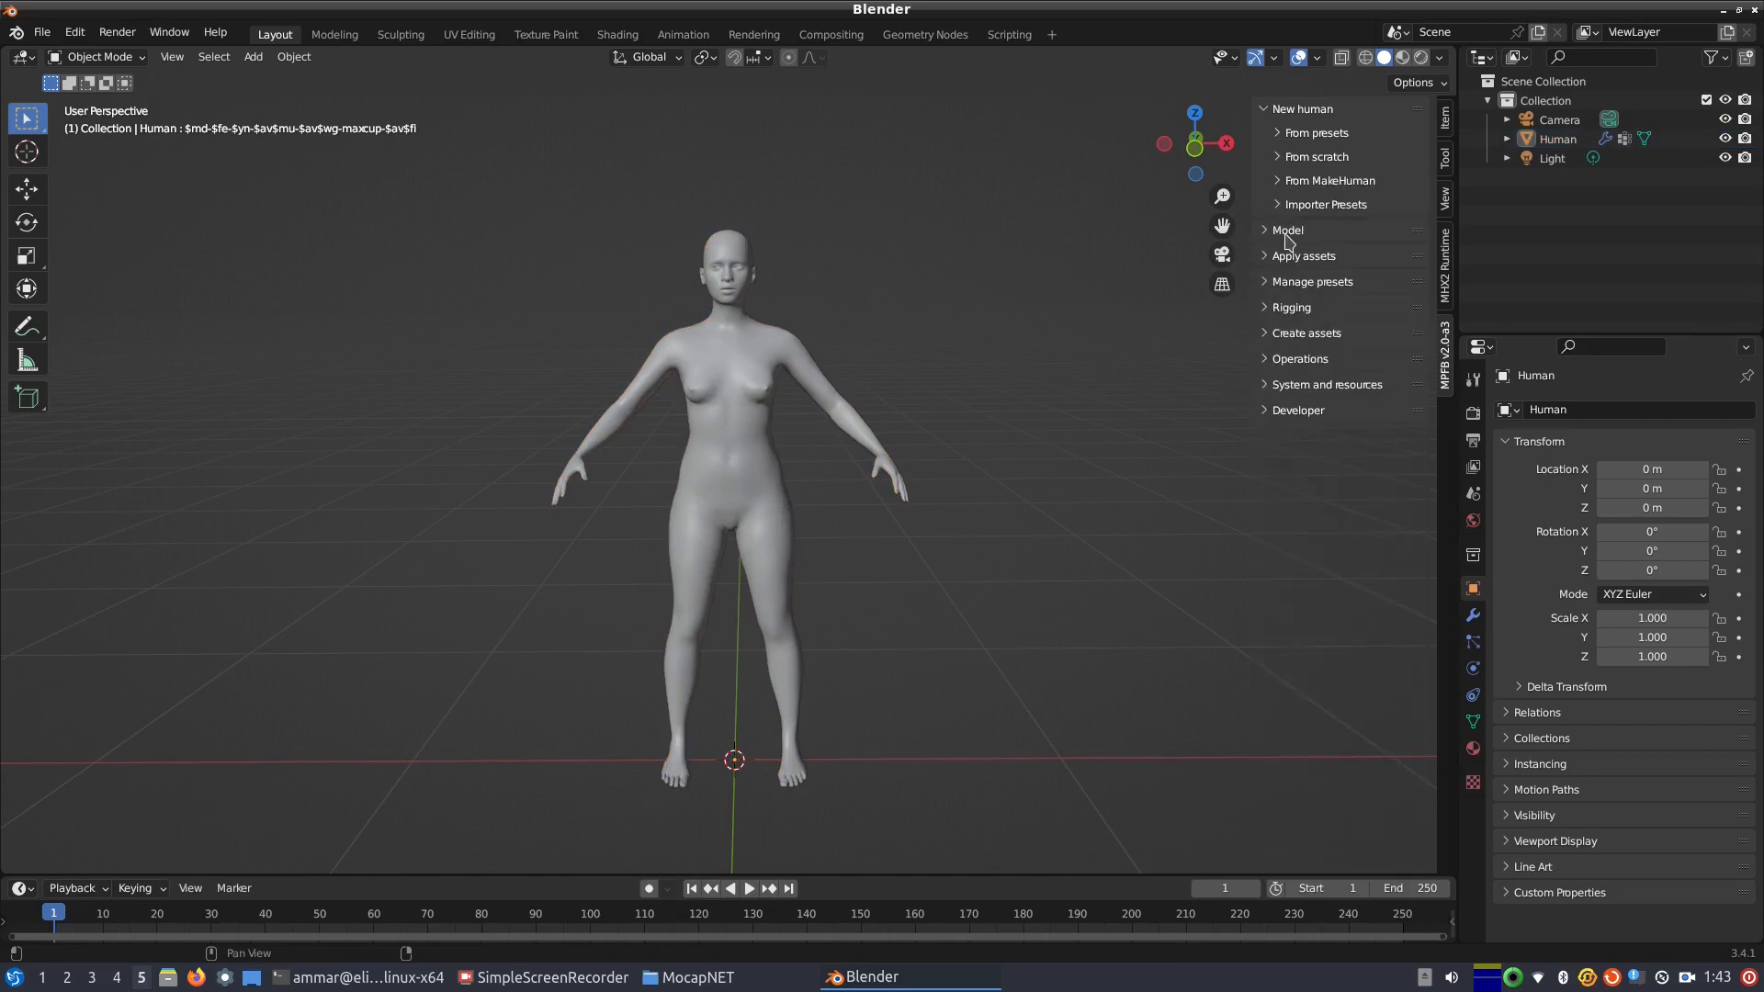
pyautogui.click(1287, 229)
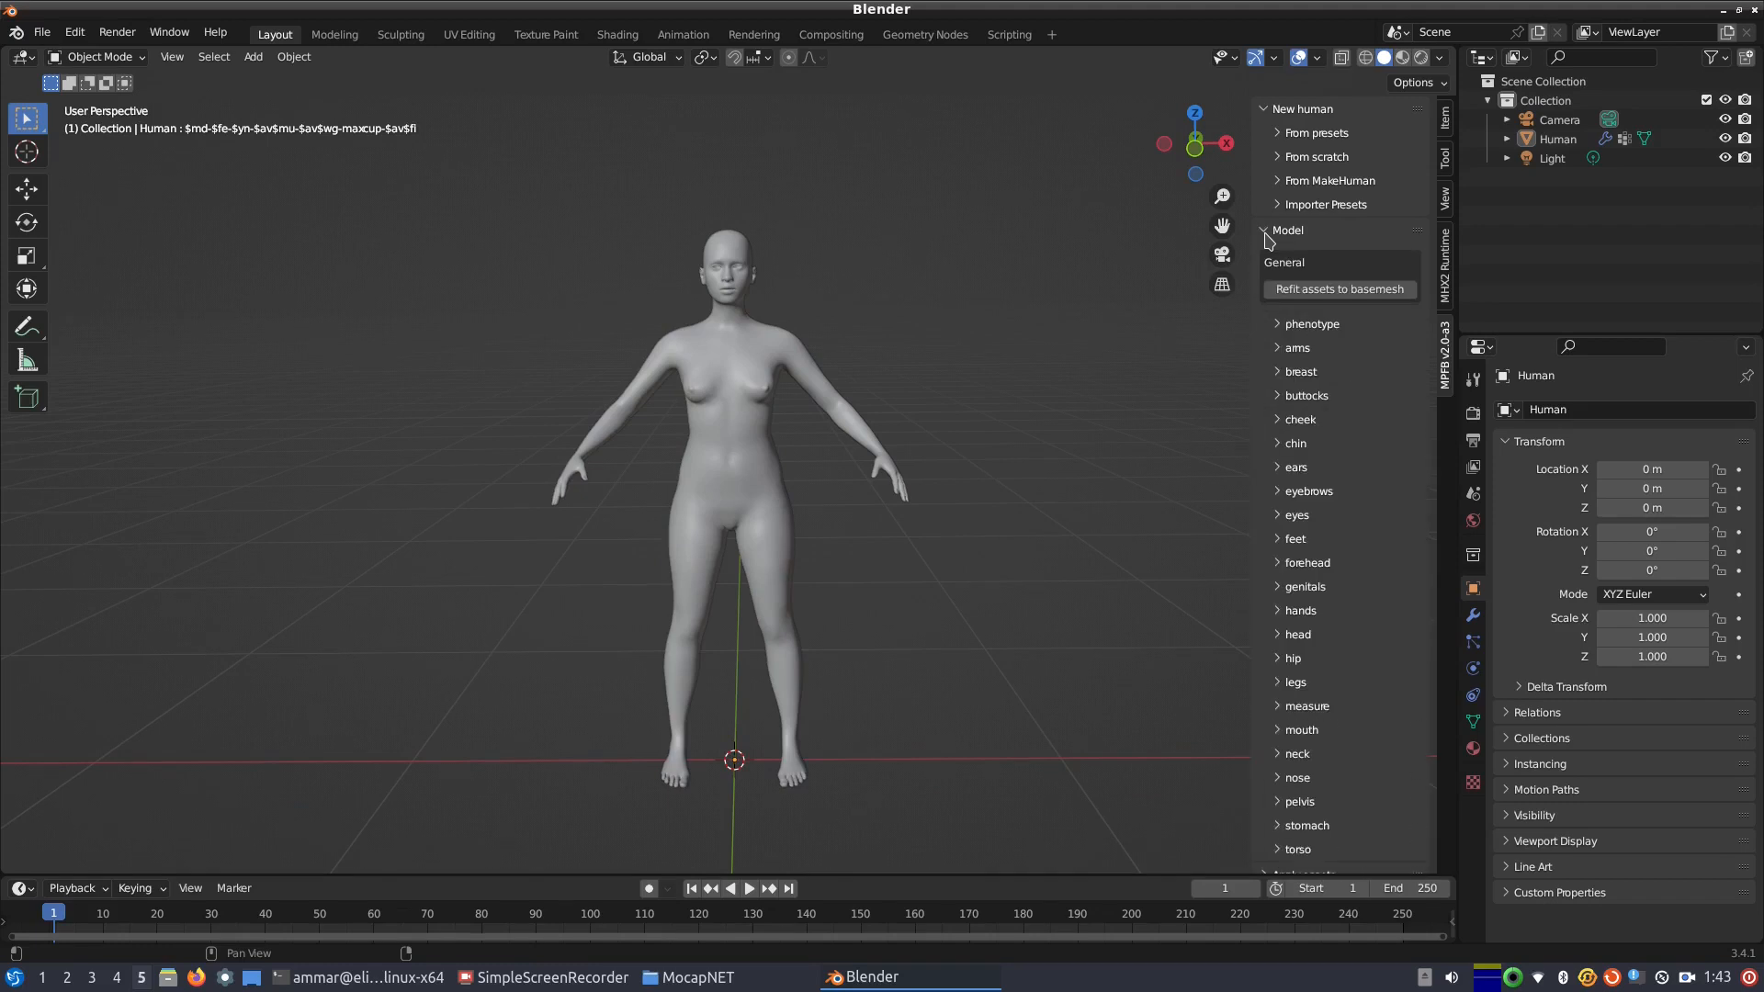
pyautogui.click(1264, 230)
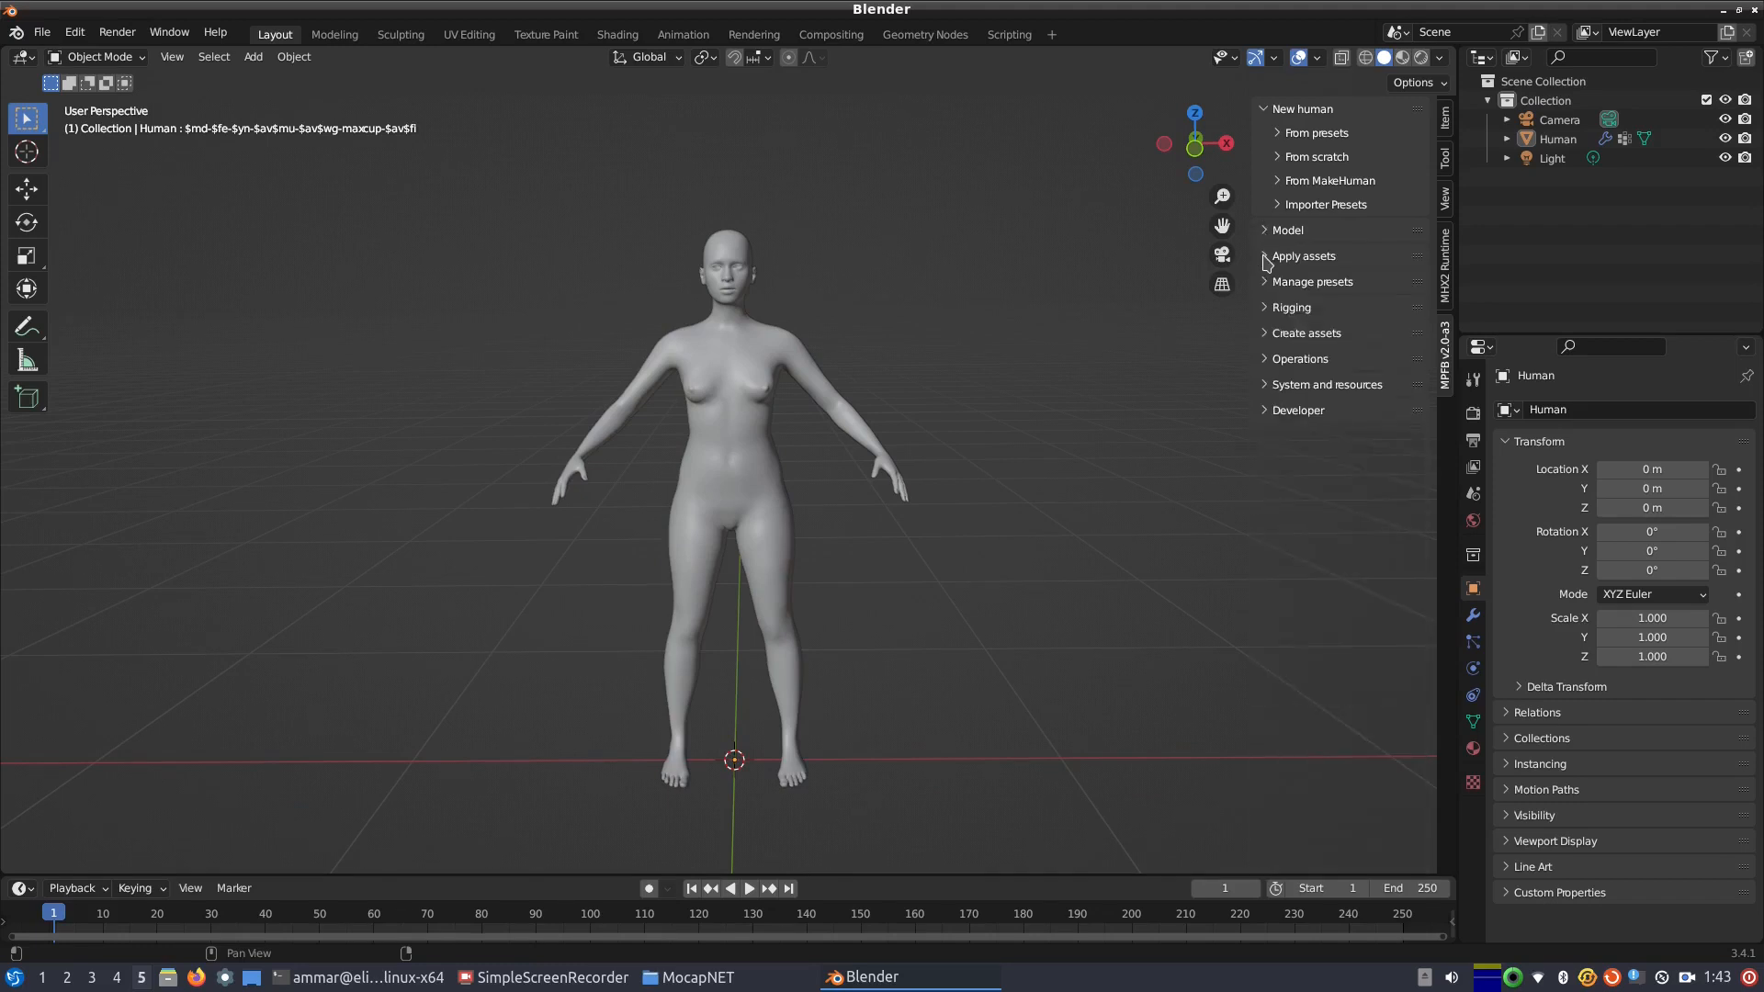
pyautogui.click(1303, 255)
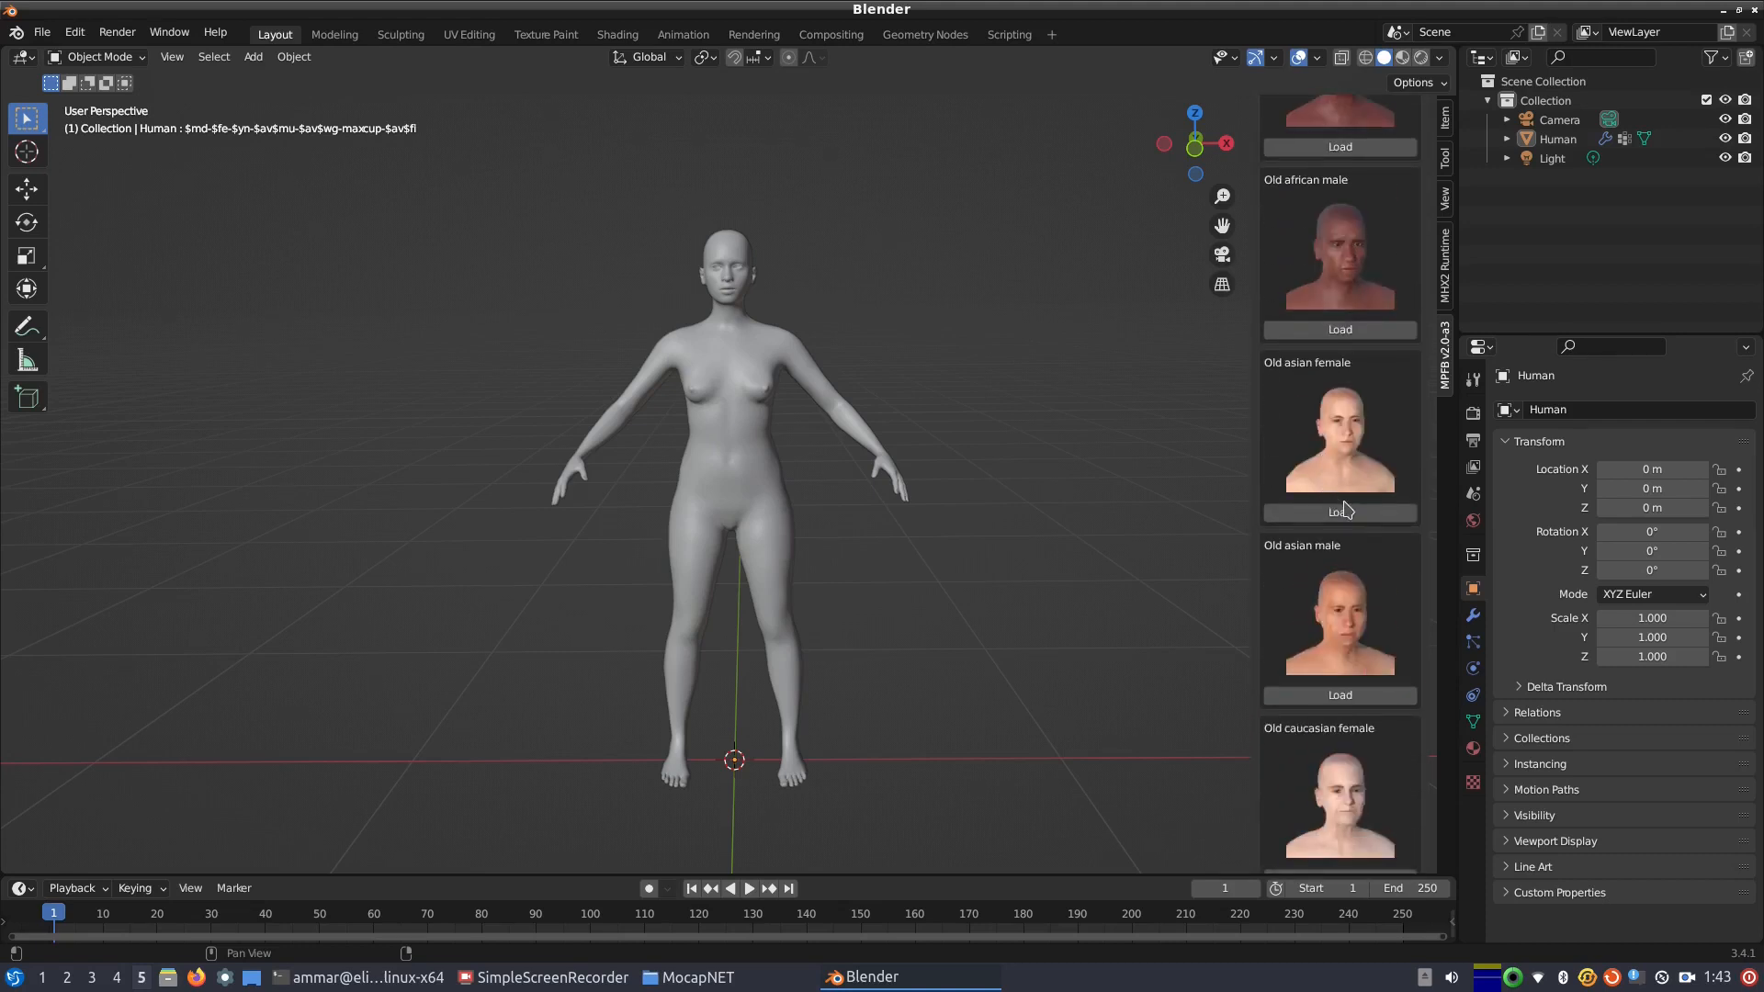
# Step: Load the Young caucasian female skin and switch viewport shading to Material Preview
pyautogui.scroll(-3)
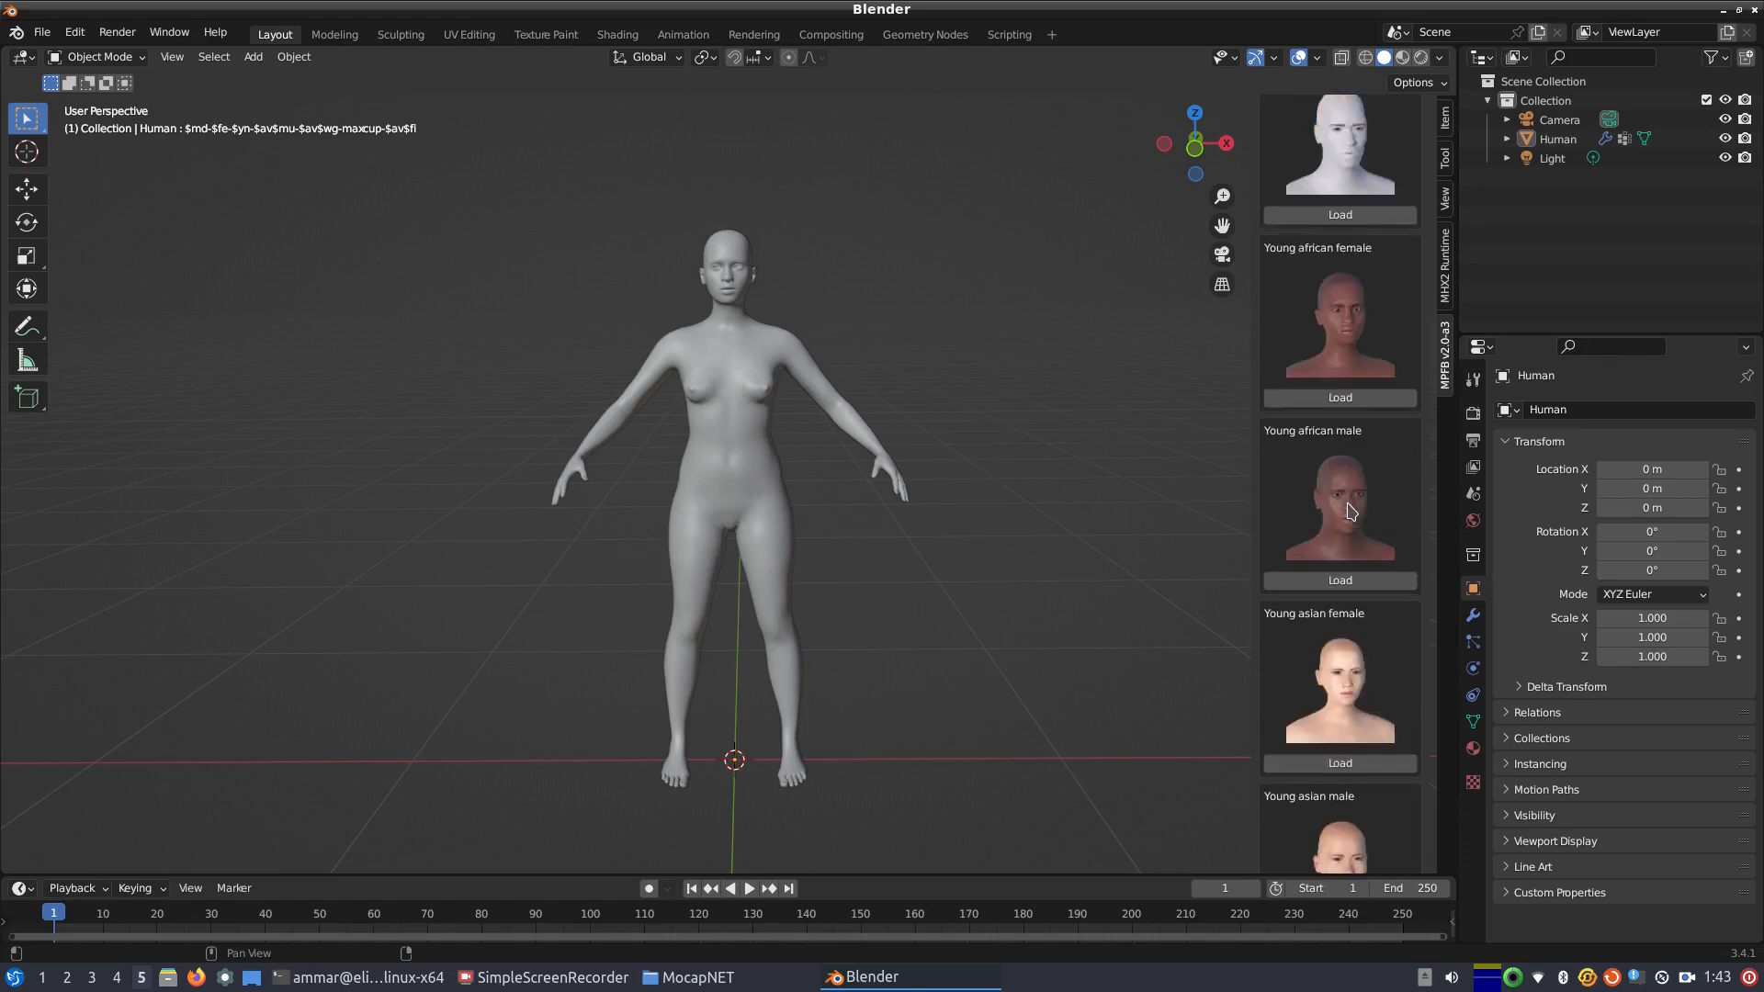
pyautogui.scroll(-3)
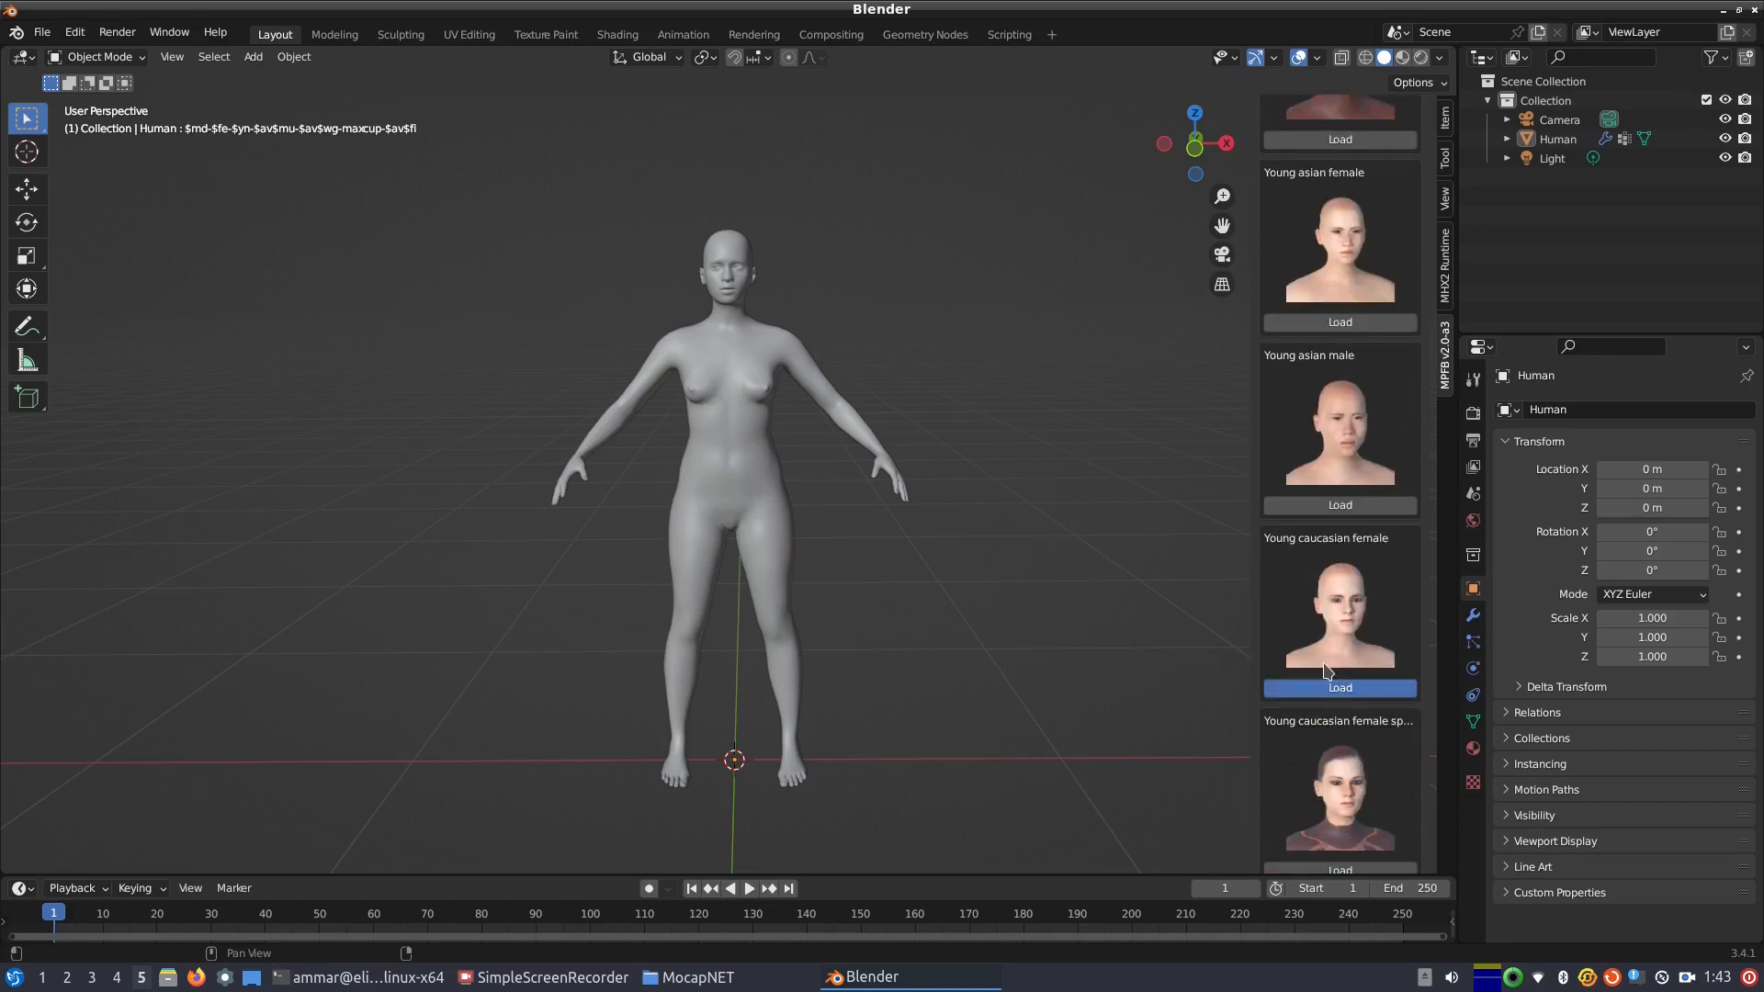
pyautogui.click(1339, 687)
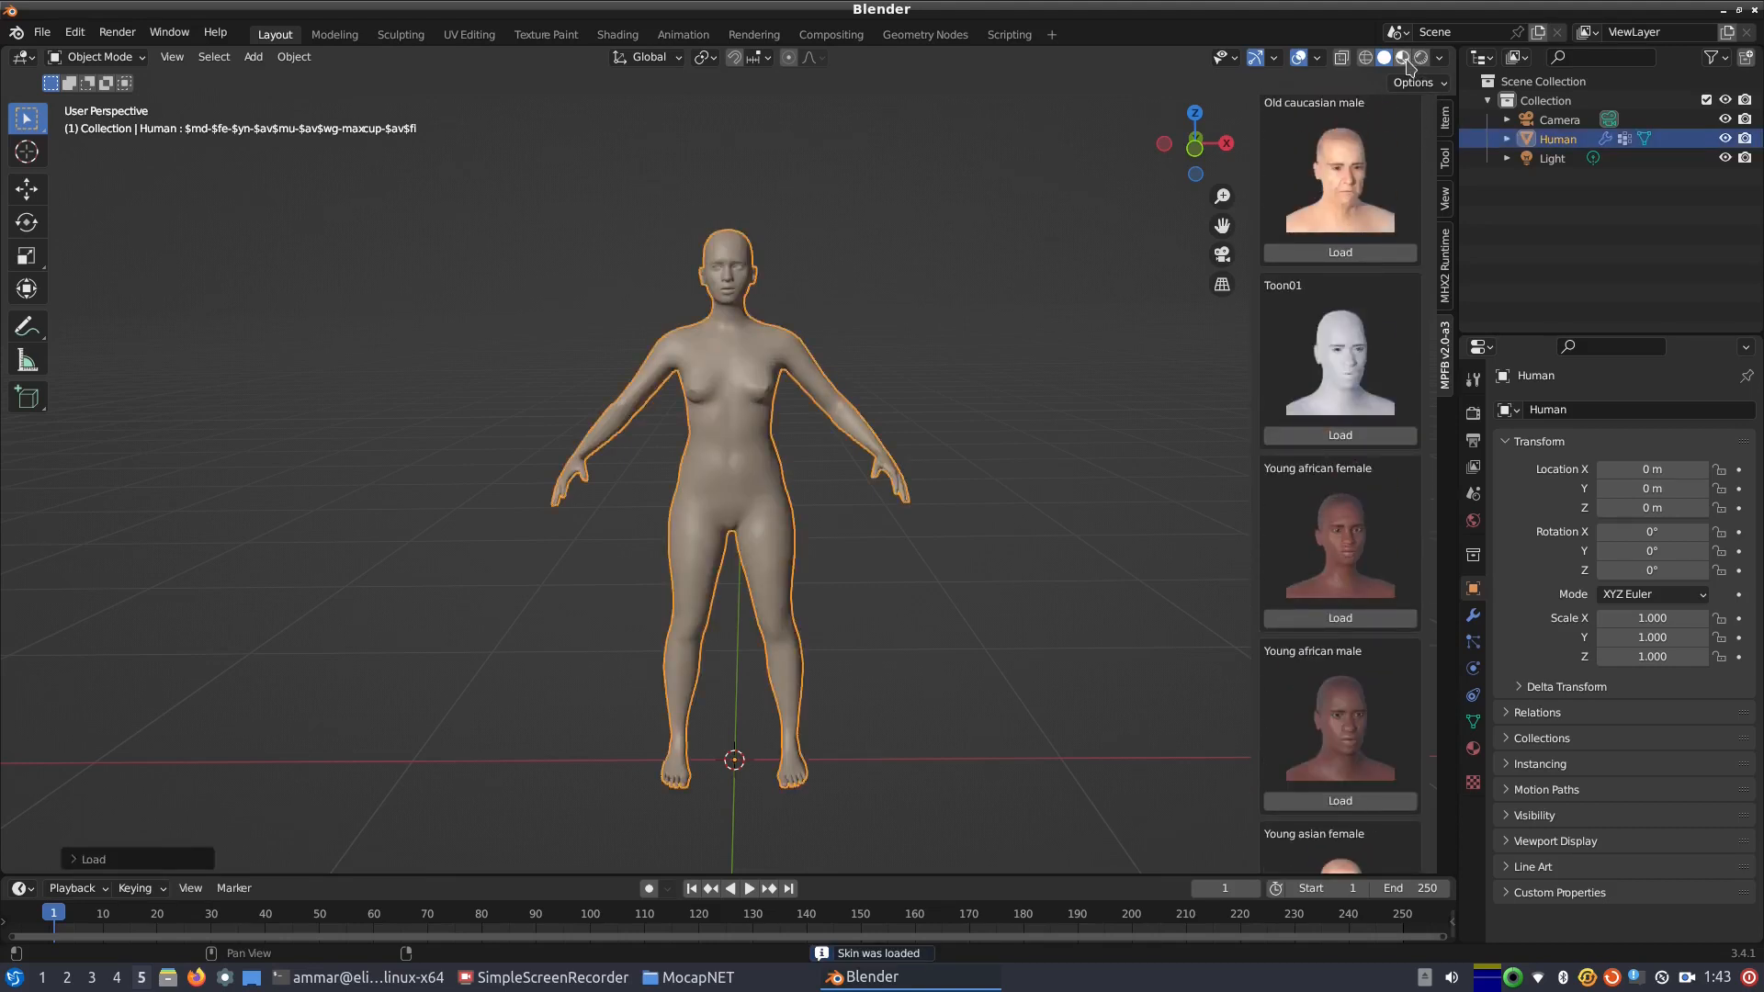
pyautogui.click(1339, 251)
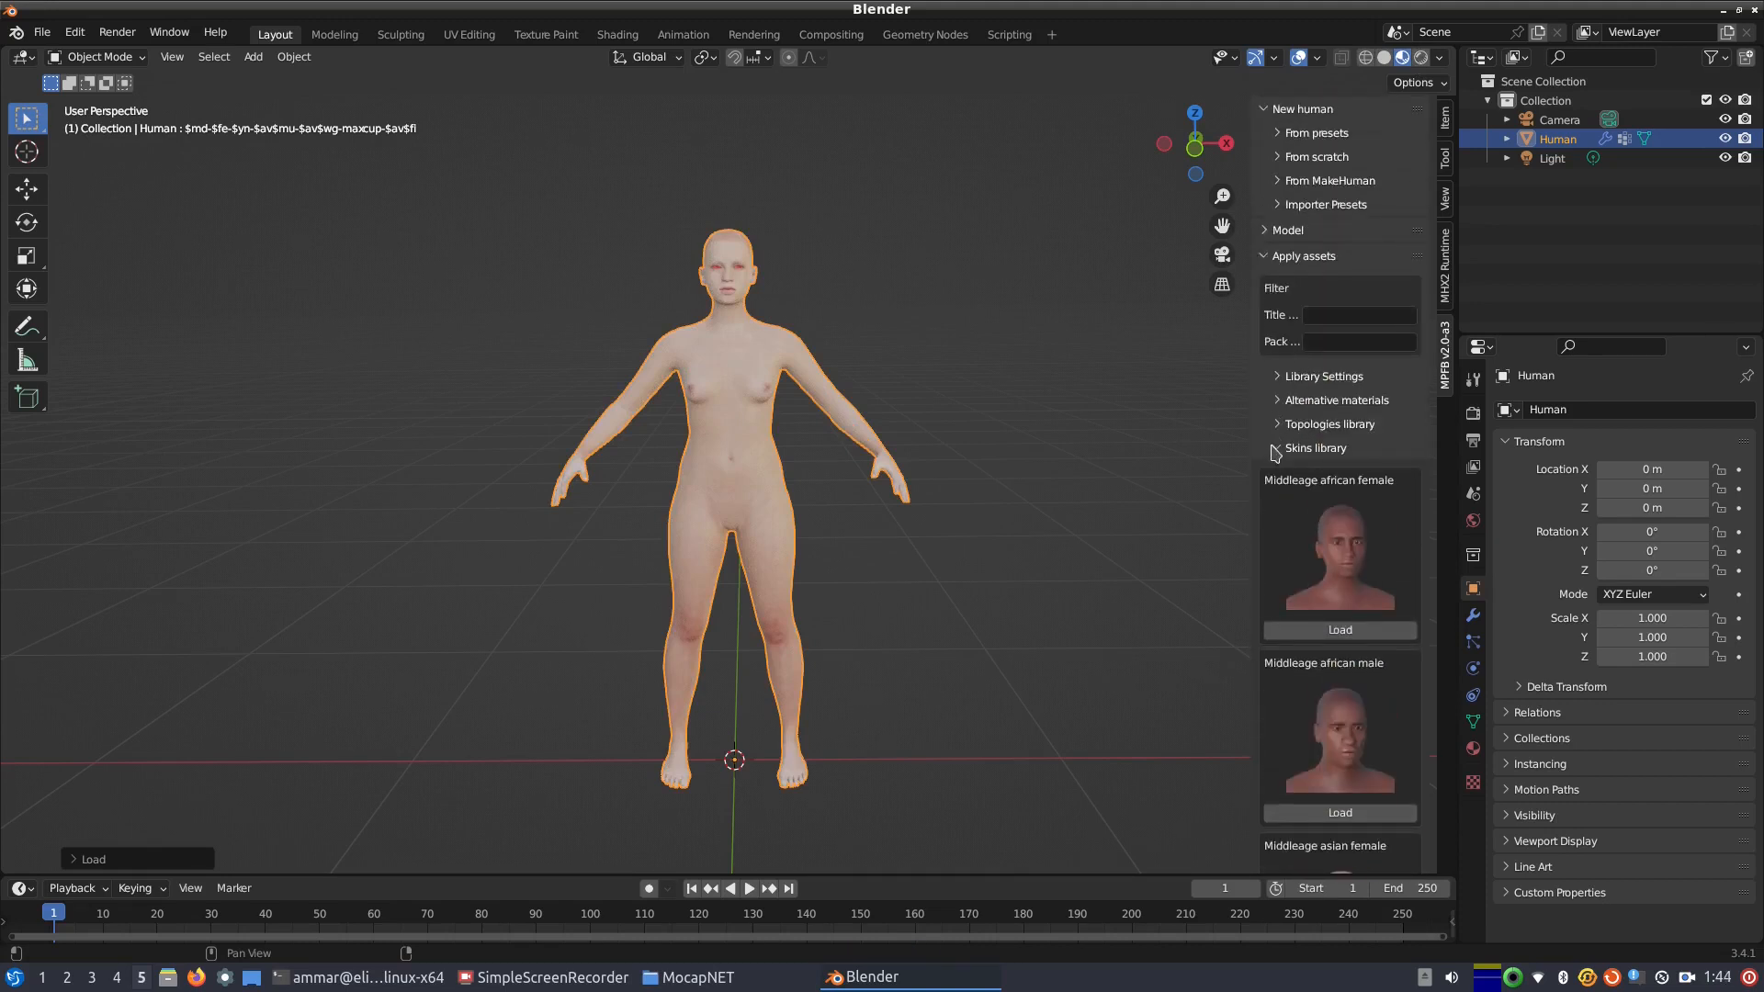
# Step: Close the skins library and try loading the low-poly eyes
pyautogui.click(1313, 448)
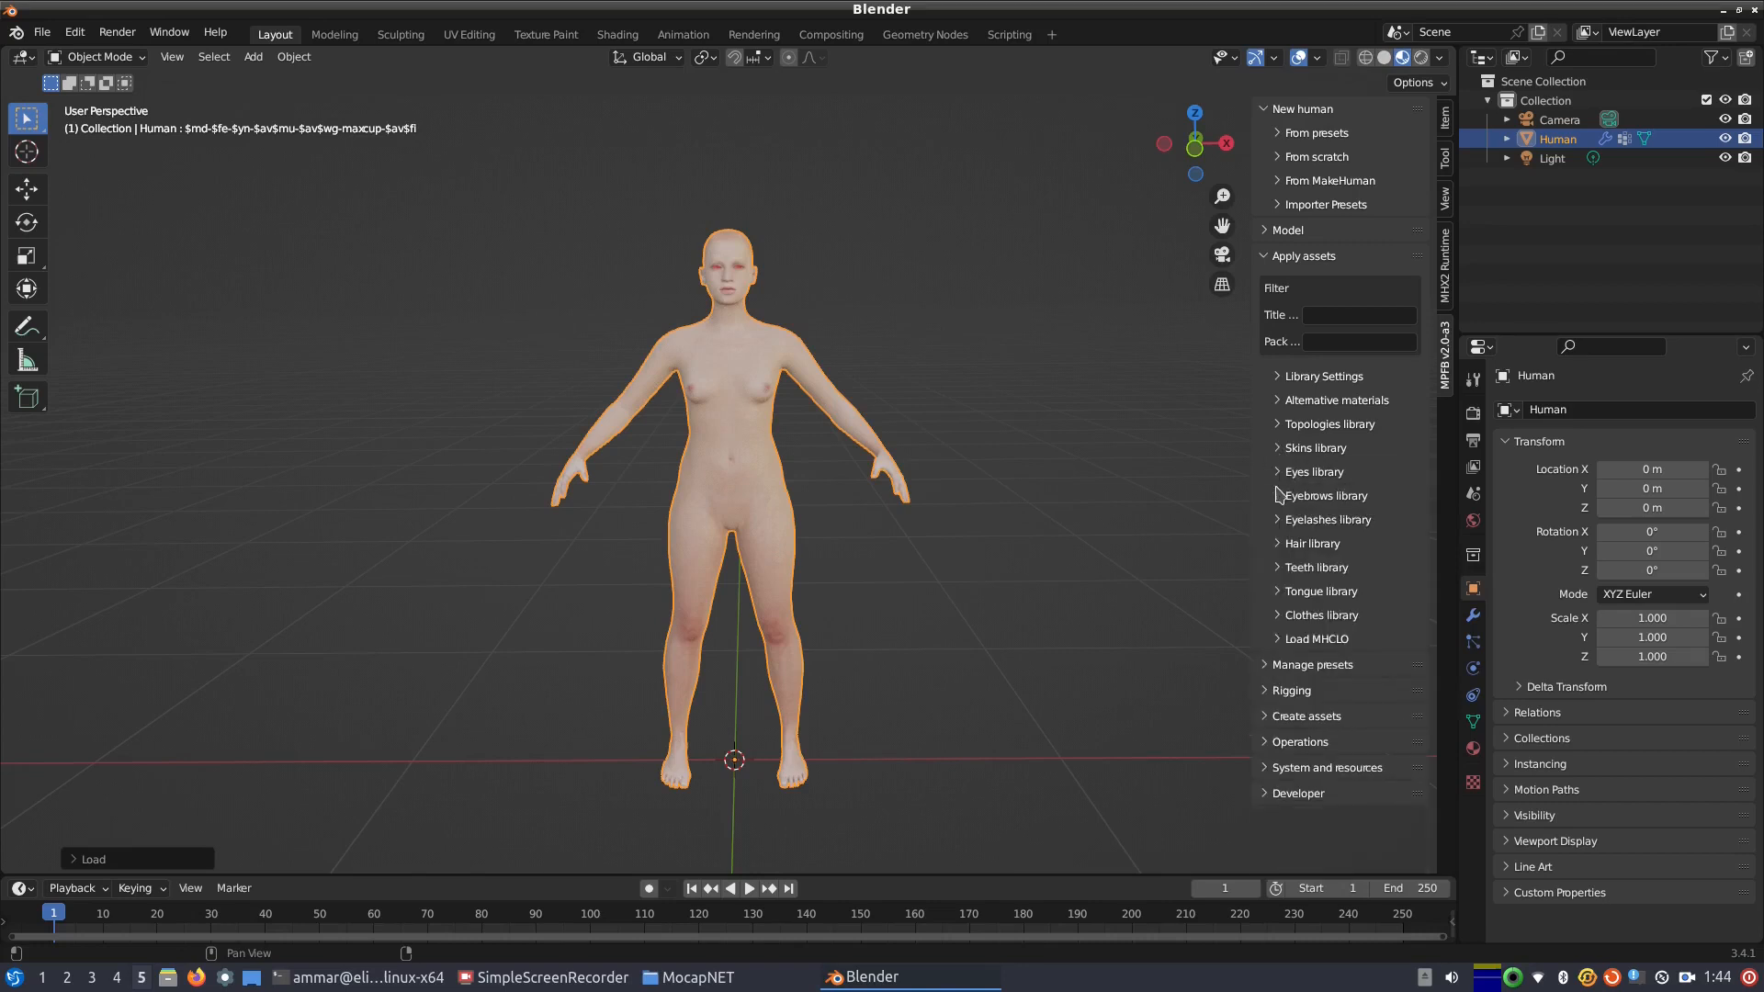
pyautogui.click(1313, 471)
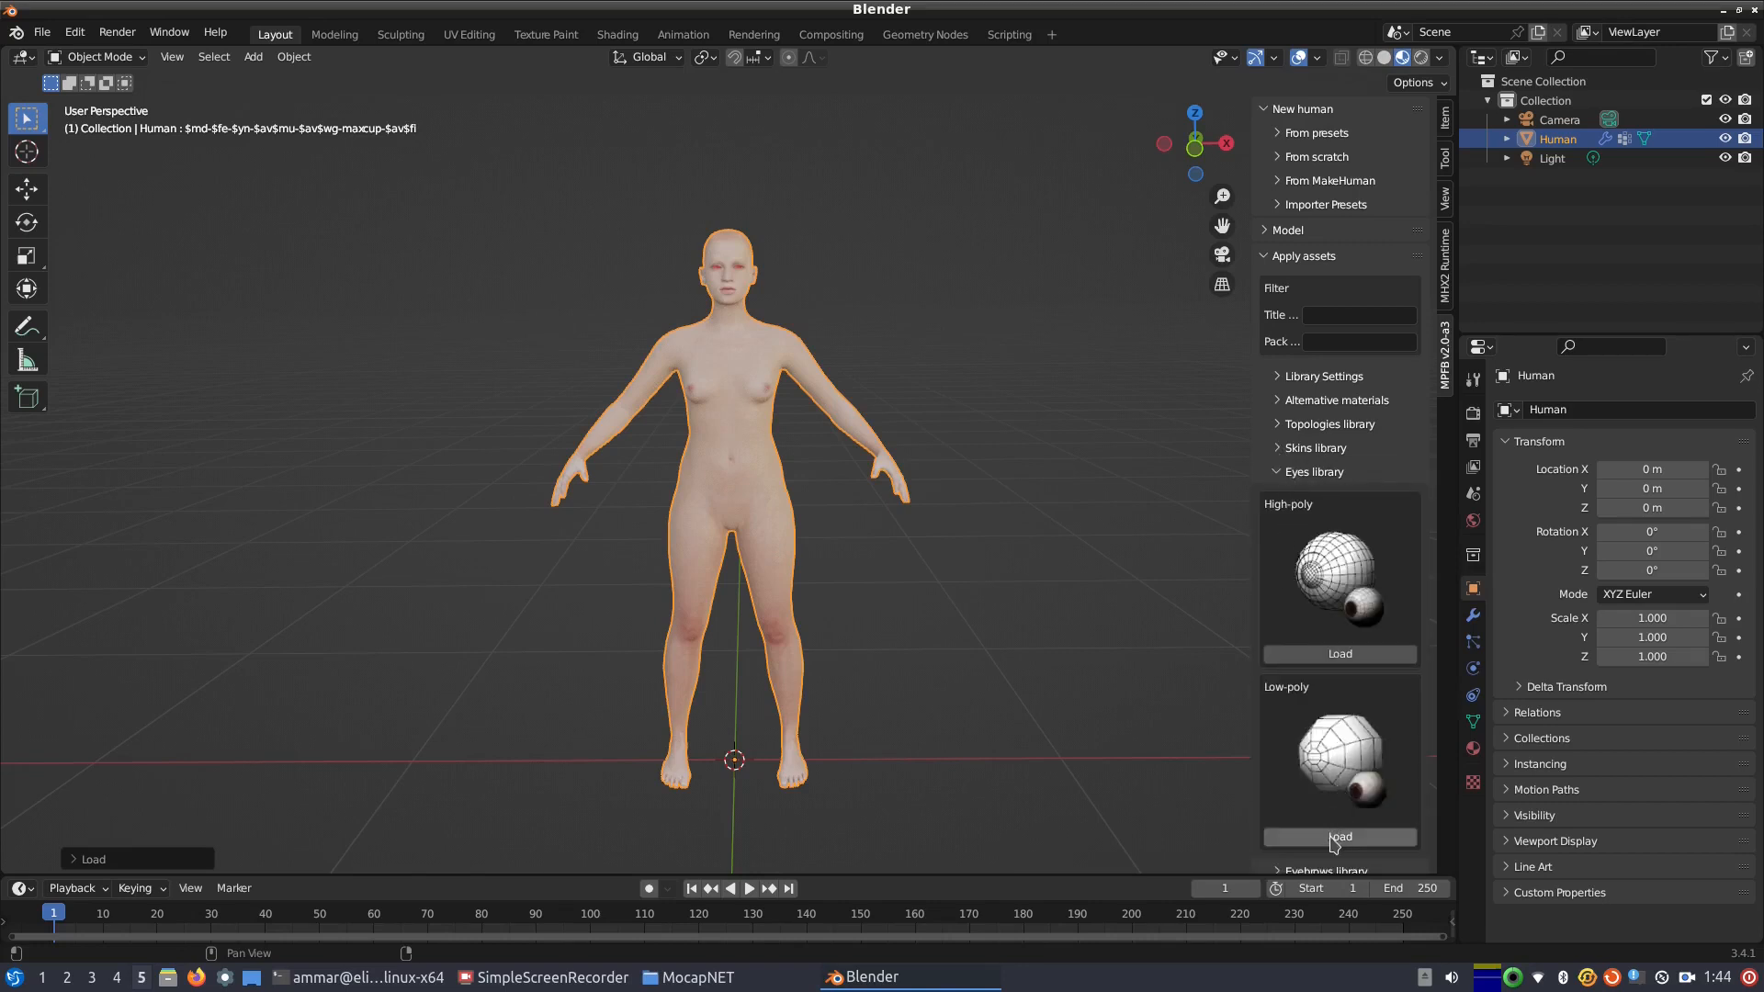
pyautogui.click(1338, 836)
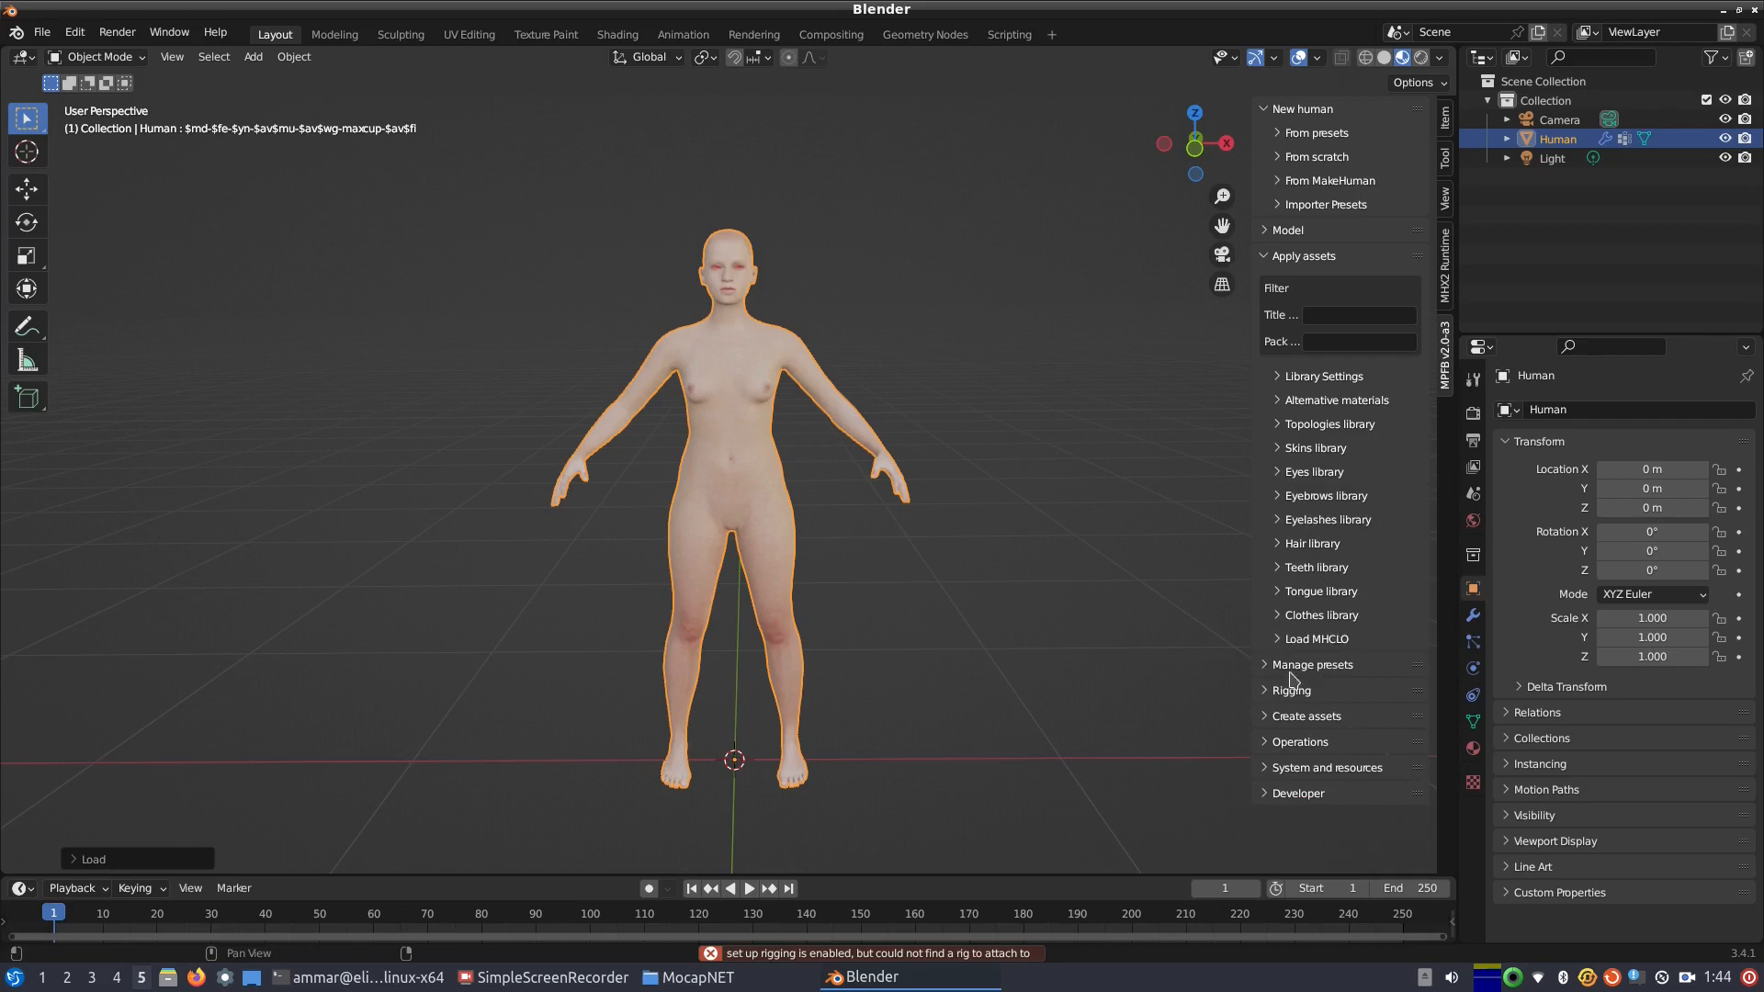
# Step: Add the Default standard rig to the human and reopen the eye choices
pyautogui.click(1290, 690)
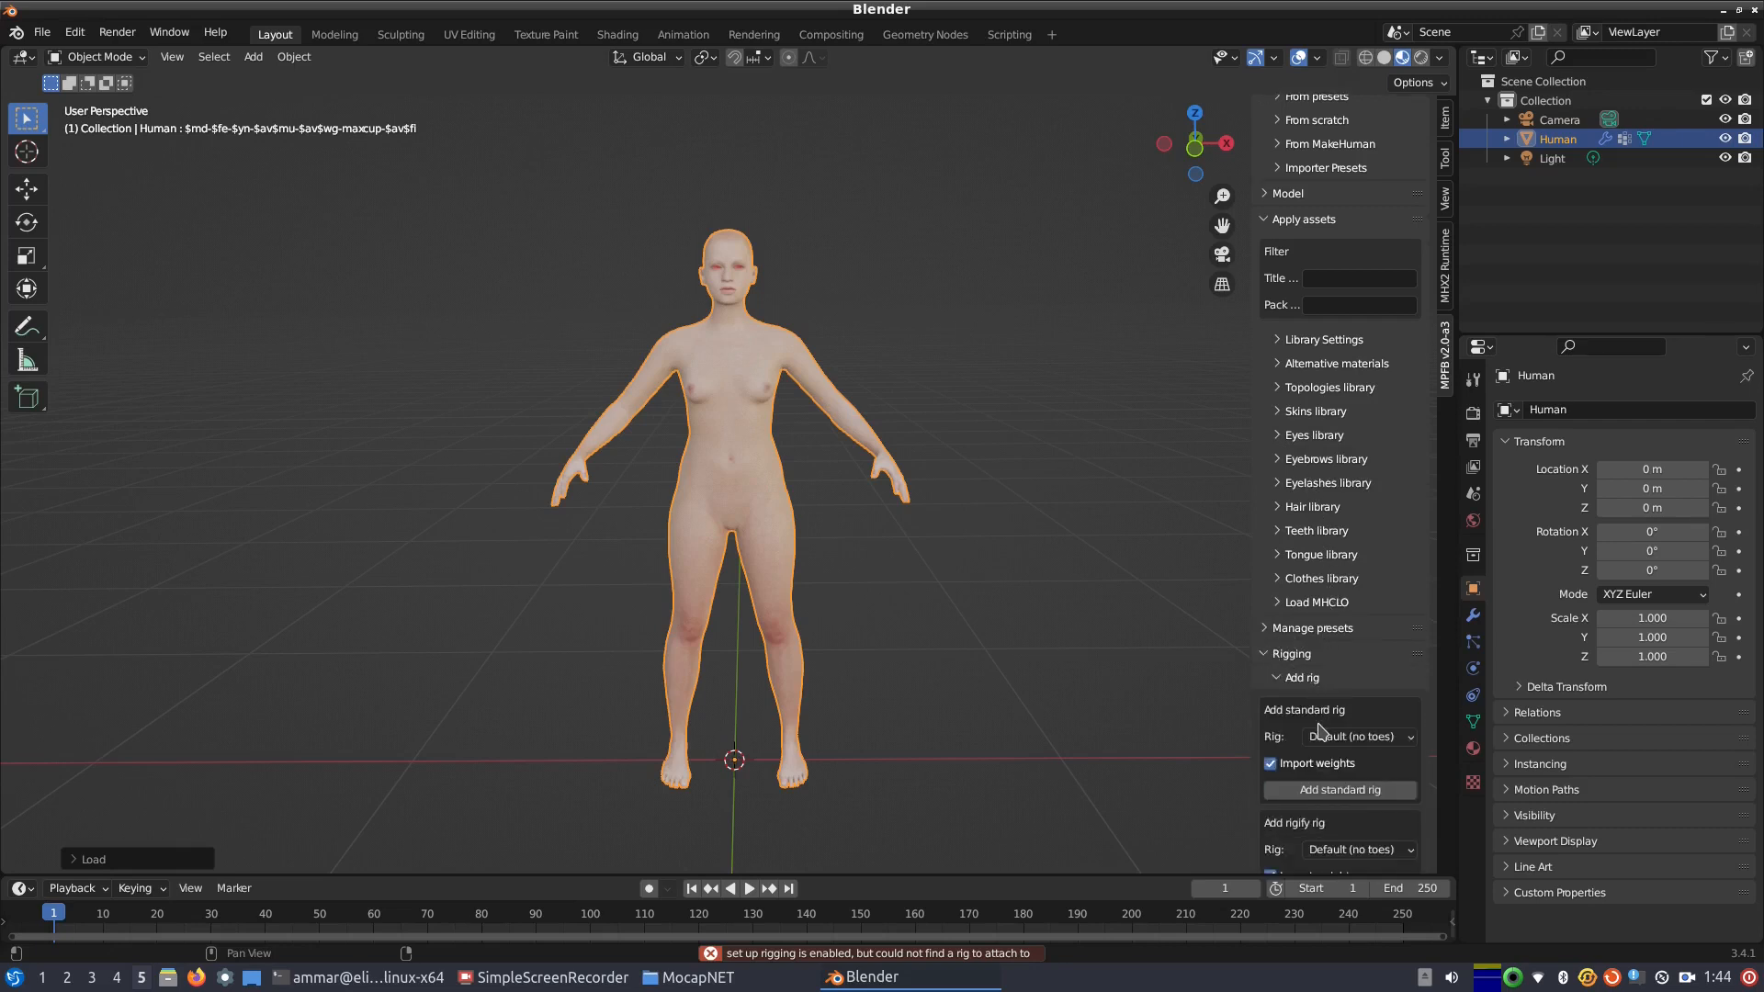
pyautogui.click(1356, 736)
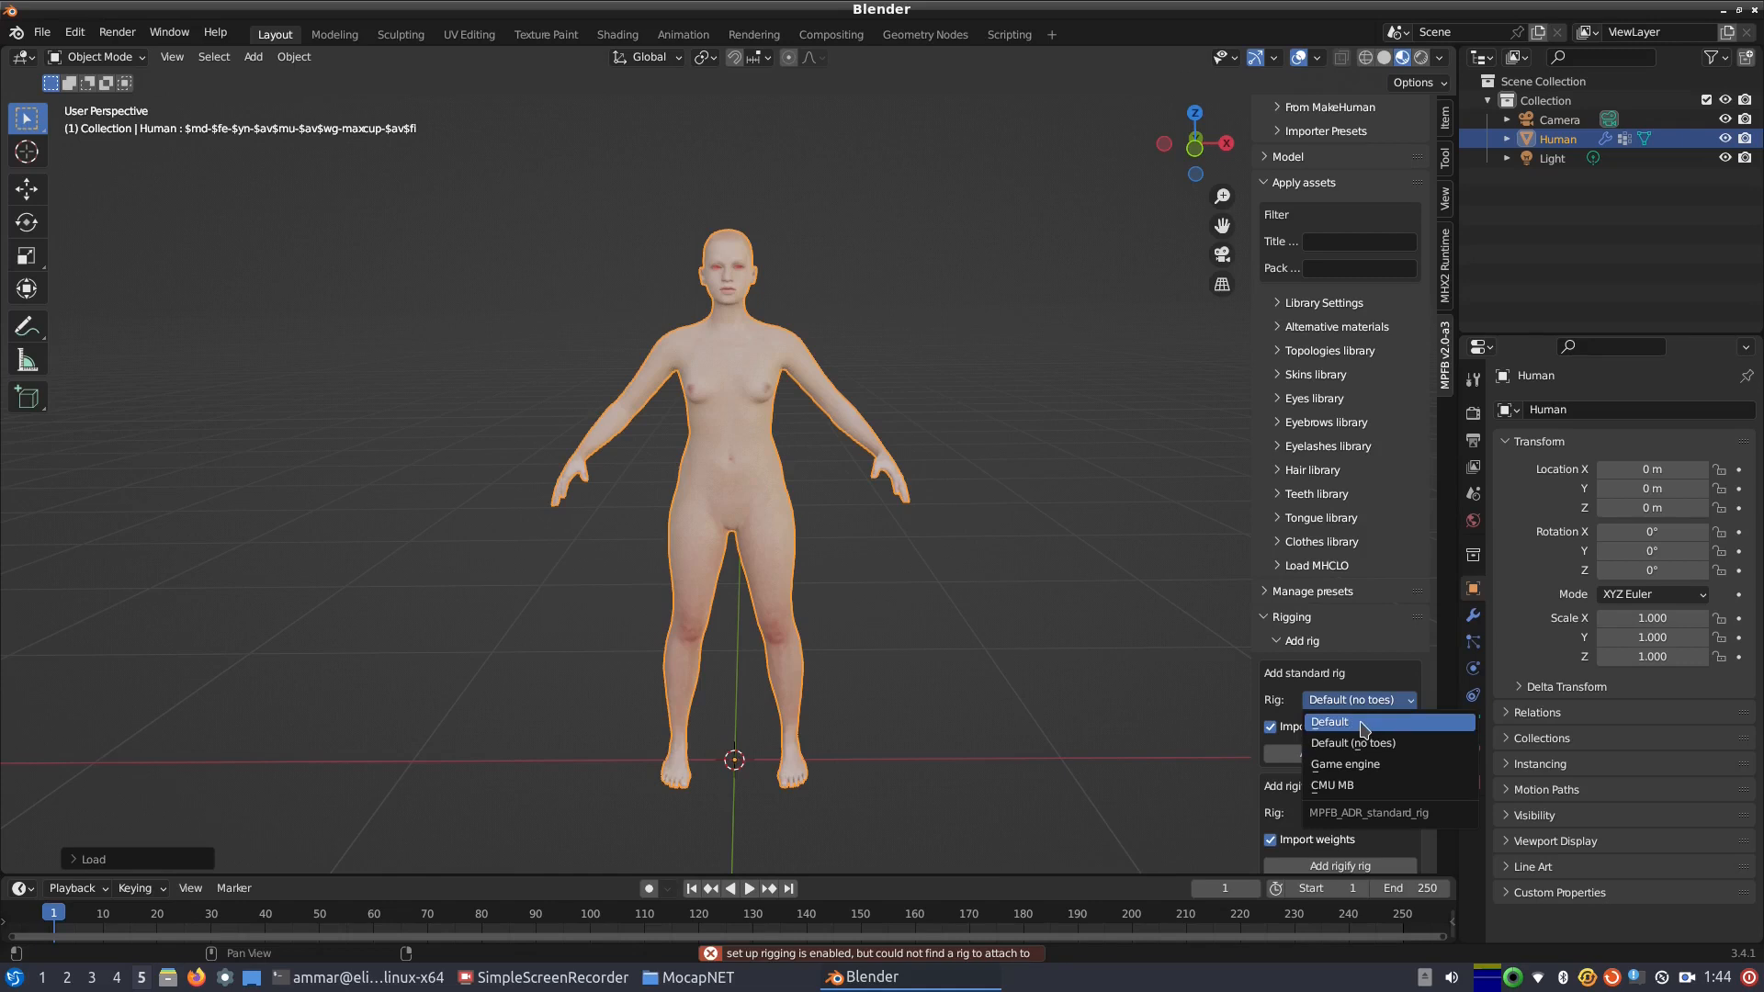
pyautogui.click(1328, 722)
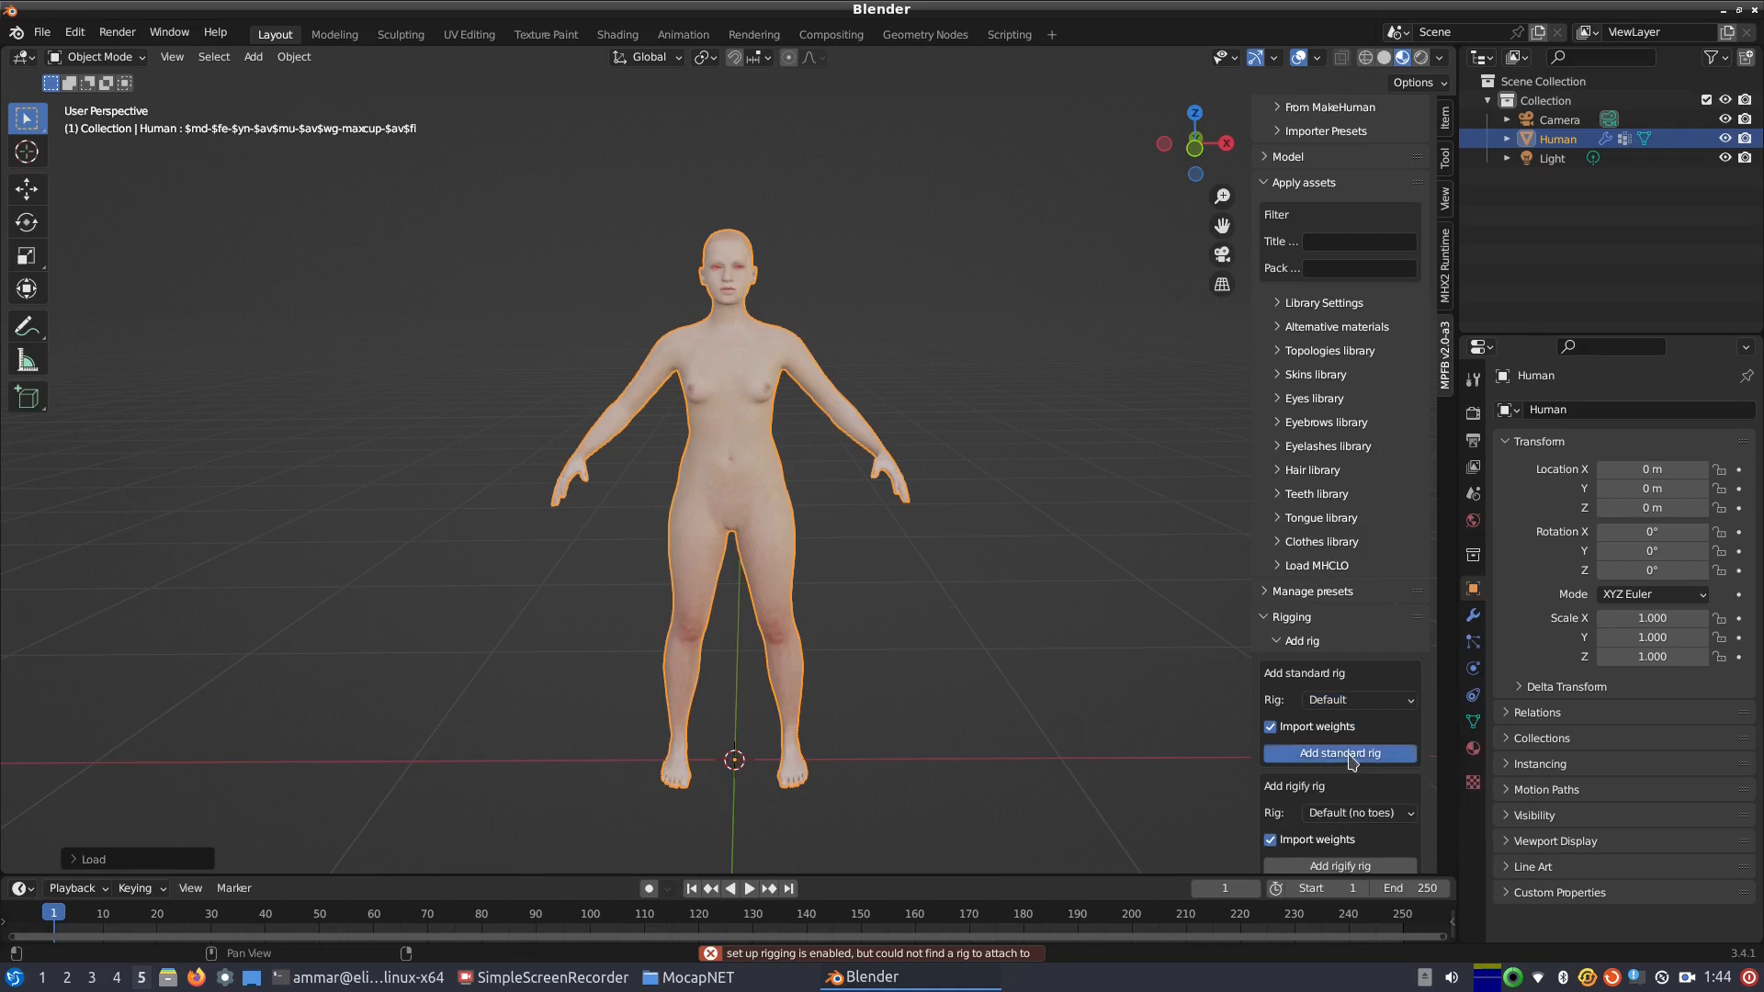
pyautogui.click(1339, 752)
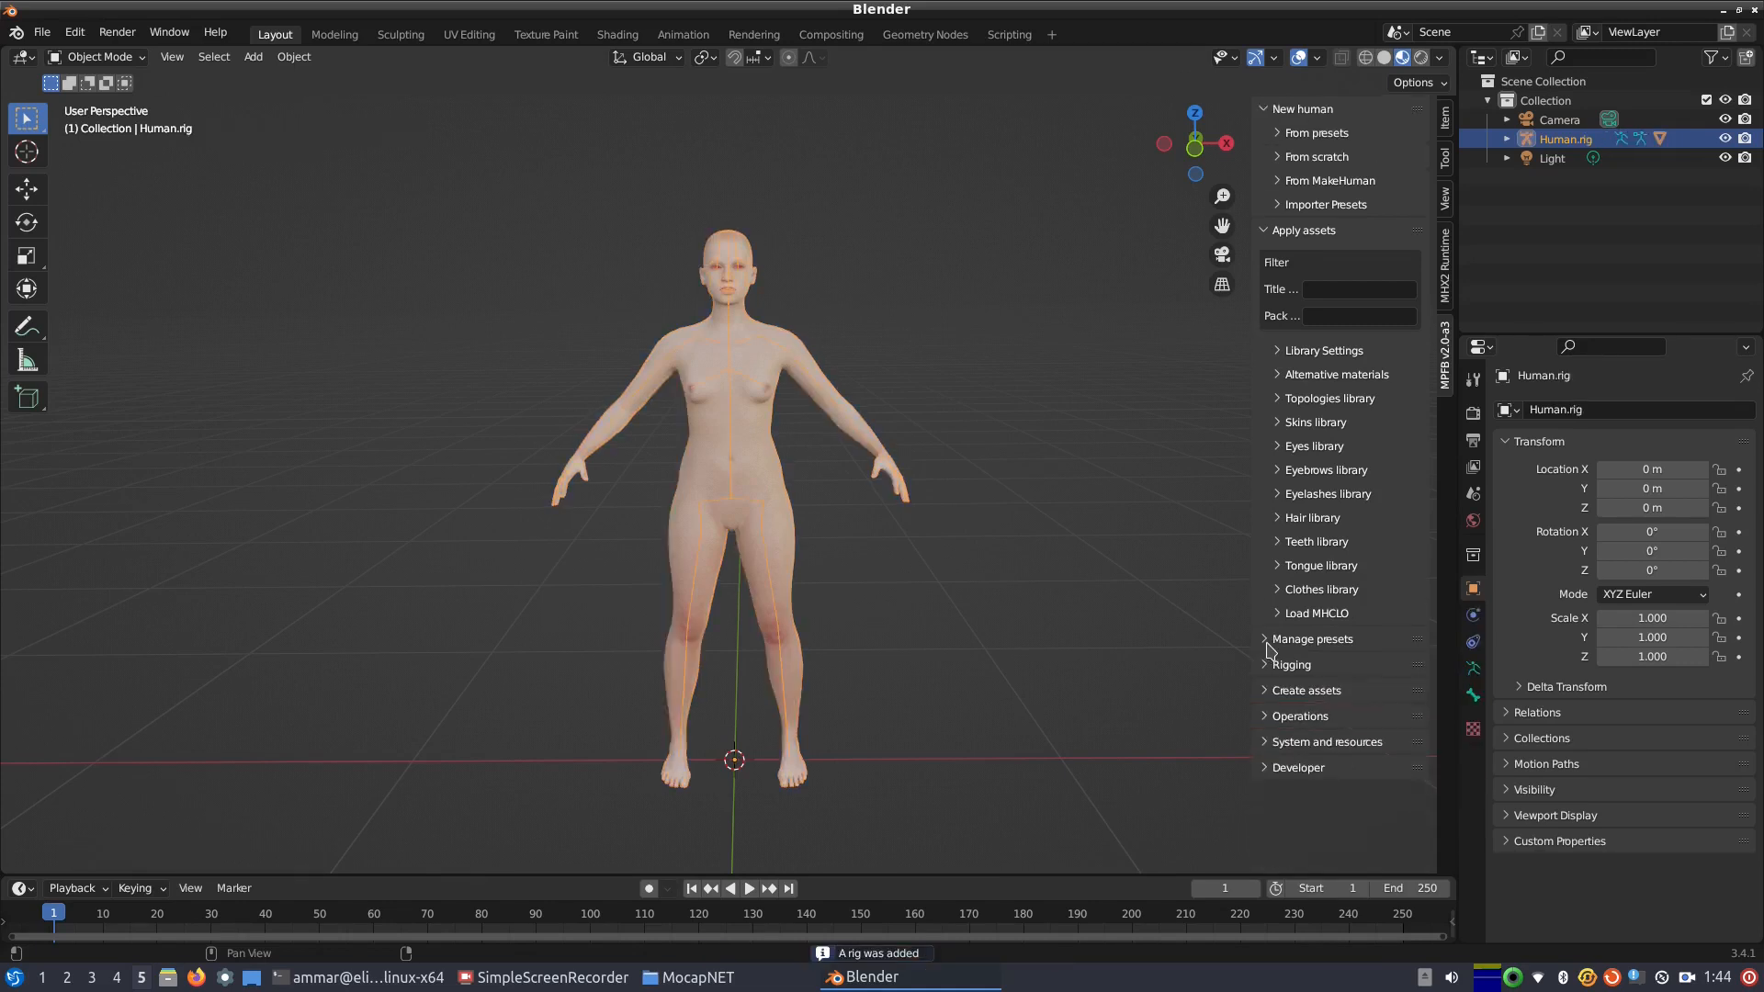
pyautogui.click(1314, 445)
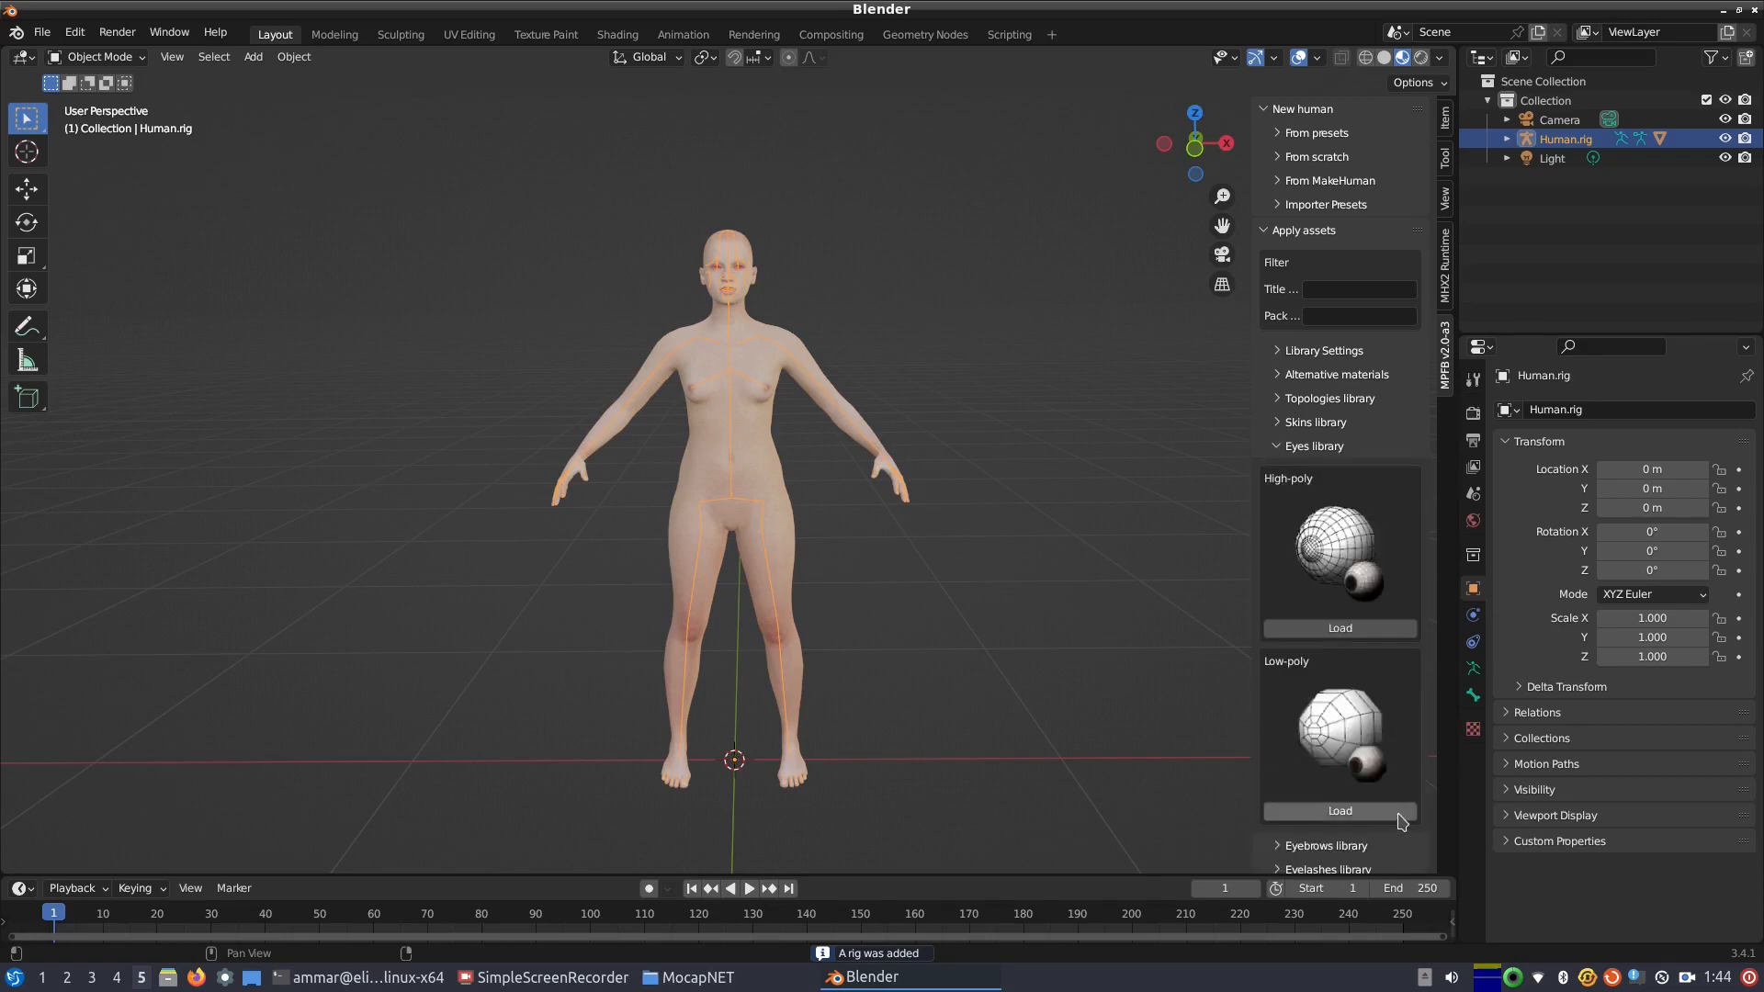
# Step: Equip low-poly eyes, Eyebrow002 eyebrows and a set of eyelashes on the human
pyautogui.click(1337, 810)
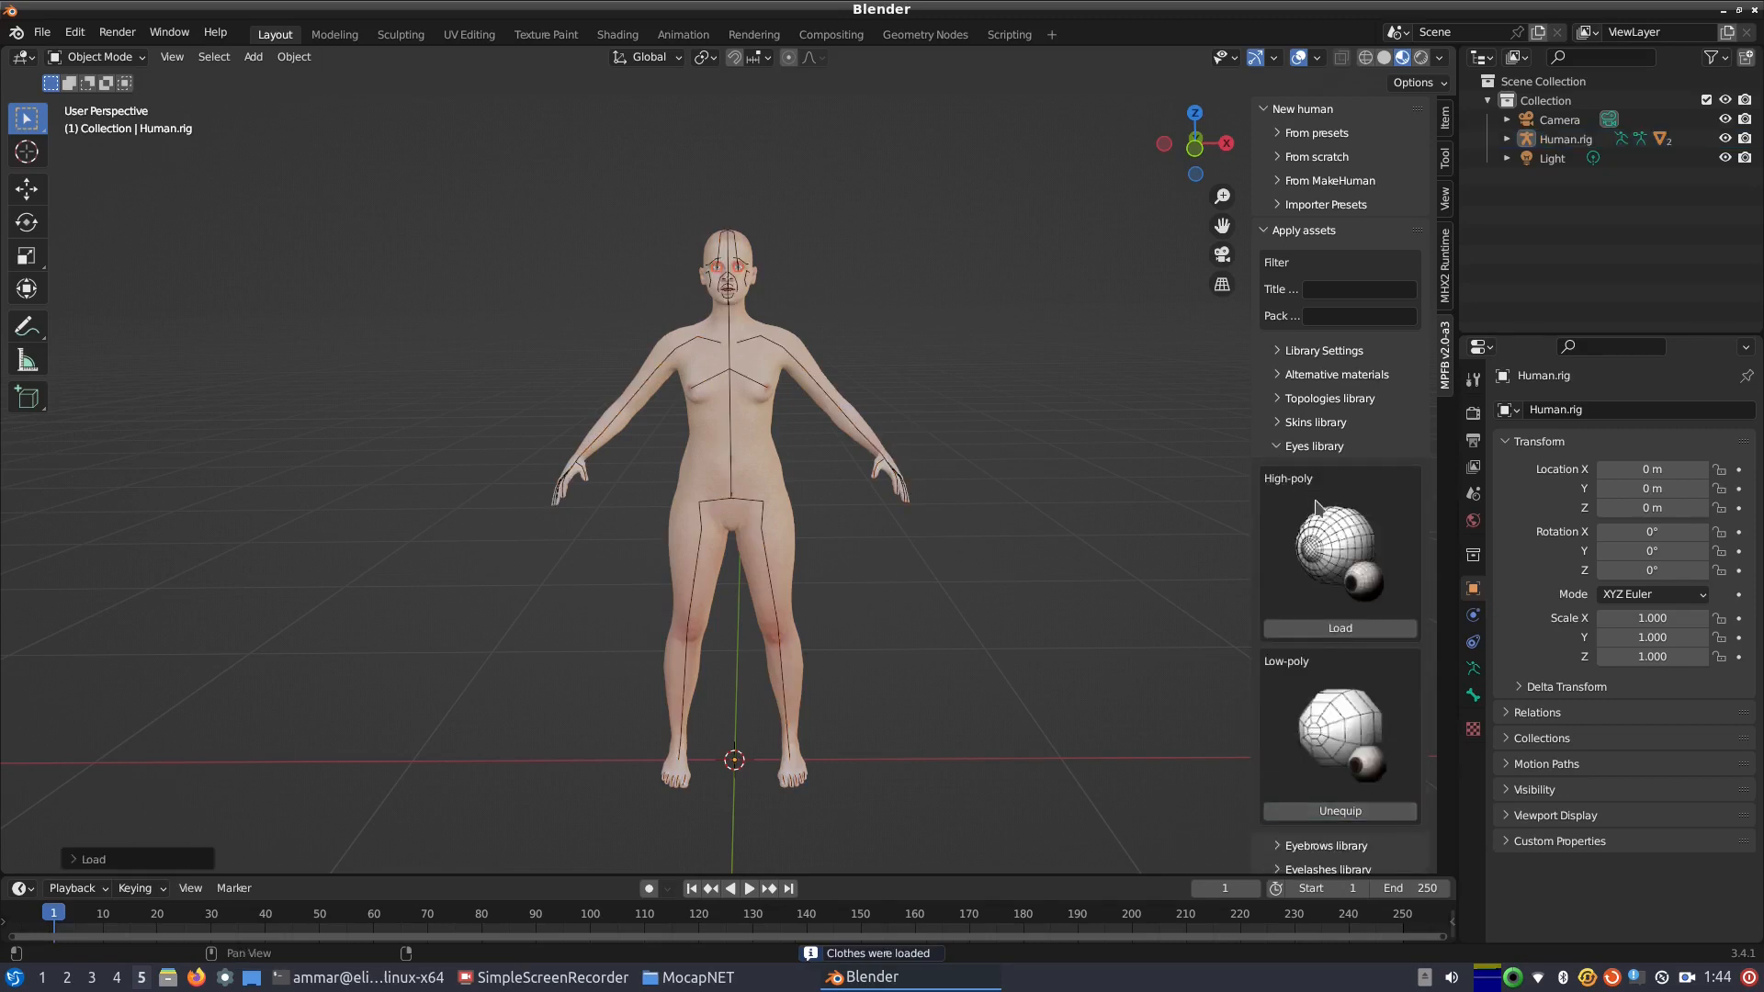
pyautogui.click(1328, 469)
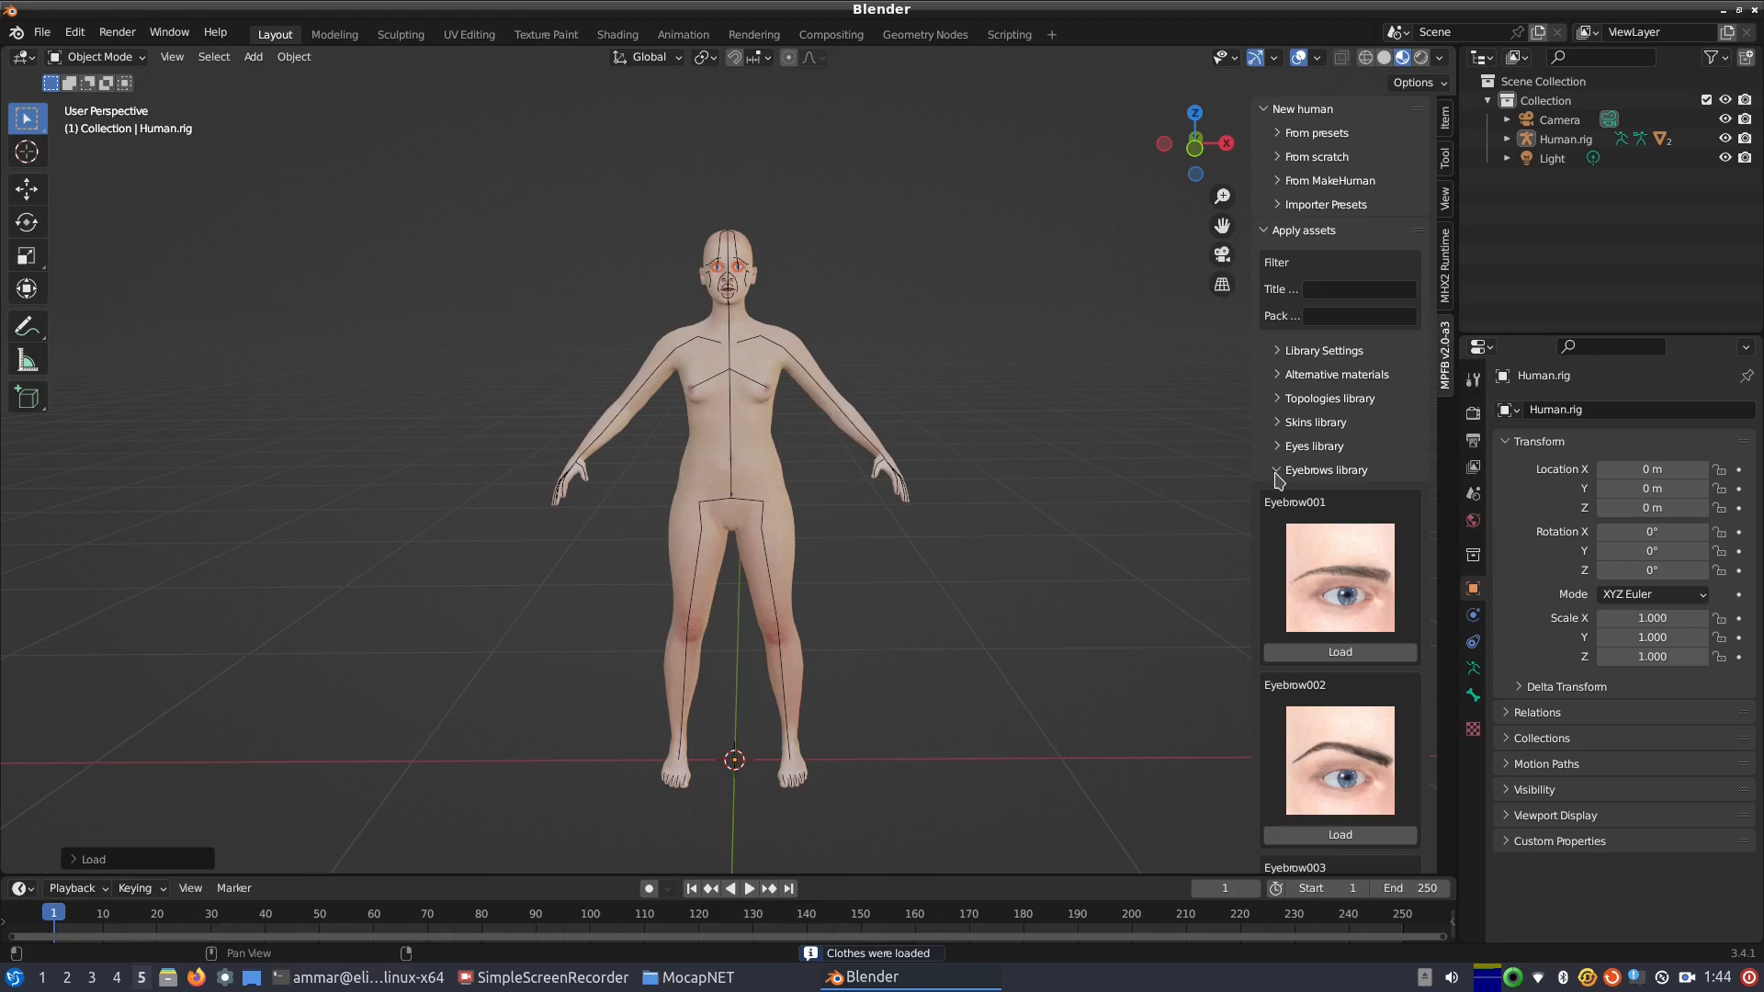
pyautogui.click(1338, 651)
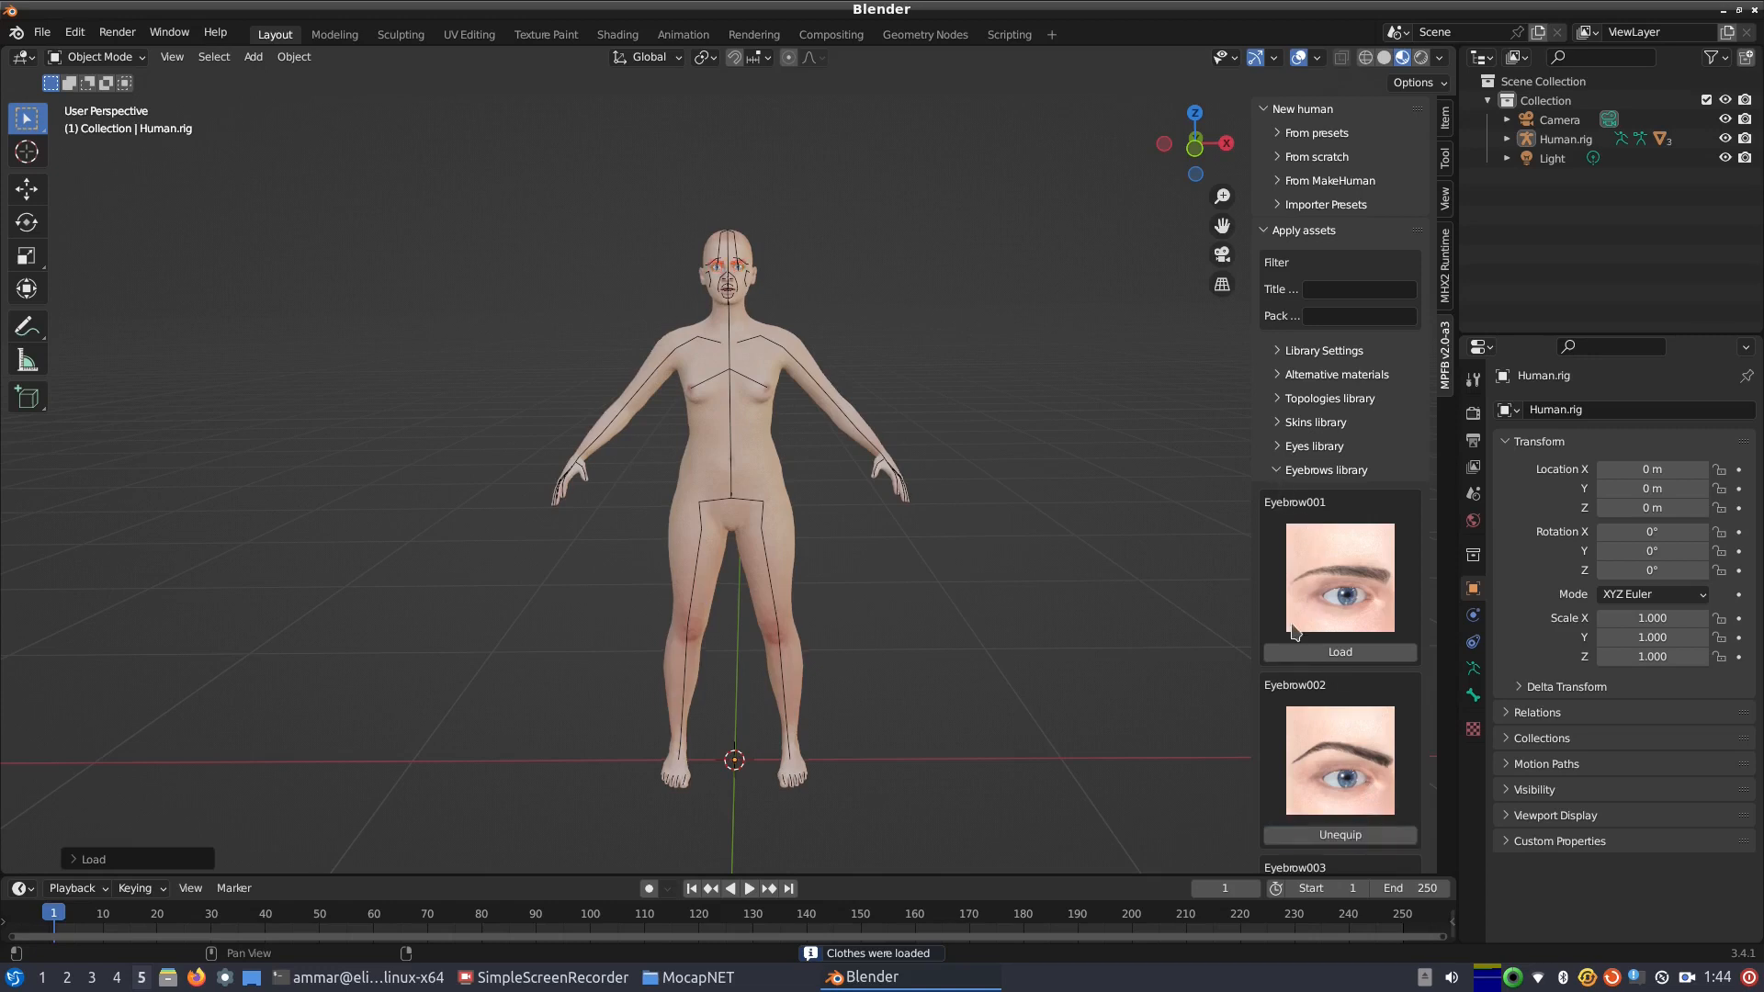
pyautogui.click(1325, 470)
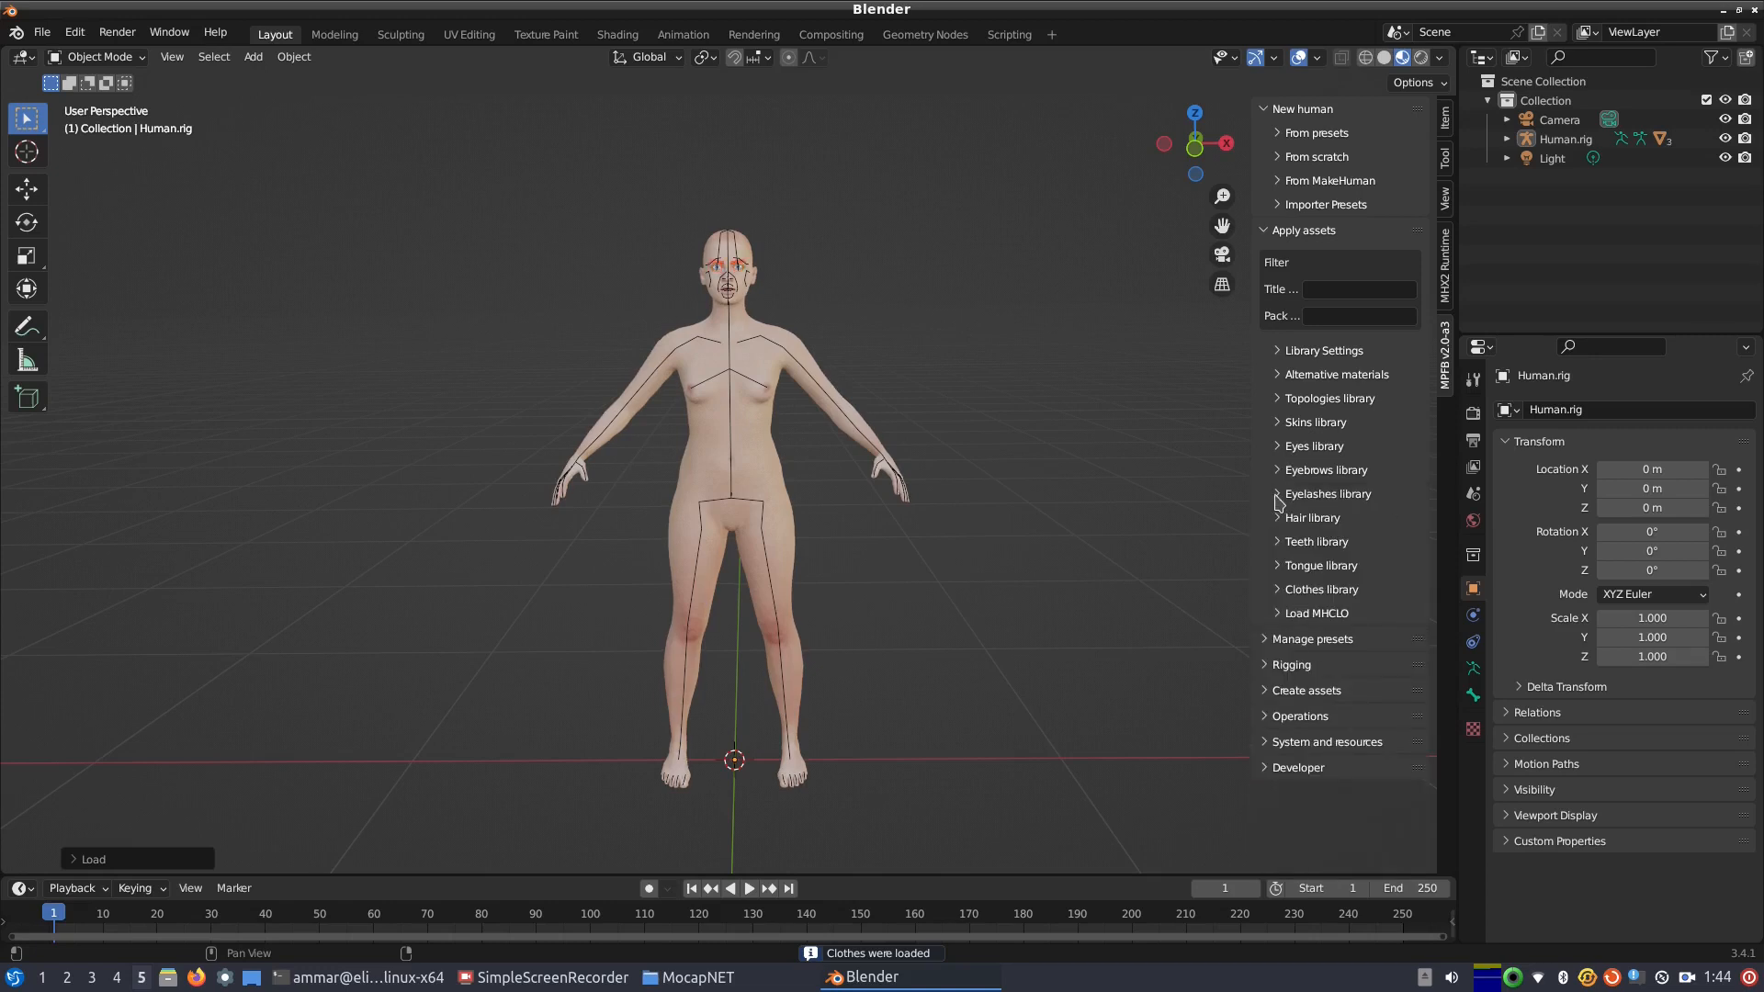
pyautogui.click(1327, 495)
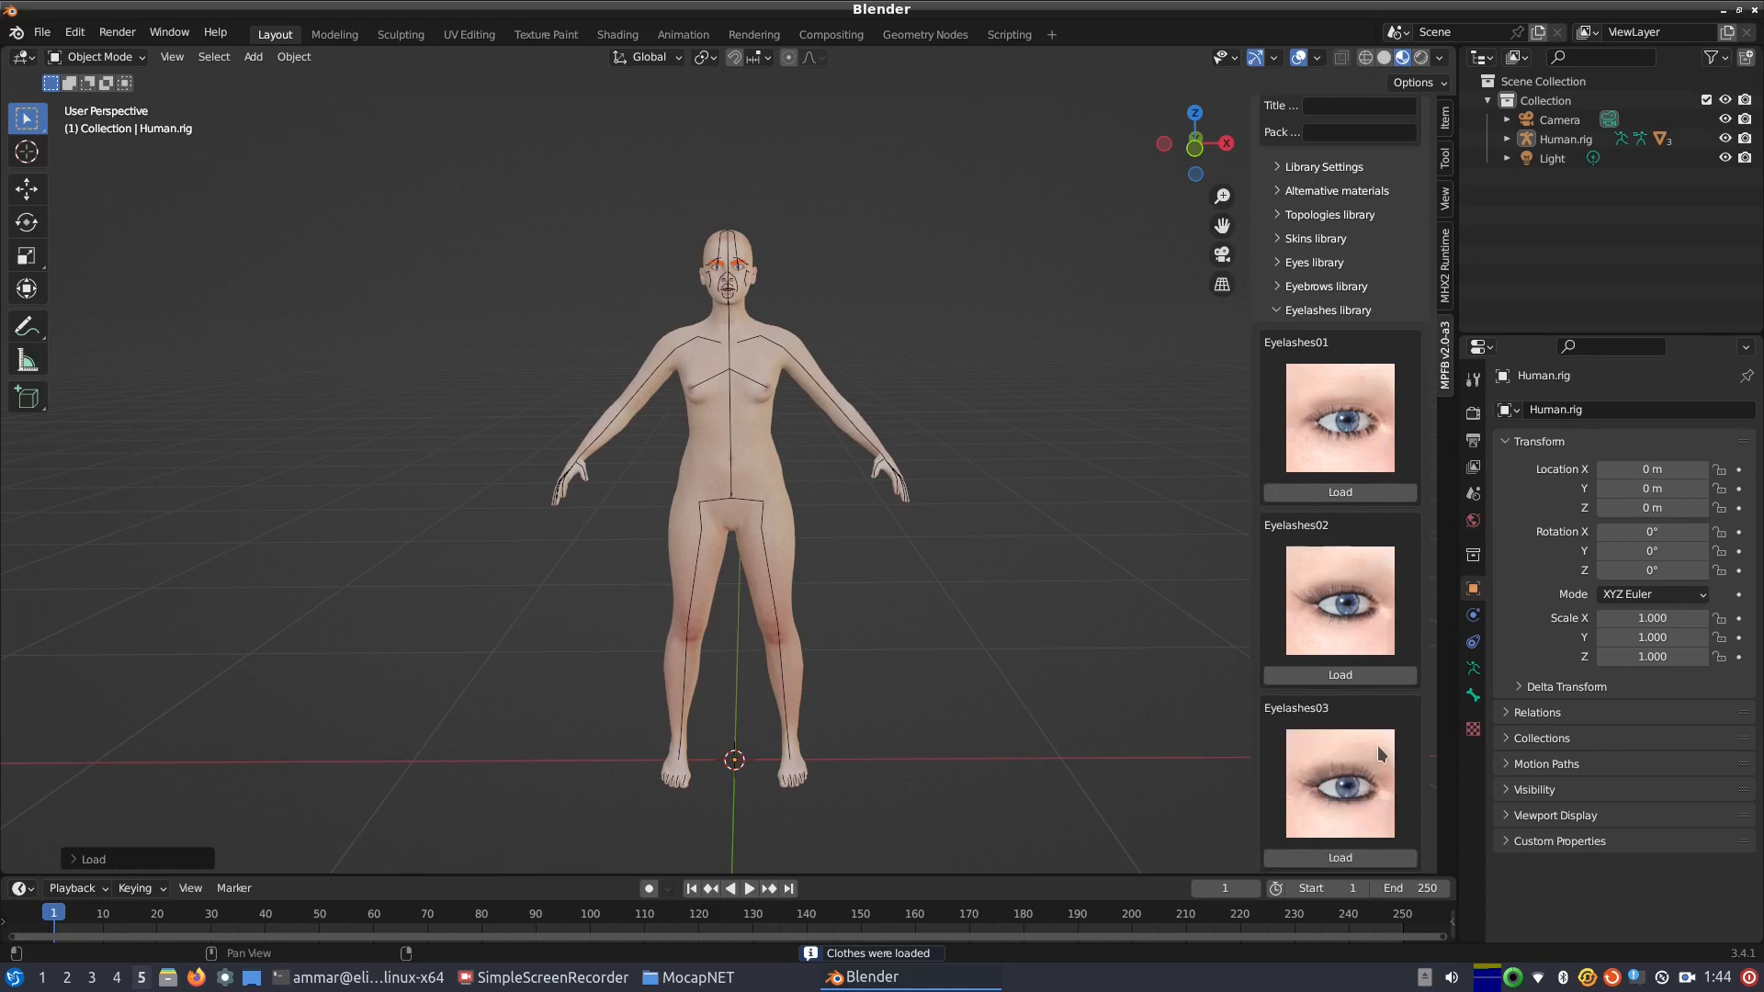
pyautogui.click(1337, 857)
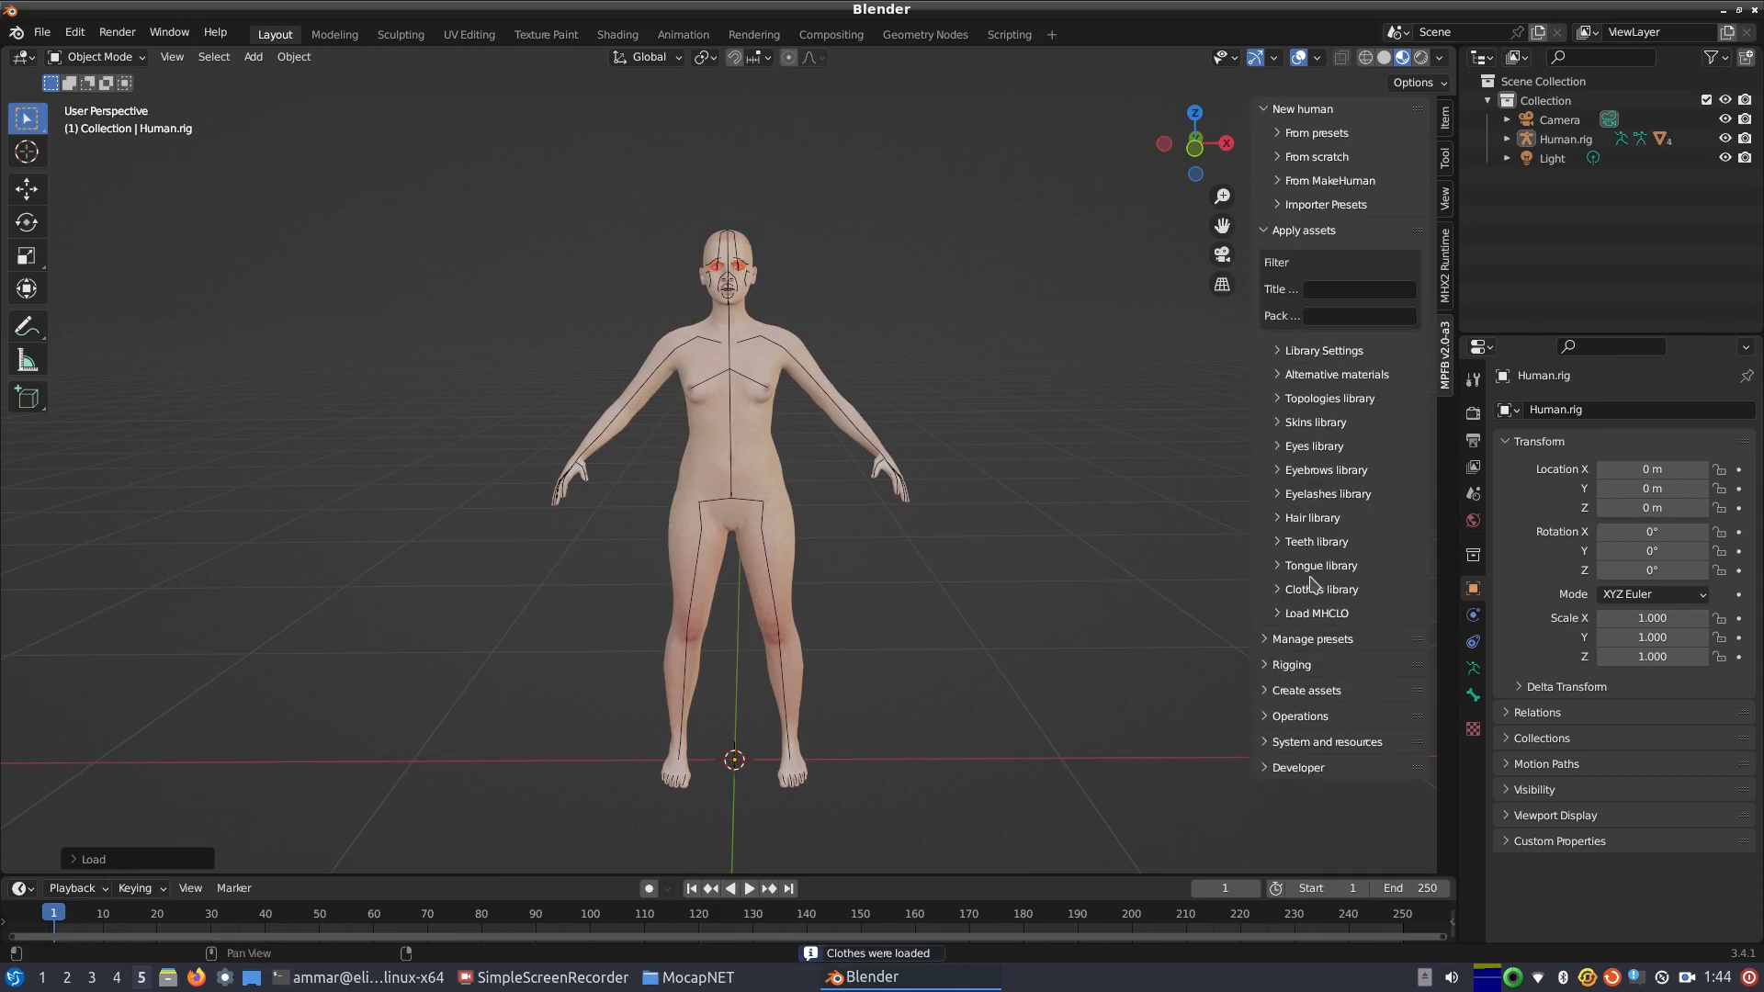
# Step: Equip the Tongue01 tongue and bring up the hair library
pyautogui.click(1314, 541)
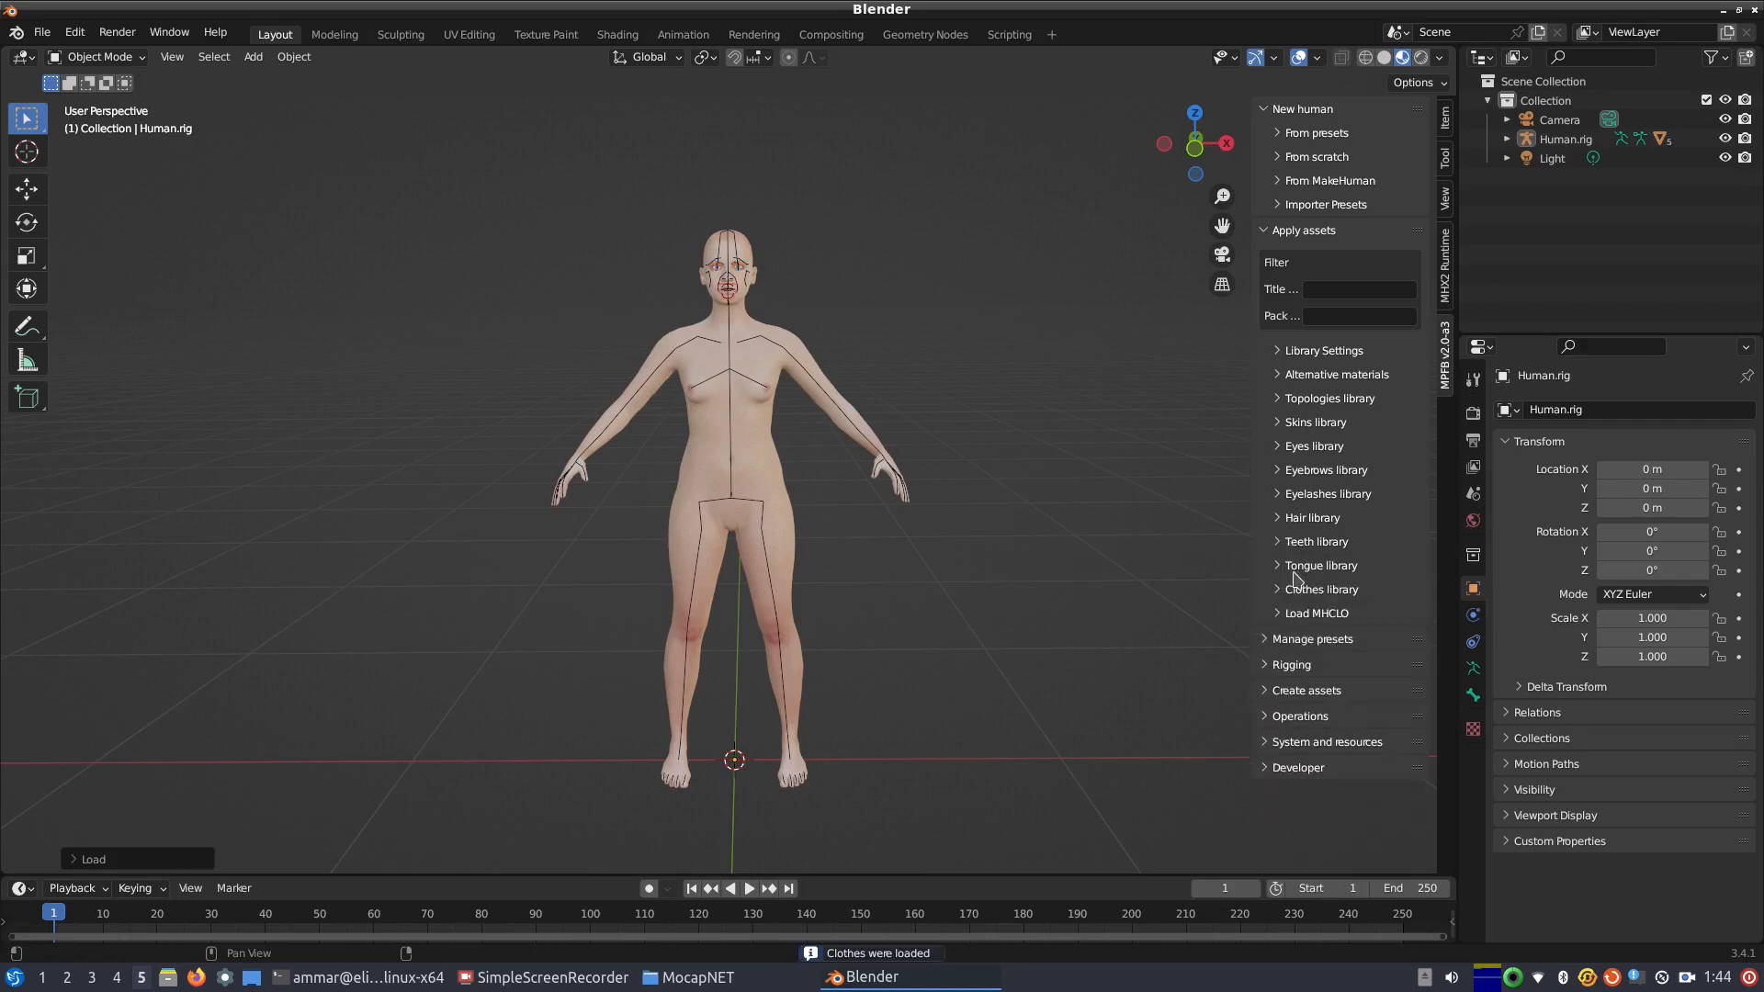
pyautogui.click(1322, 565)
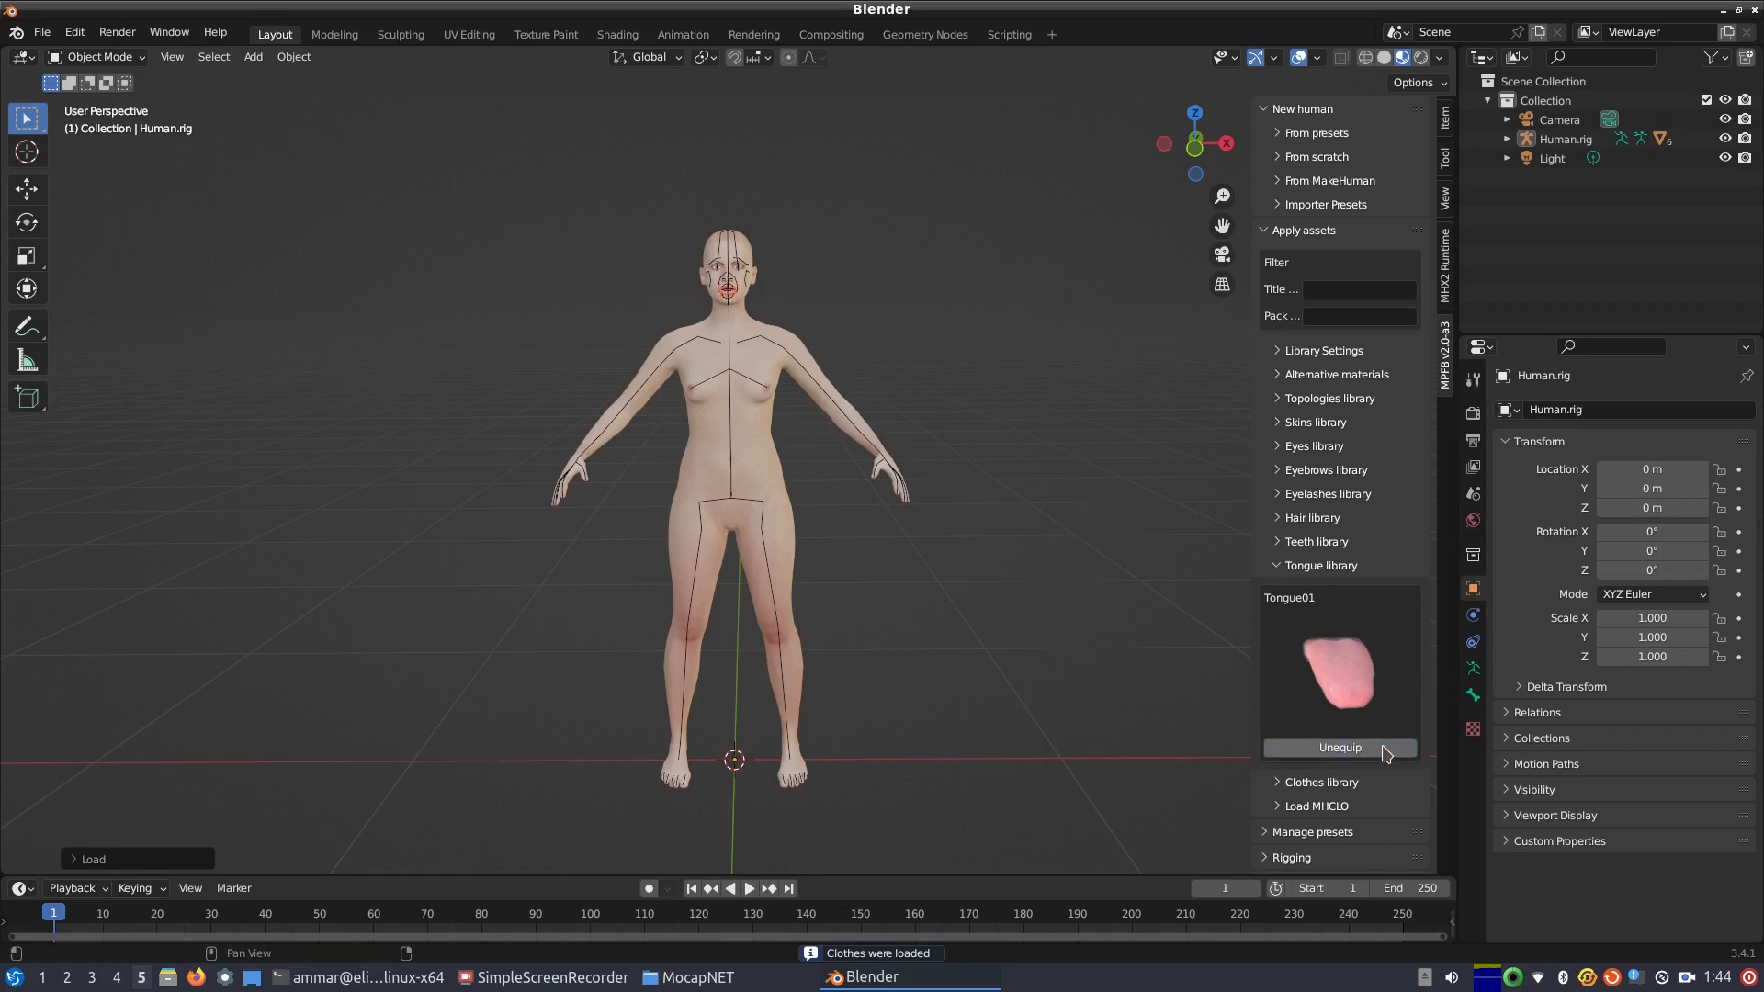
pyautogui.click(1321, 565)
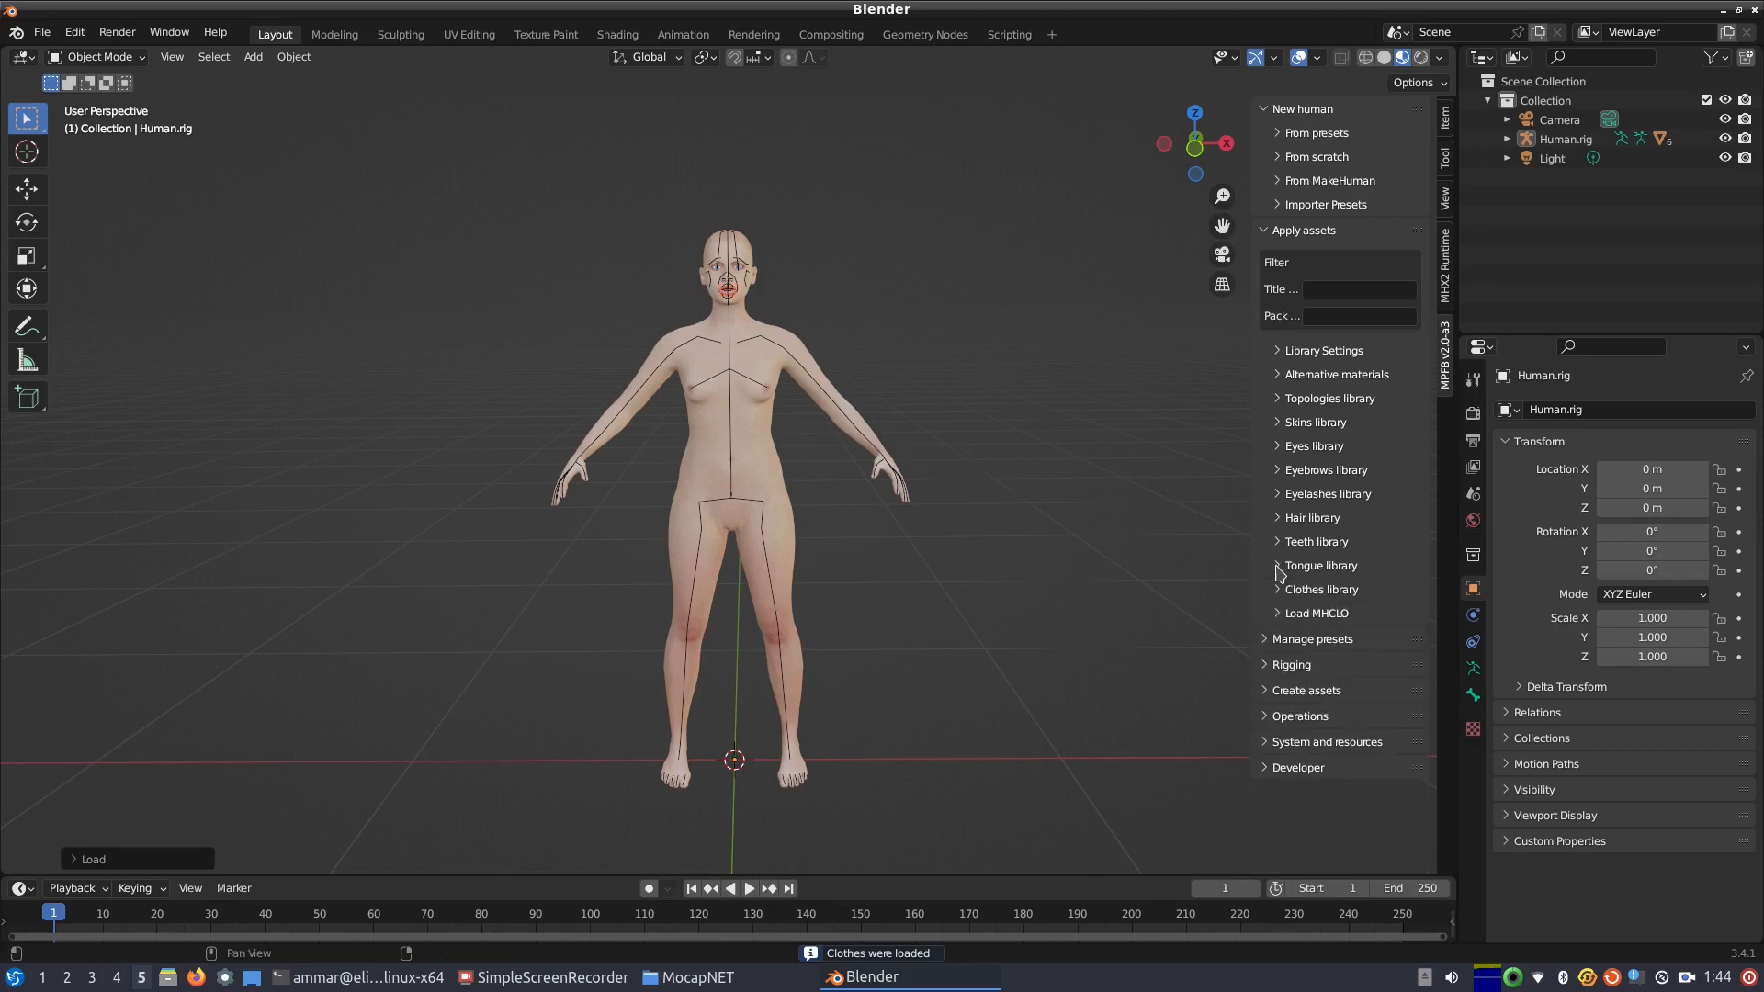
pyautogui.moveTo(1234, 501)
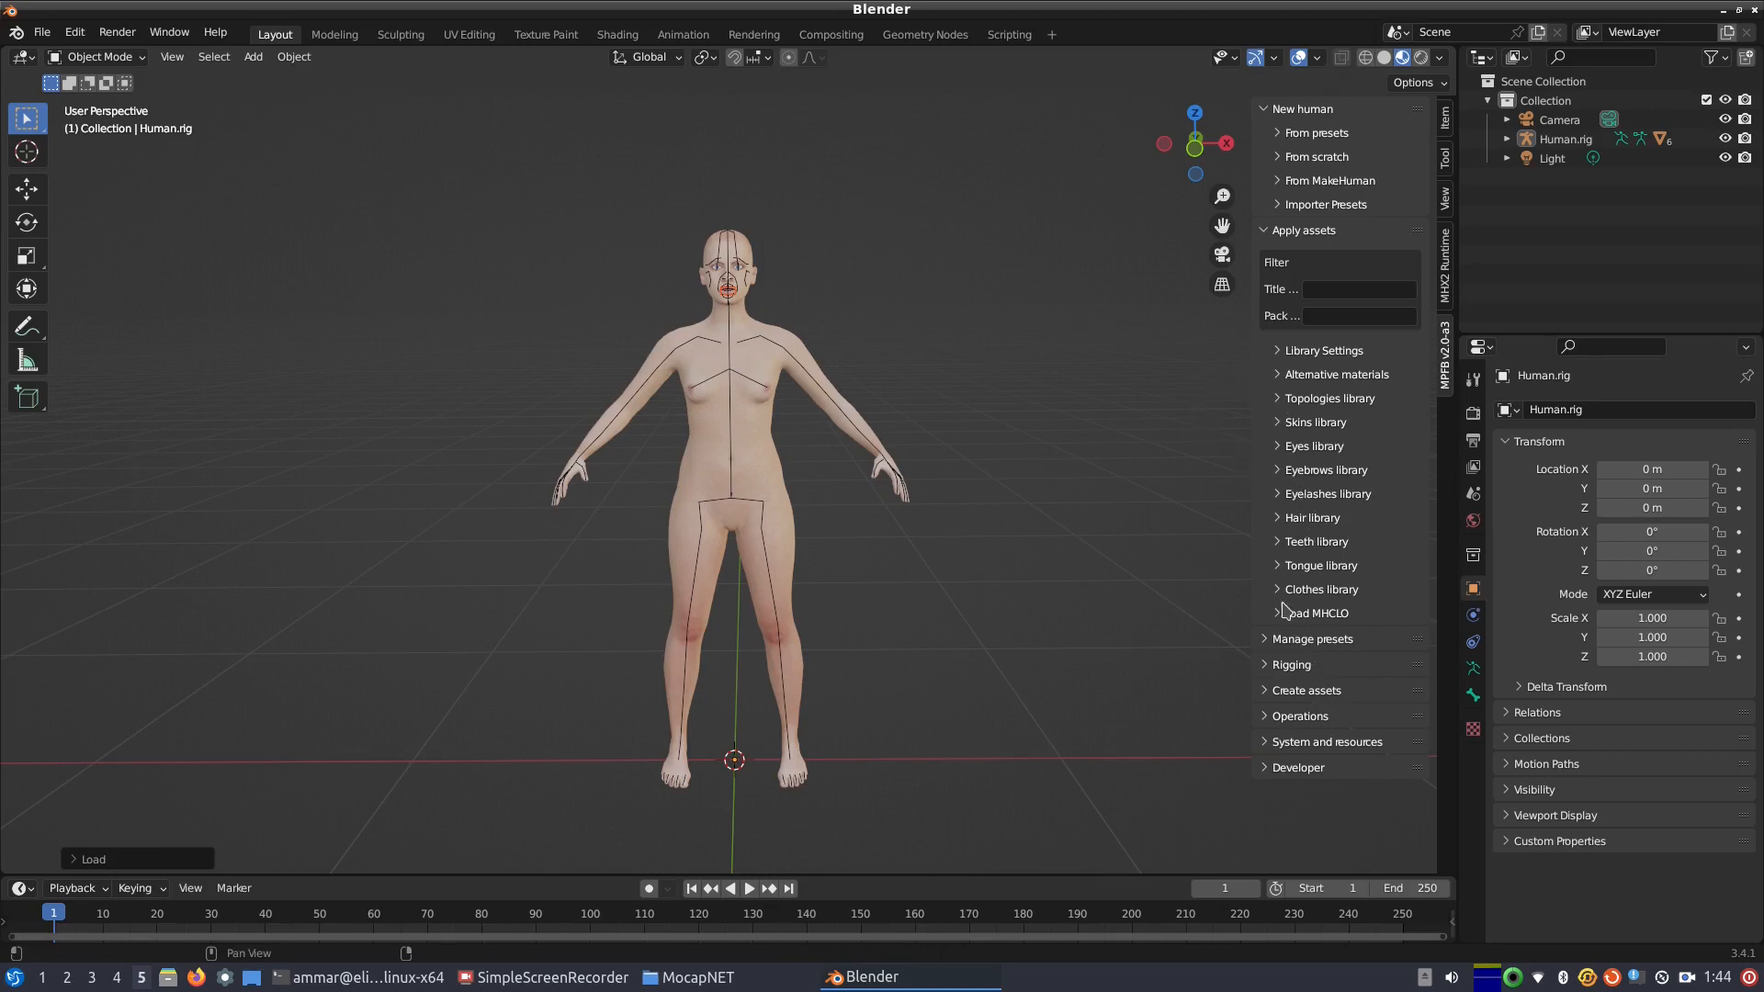
pyautogui.click(1311, 517)
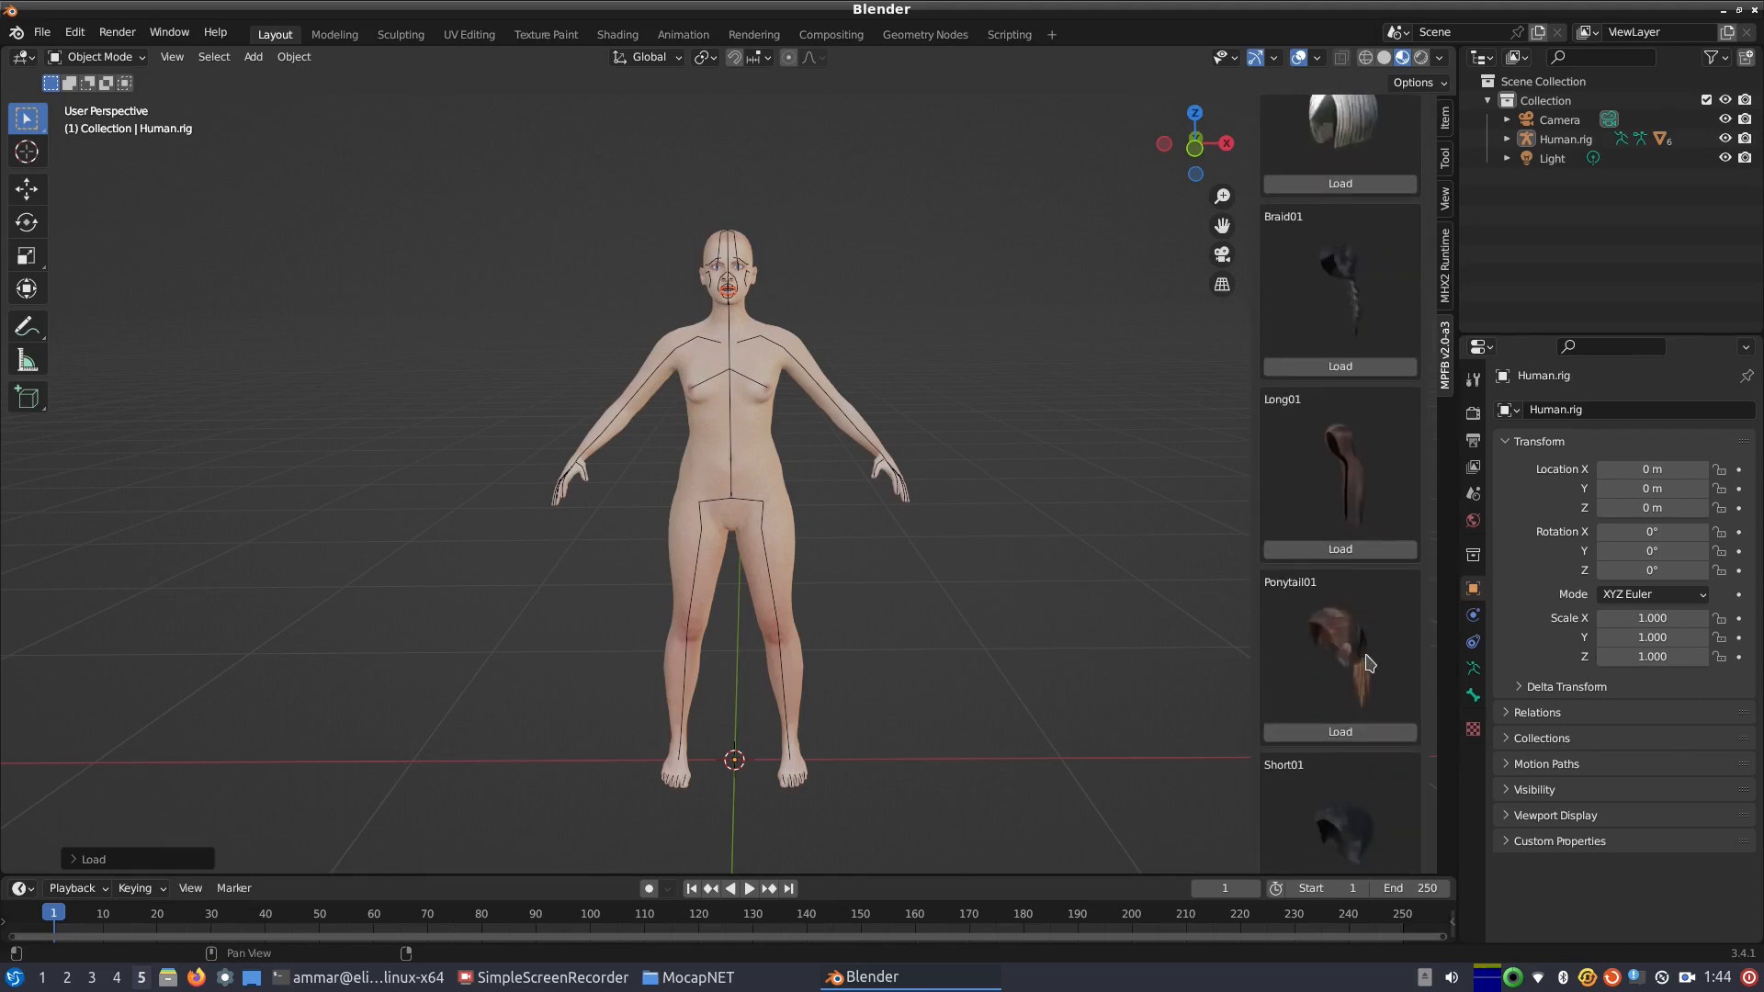
# Step: Load the Ponytail01 hairstyle and collapse the hair library list
pyautogui.click(1338, 731)
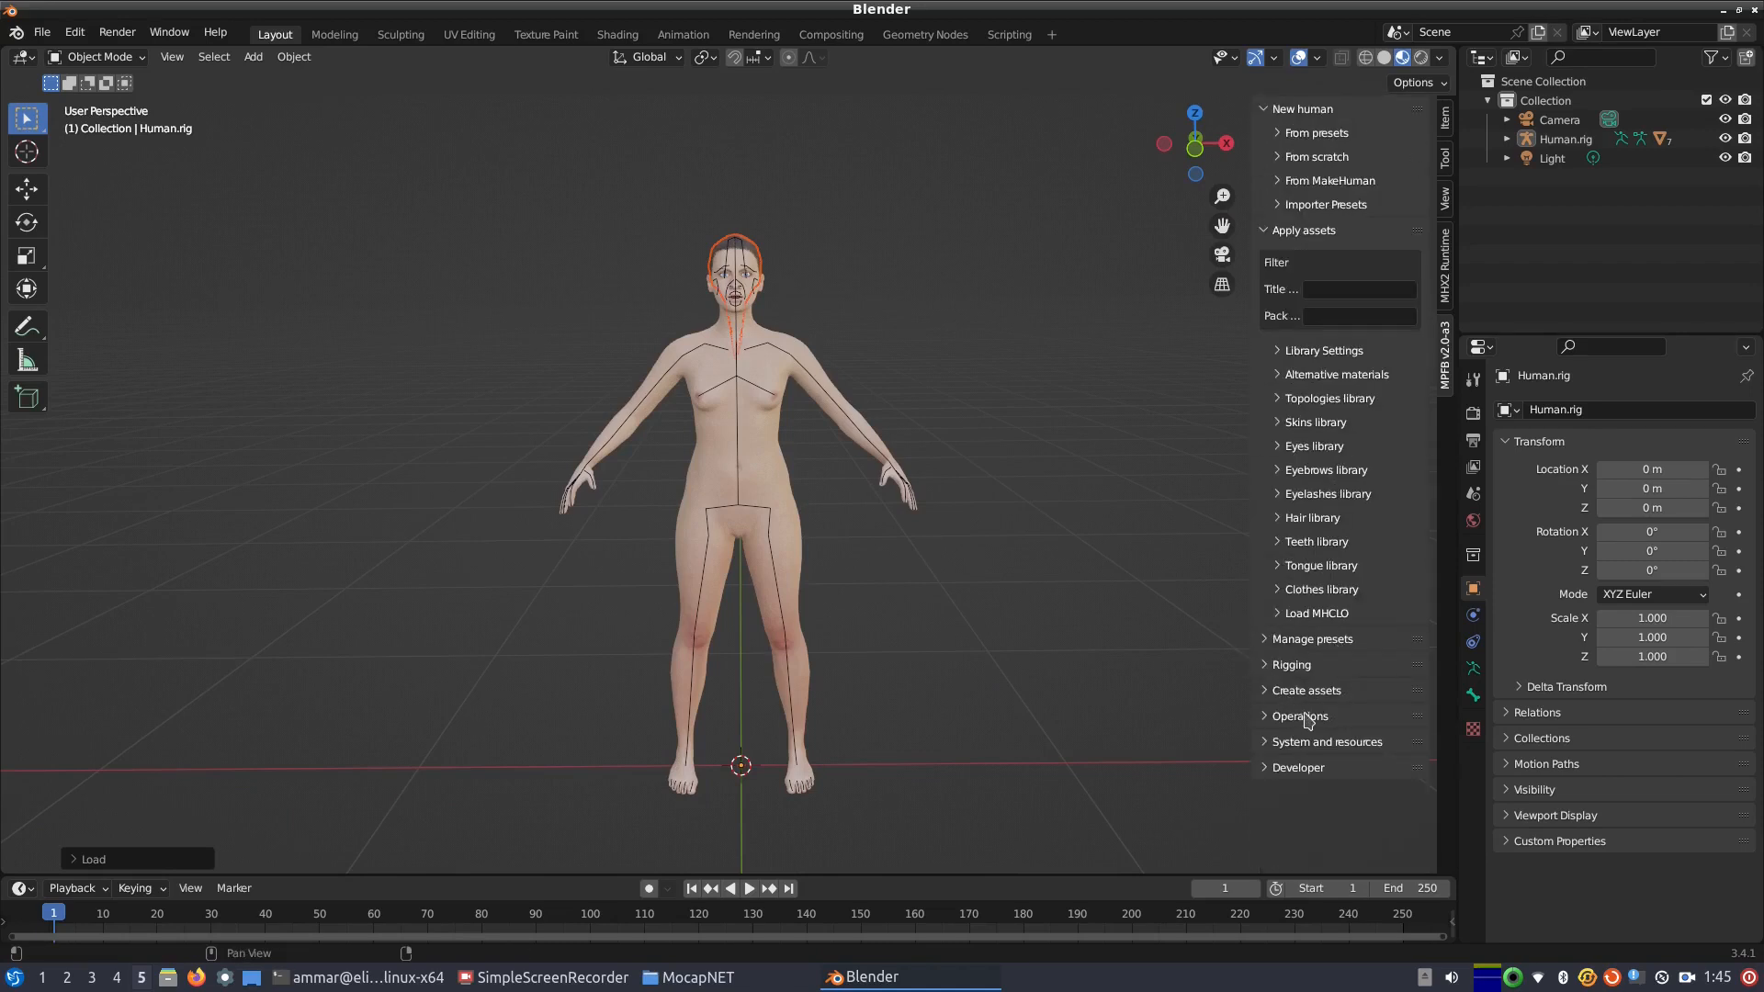
pyautogui.moveTo(1268, 669)
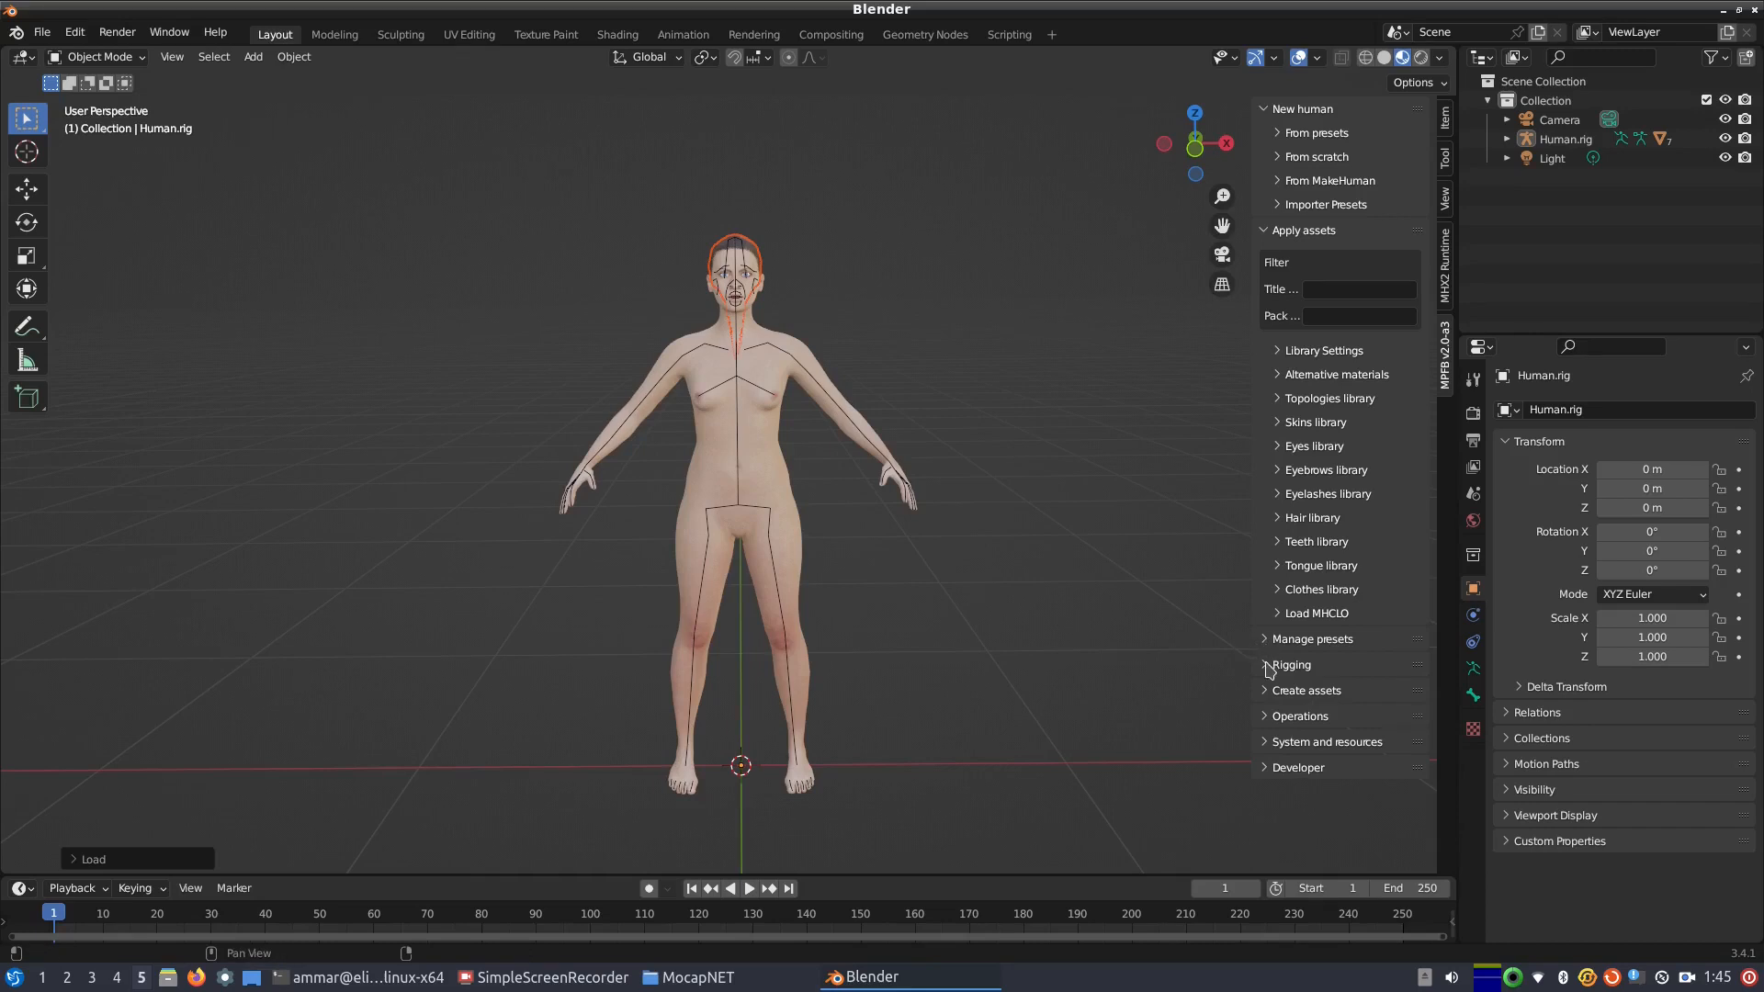
pyautogui.click(1289, 663)
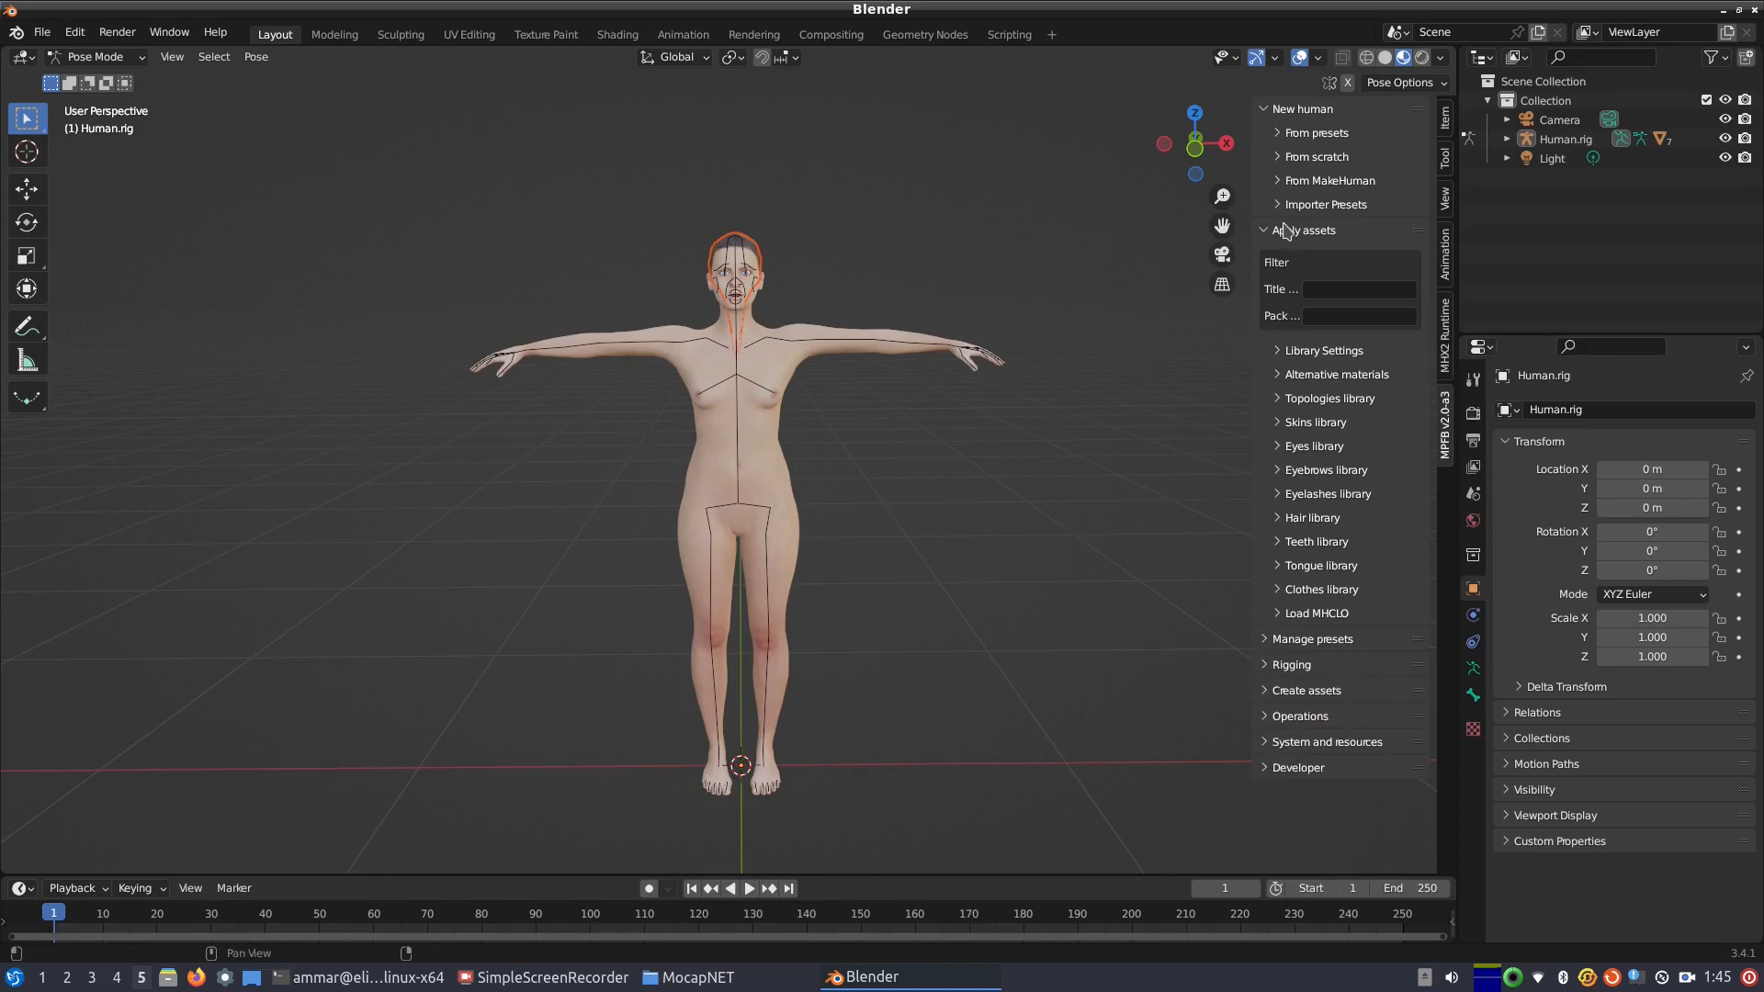
# Step: Collapse Apply assets, select the rig's right clavicle bone, and open File > Import
pyautogui.click(1302, 230)
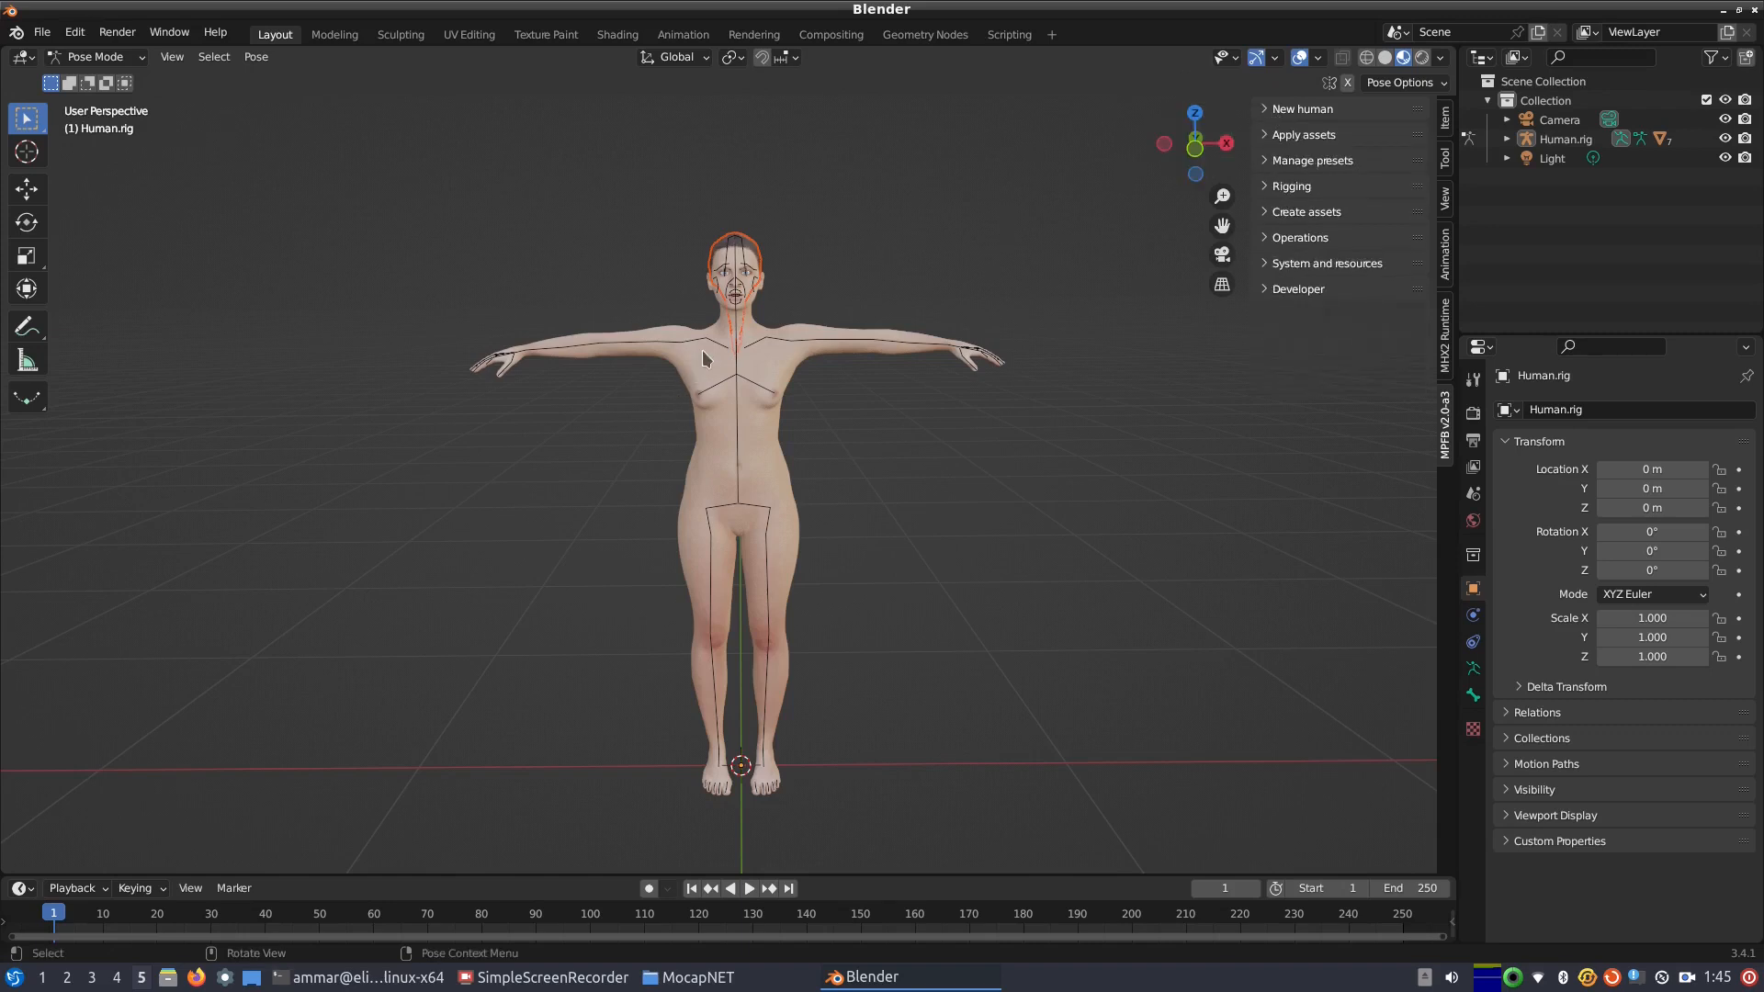
pyautogui.click(707, 343)
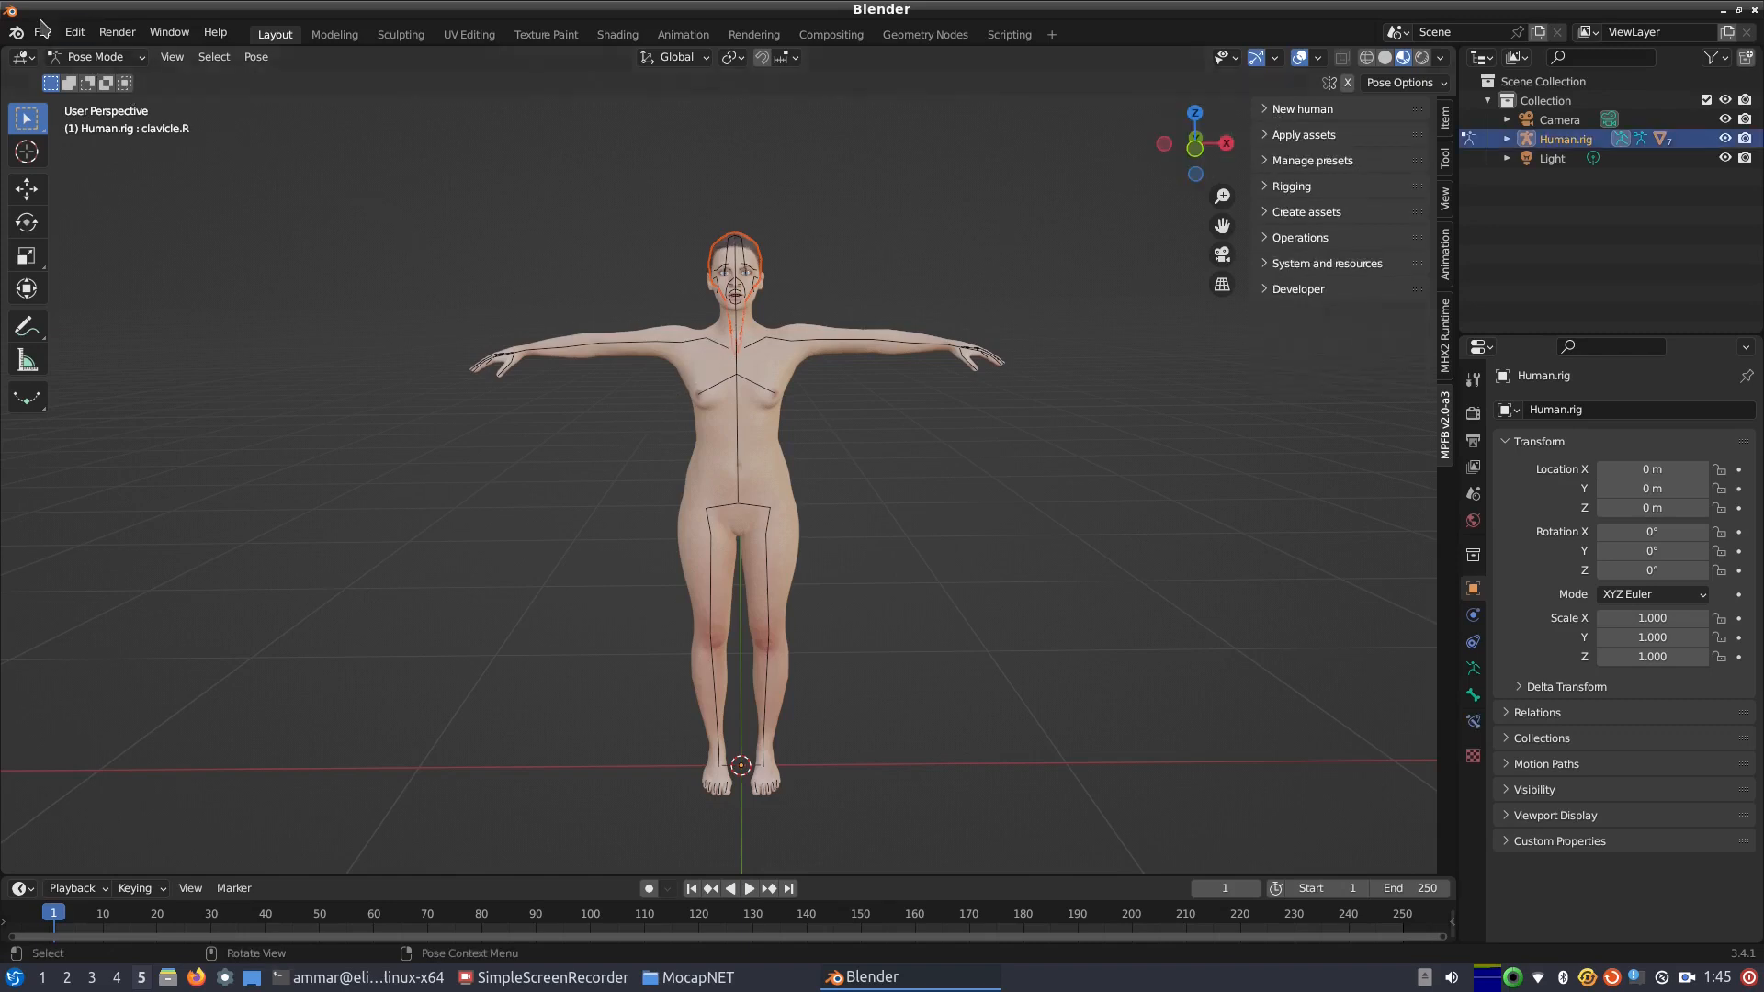
pyautogui.click(41, 30)
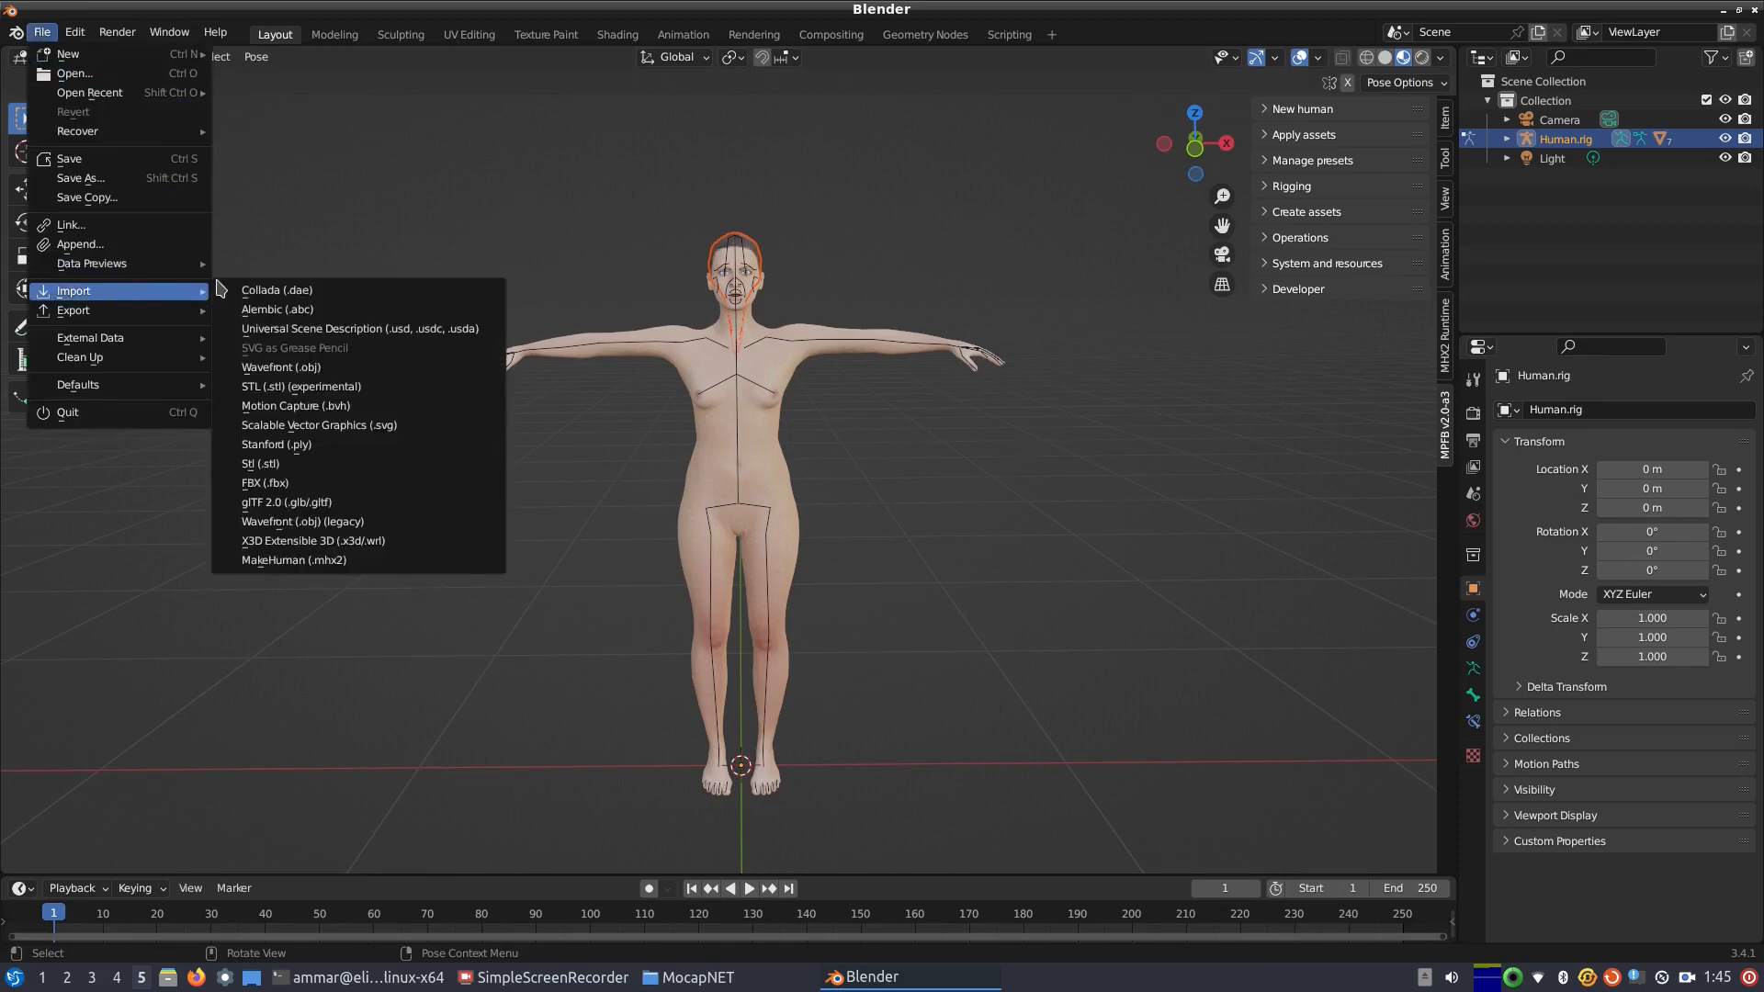
# Step: Import System/out.bvh as Motion Capture (.bvh) with scale 0.01
pyautogui.click(295, 406)
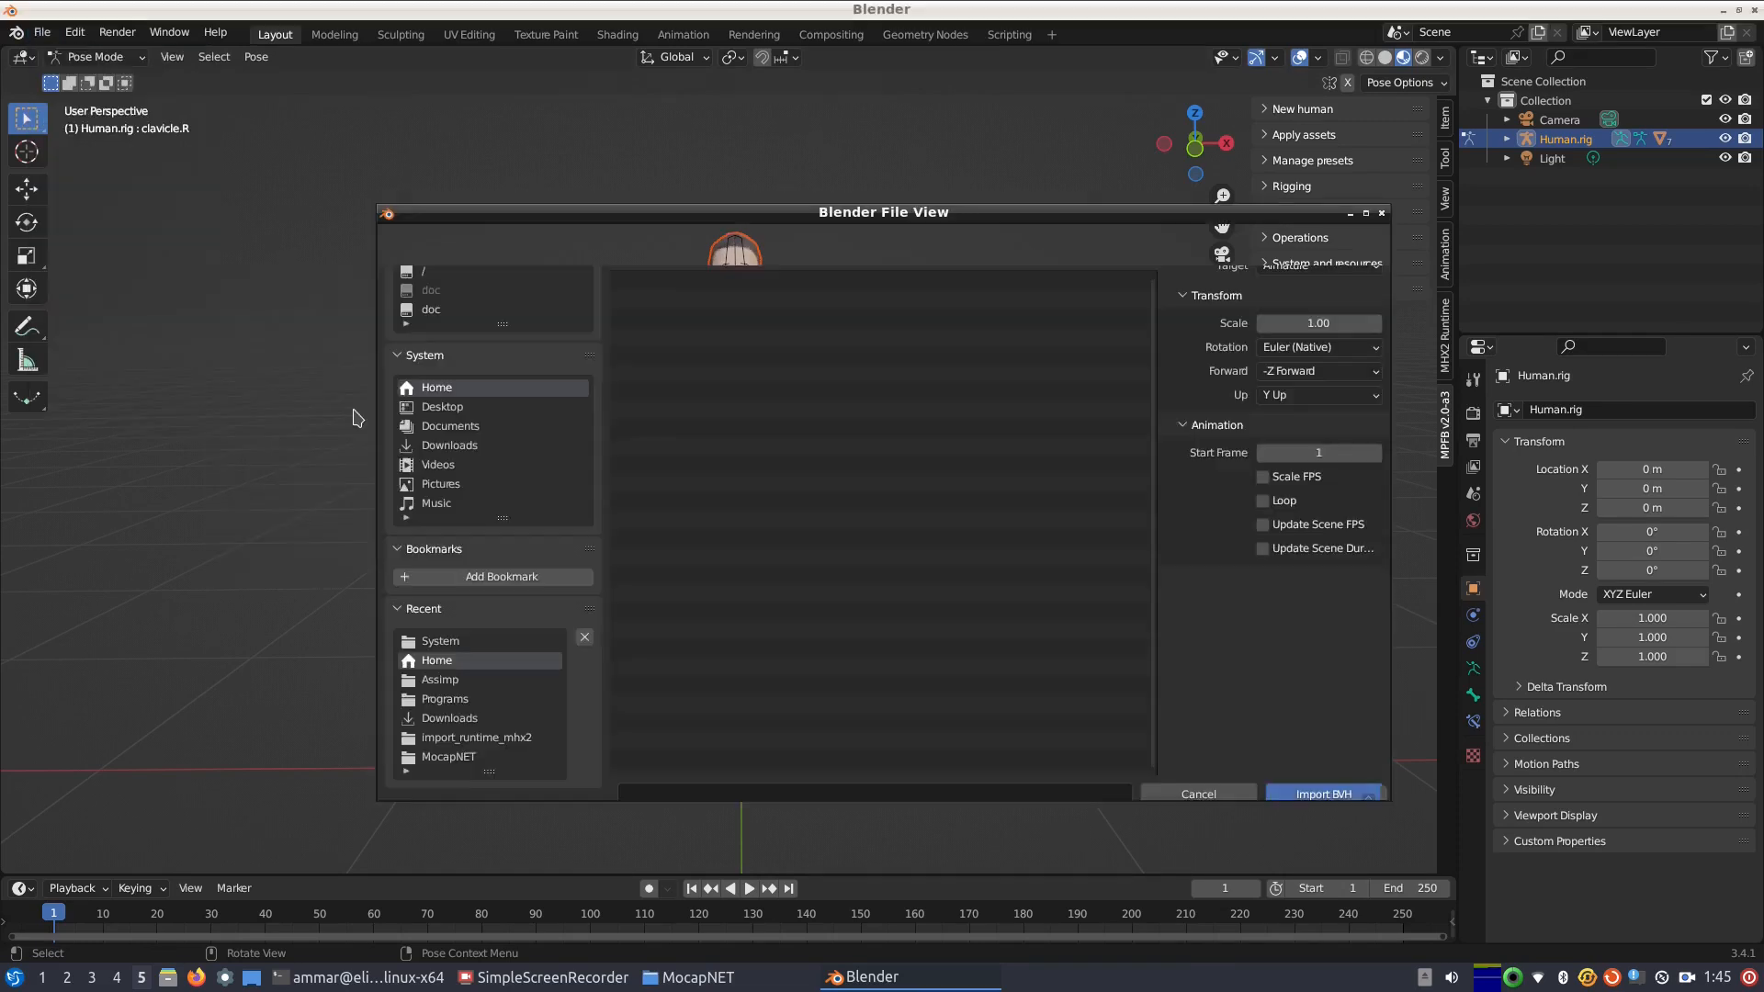
pyautogui.click(437, 387)
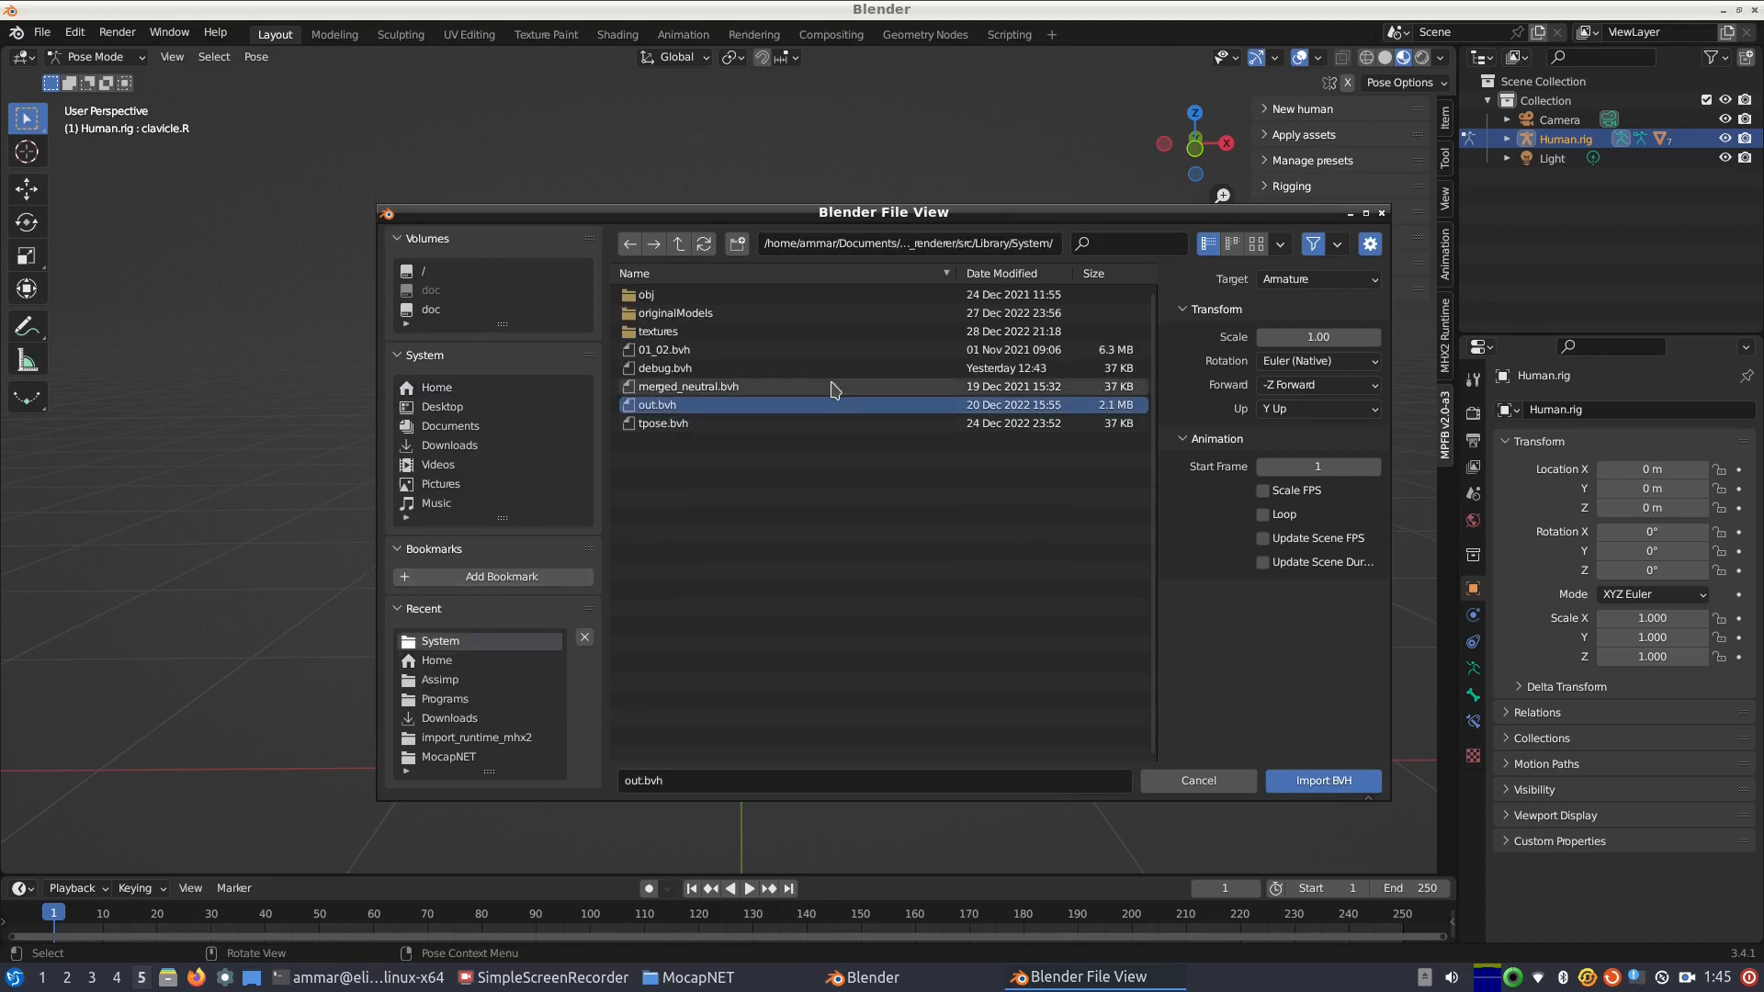
pyautogui.click(1316, 337)
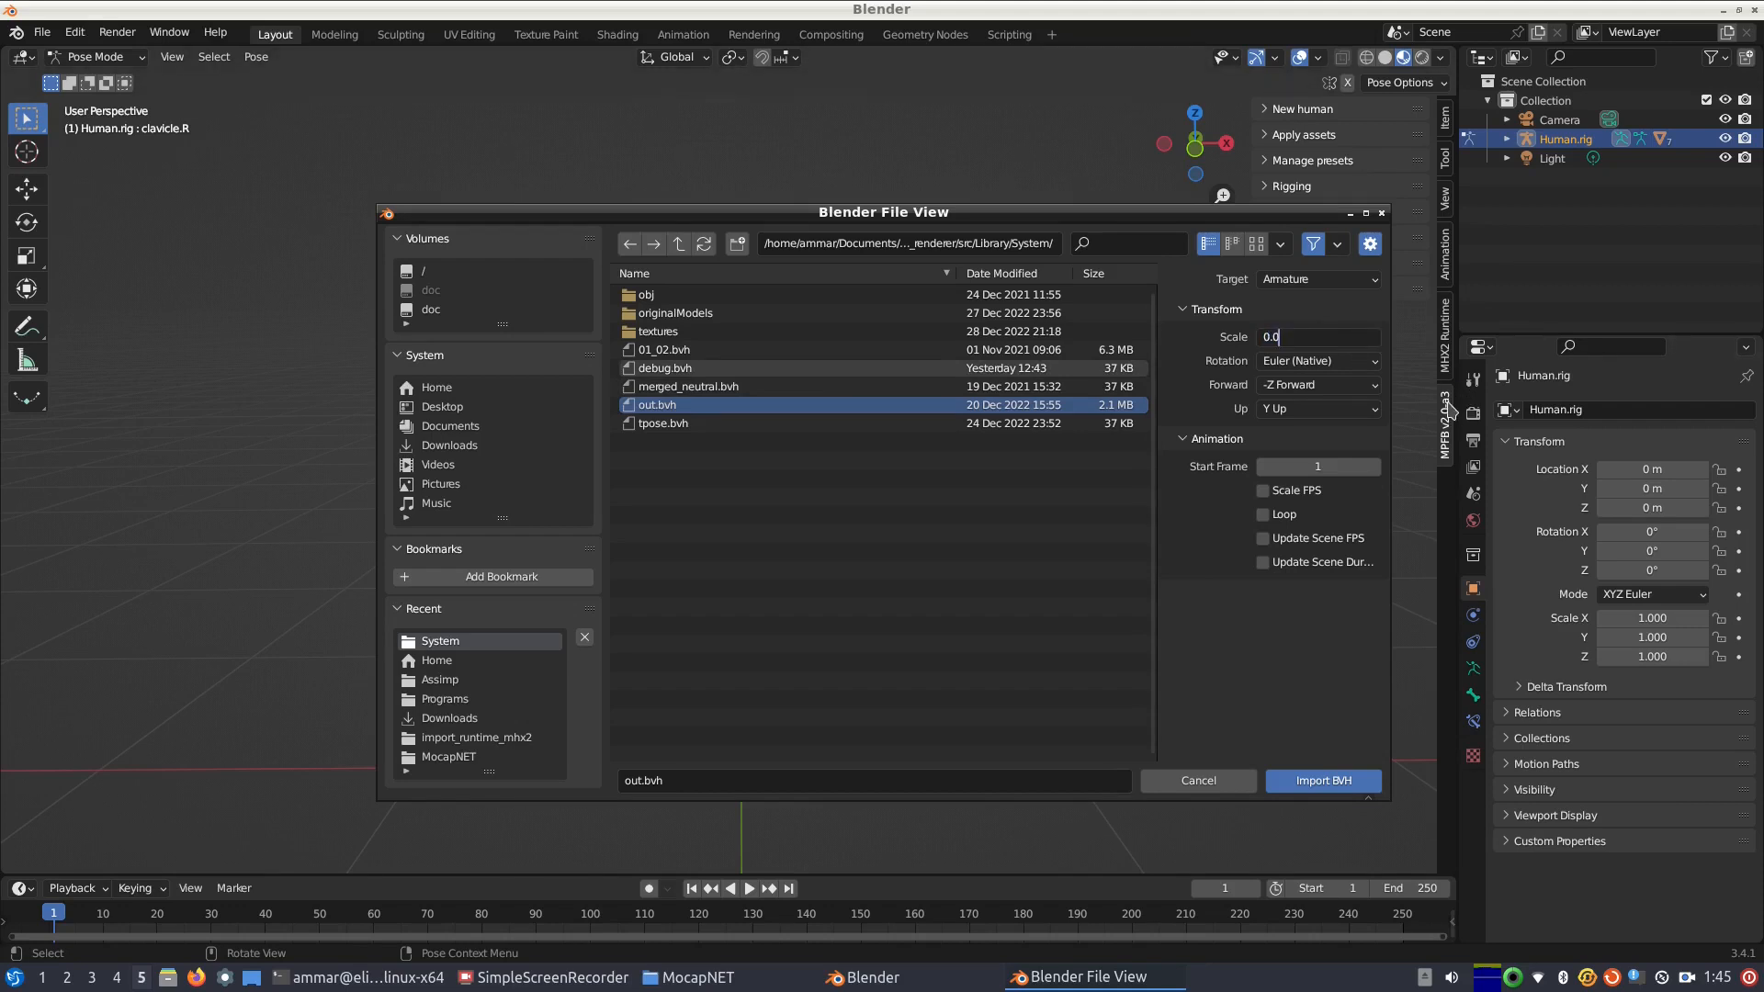
pyautogui.write('0.01')
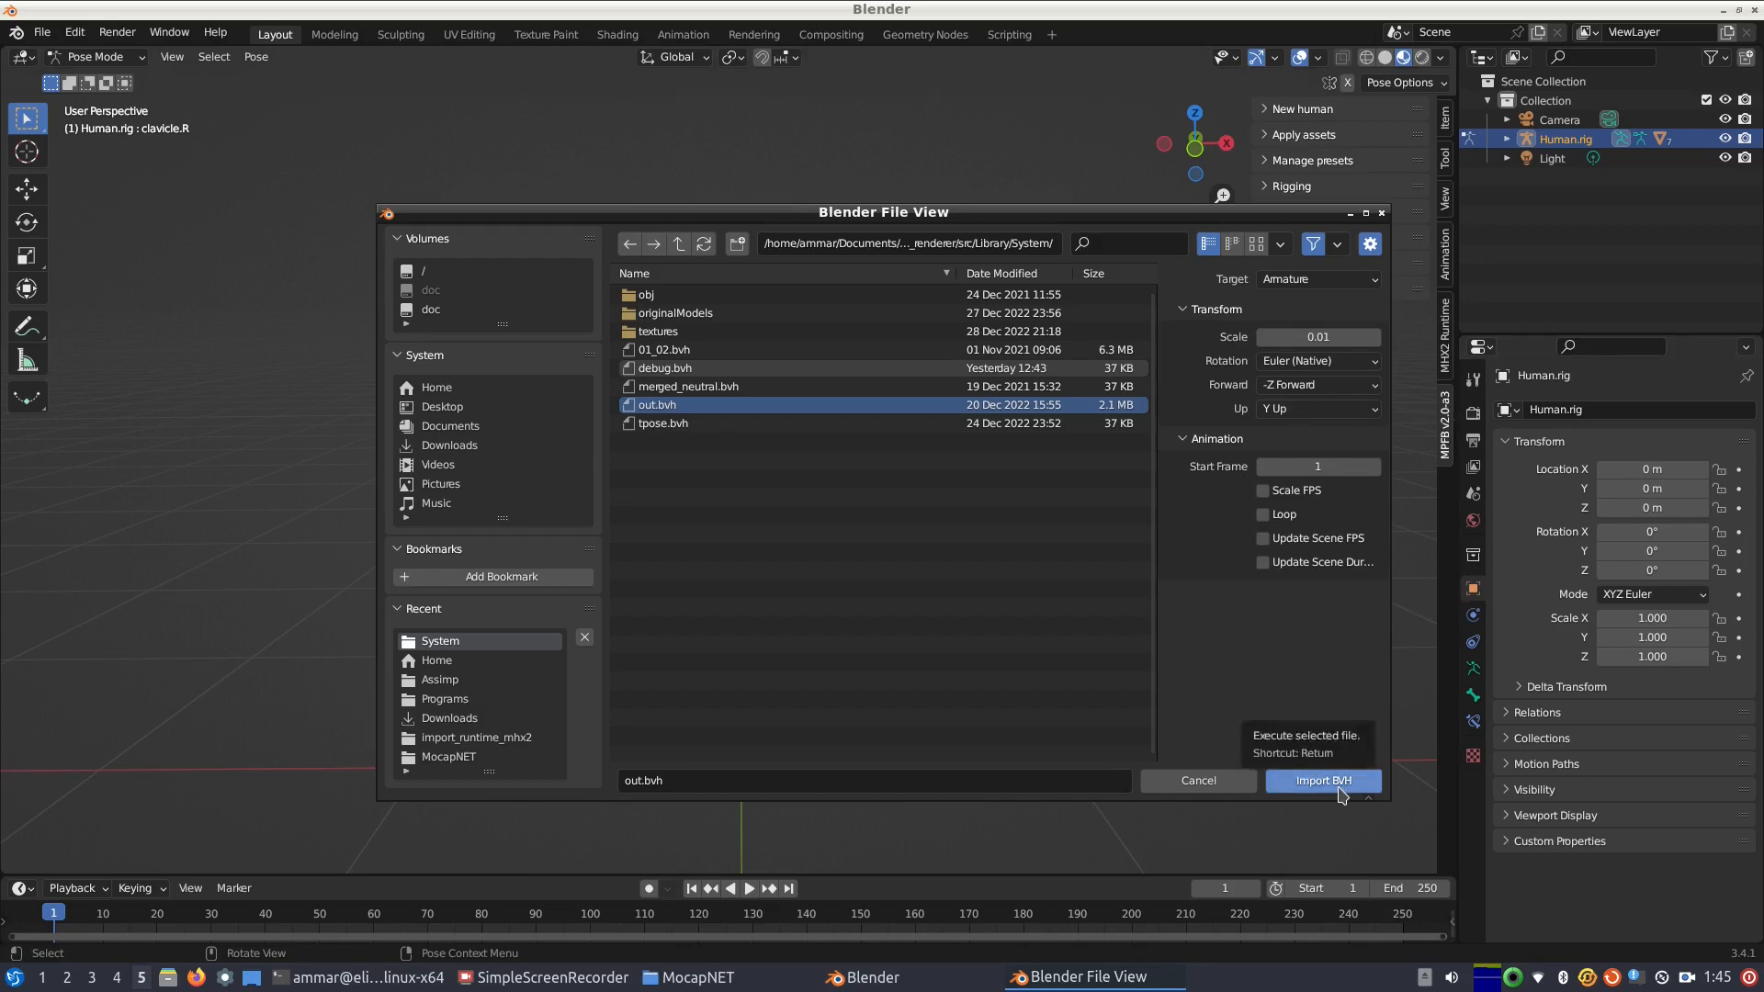
pyautogui.click(1323, 781)
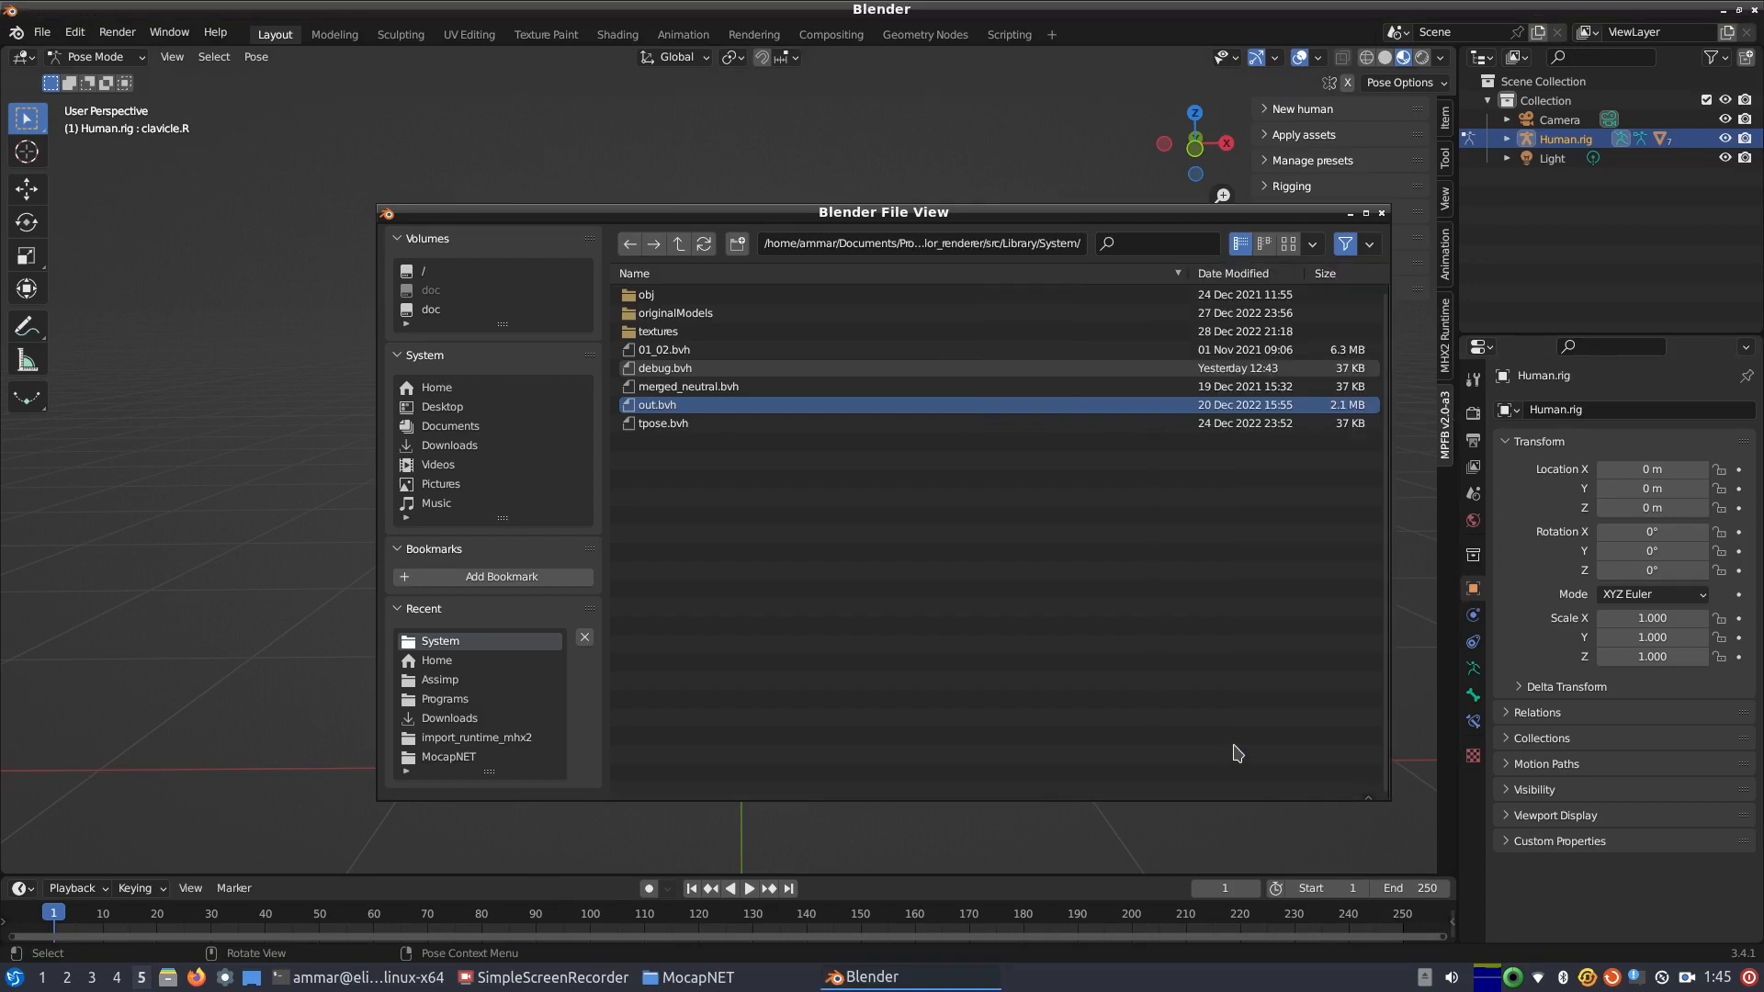
pyautogui.doubleClick(656, 405)
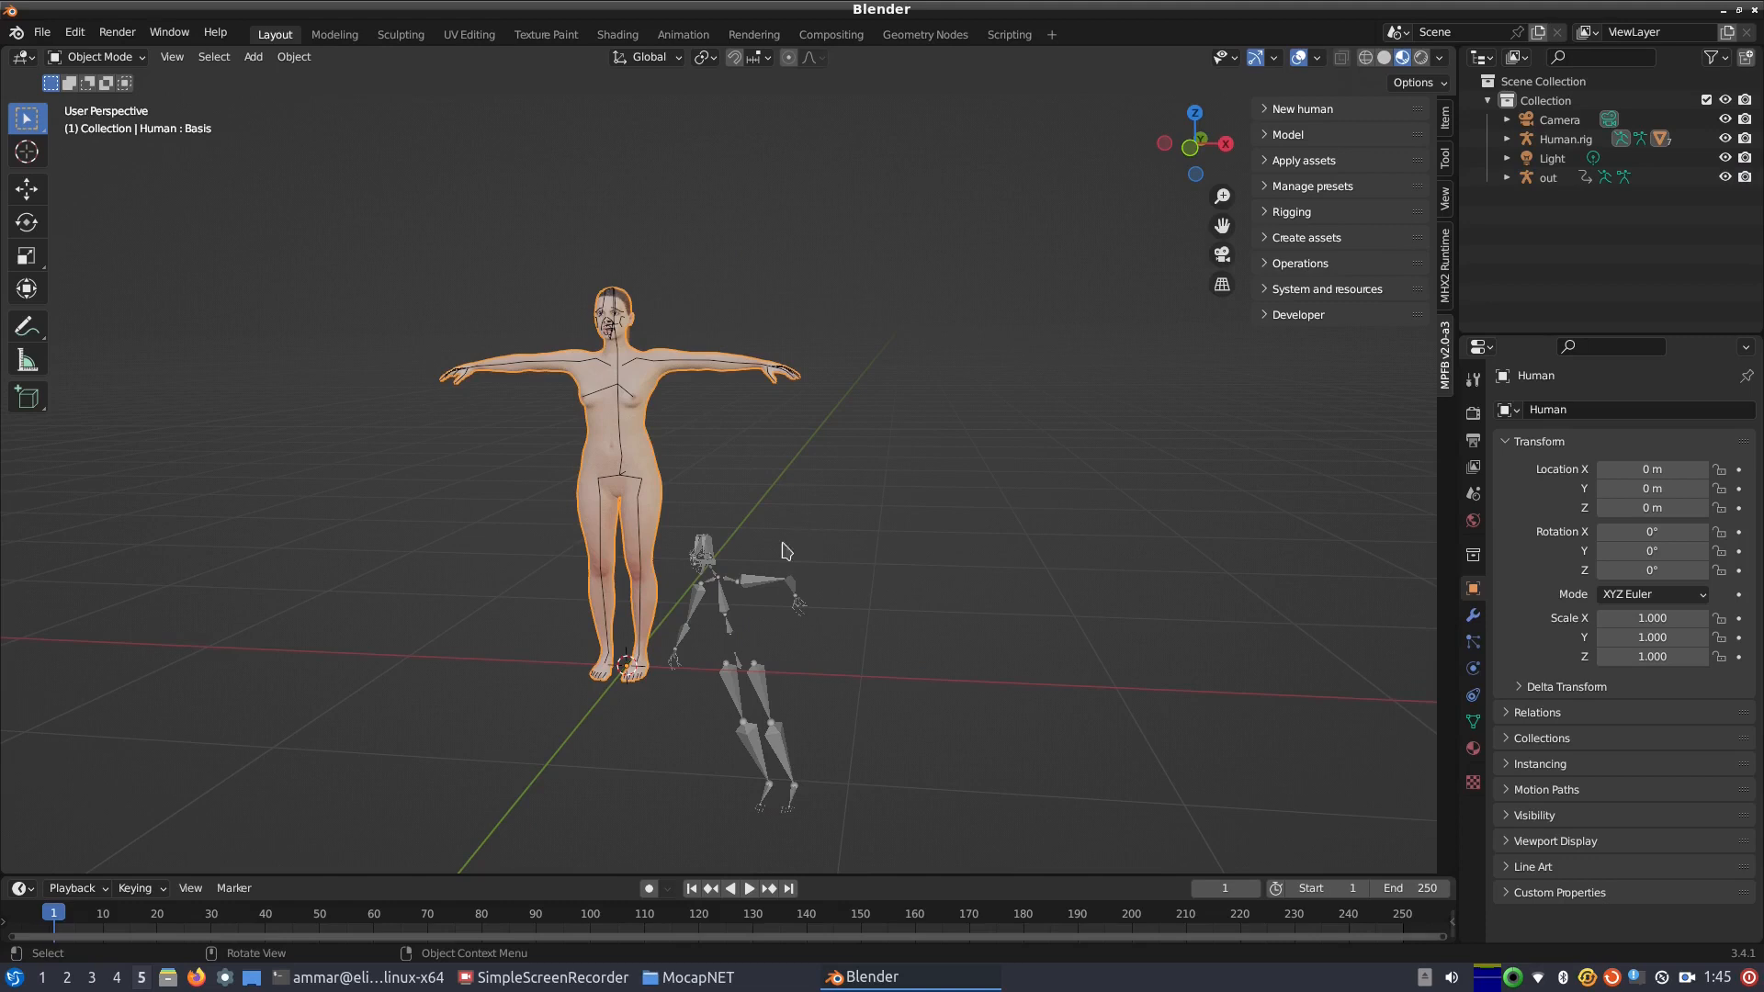
# Step: Make the out armature active in the Outliner and move to the Scripting workspace
pyautogui.click(1547, 177)
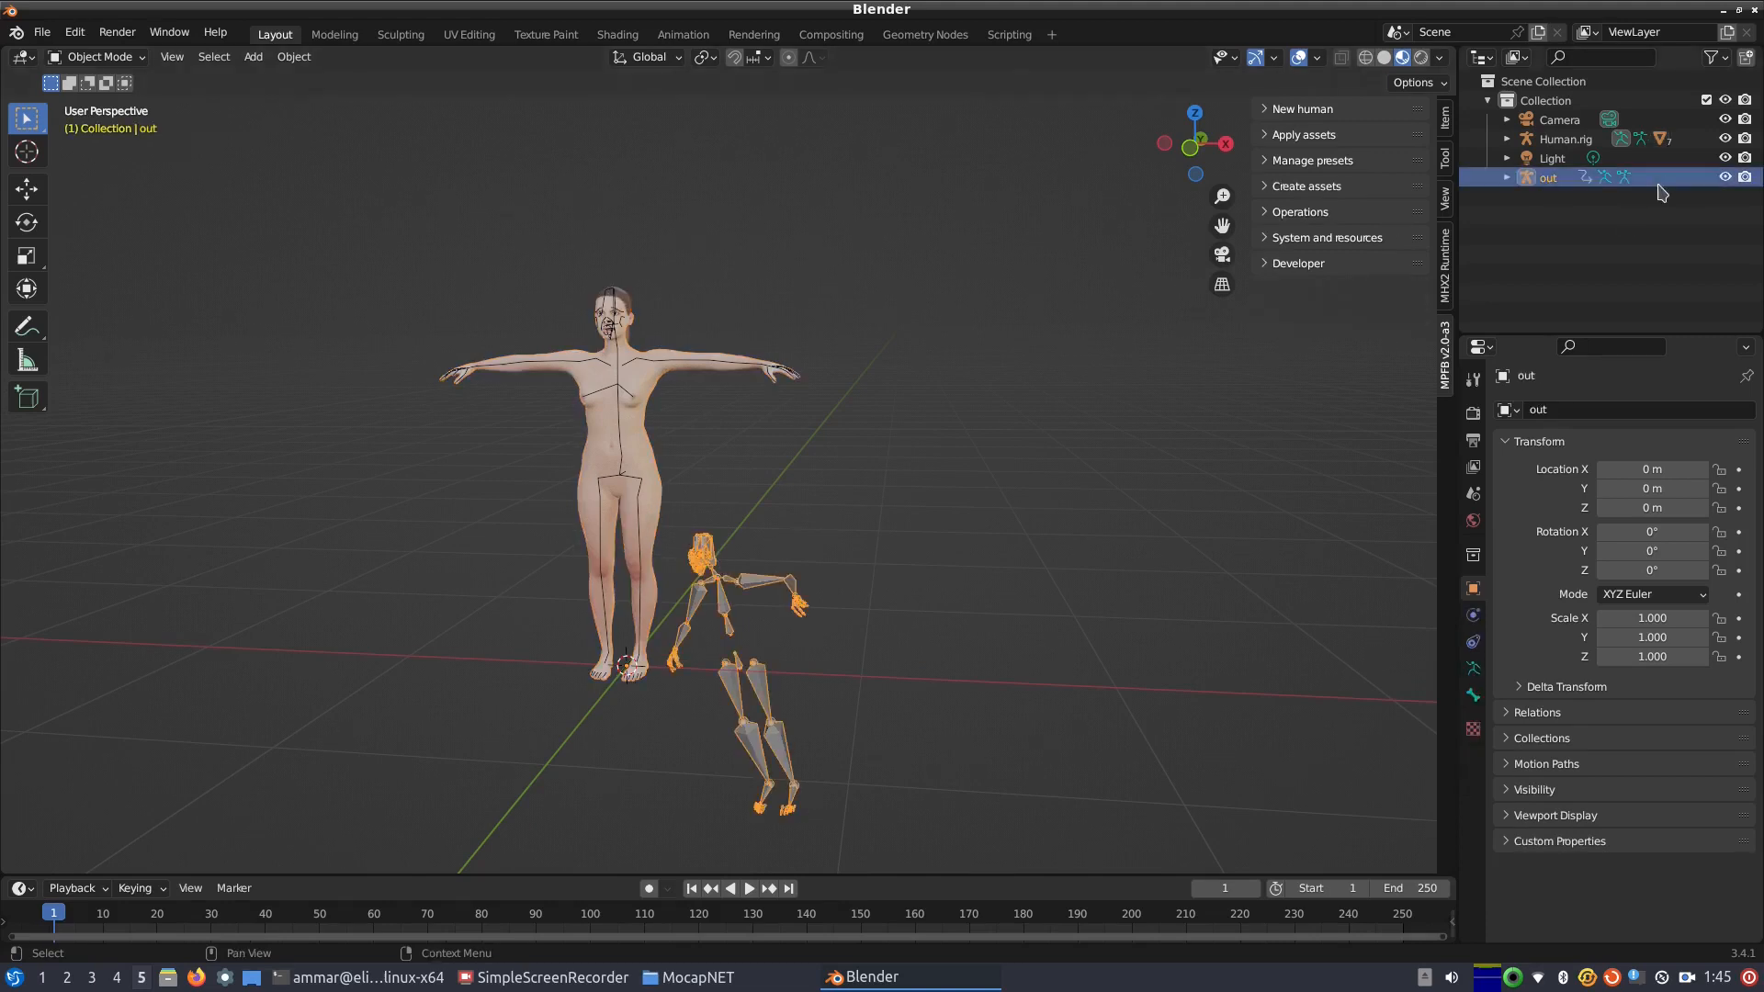
pyautogui.click(1564, 138)
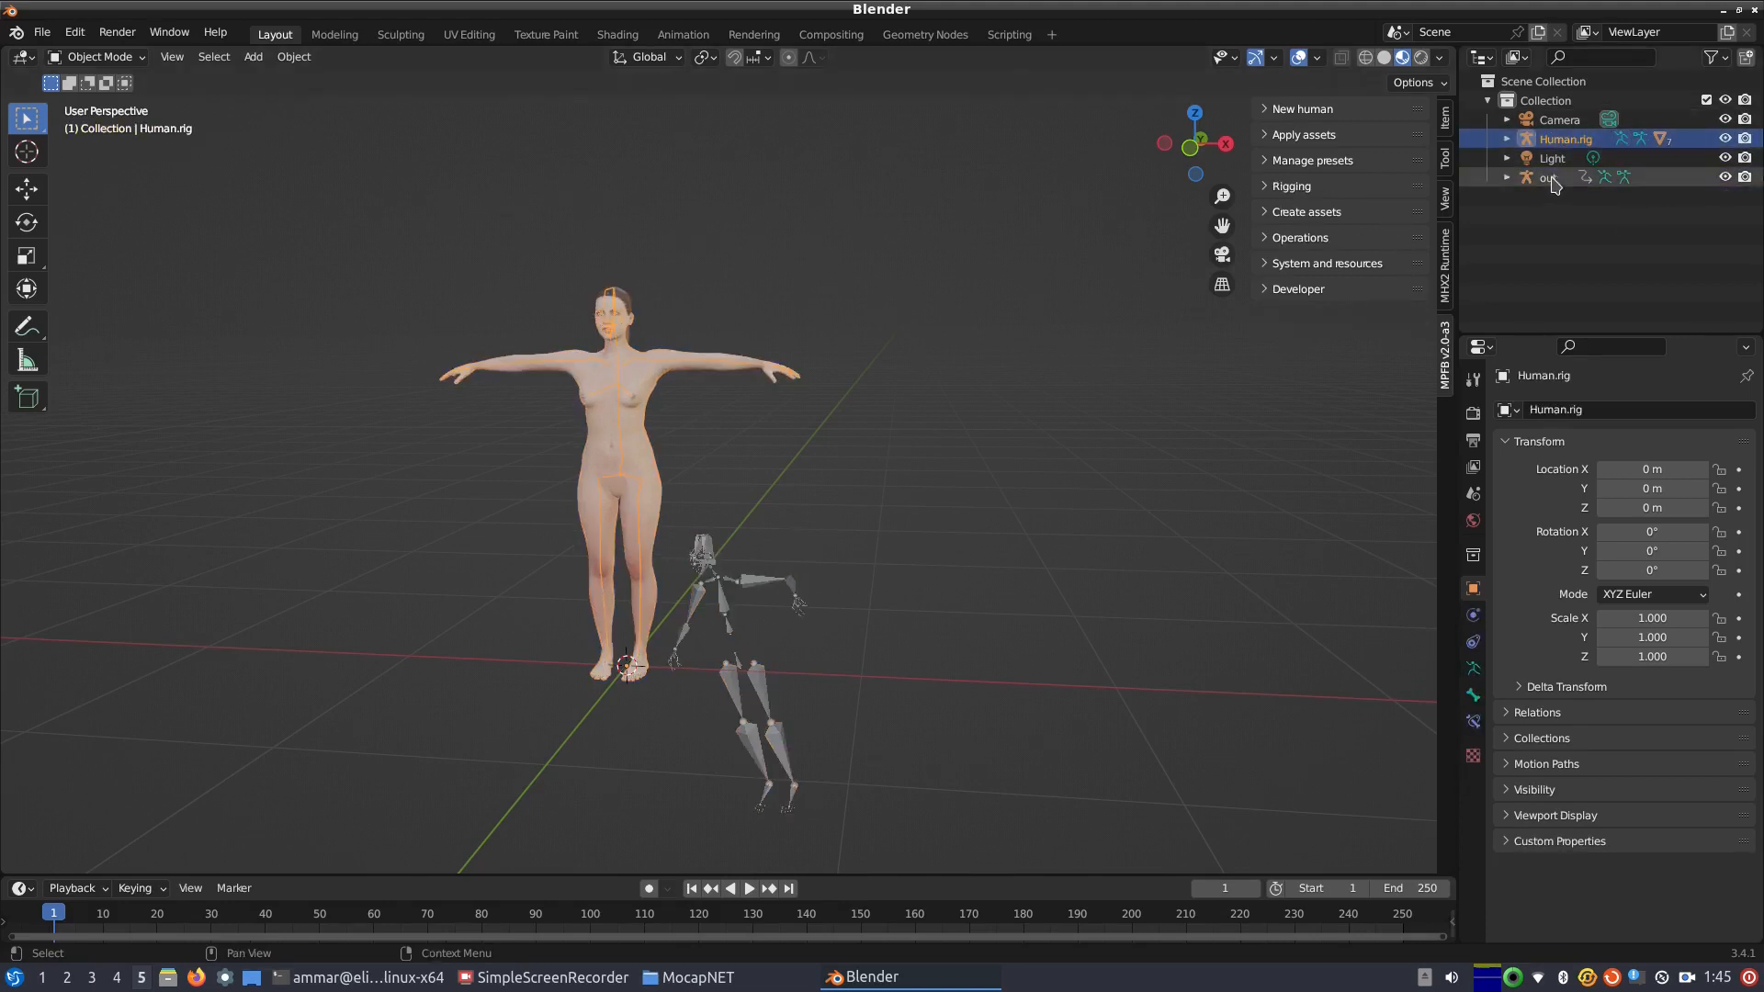
pyautogui.click(1548, 178)
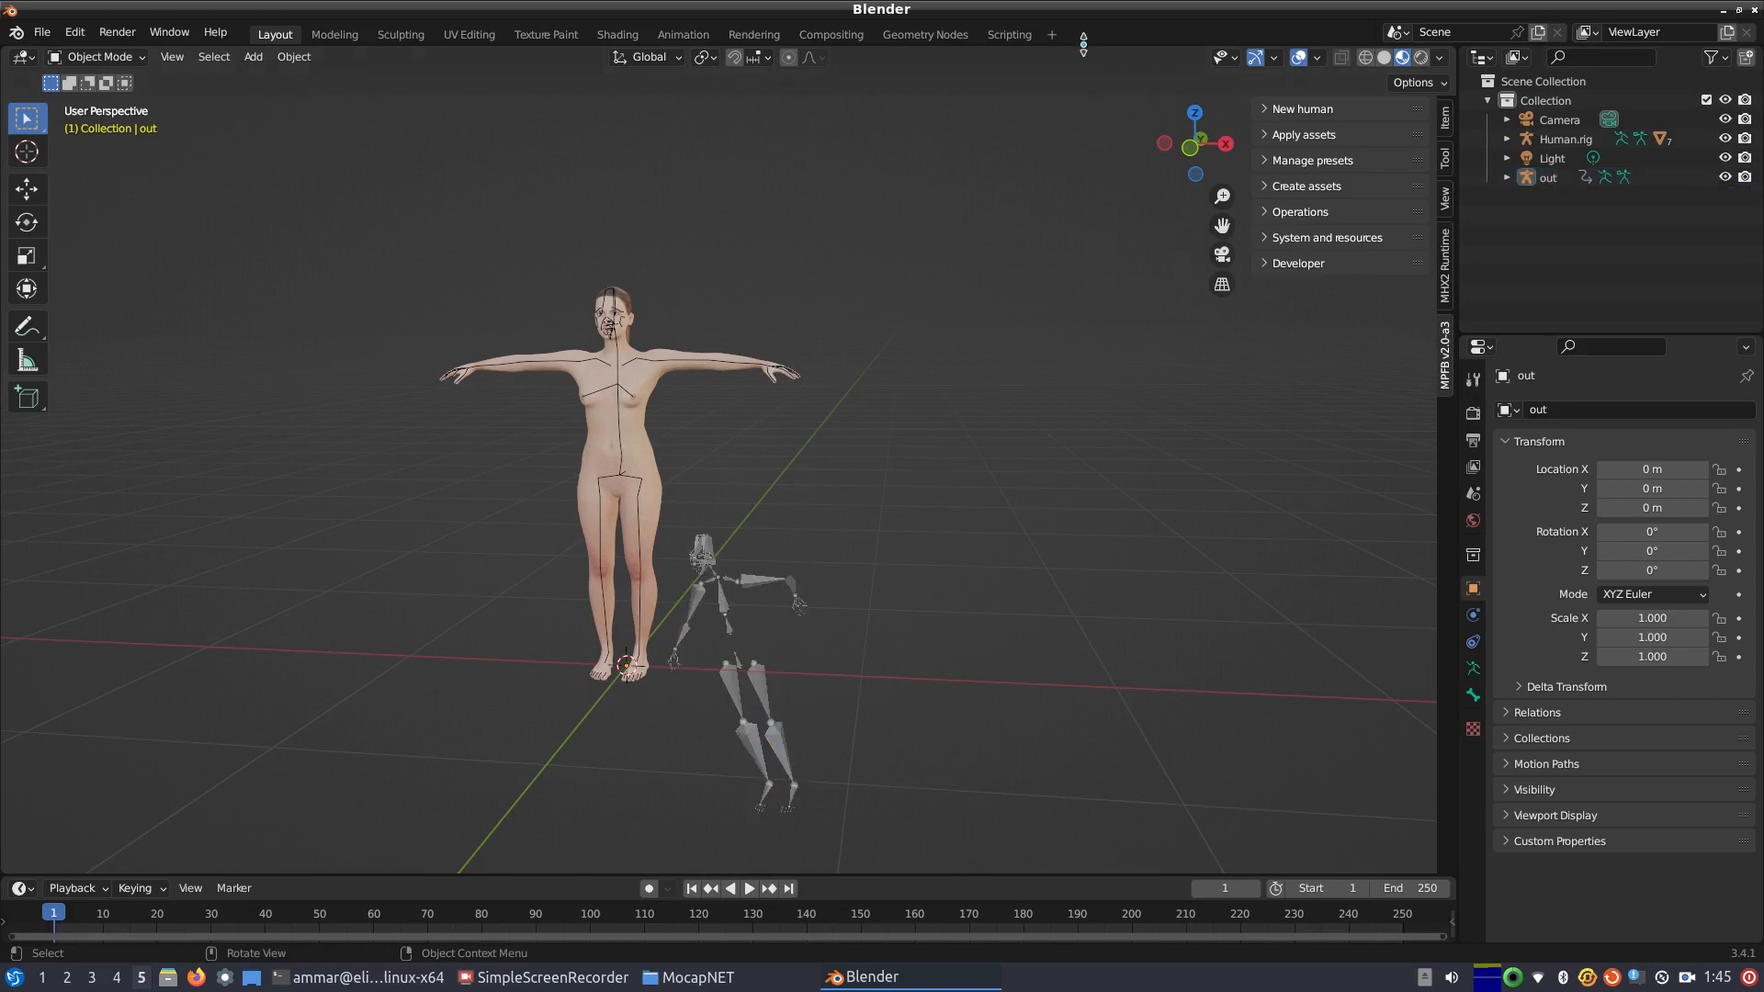
pyautogui.click(1007, 34)
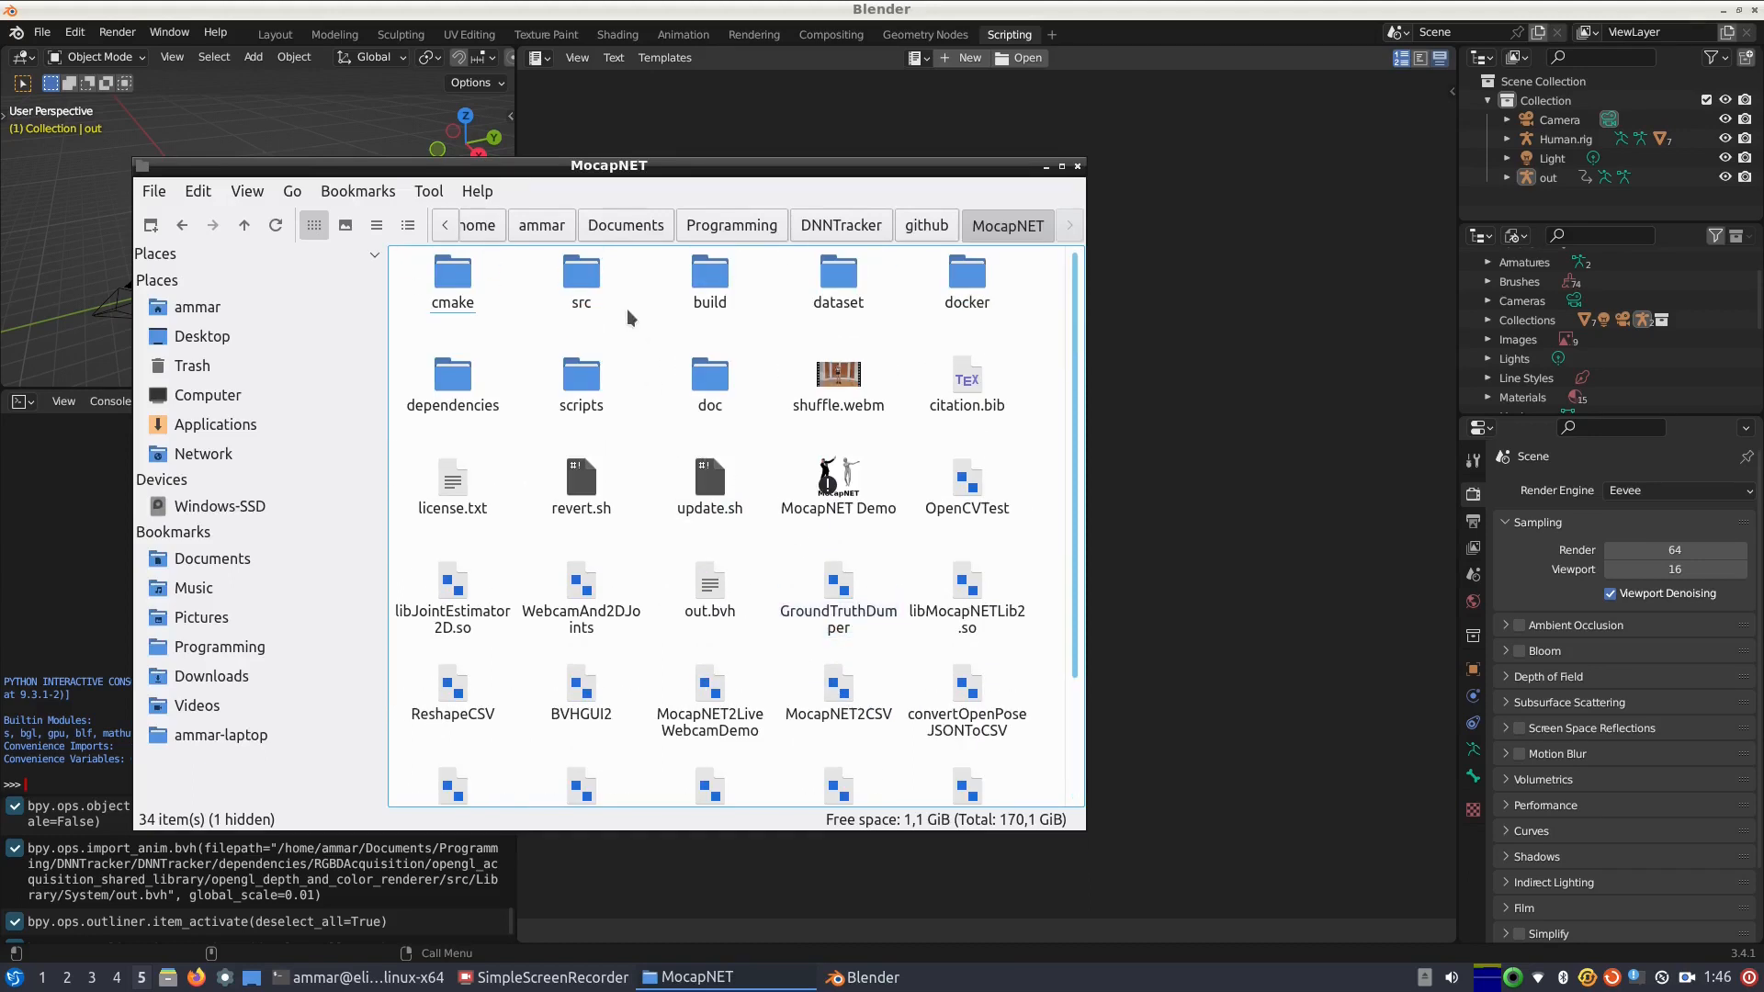
# Step: Browse into MocapNET's src and python folders, then bring up Blender's Open Text browser
pyautogui.doubleClick(580, 272)
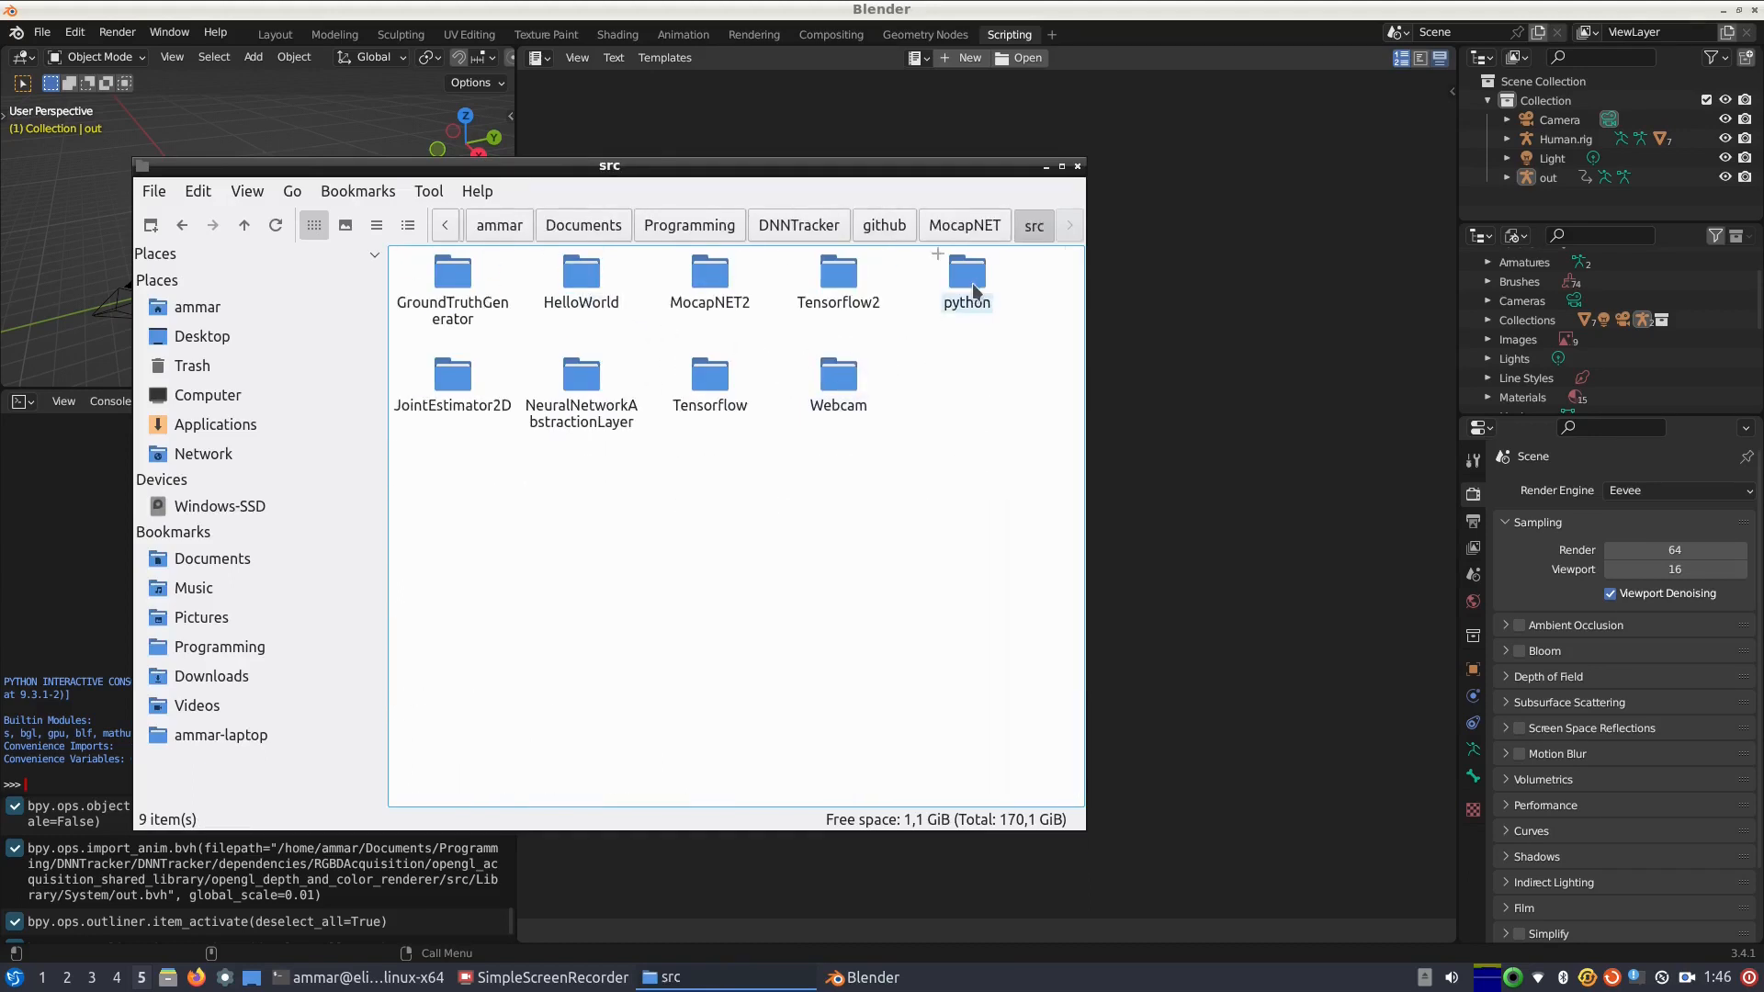
pyautogui.doubleClick(964, 272)
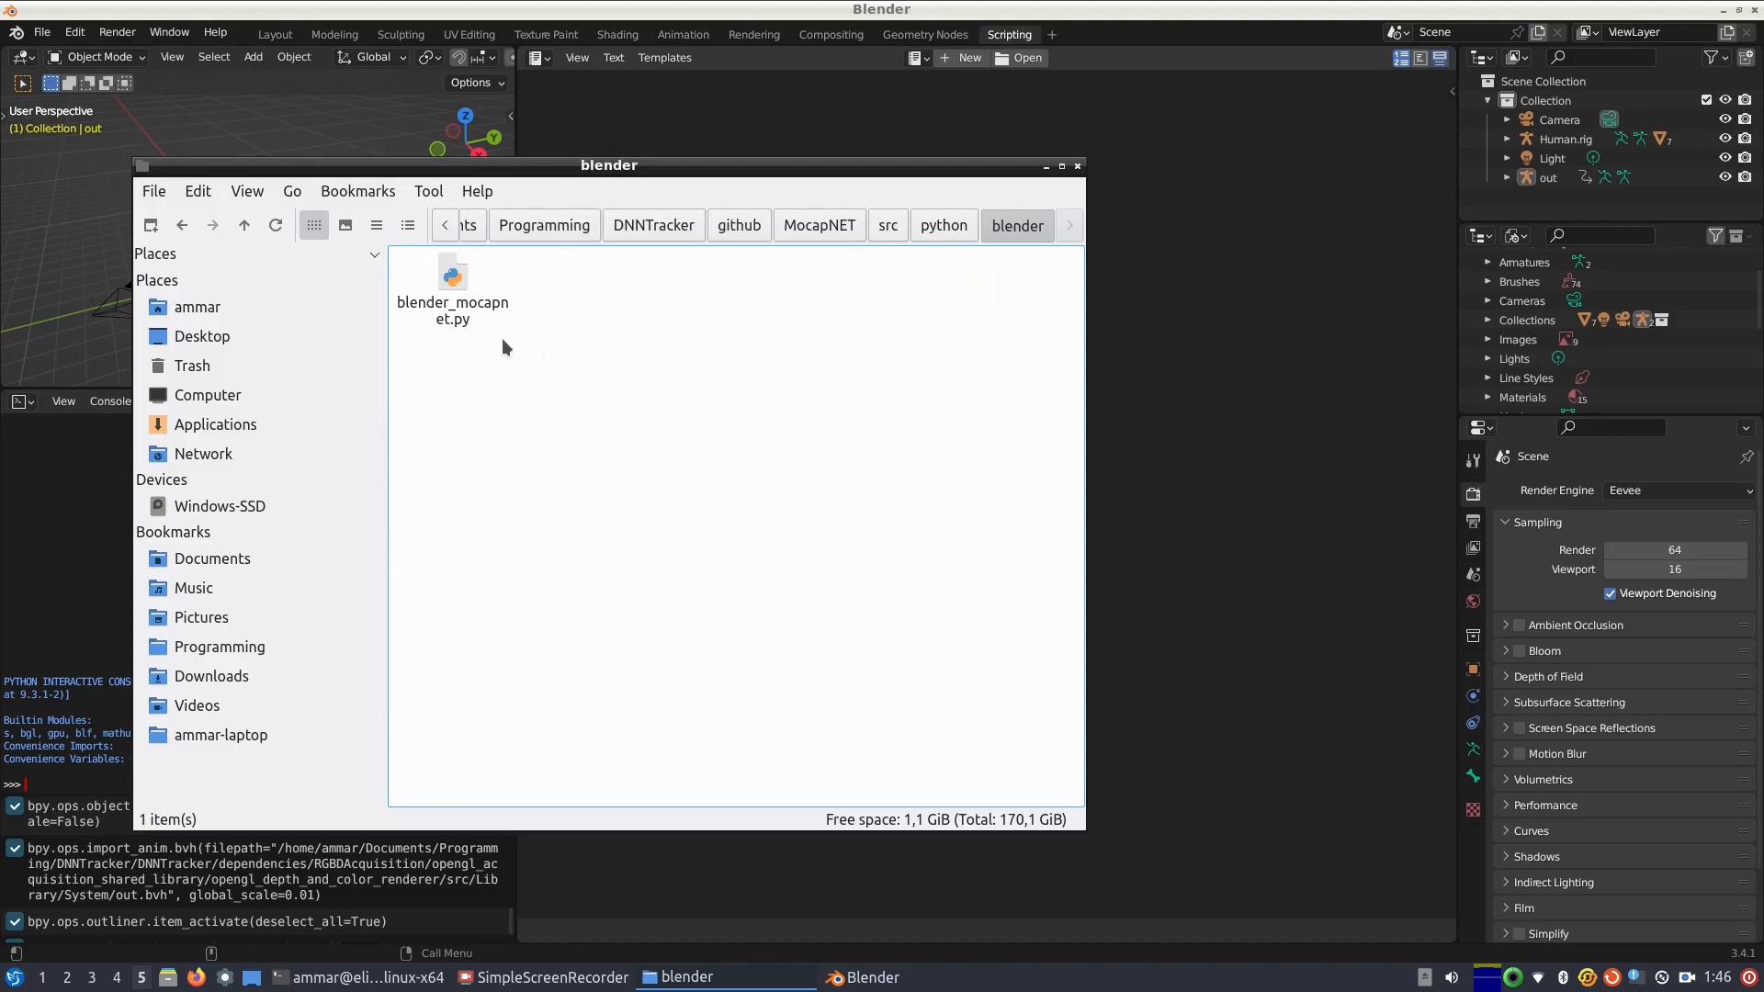
pyautogui.click(451, 281)
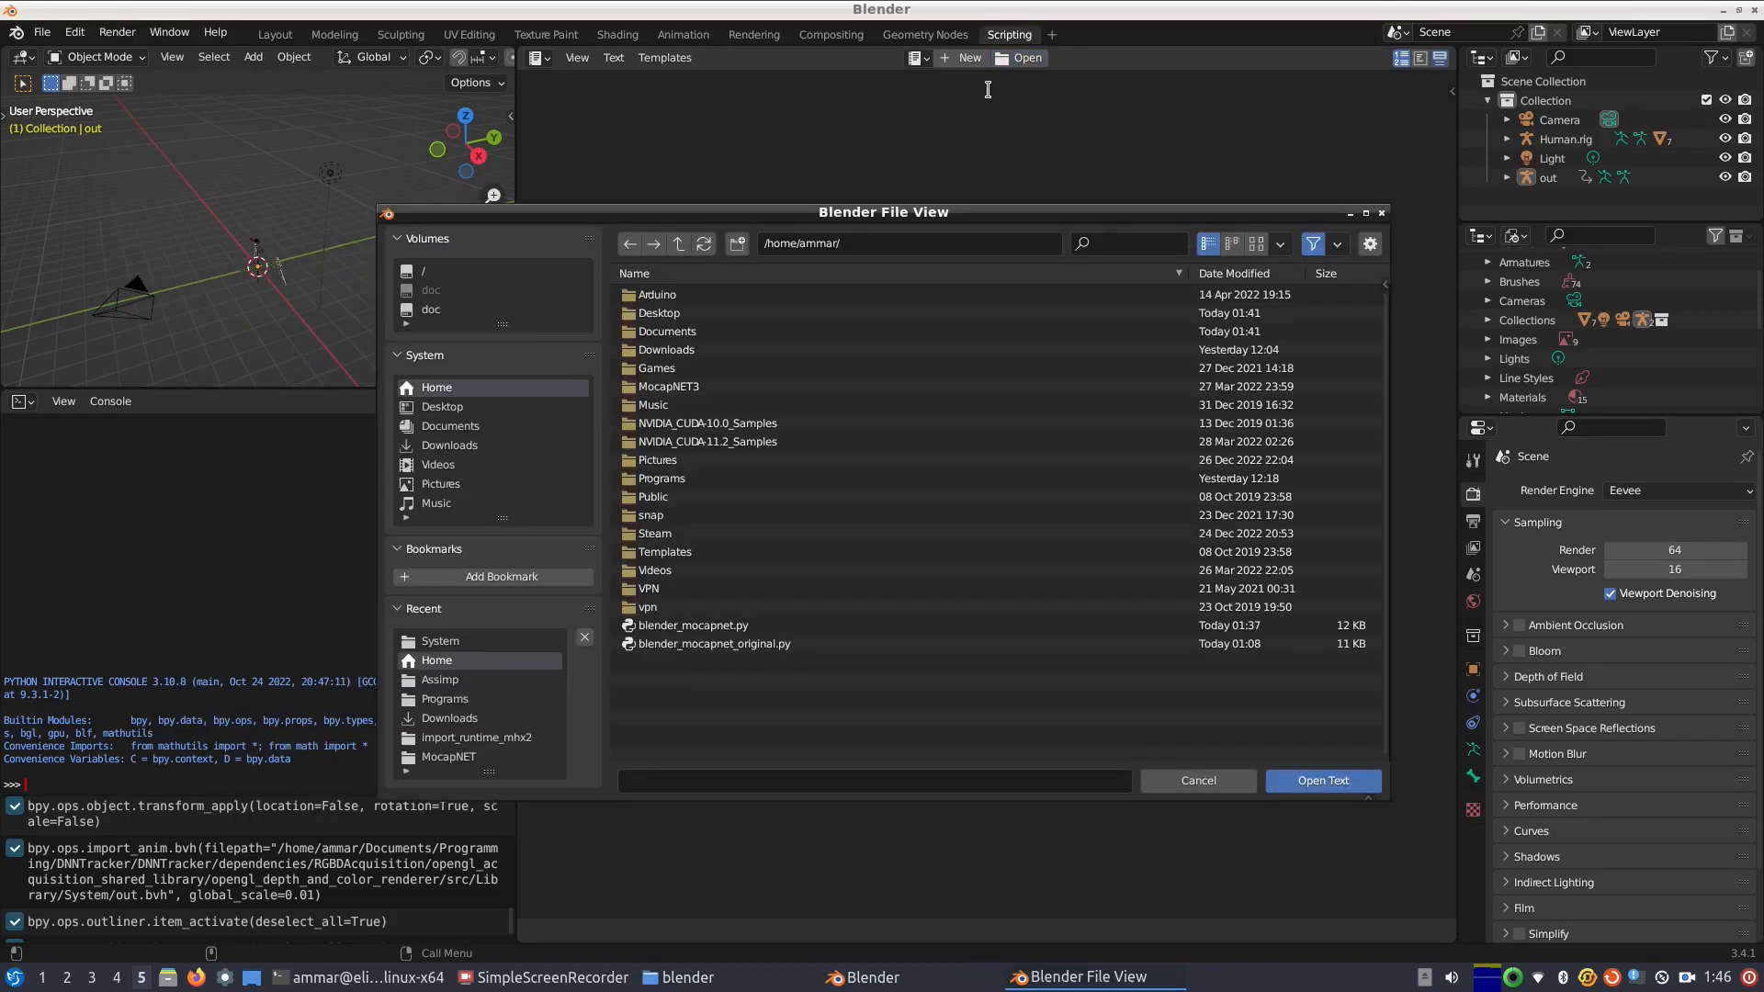
# Step: Load blender_mocapnet.py into the text editor, read through its code, and return to Layout
pyautogui.click(693, 625)
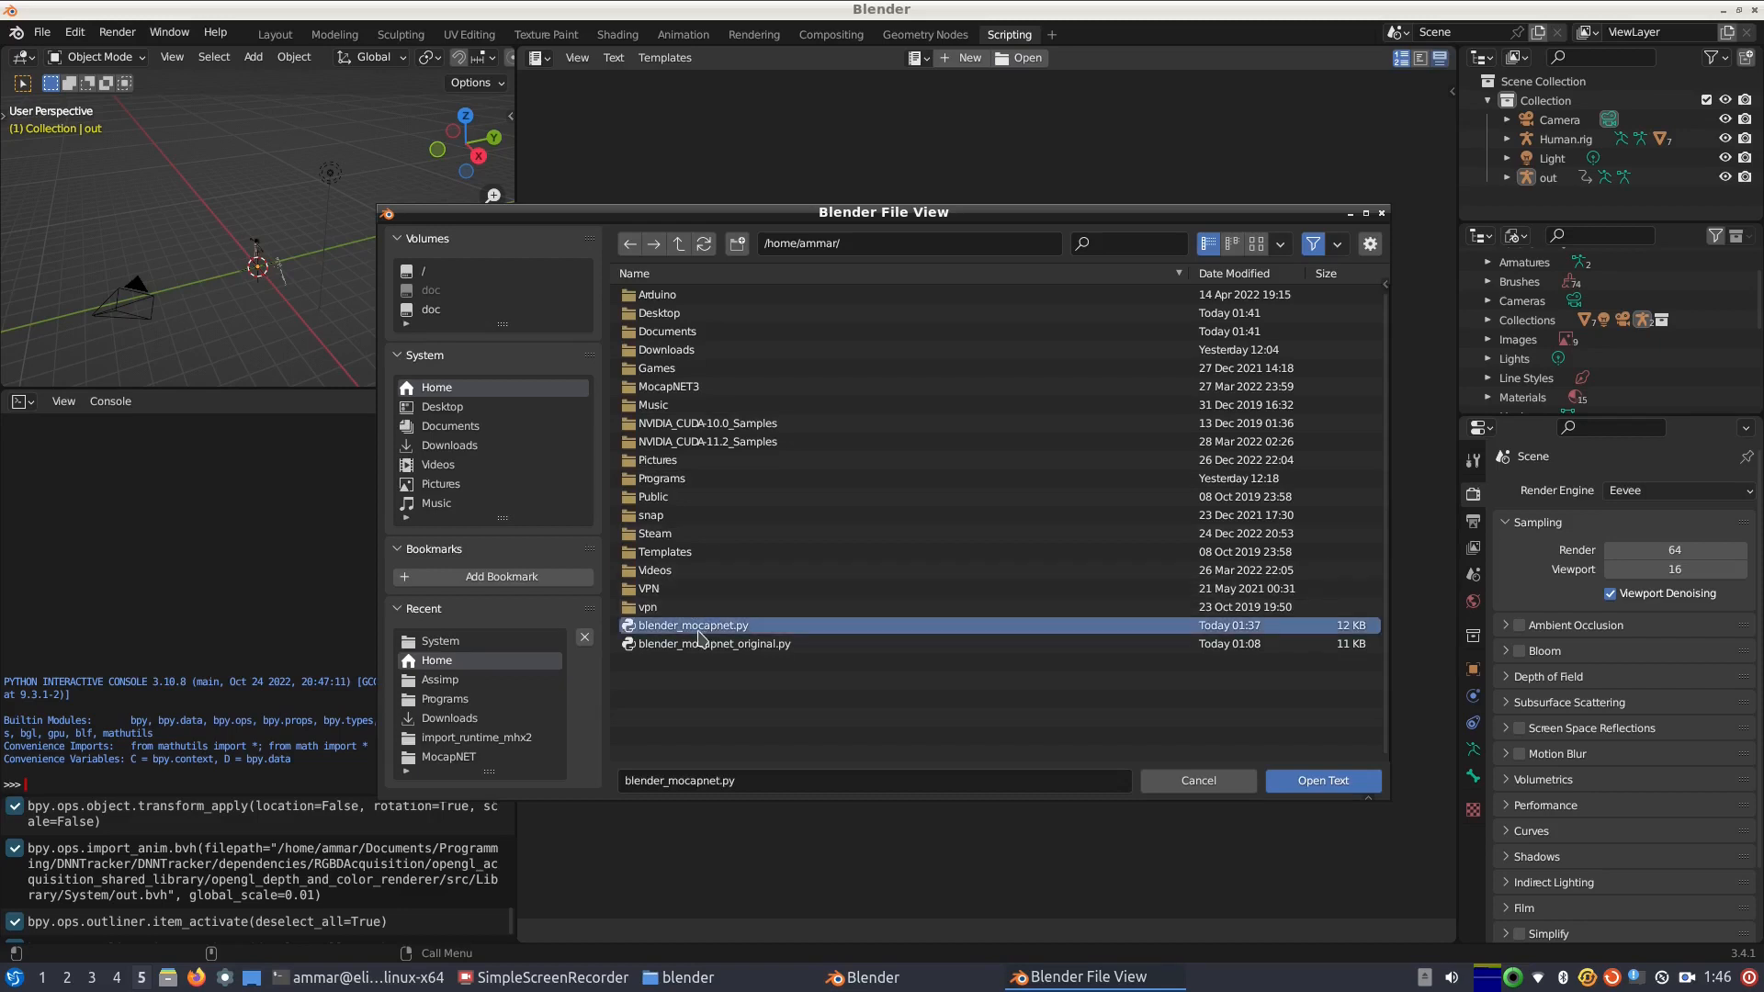
pyautogui.click(1322, 781)
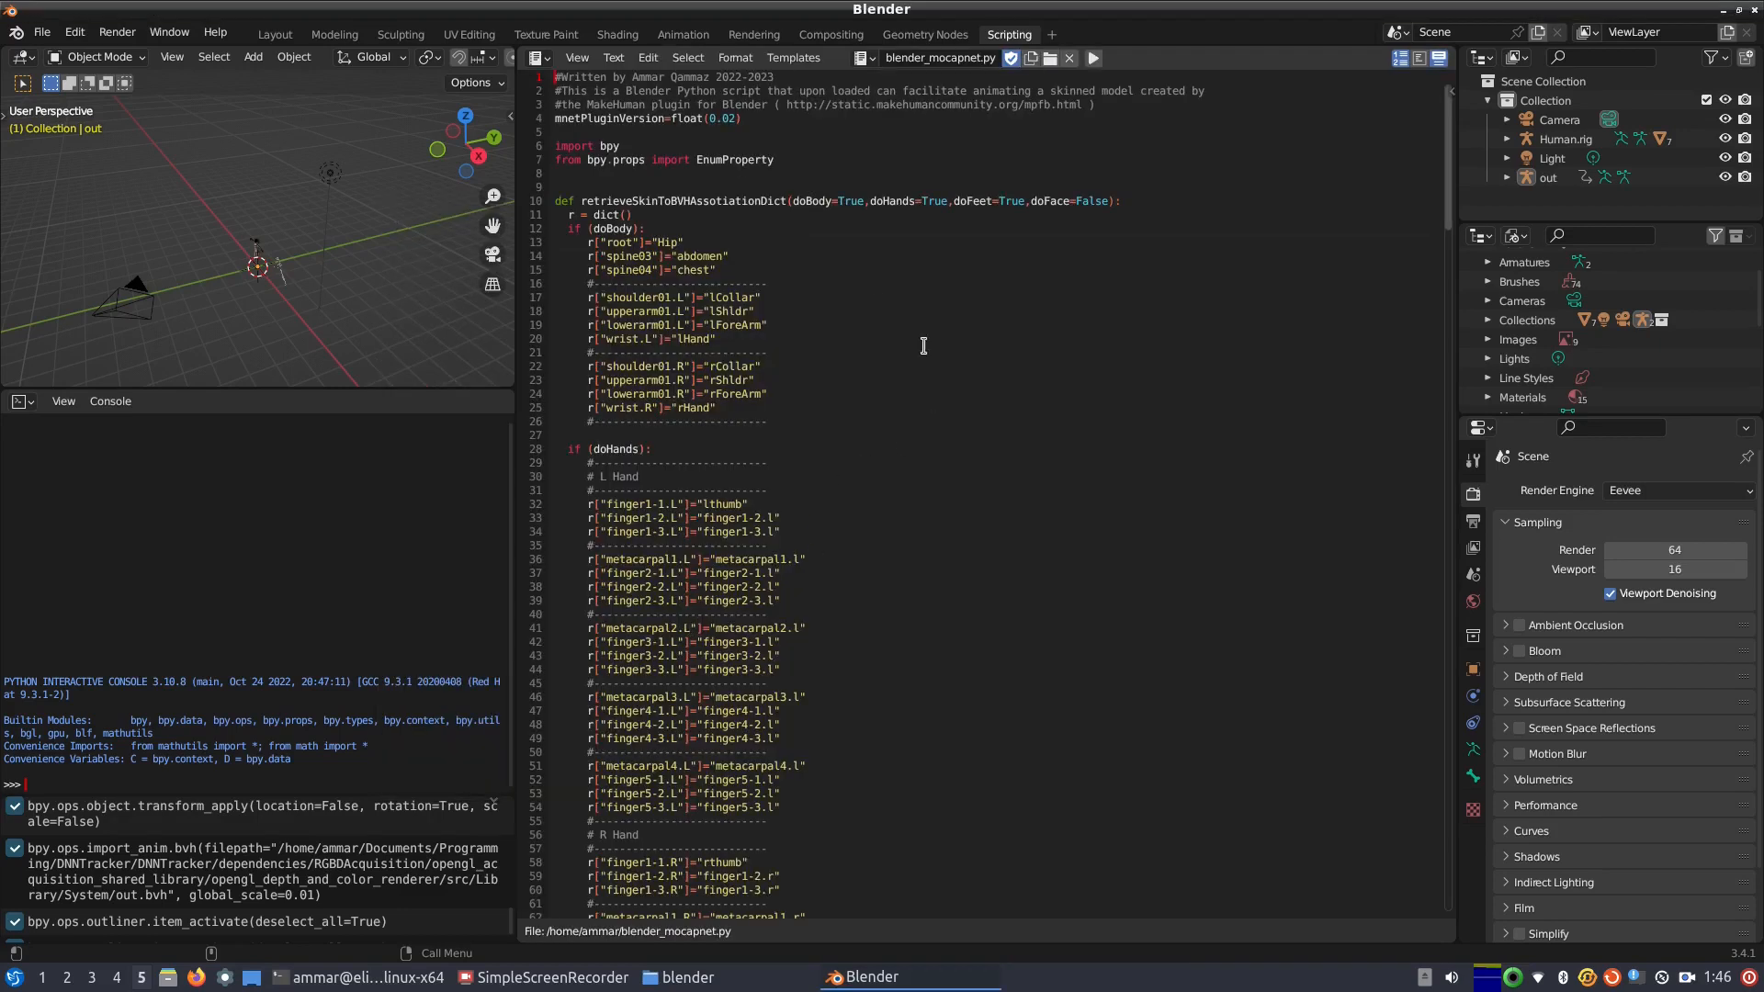
pyautogui.click(675, 228)
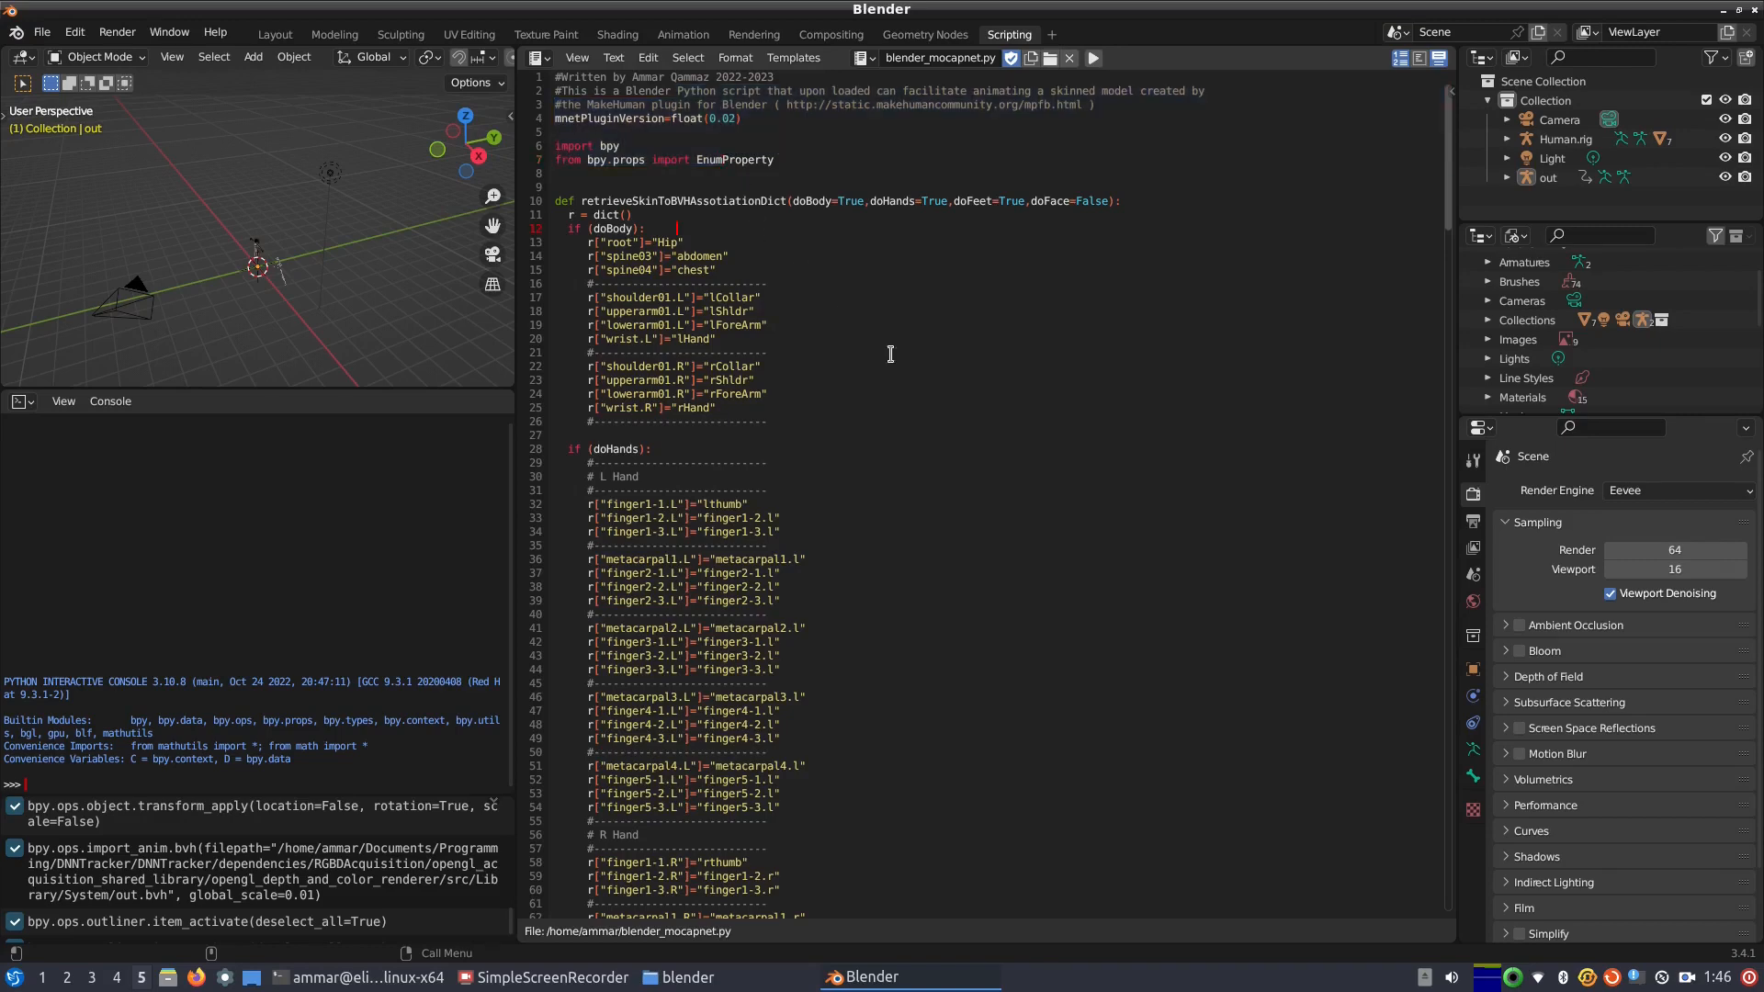
pyautogui.scroll(-3)
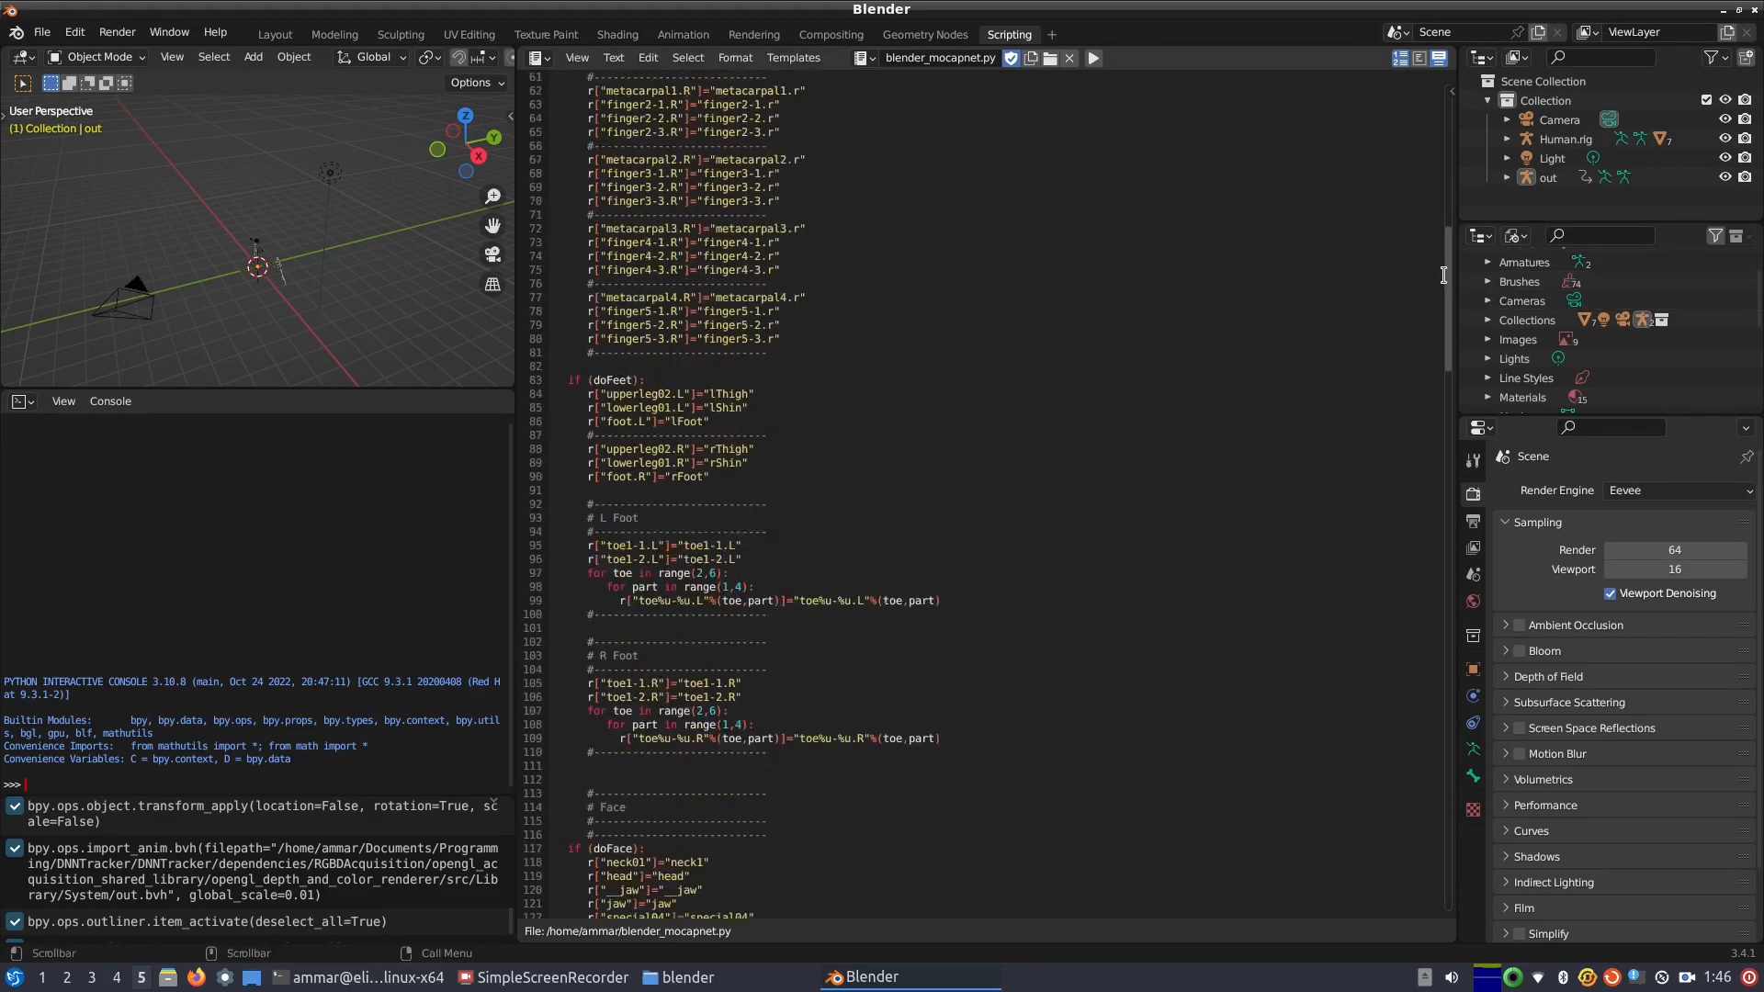
pyautogui.scroll(-3)
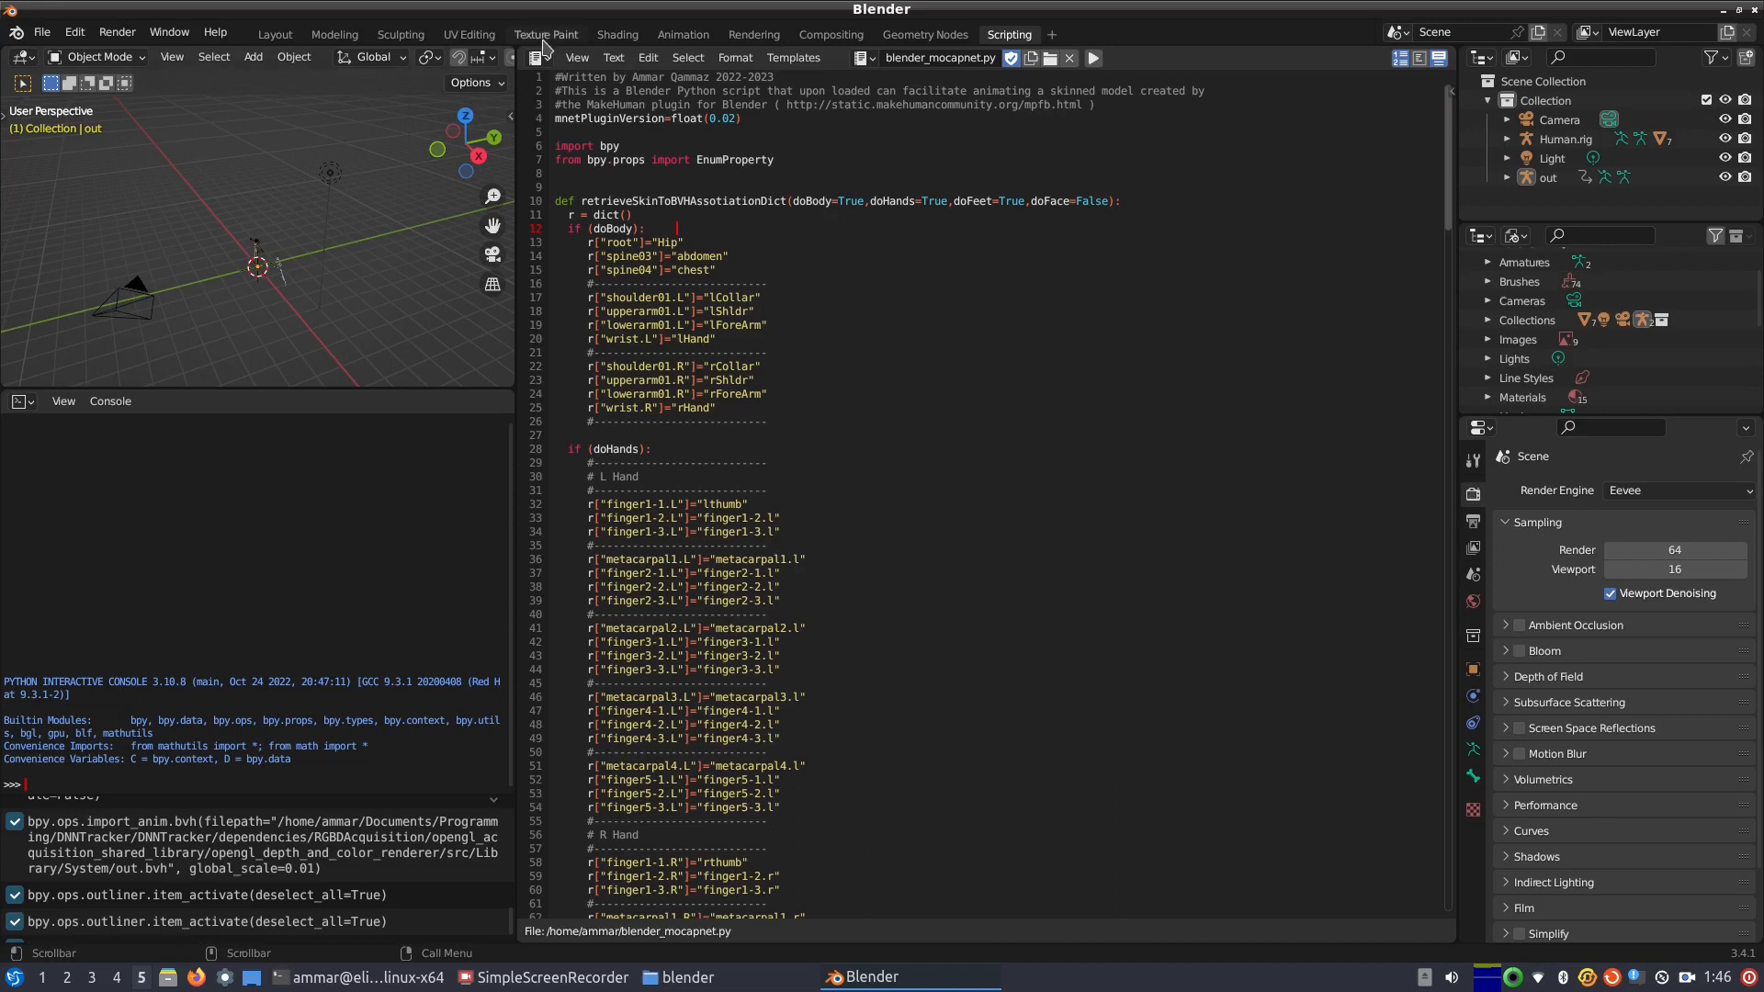
pyautogui.click(274, 34)
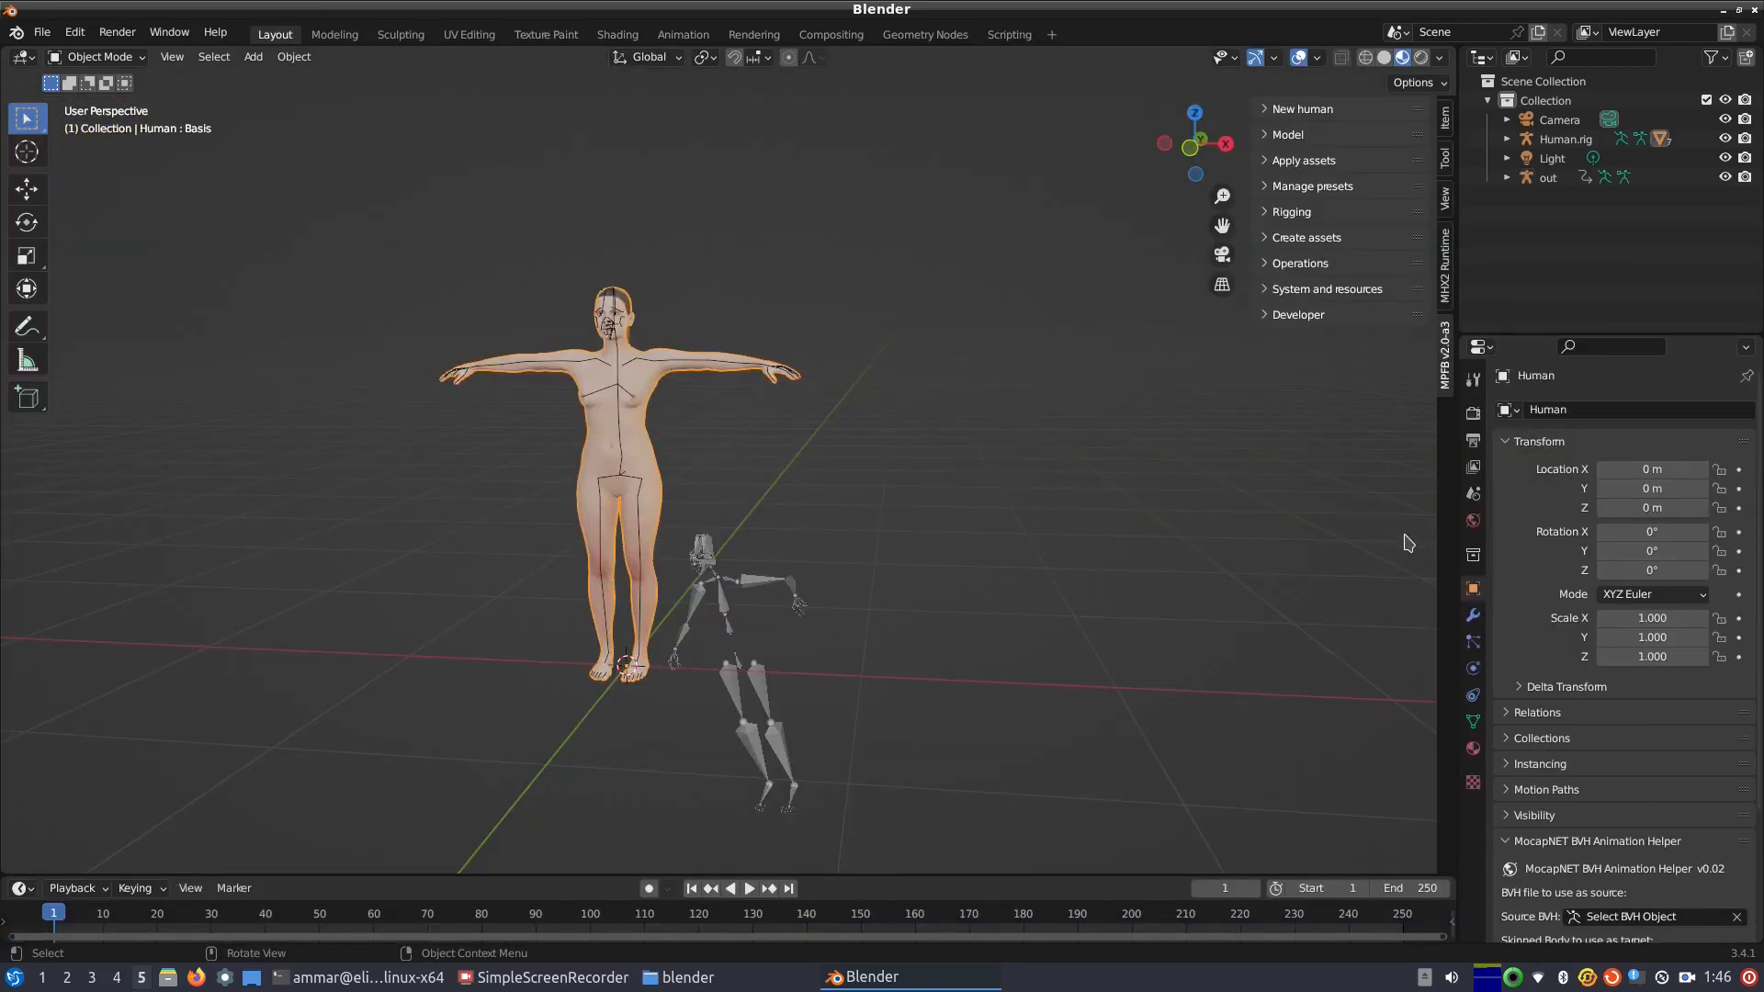
# Step: Set the MocapNET helper's Source BVH to the out motion capture
pyautogui.scroll(-3)
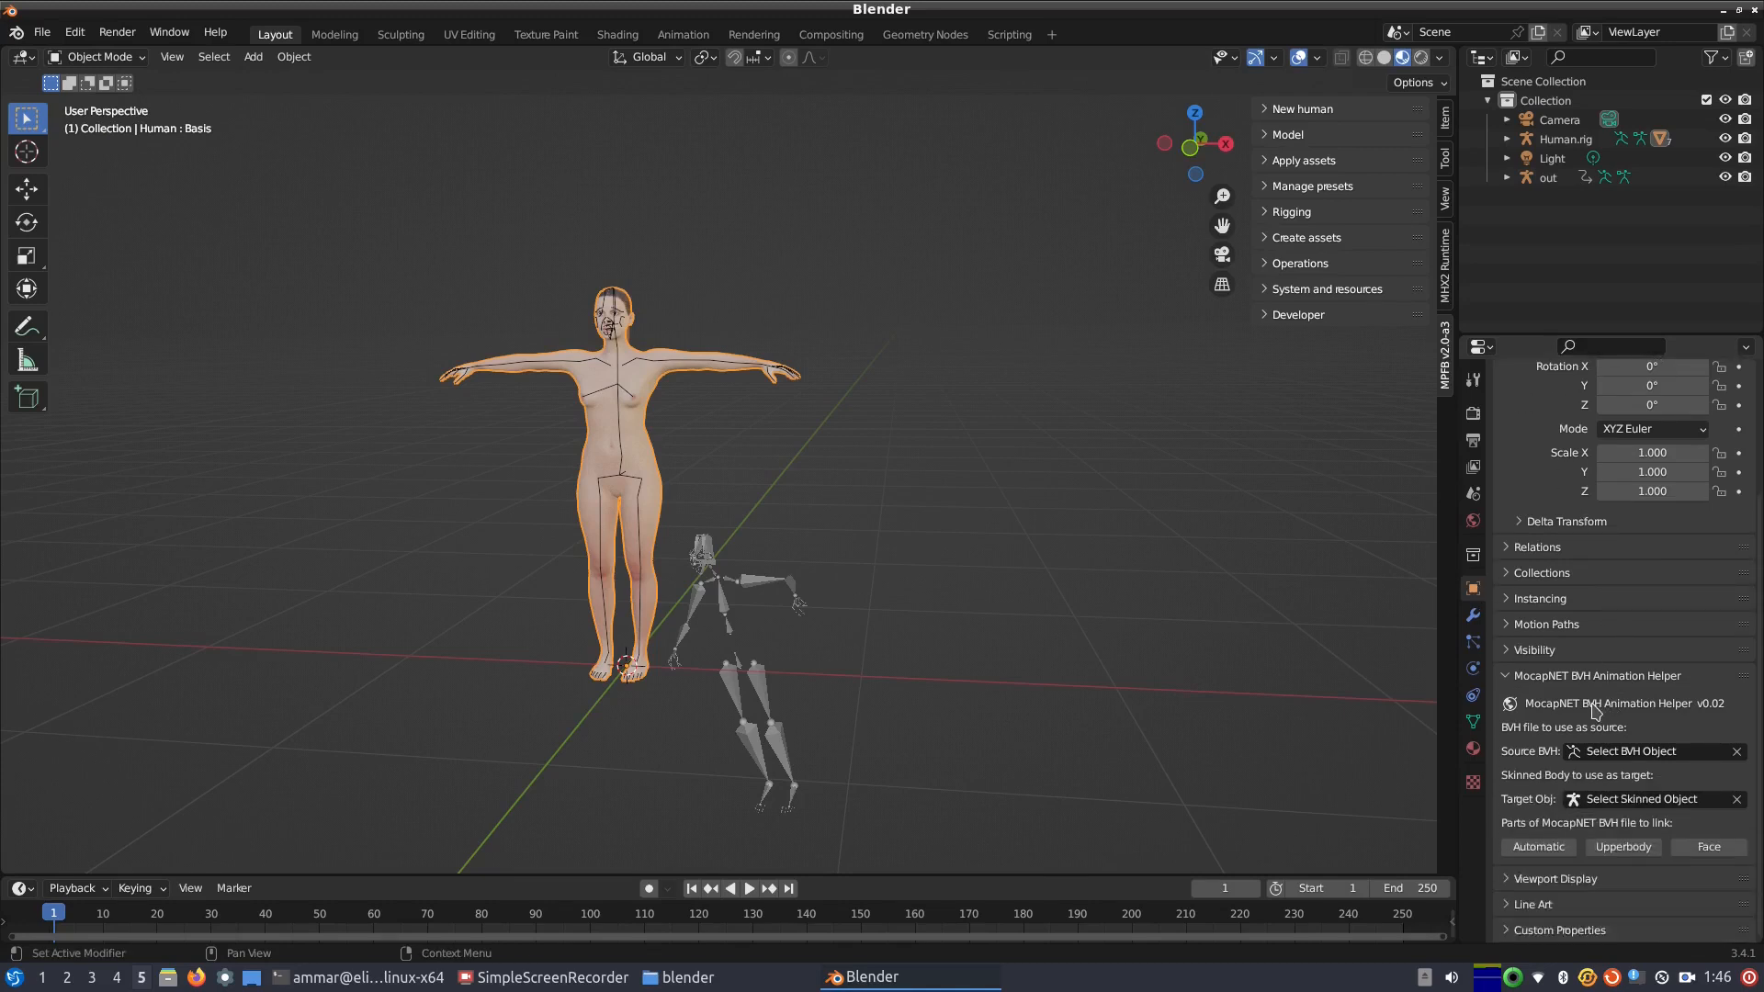
pyautogui.moveTo(1684, 761)
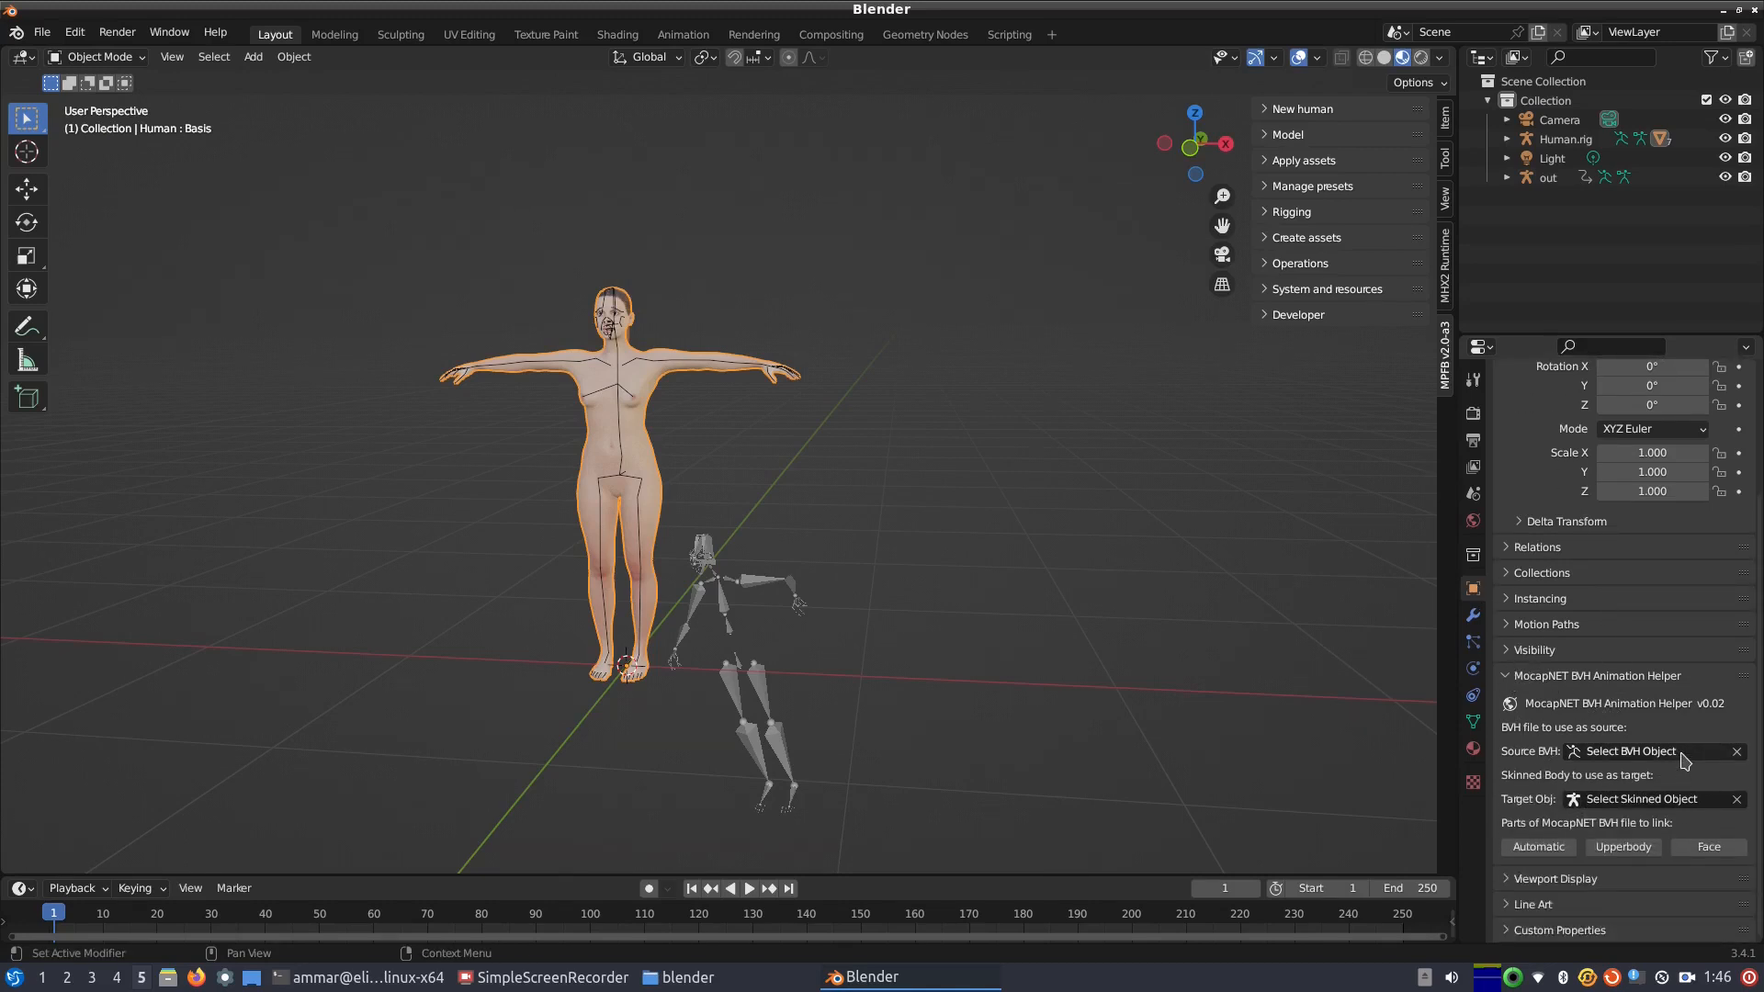
pyautogui.click(1629, 750)
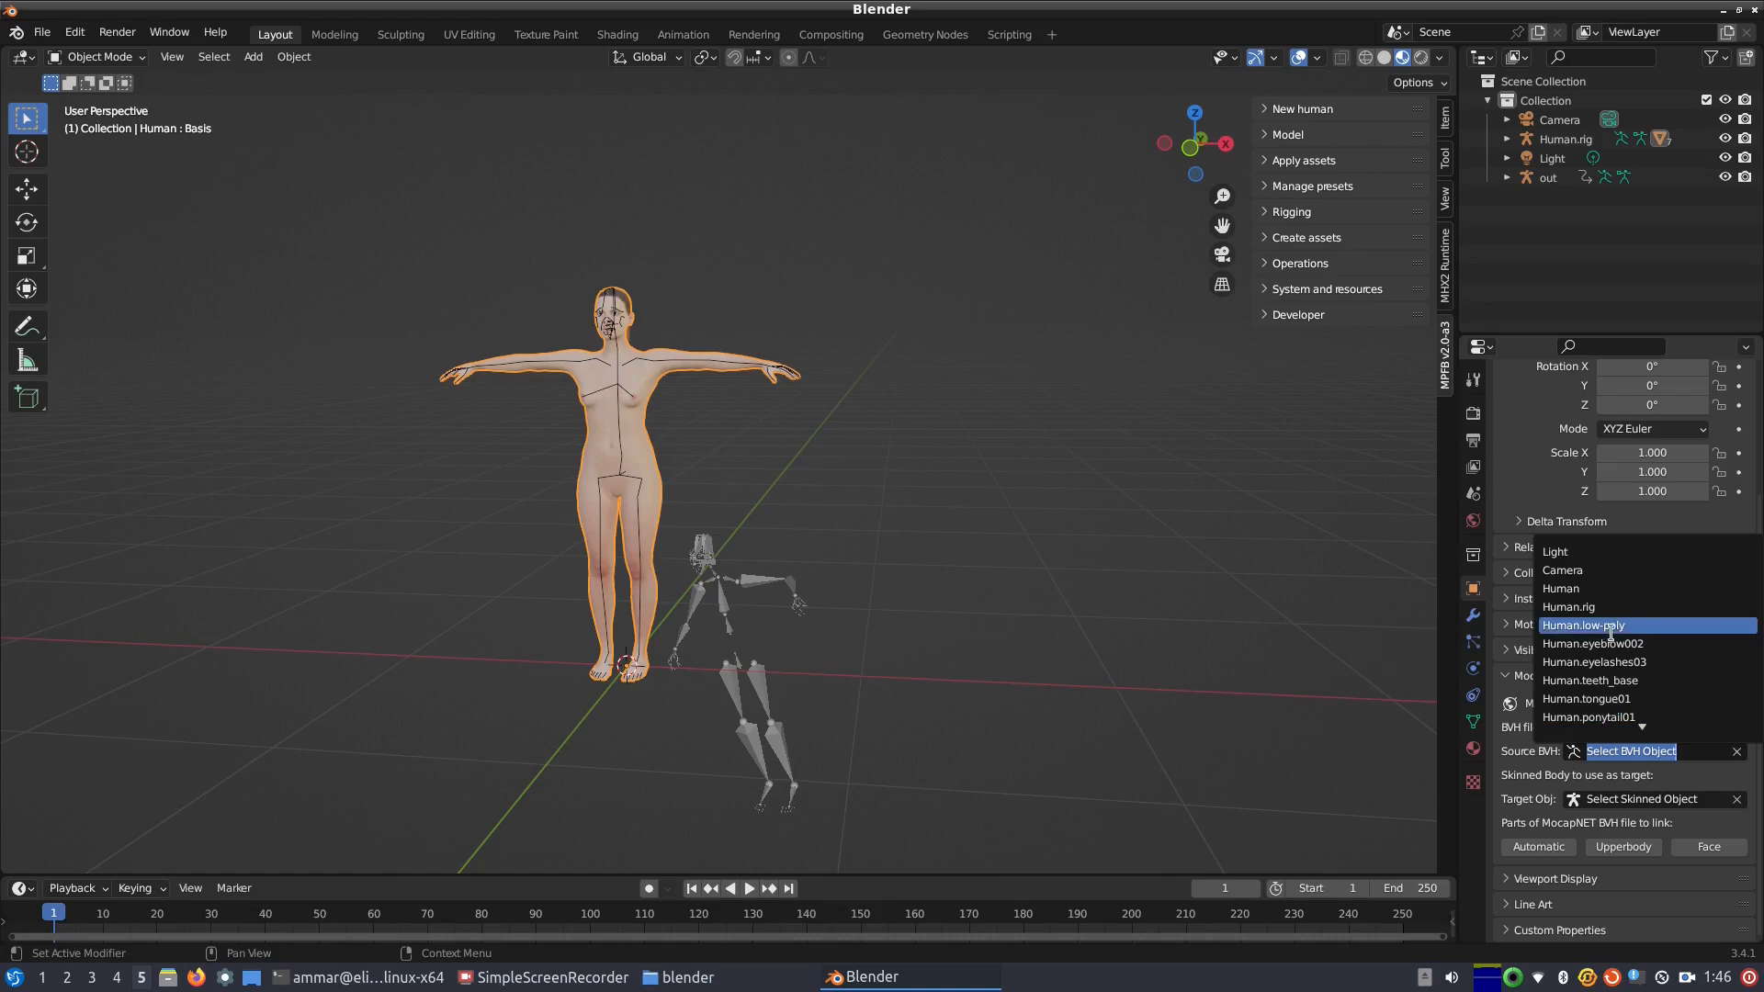
pyautogui.moveTo(1591, 680)
pyautogui.write('out')
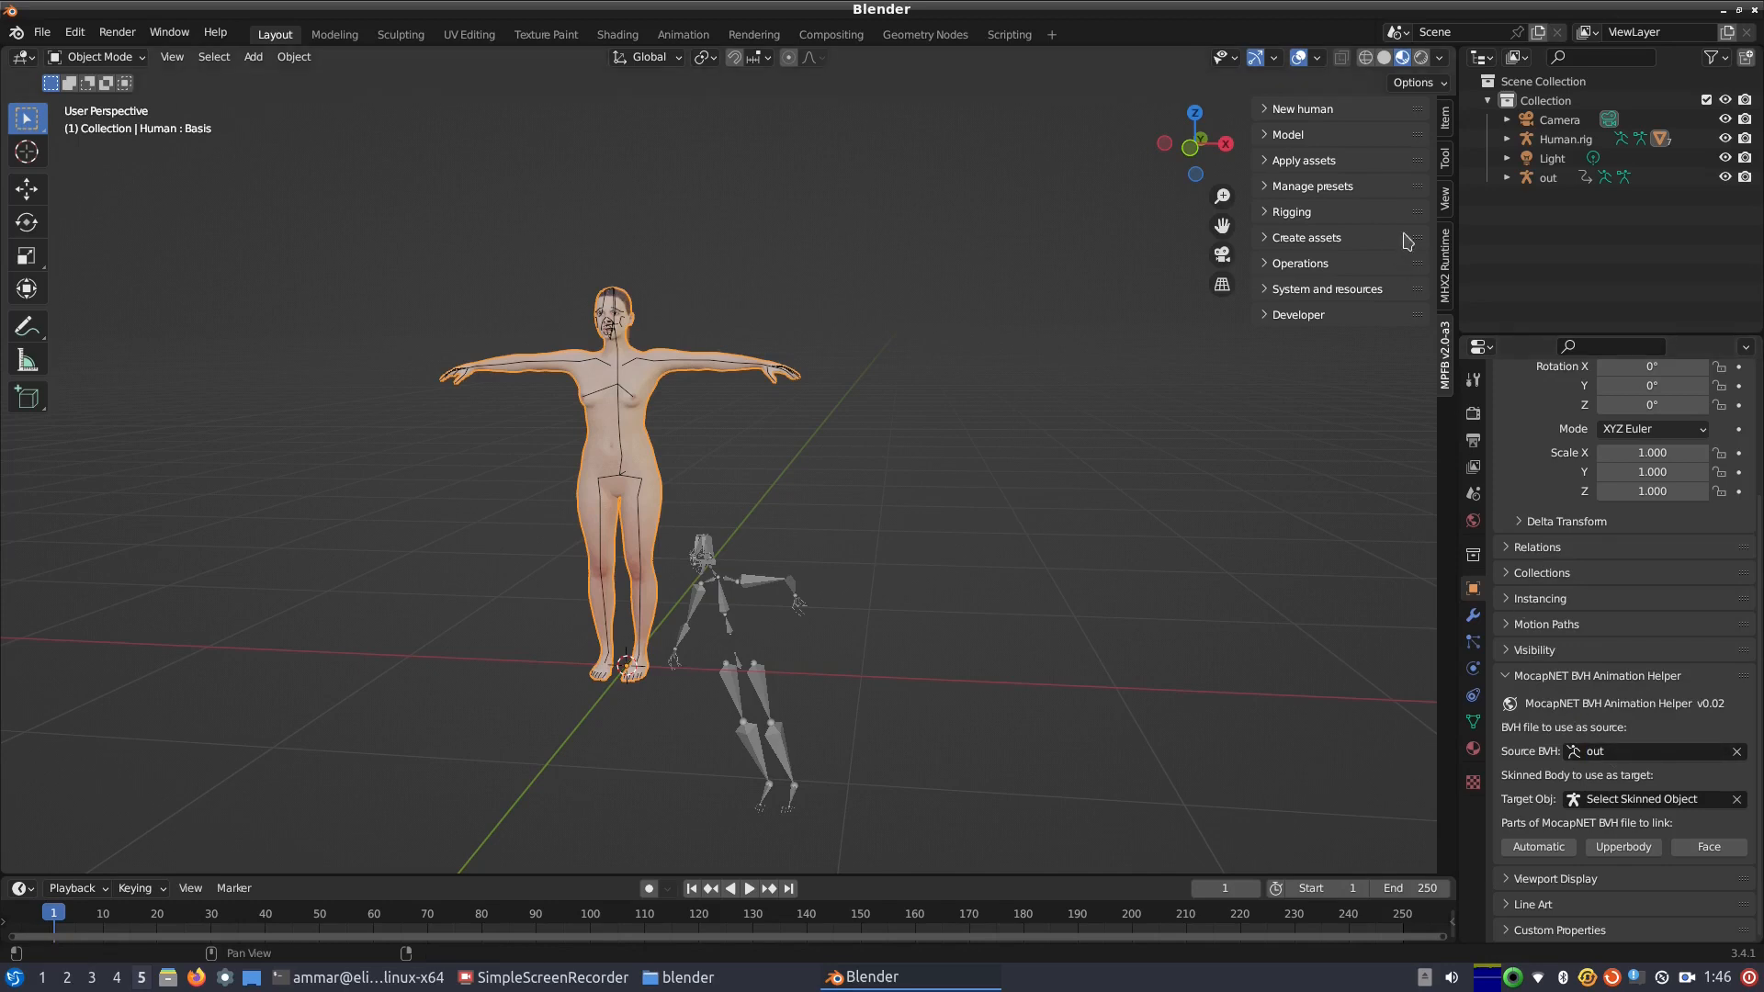
pyautogui.click(1549, 176)
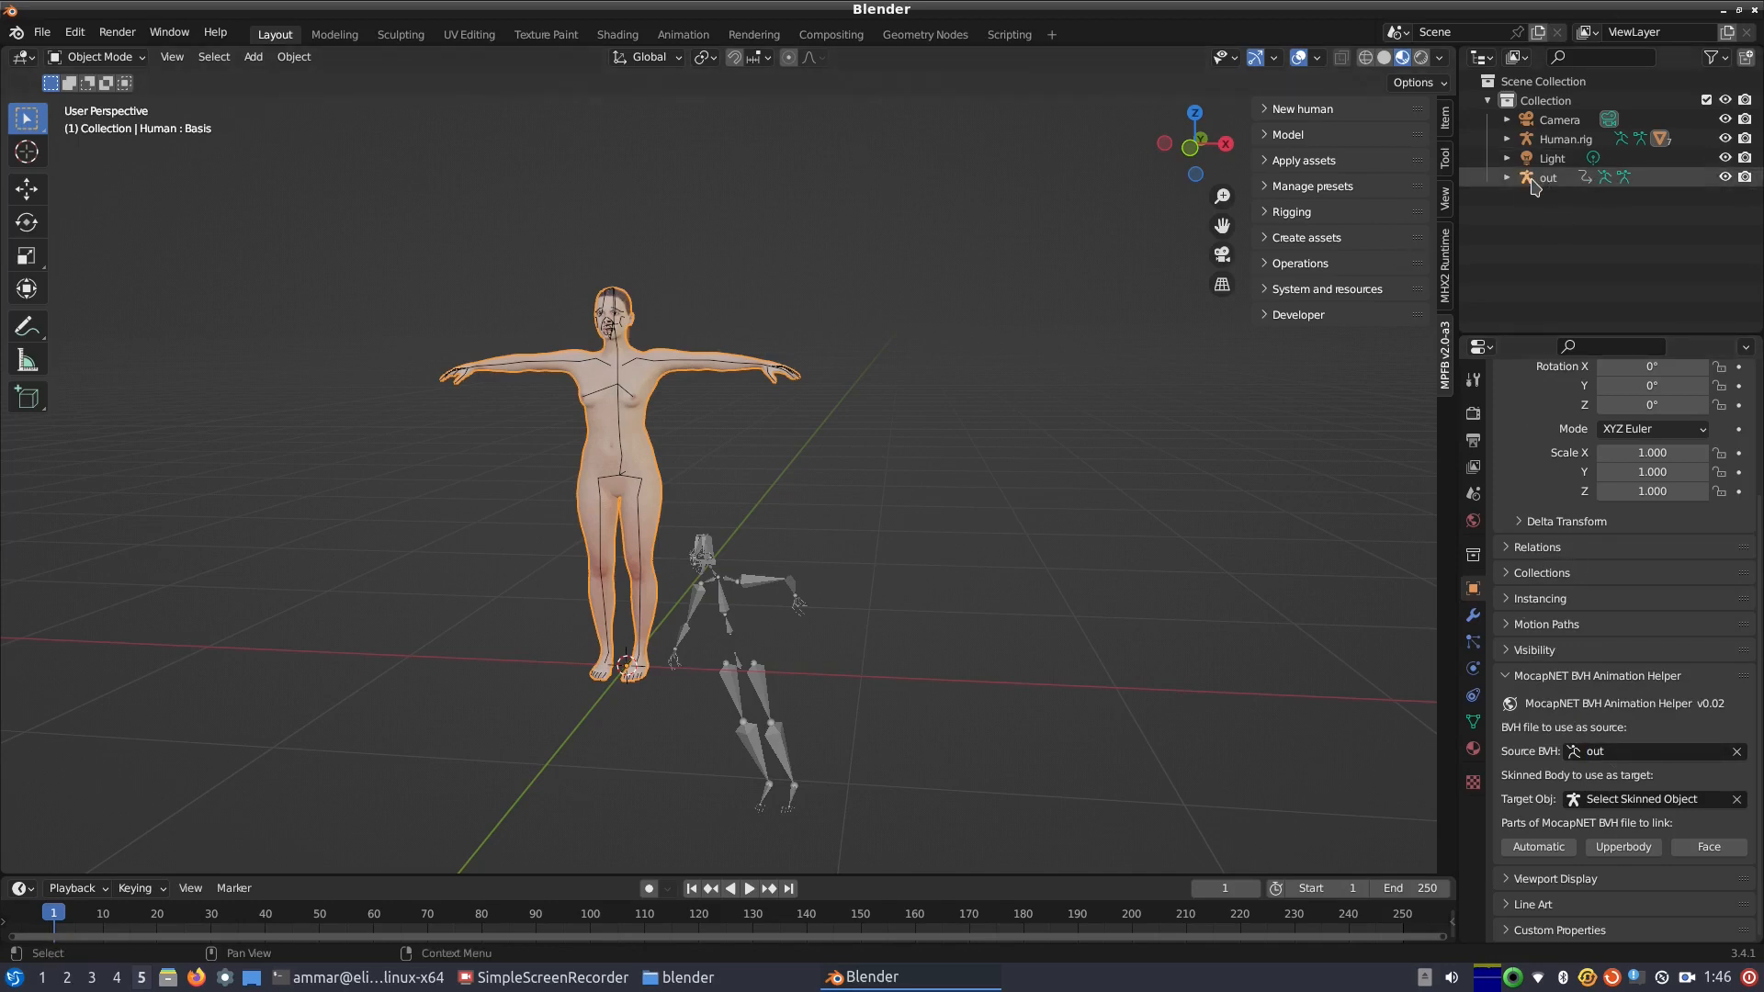
pyautogui.click(1549, 176)
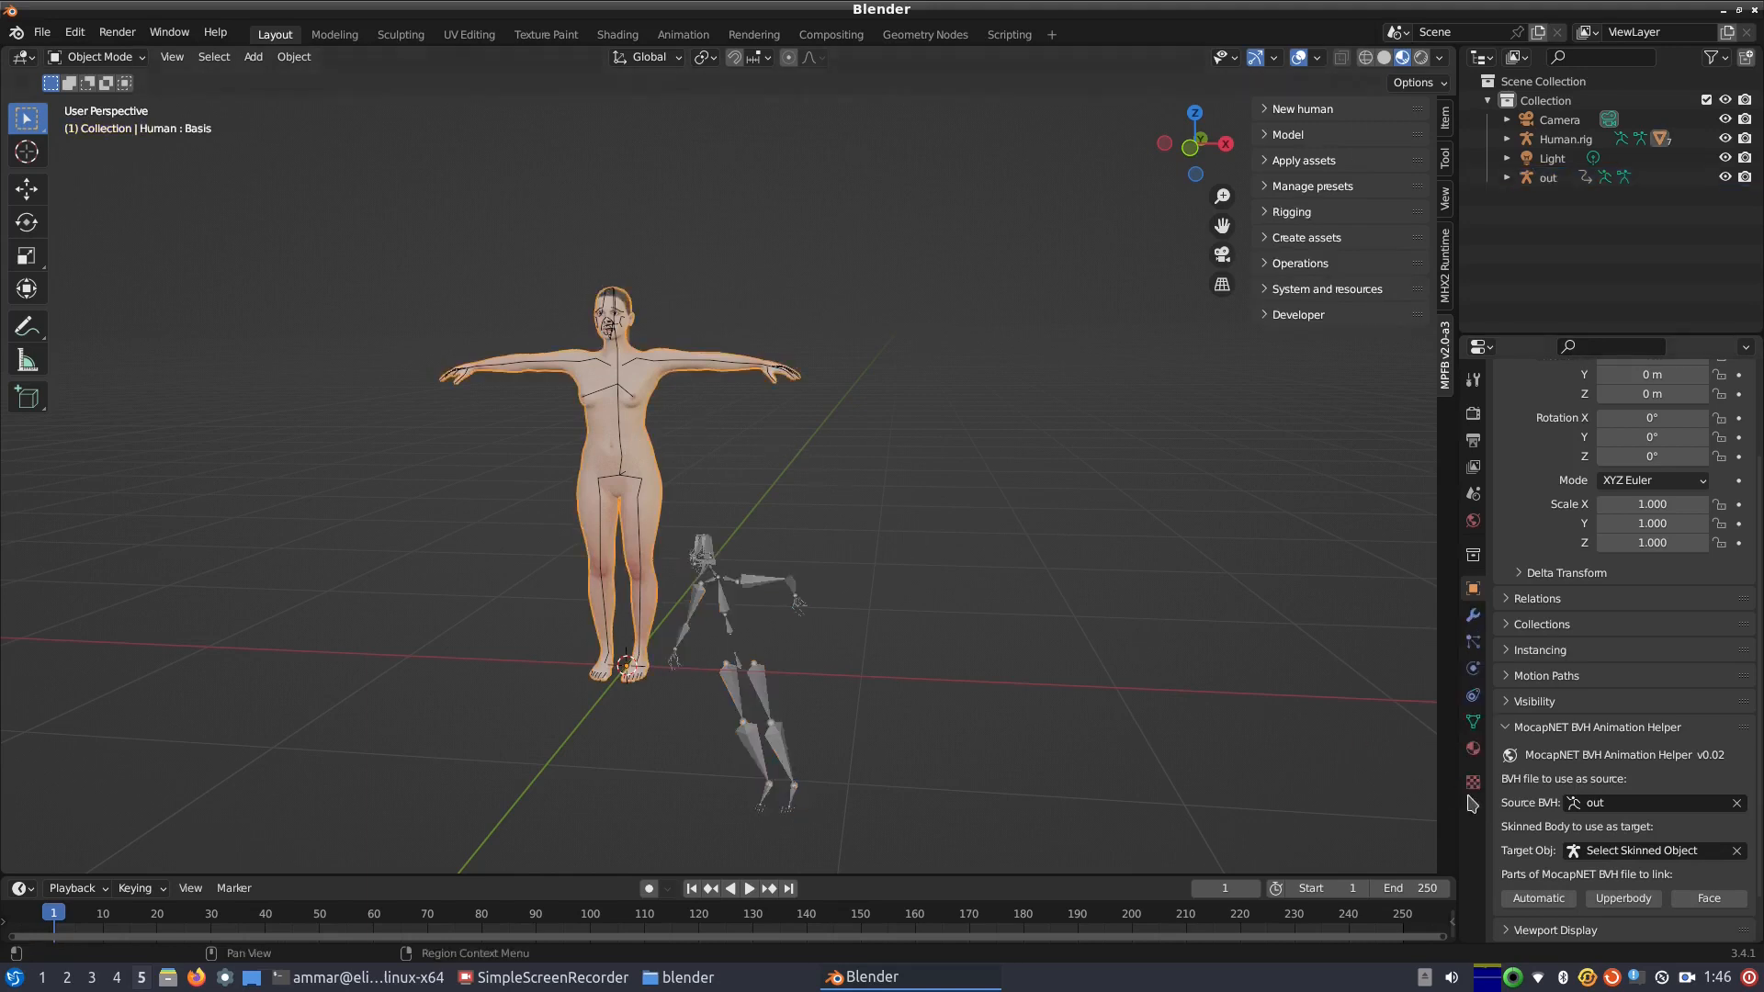
# Step: Set Target Obj to Human.rig instead of the Human body, and link upper-body motion
pyautogui.click(1637, 851)
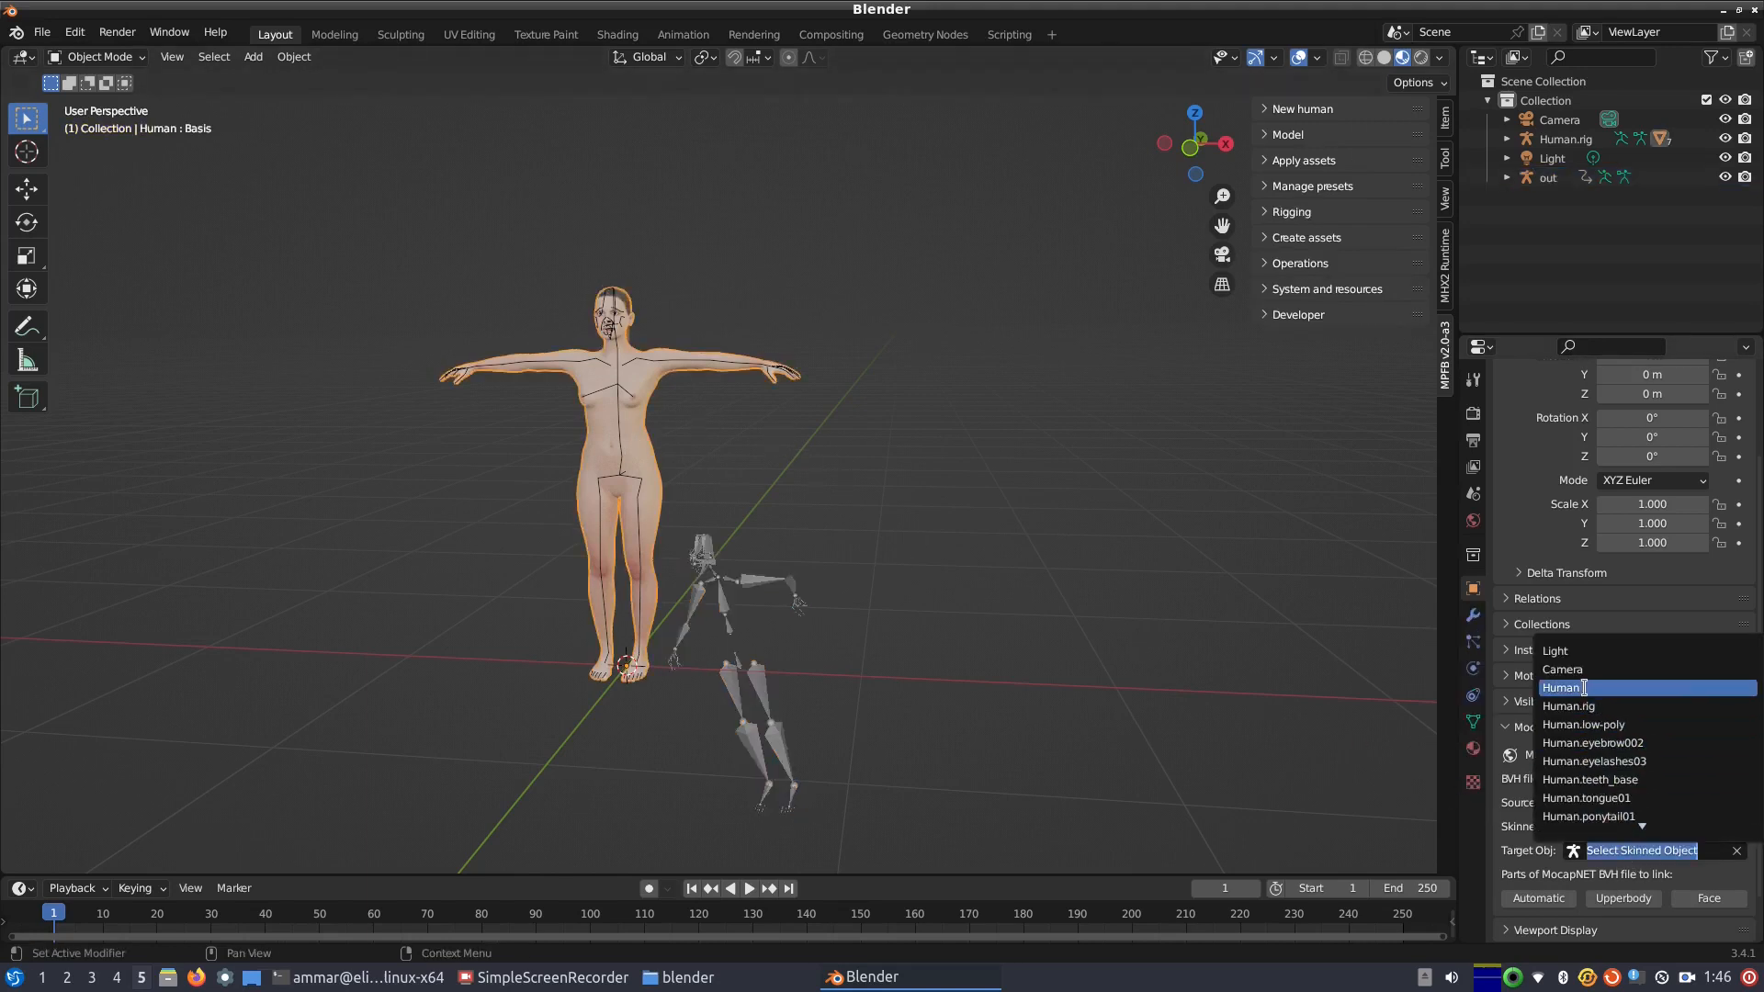
pyautogui.click(1567, 687)
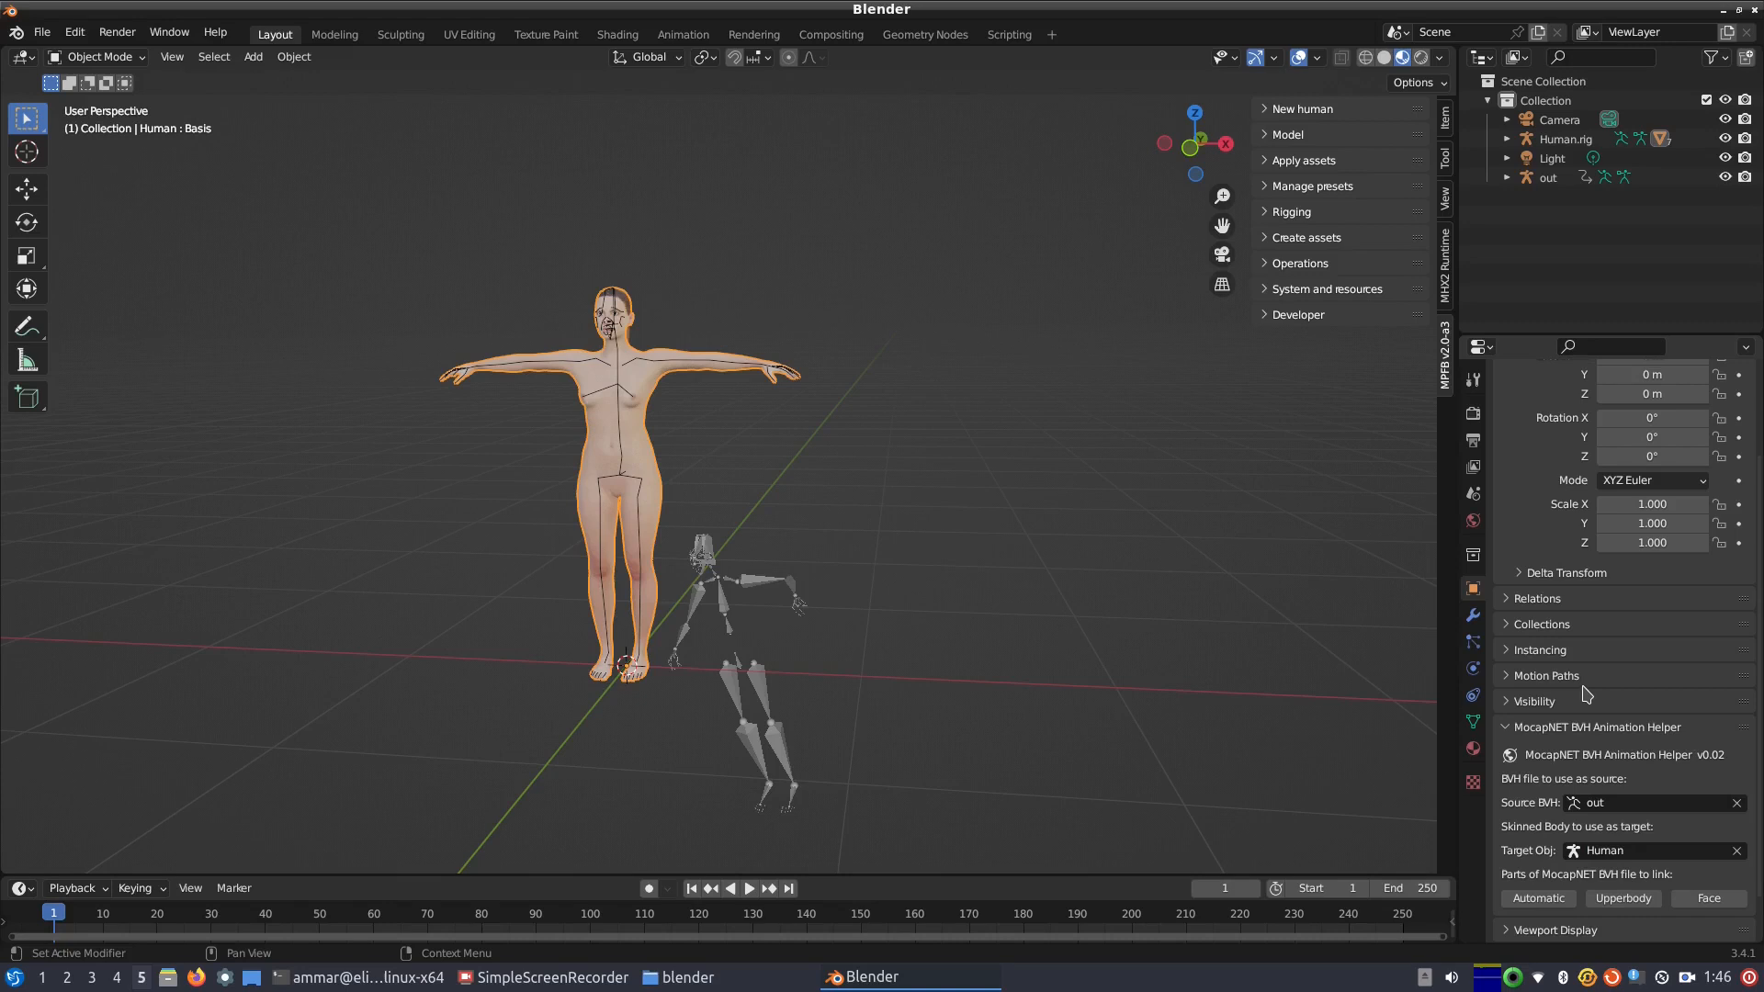
pyautogui.click(1664, 850)
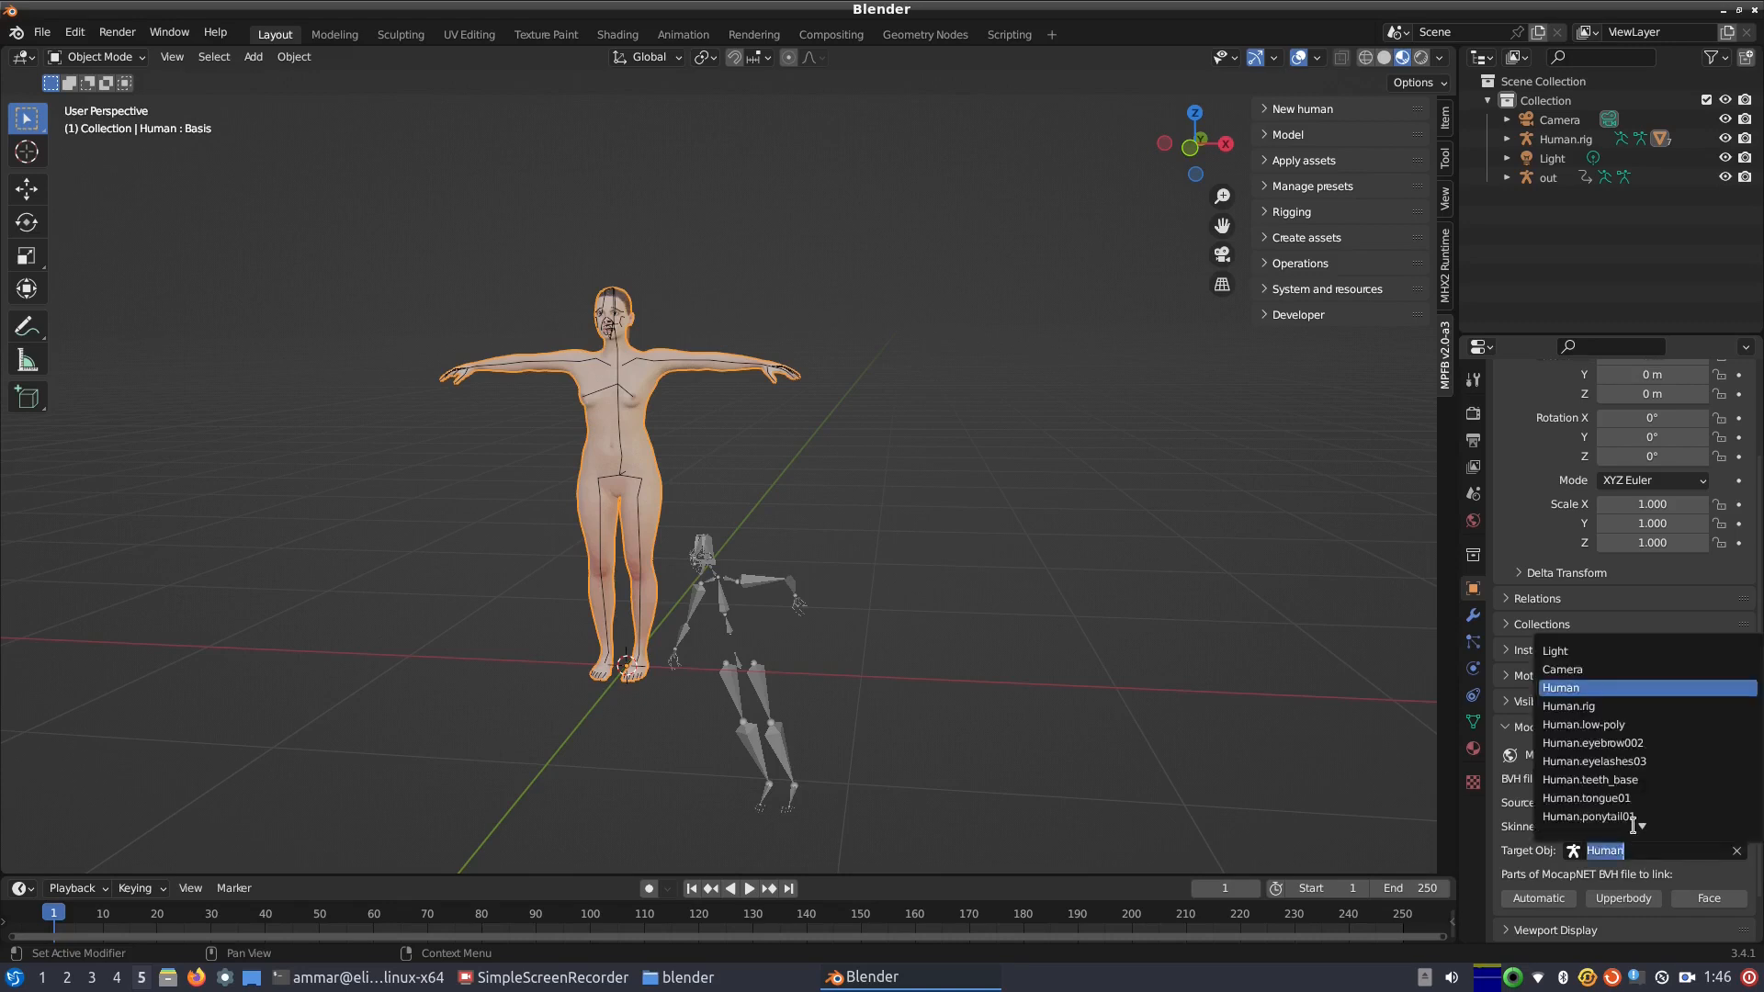
pyautogui.click(1568, 706)
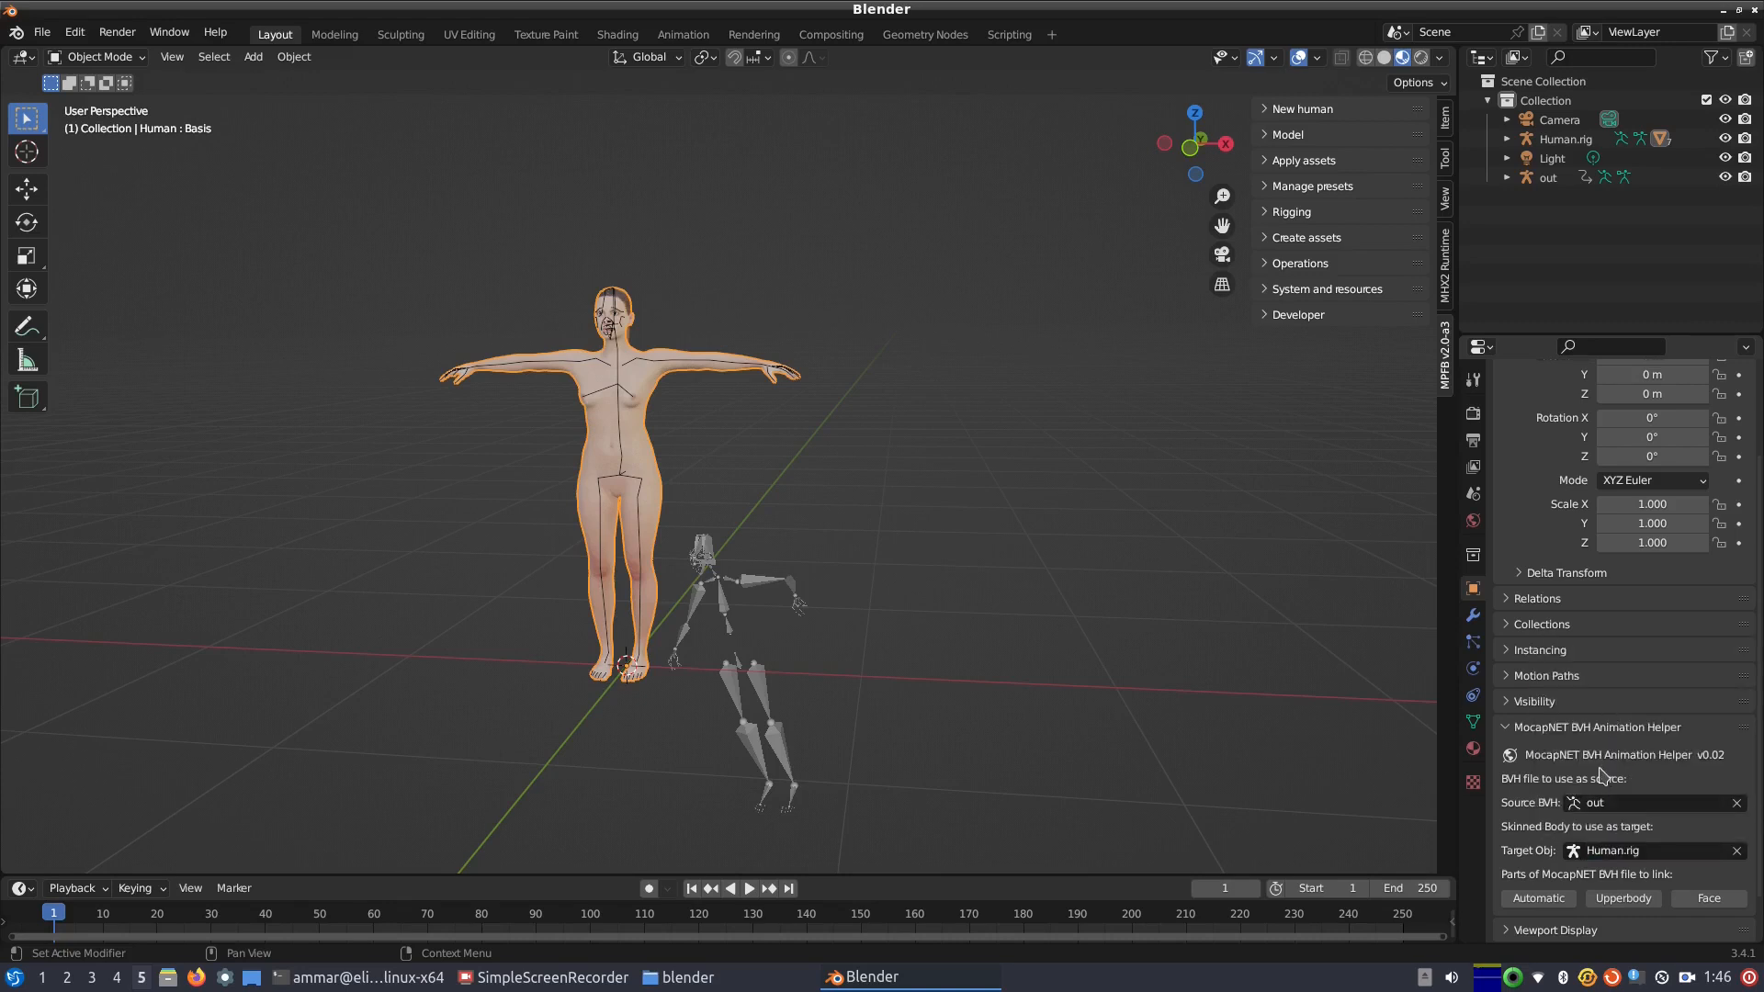
pyautogui.click(1621, 898)
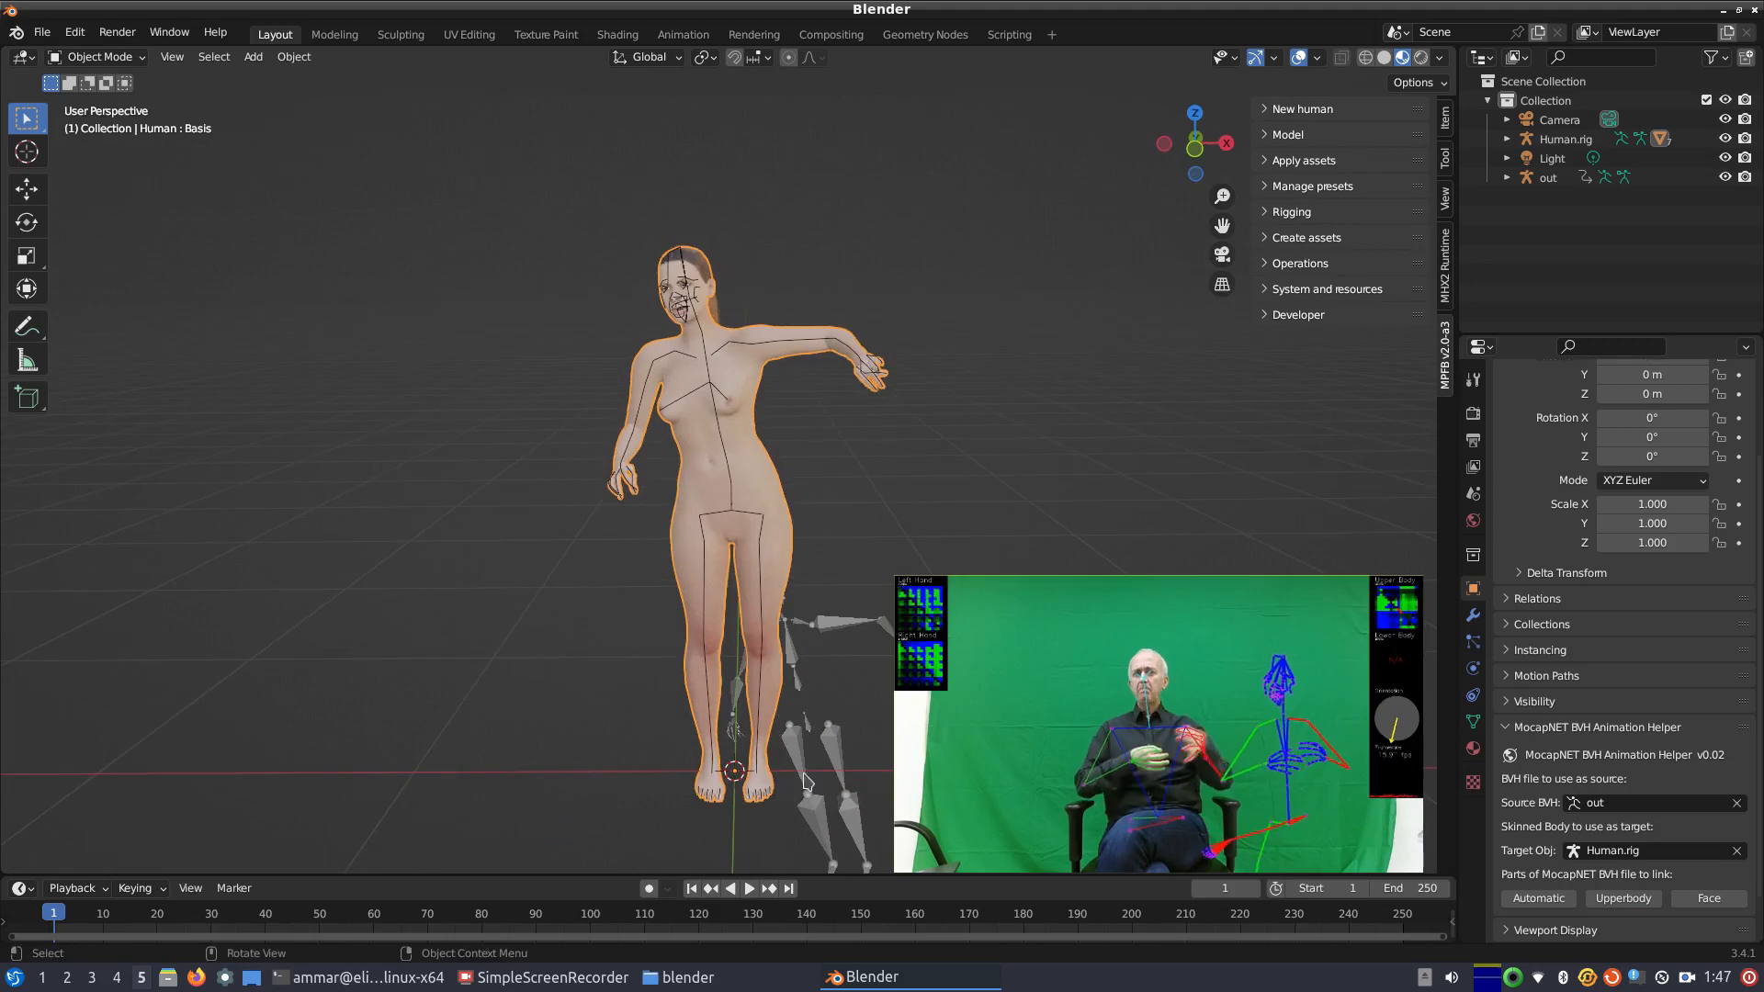
# Step: Link the upper body to the out BVH, show the Item tab, and play the animation
pyautogui.click(1386, 887)
pyautogui.write('800')
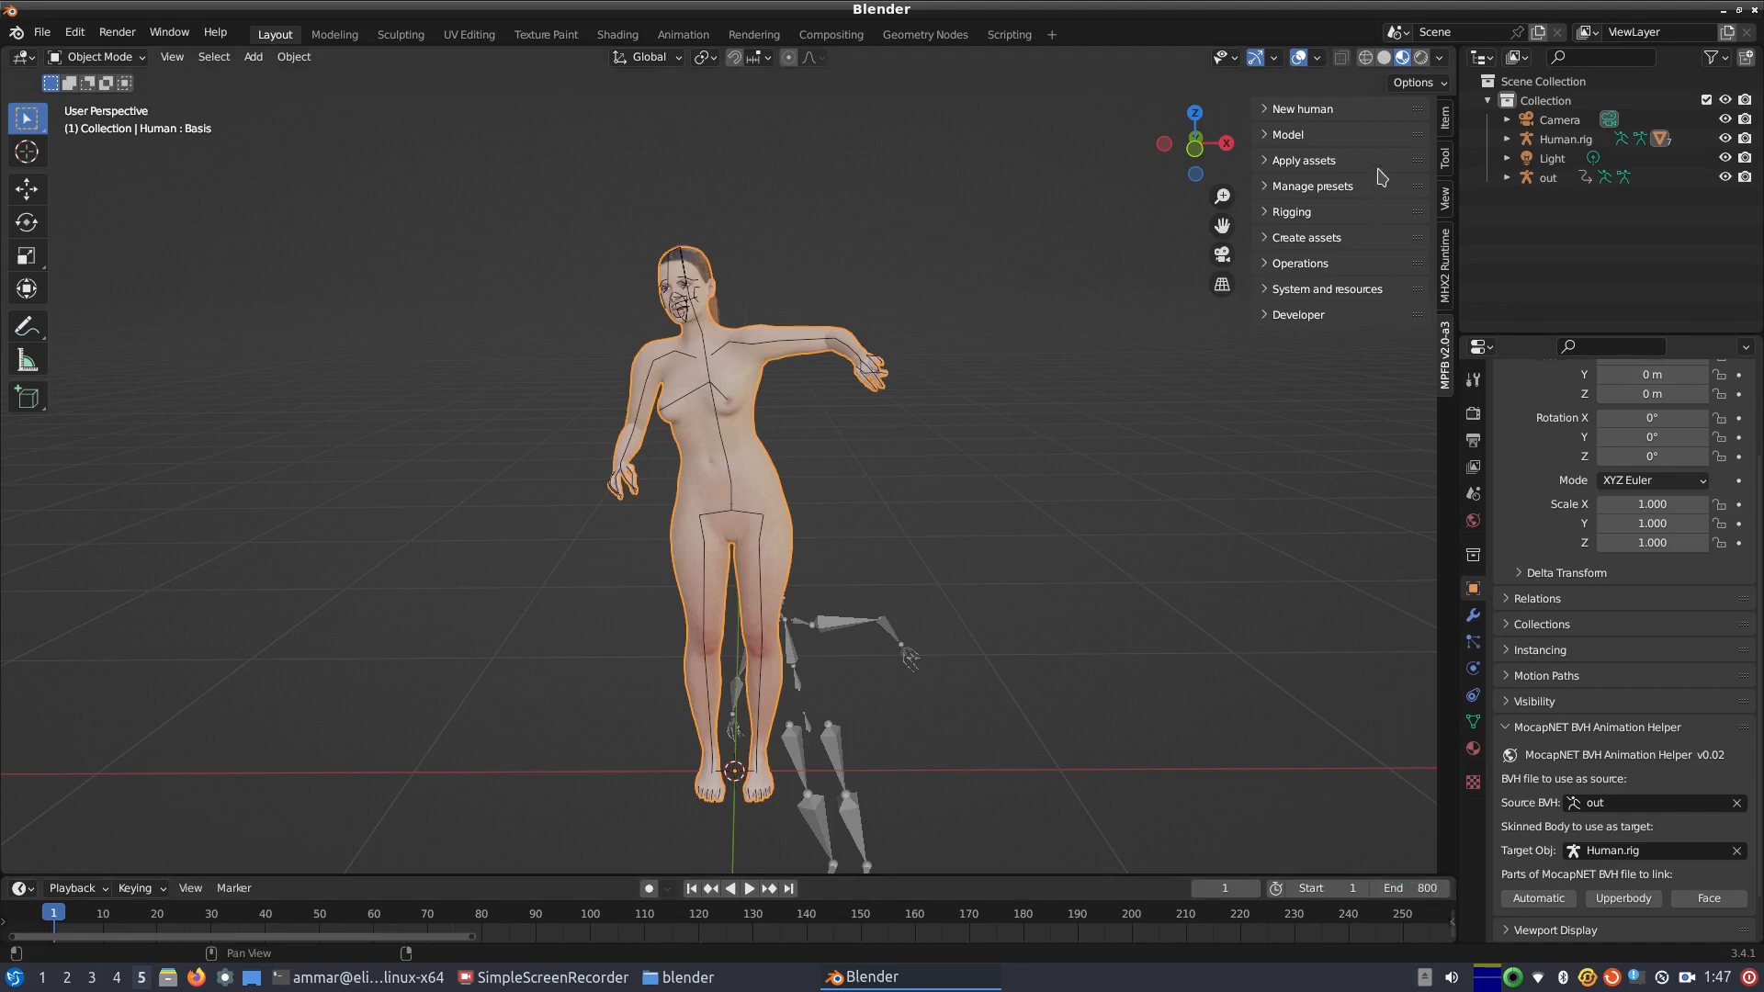
pyautogui.click(1445, 124)
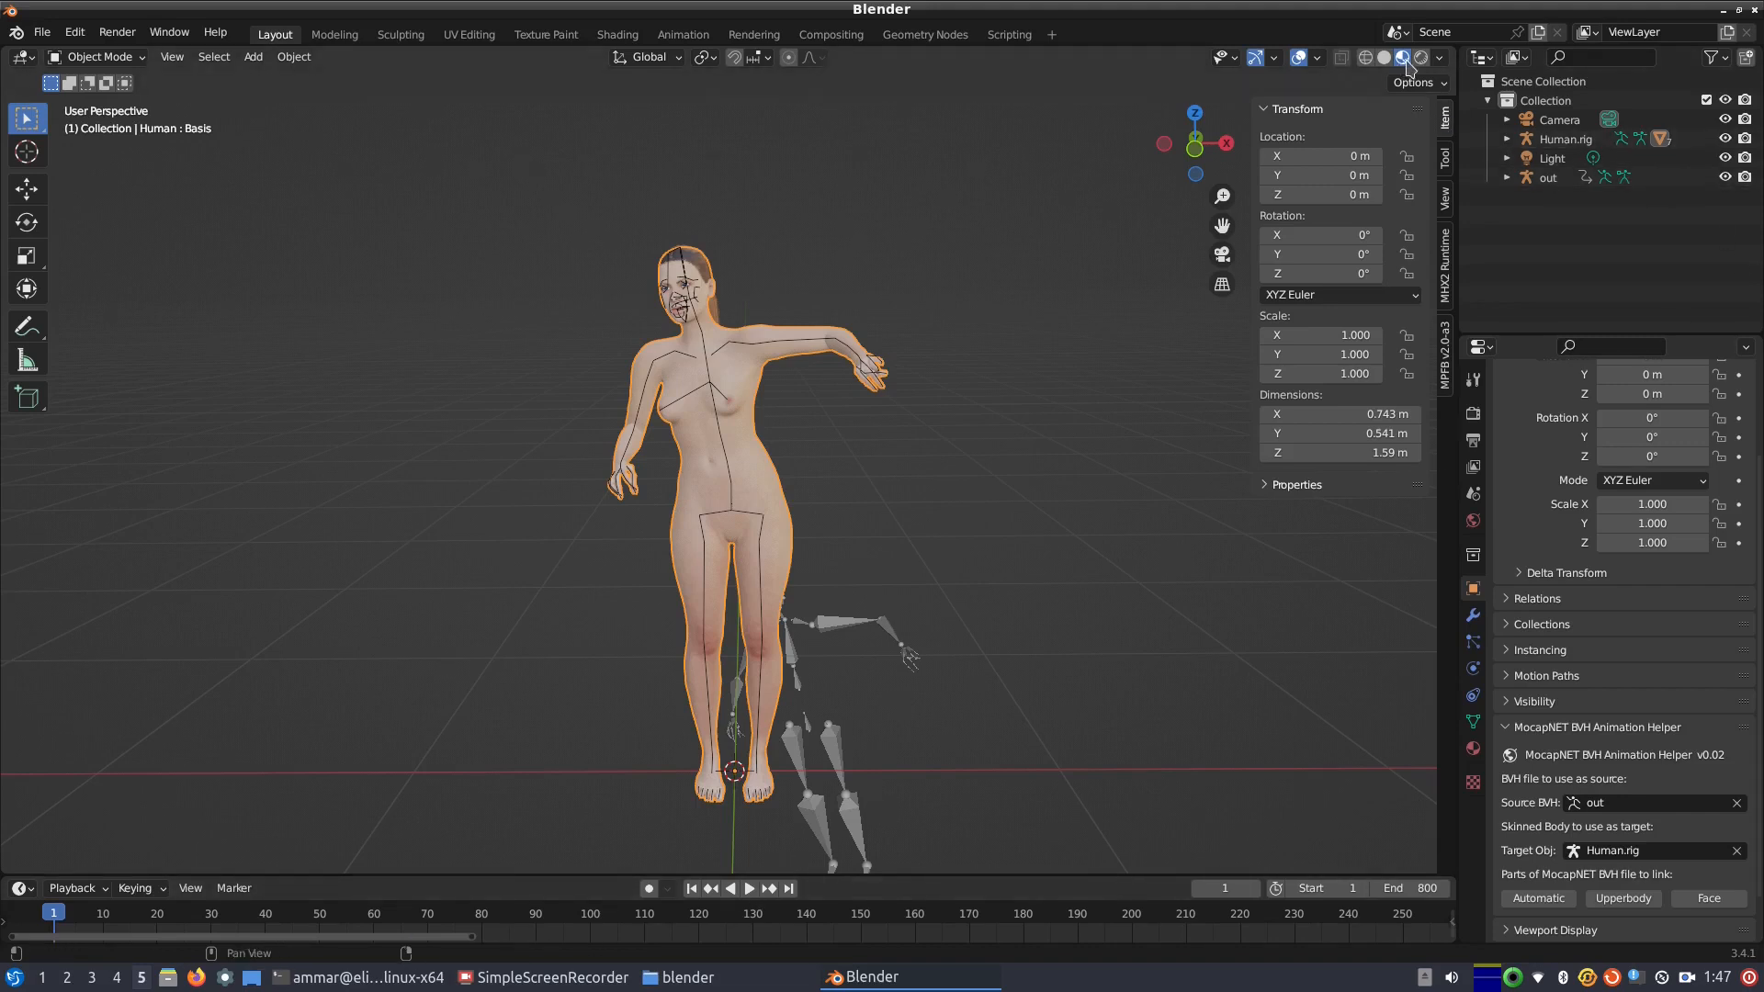
pyautogui.click(247, 912)
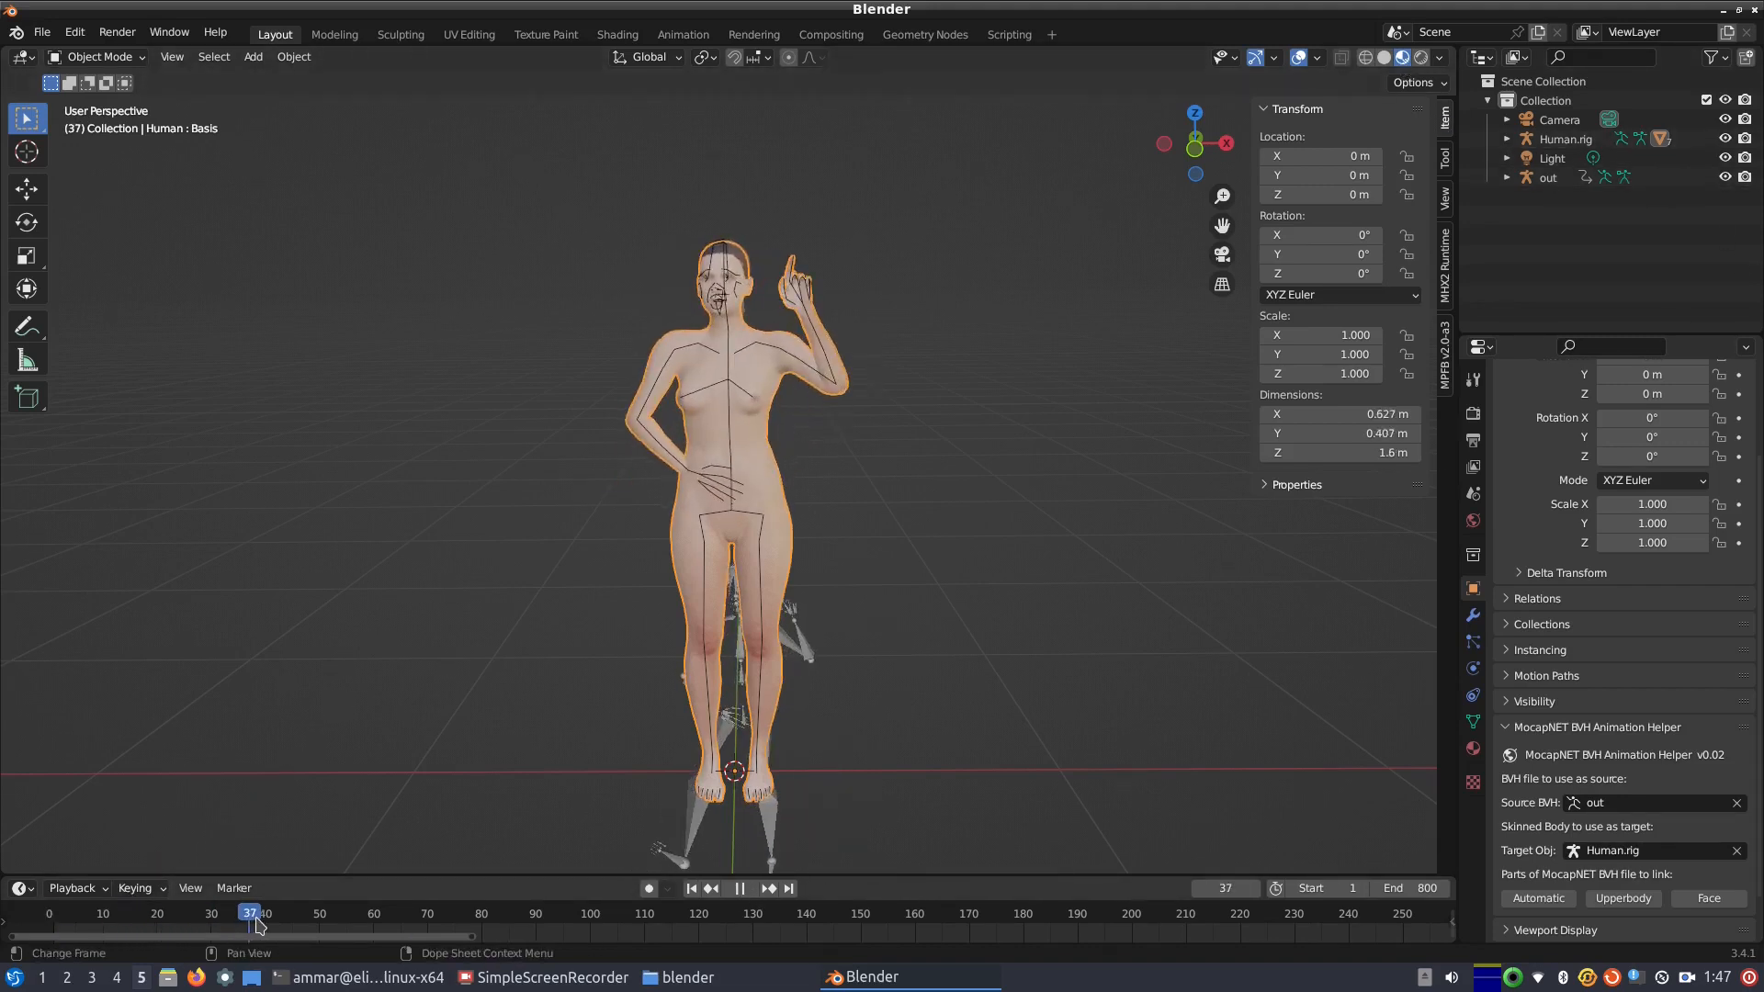
pyautogui.click(750, 887)
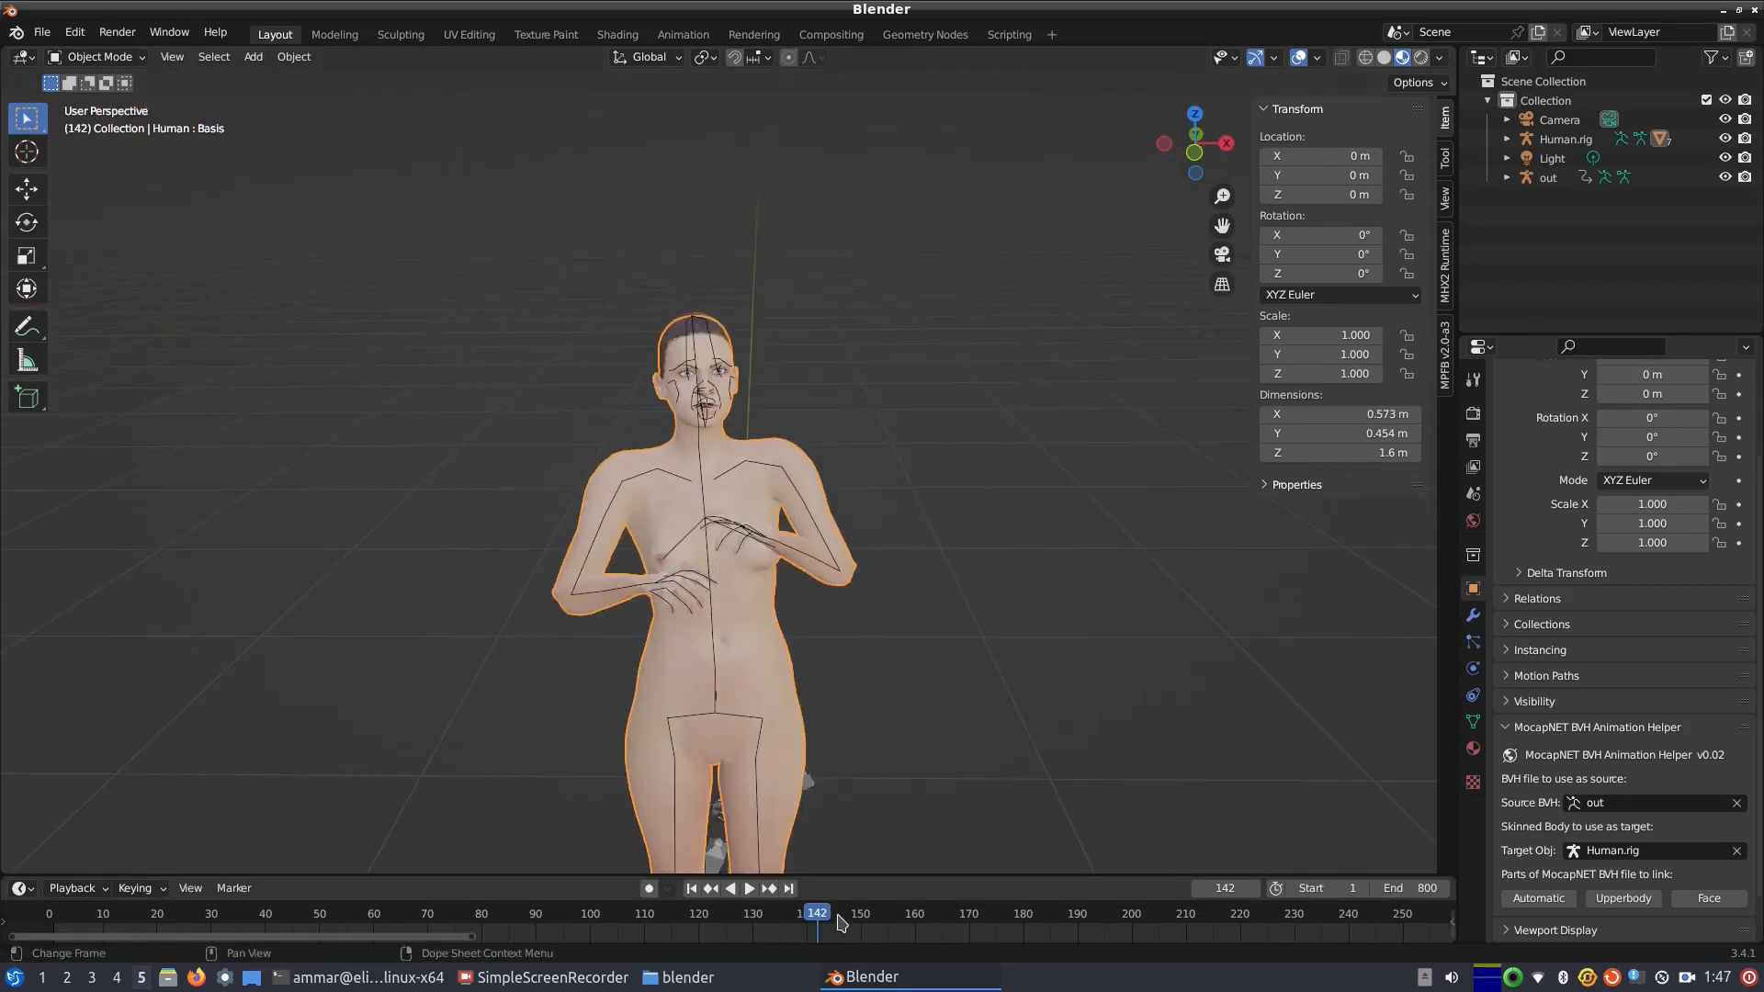
pyautogui.click(750, 888)
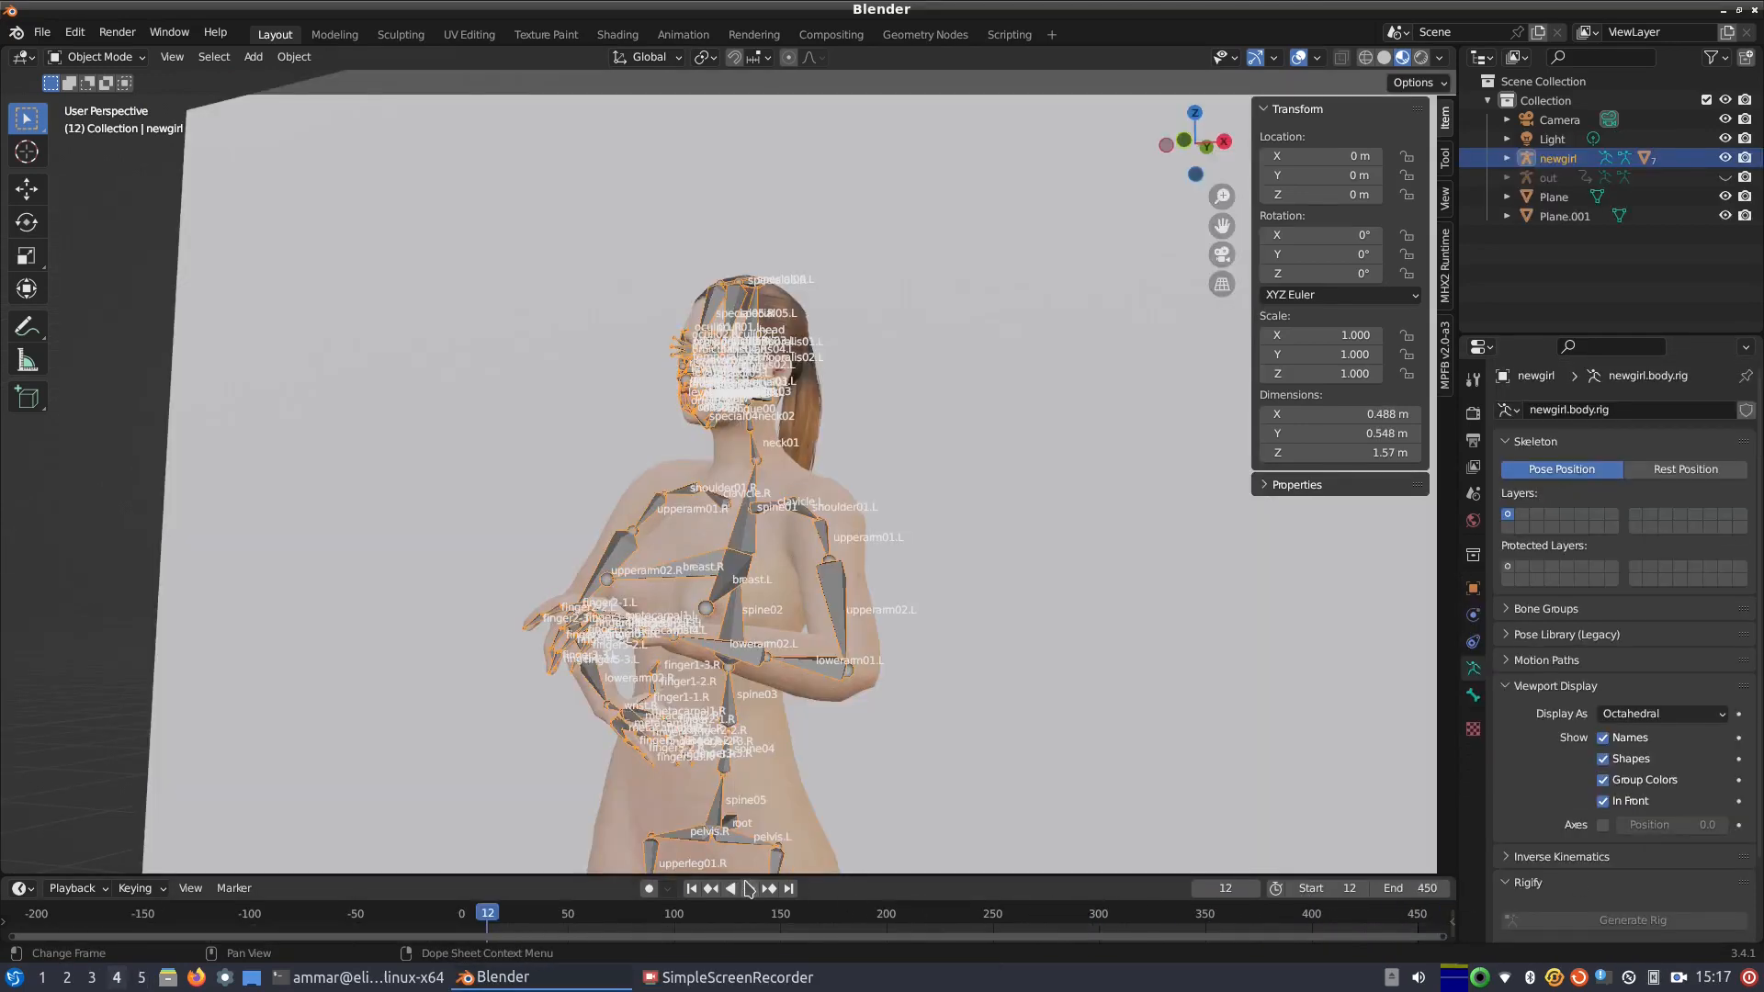
# Step: Play the animation, hide the newgirl rig's bone names, and draw bones as Stick
pyautogui.click(738, 887)
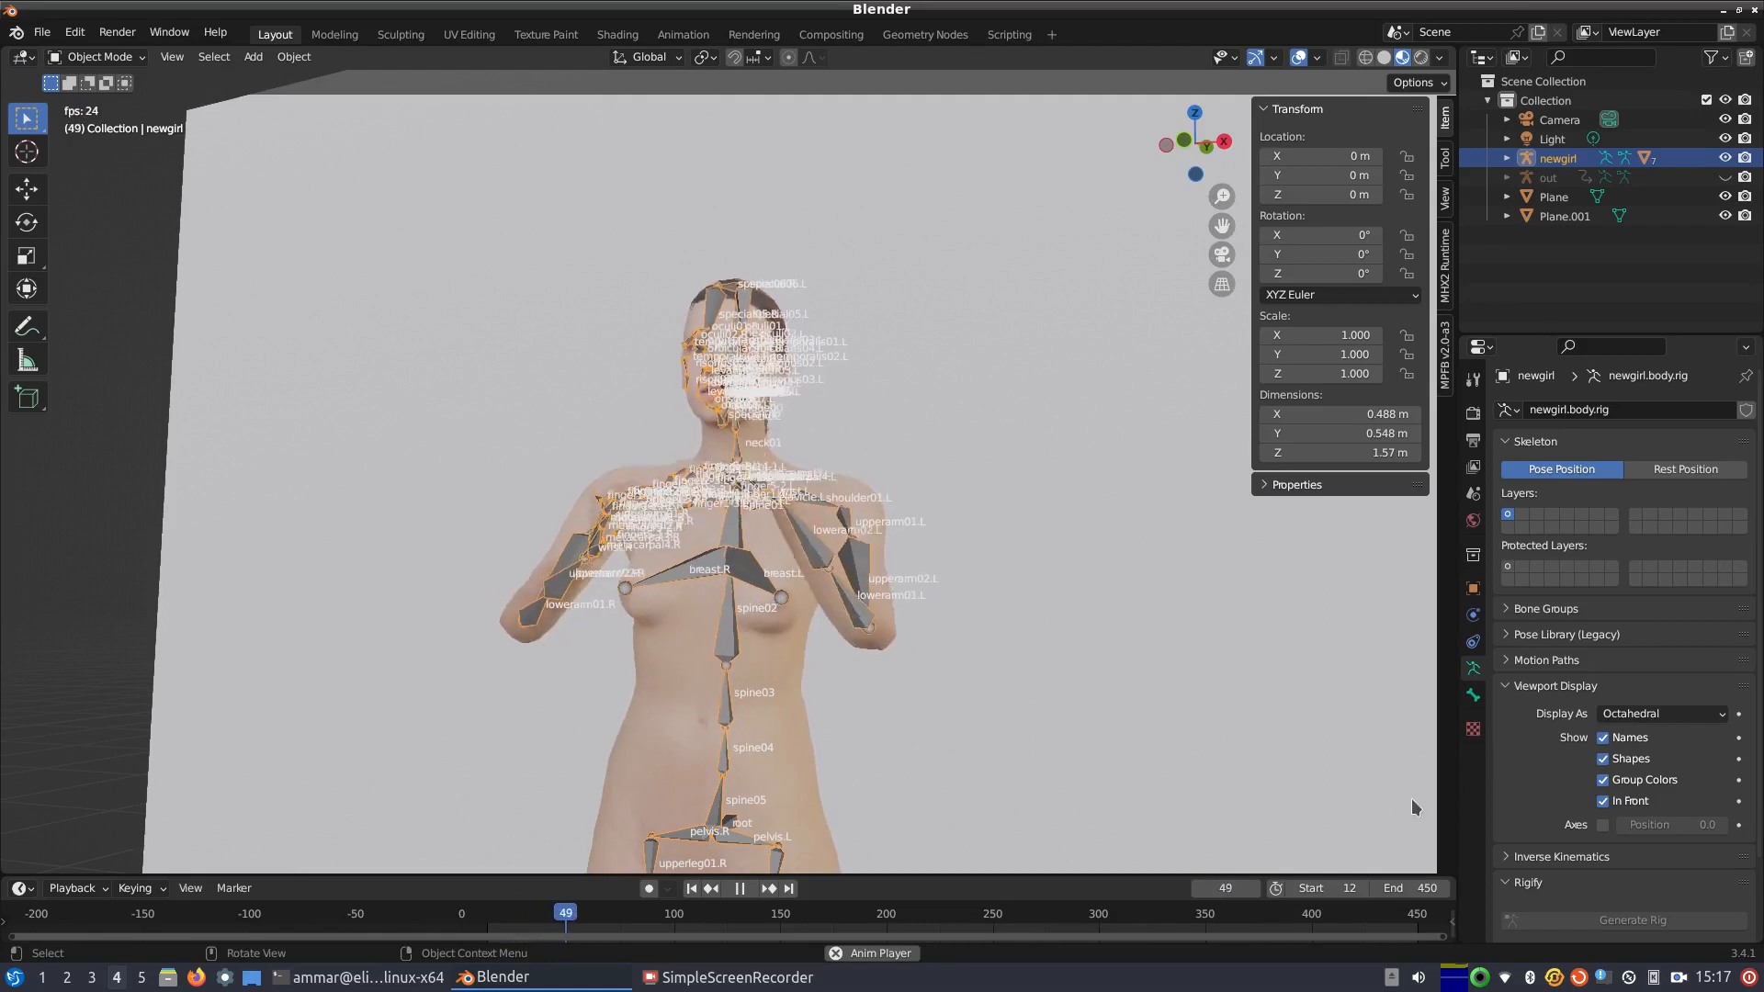
pyautogui.click(1603, 736)
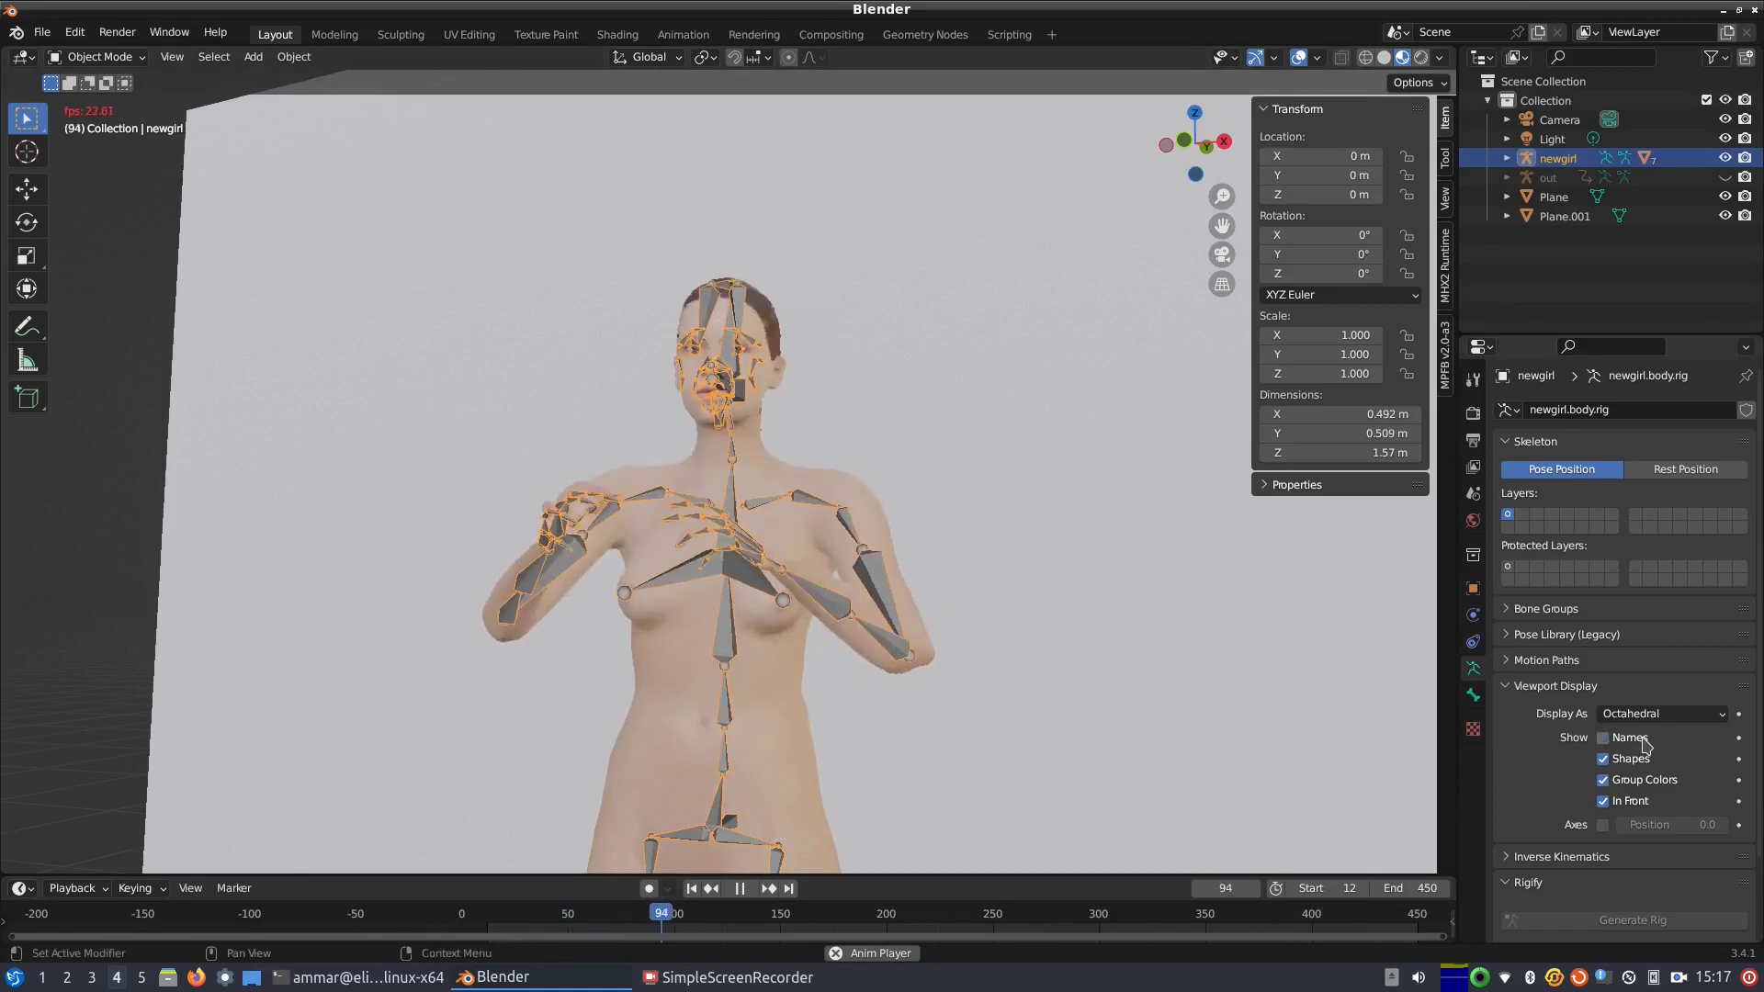
pyautogui.click(1661, 713)
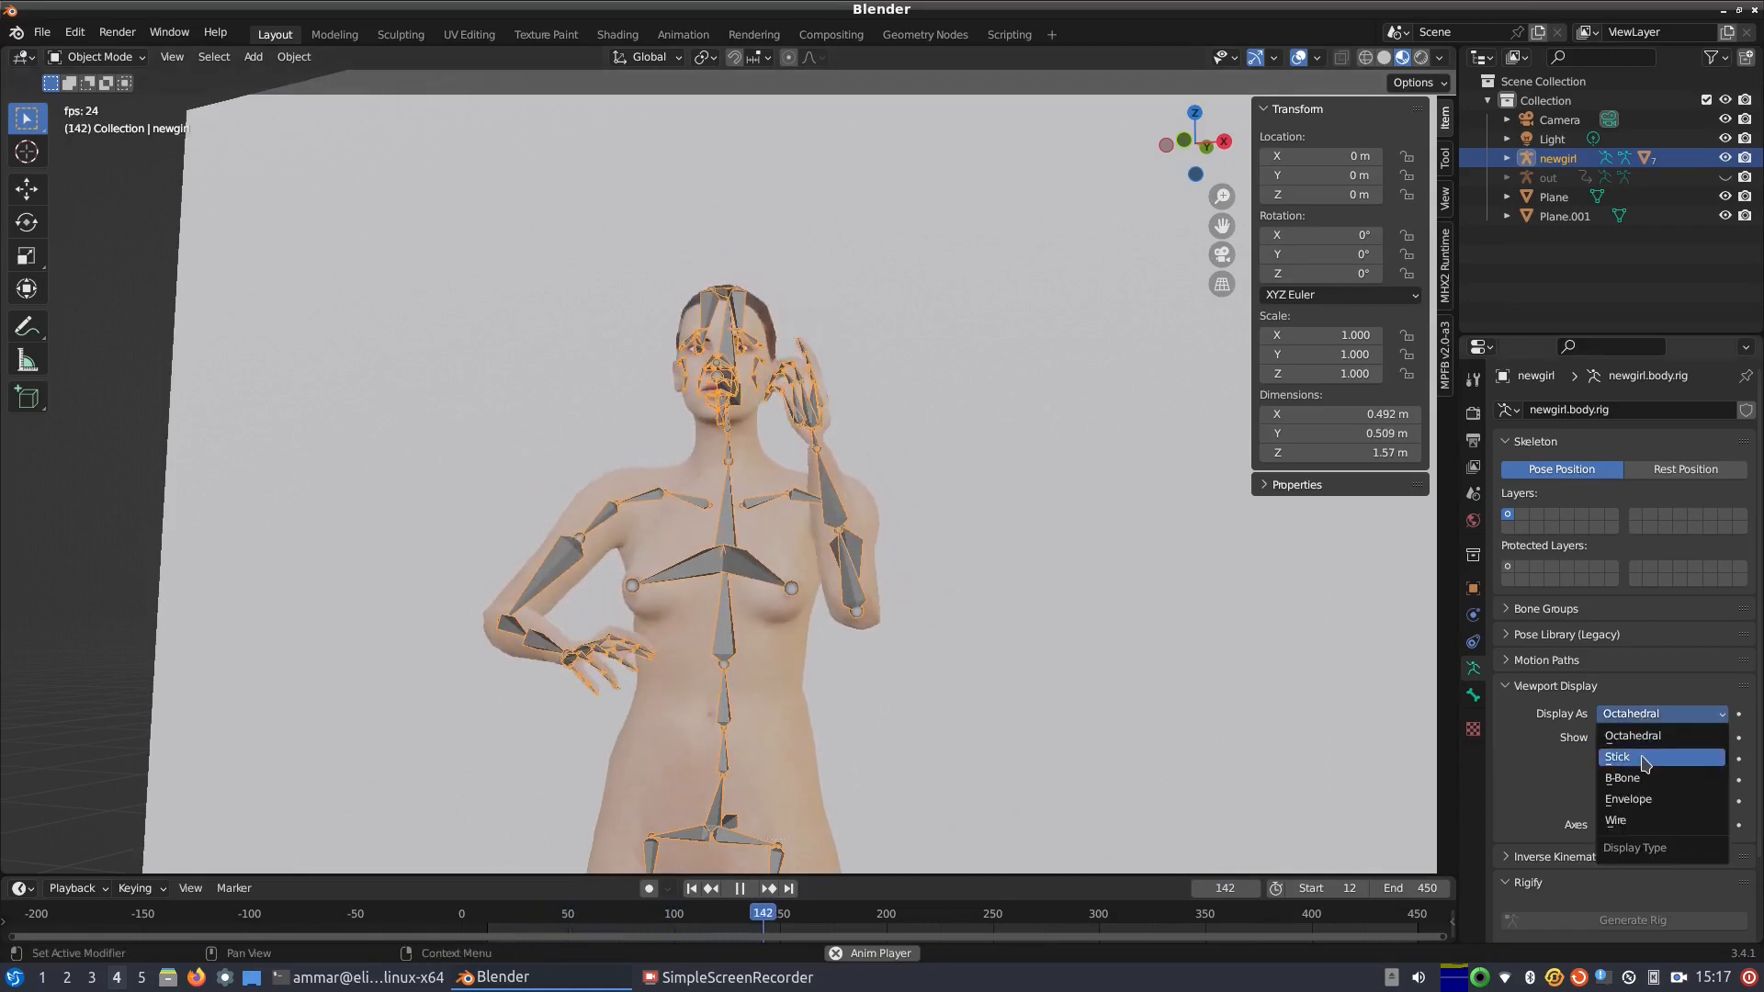
pyautogui.click(1618, 756)
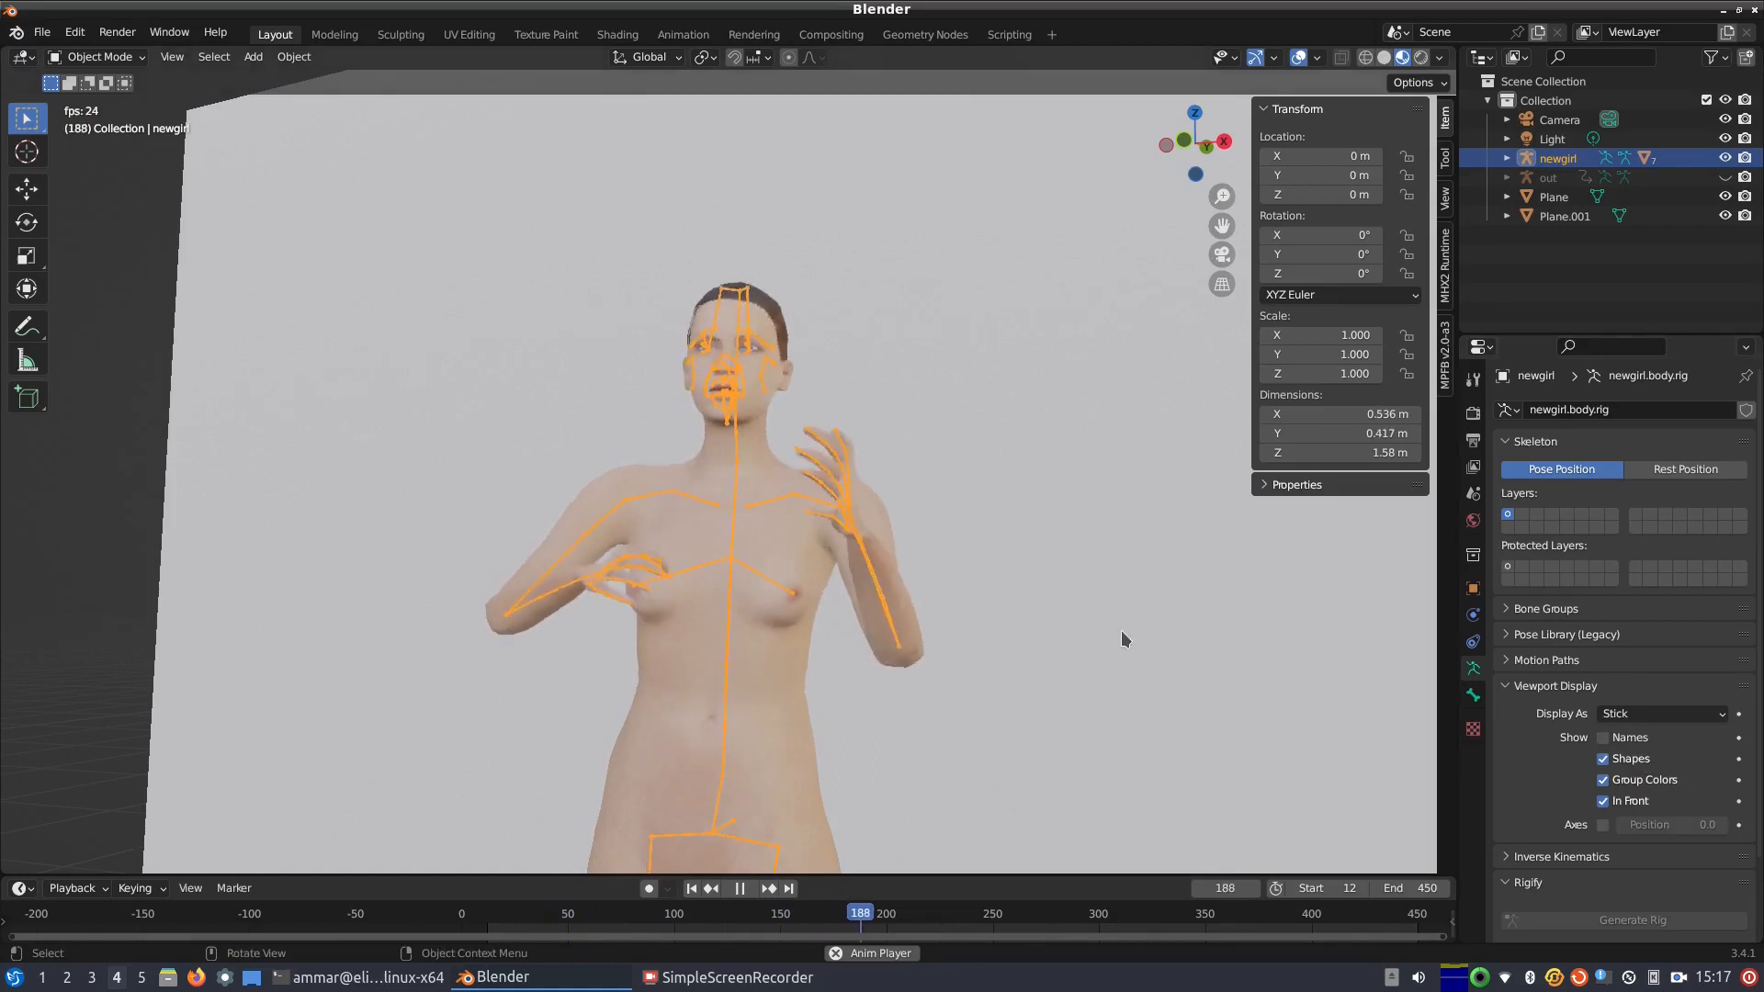
# Step: Reselect the newgirl rig and cycle its bone display through B-Bone, Envelope and Wire
pyautogui.click(1564, 215)
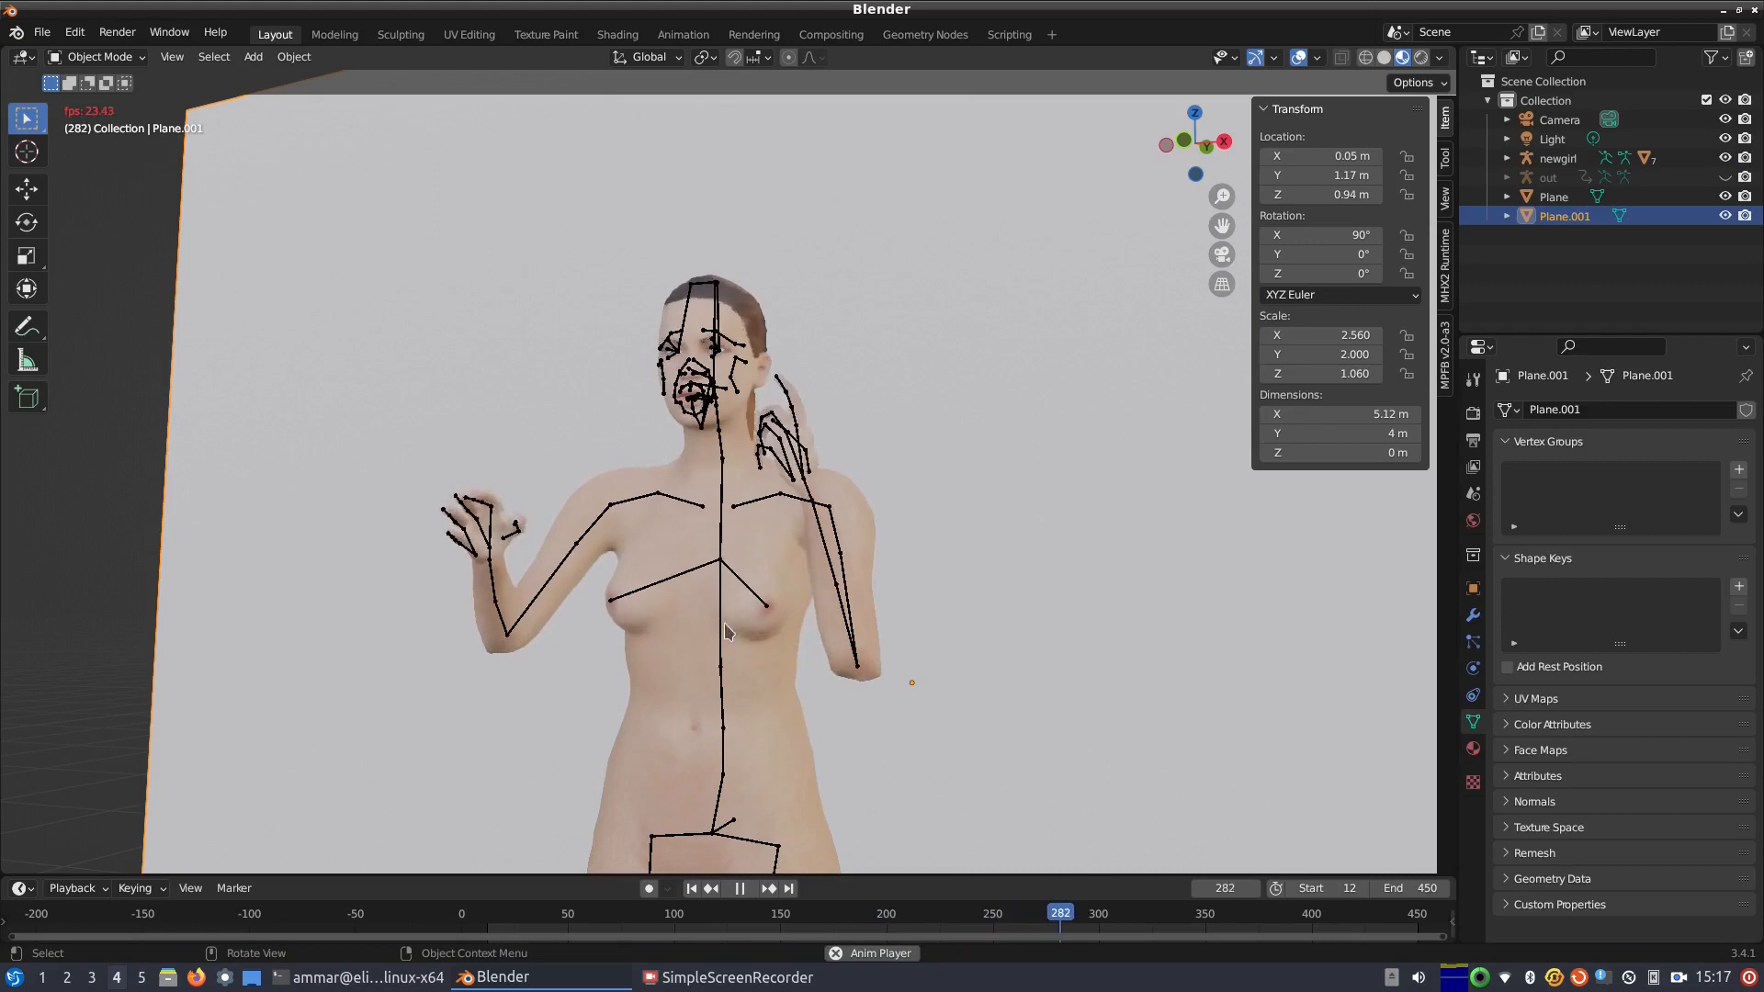
pyautogui.click(1558, 157)
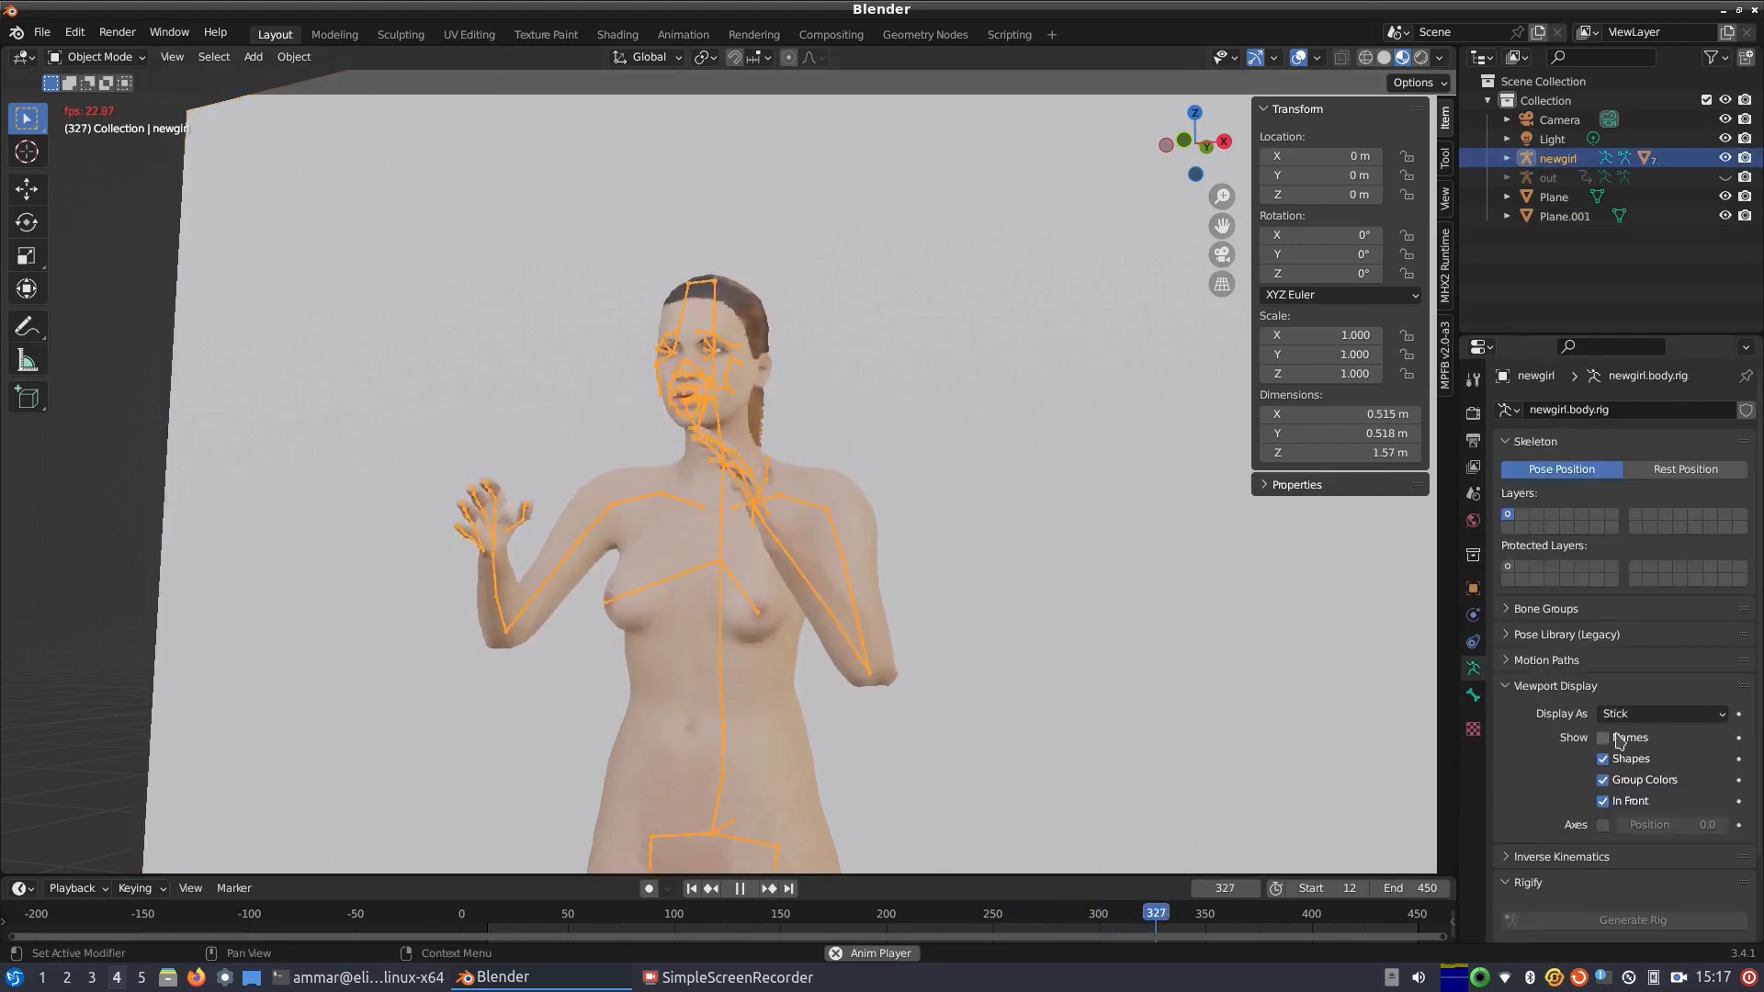
pyautogui.click(1661, 713)
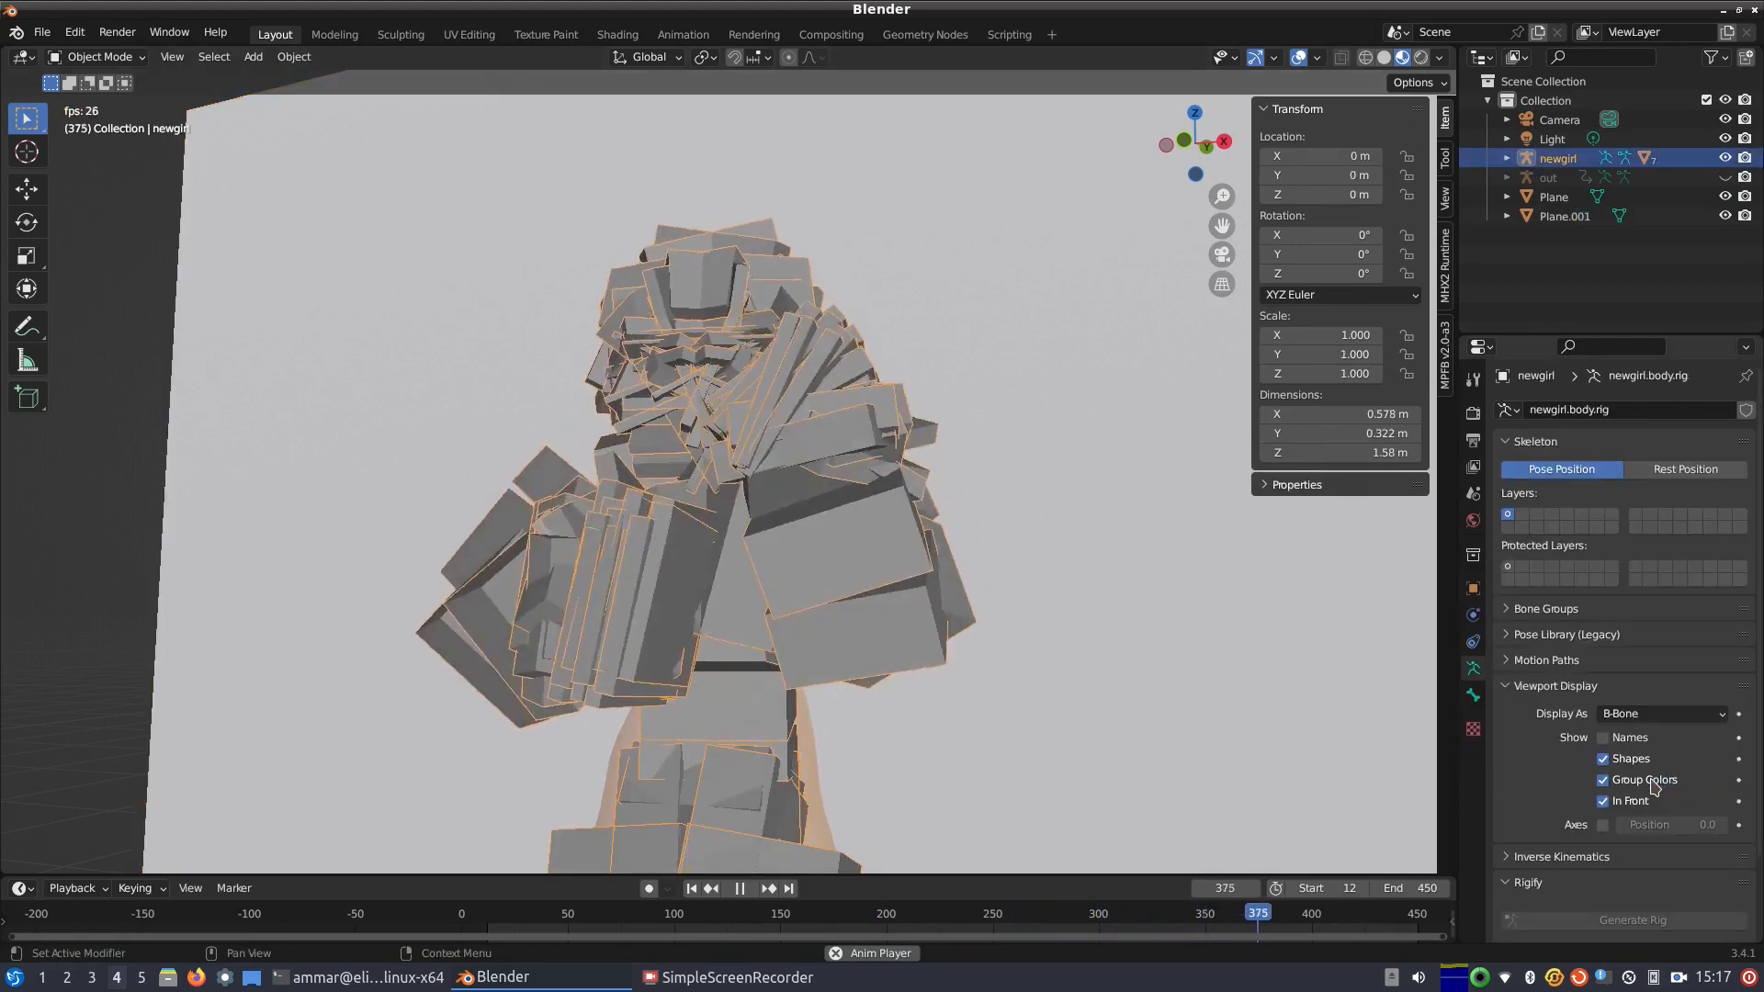
pyautogui.click(1659, 713)
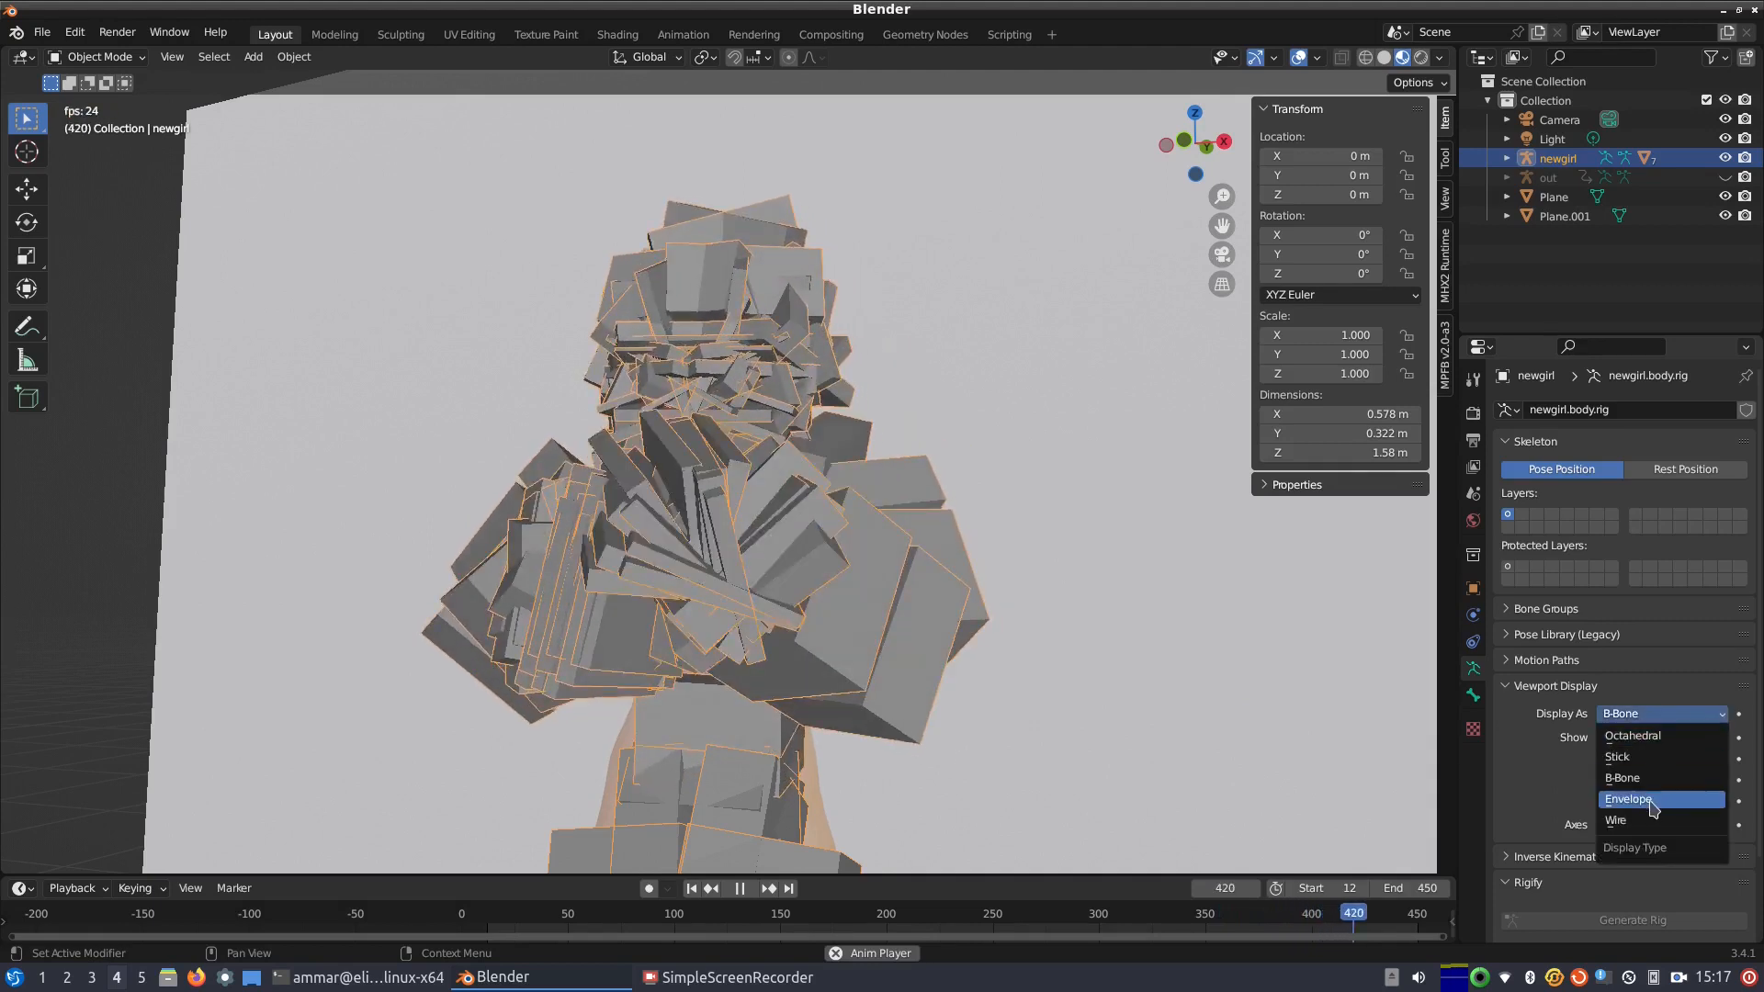
pyautogui.click(1627, 798)
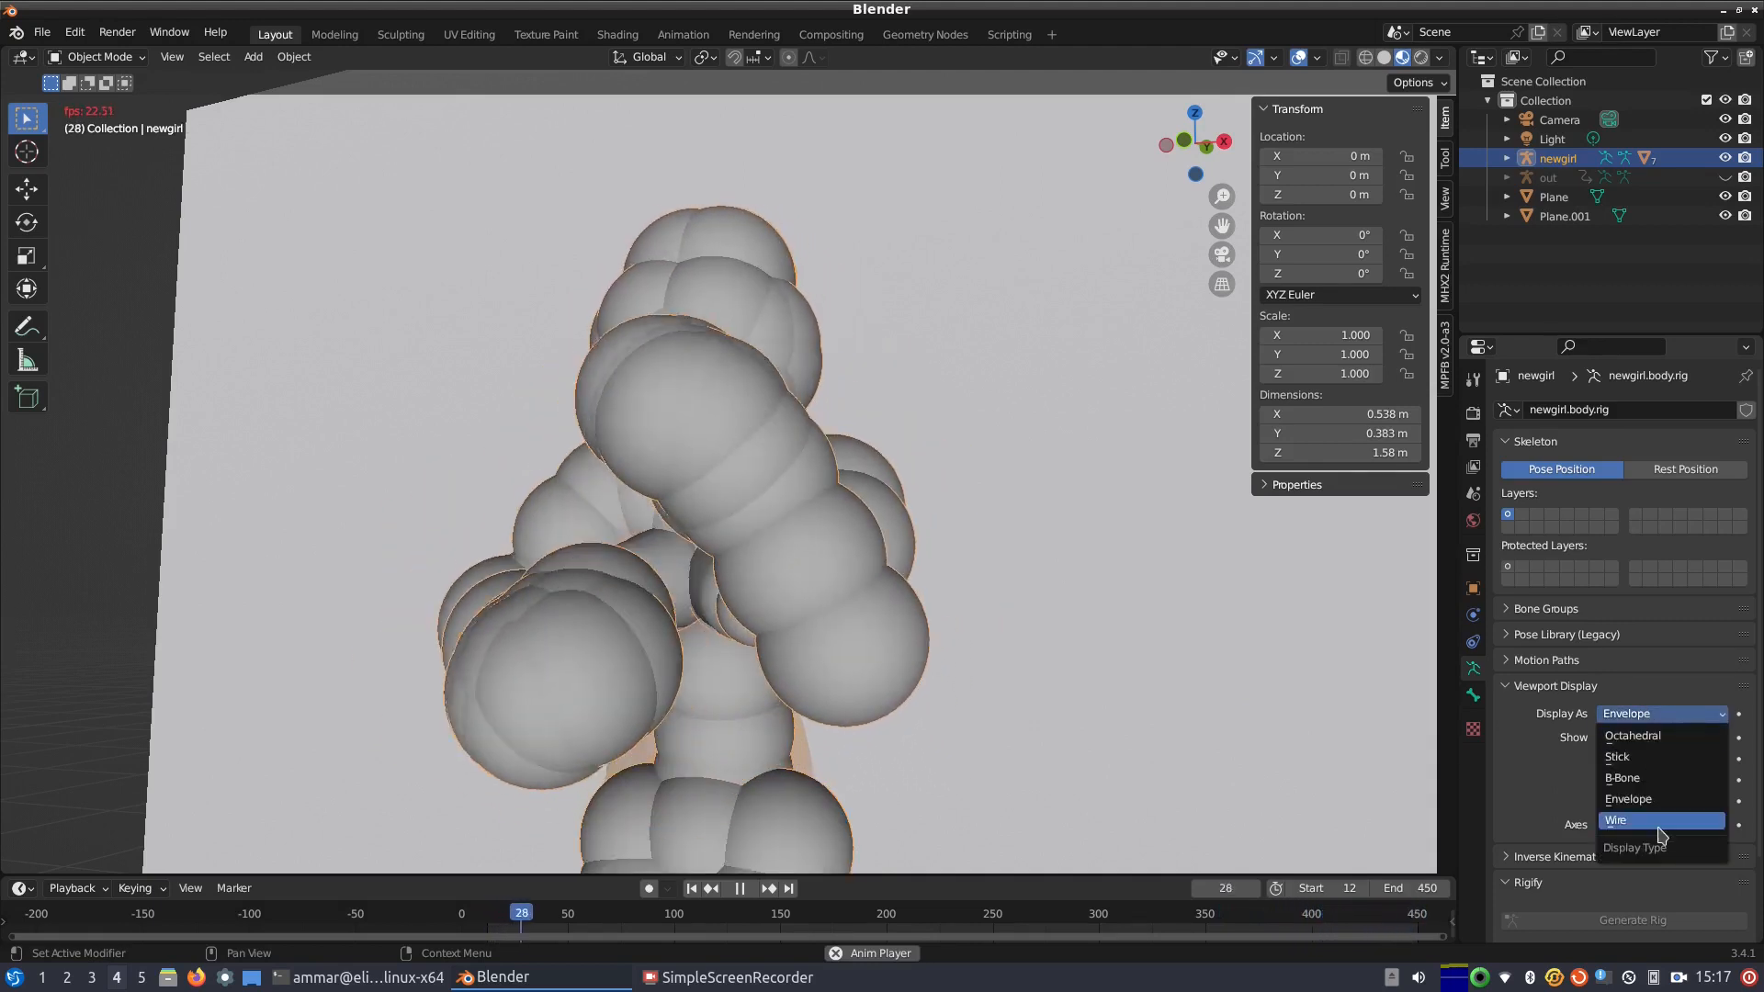
pyautogui.click(1615, 819)
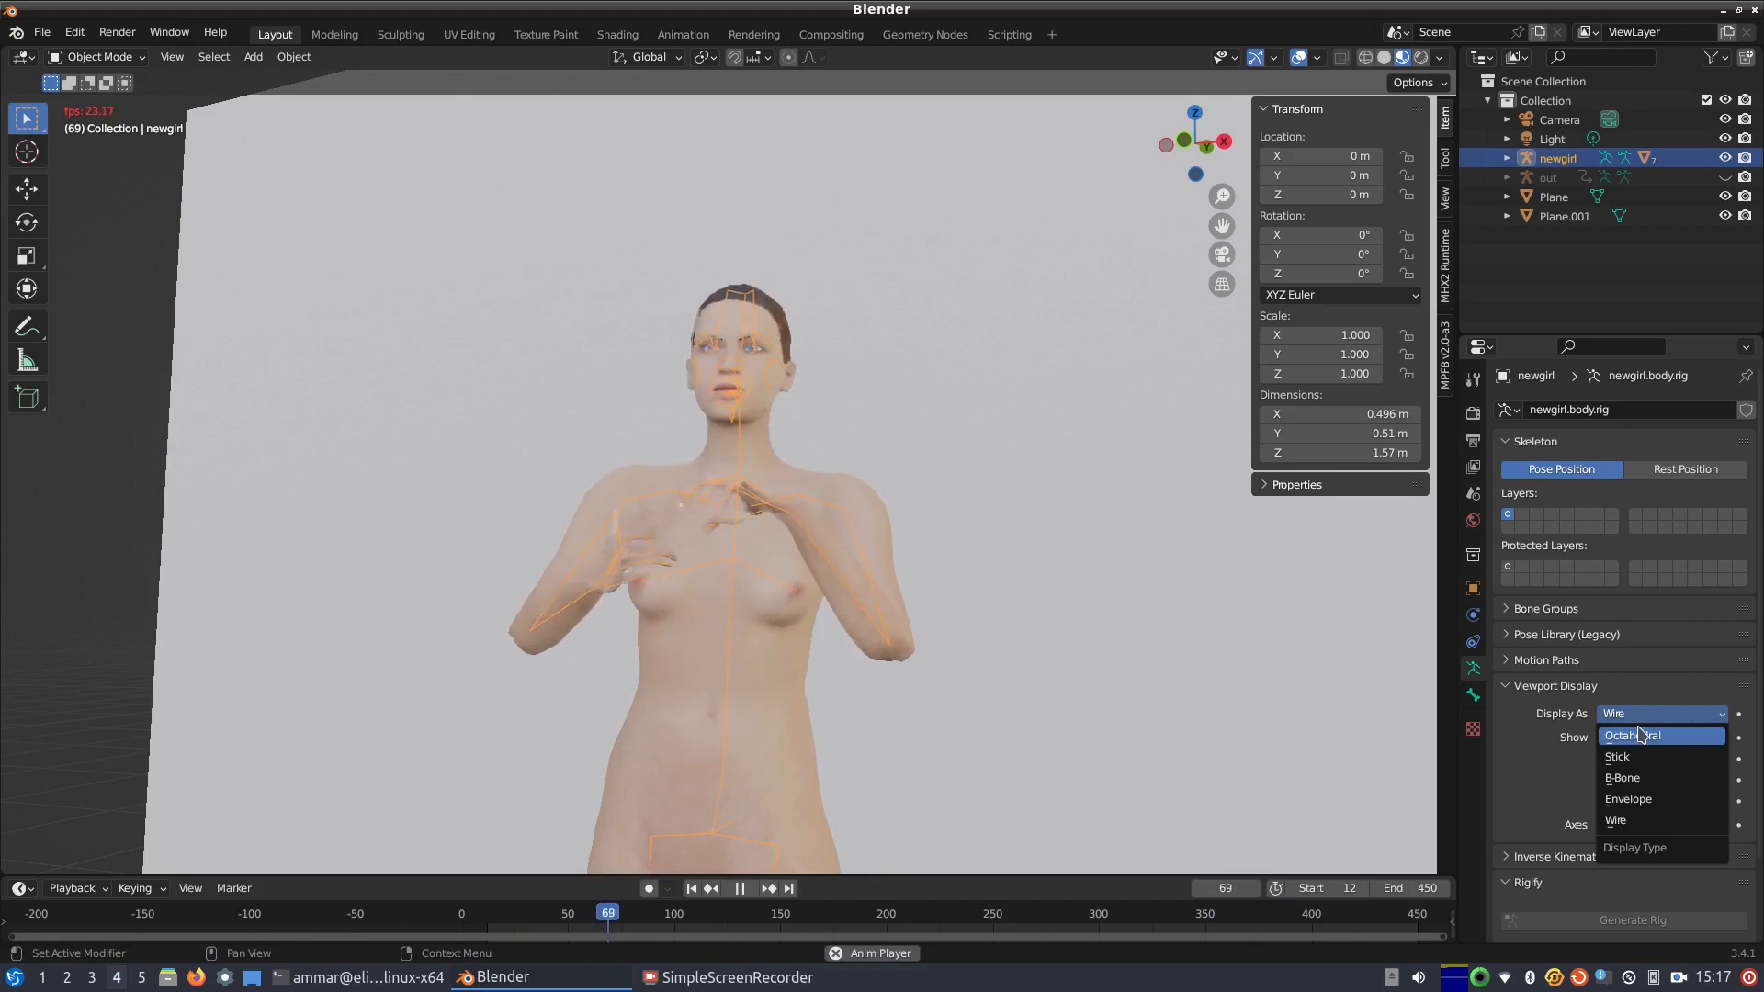